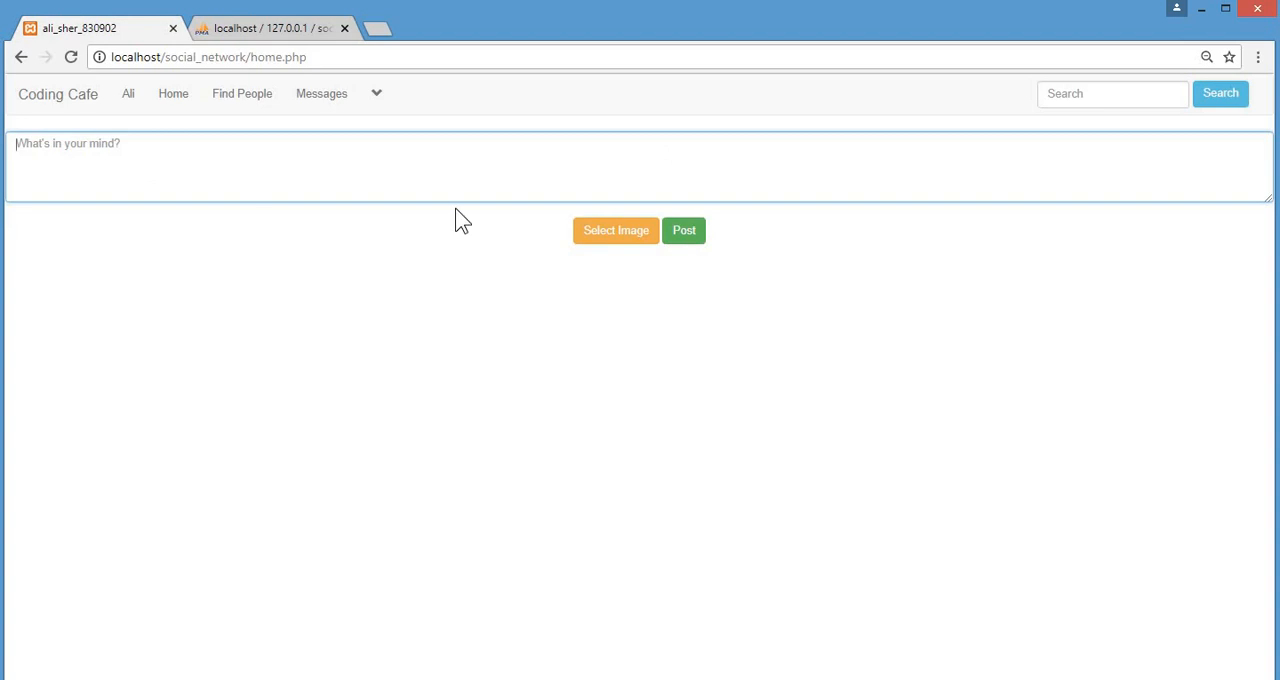
pyautogui.moveTo(552, 604)
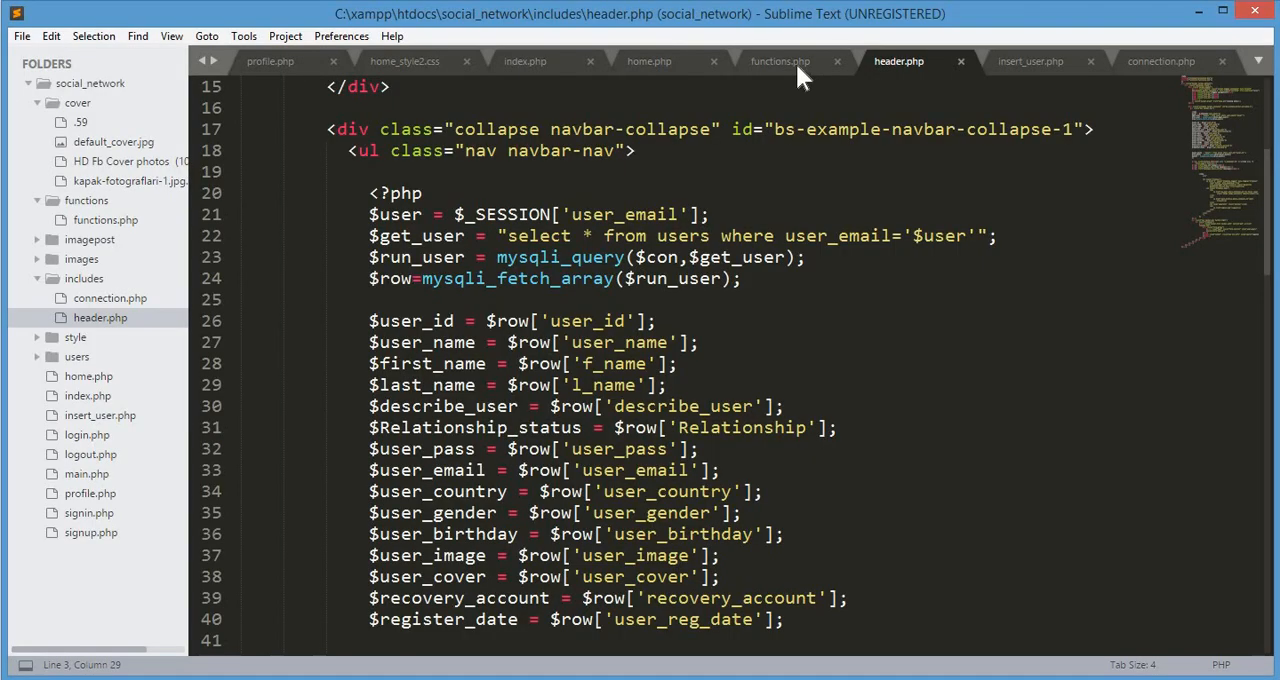
# Review the post form markup in home.php, then switch to the home_style2.css stylesheet.
pyautogui.click(648, 60)
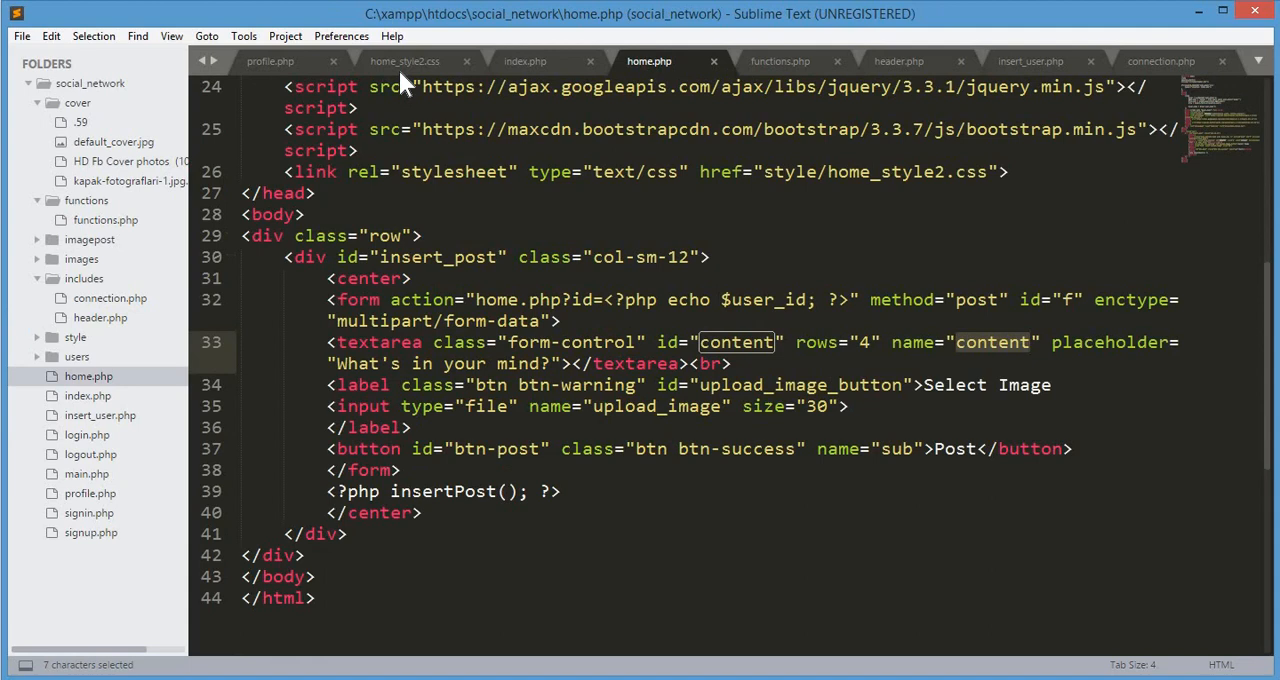
pyautogui.click(404, 60)
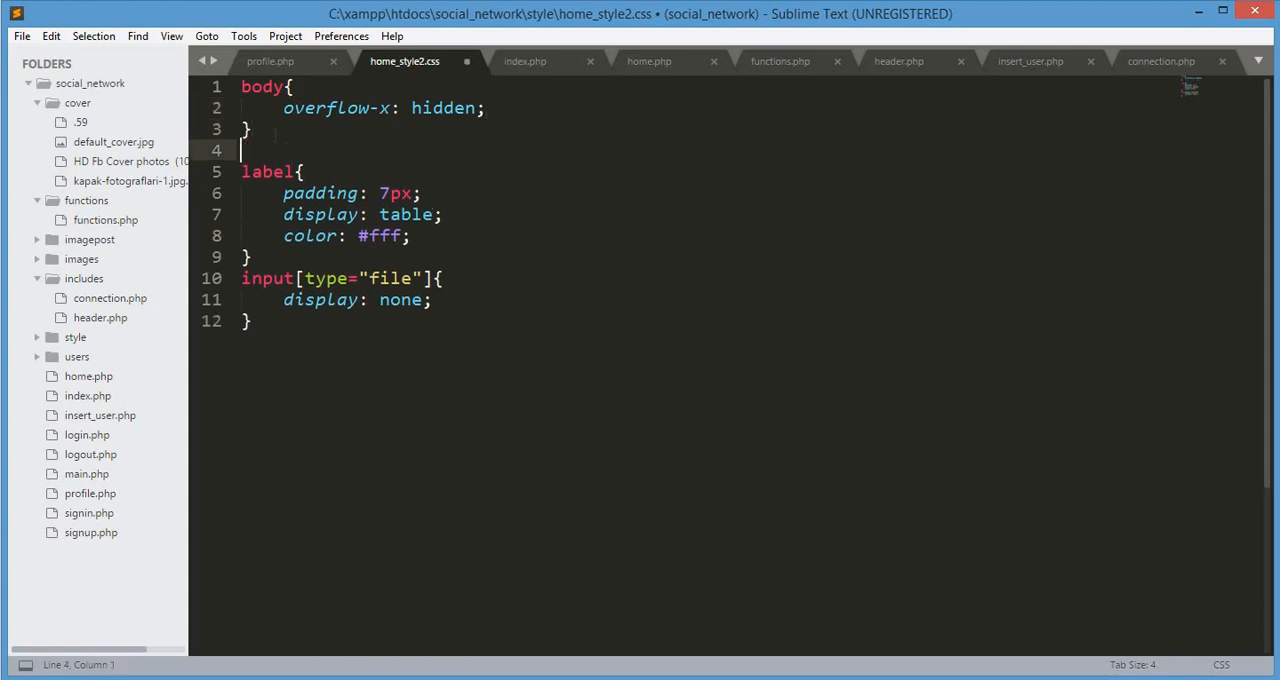
# Start a new #upload_image_button rule with its body on its own line.
pyautogui.write('#')
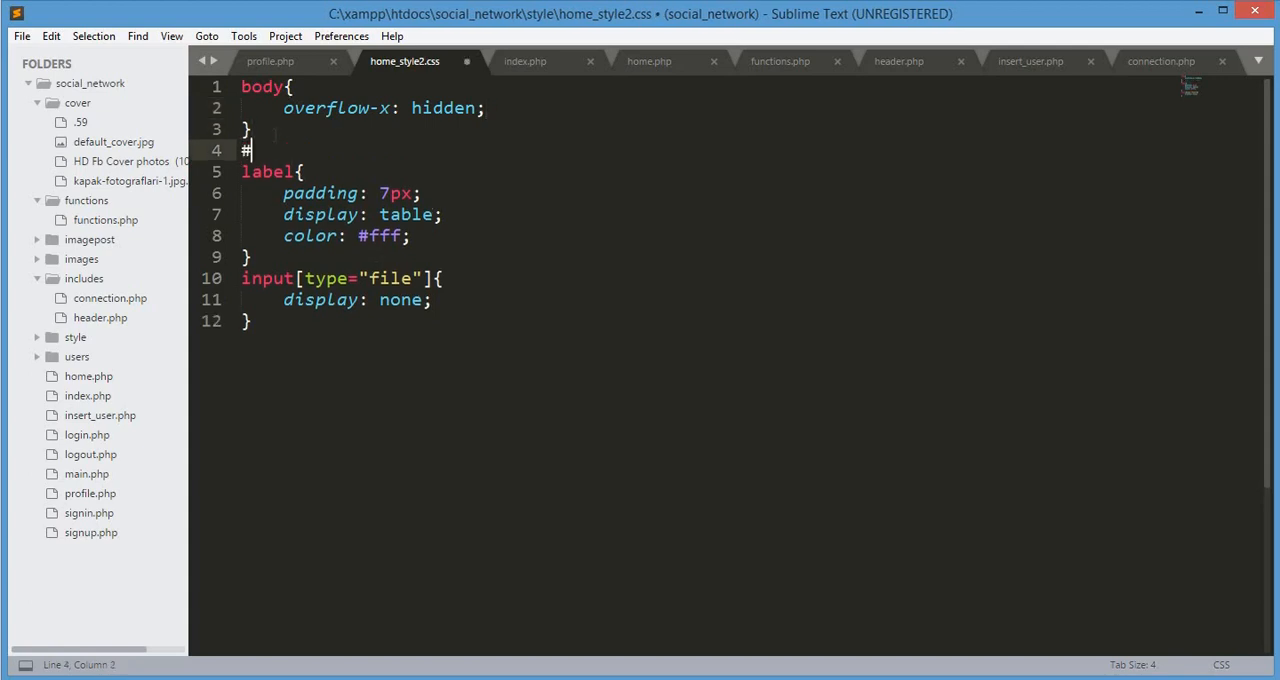
pyautogui.write('u')
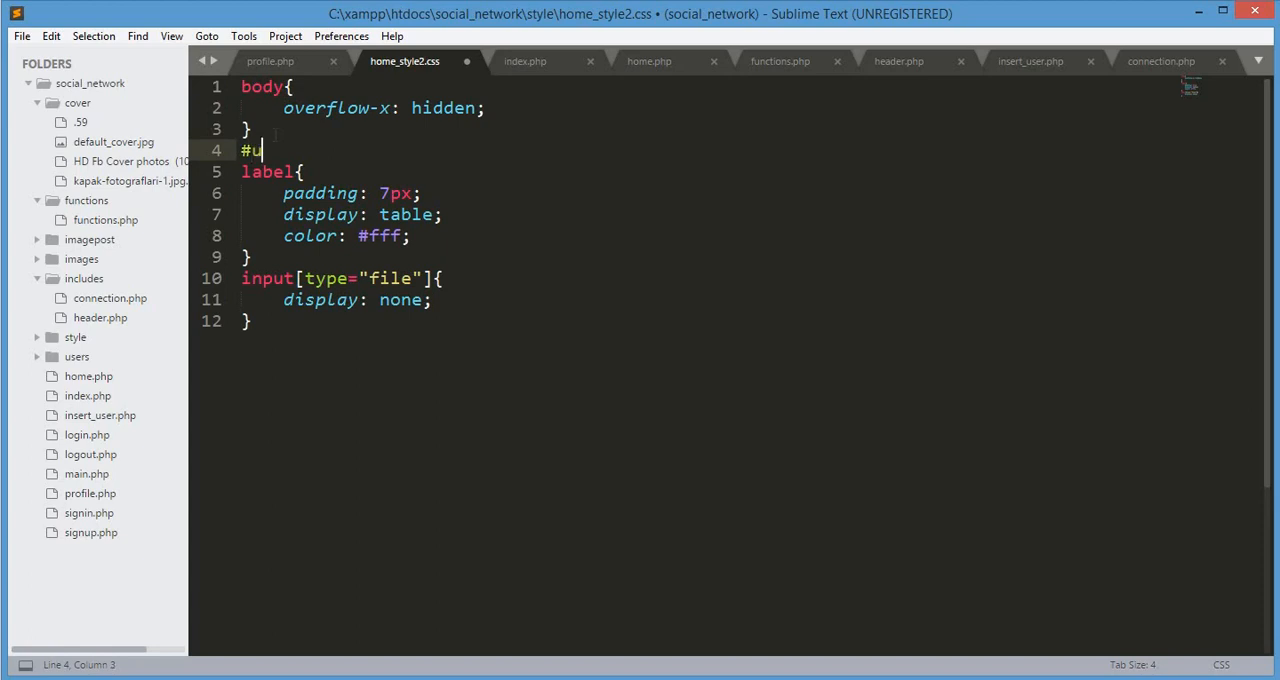
pyautogui.write('pload_')
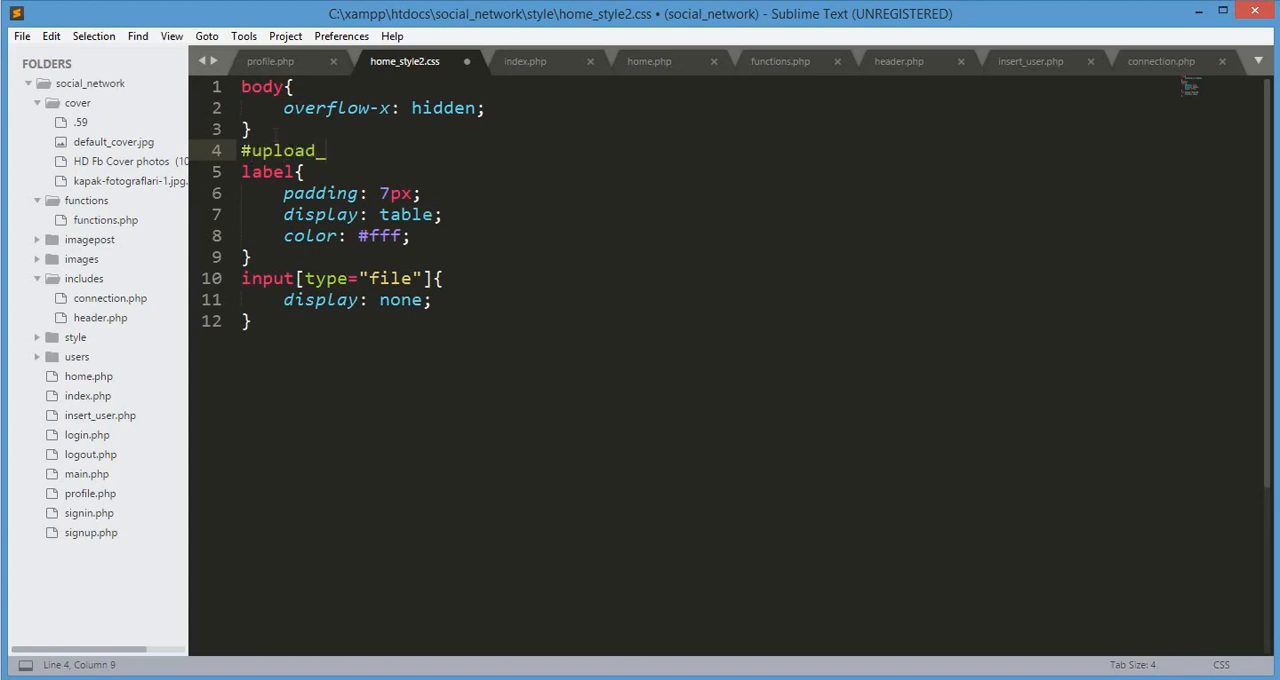
pyautogui.write('imag')
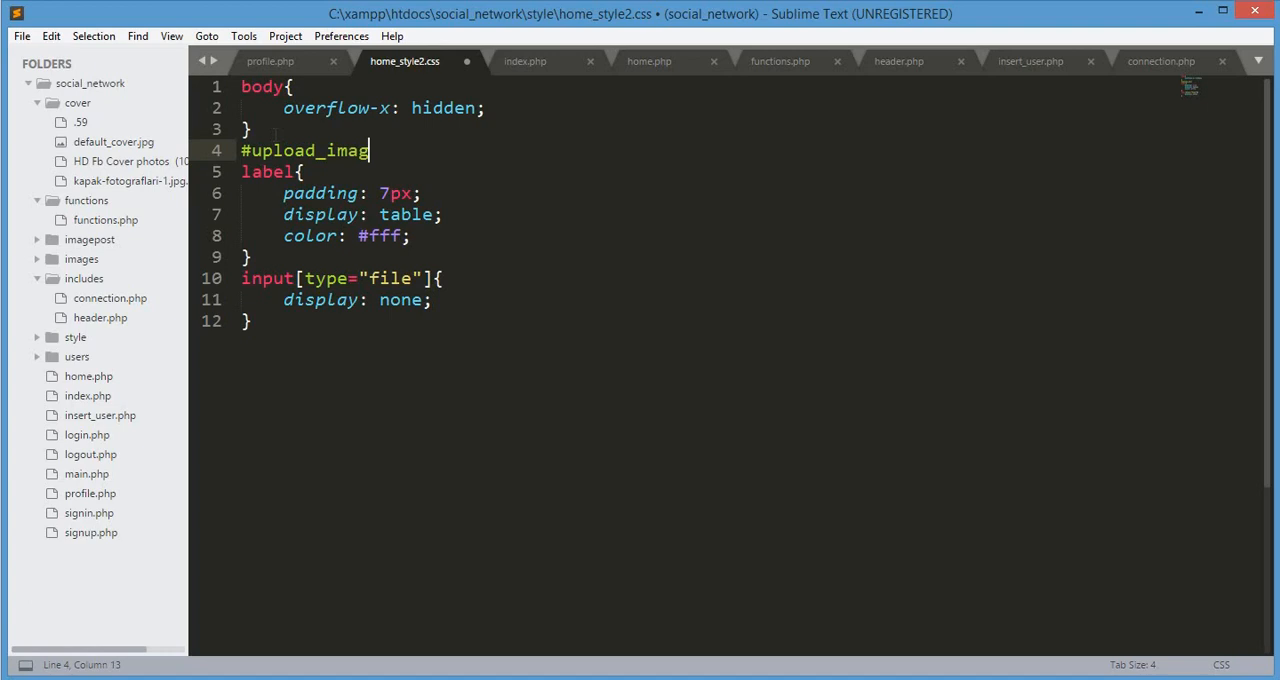
pyautogui.write('e_button{{')
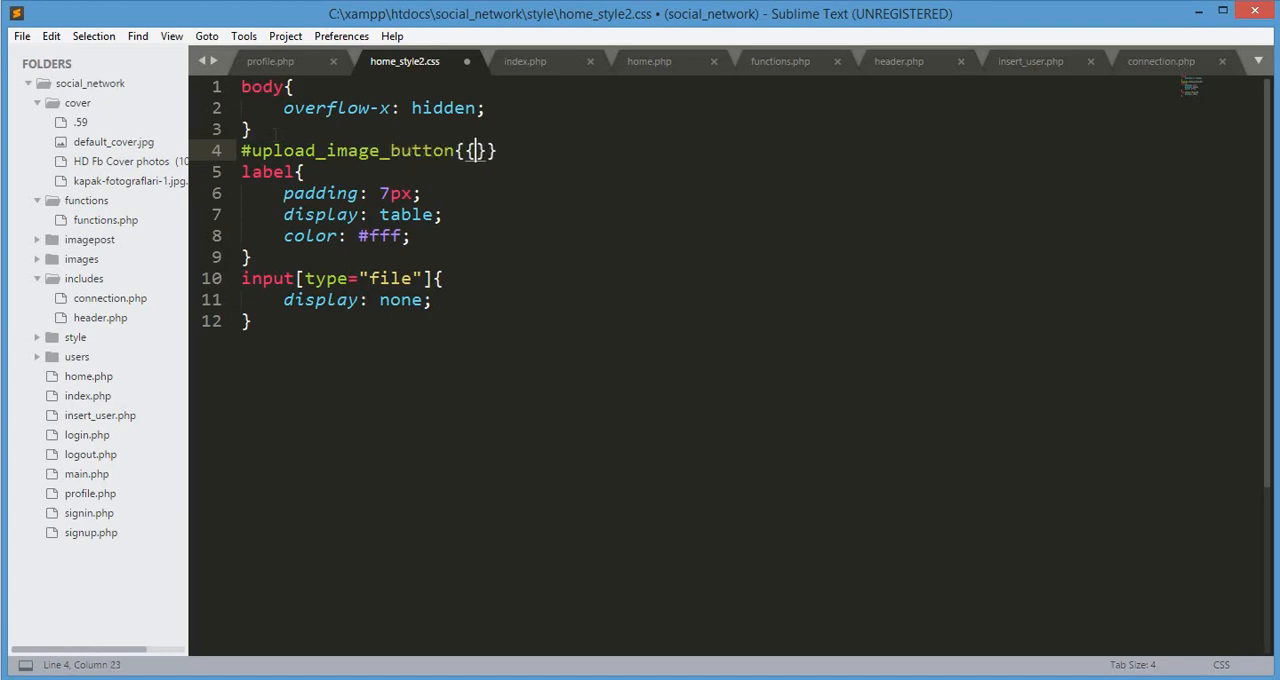
pyautogui.press('backspace')
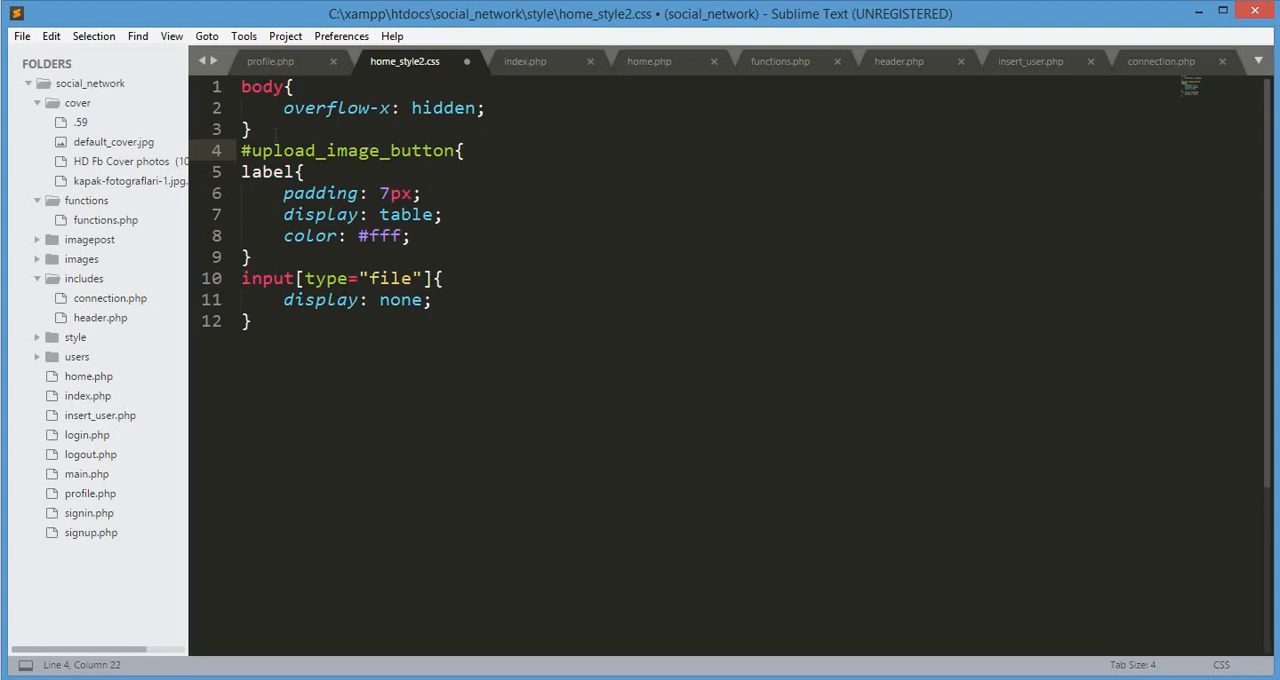
pyautogui.press('enter')
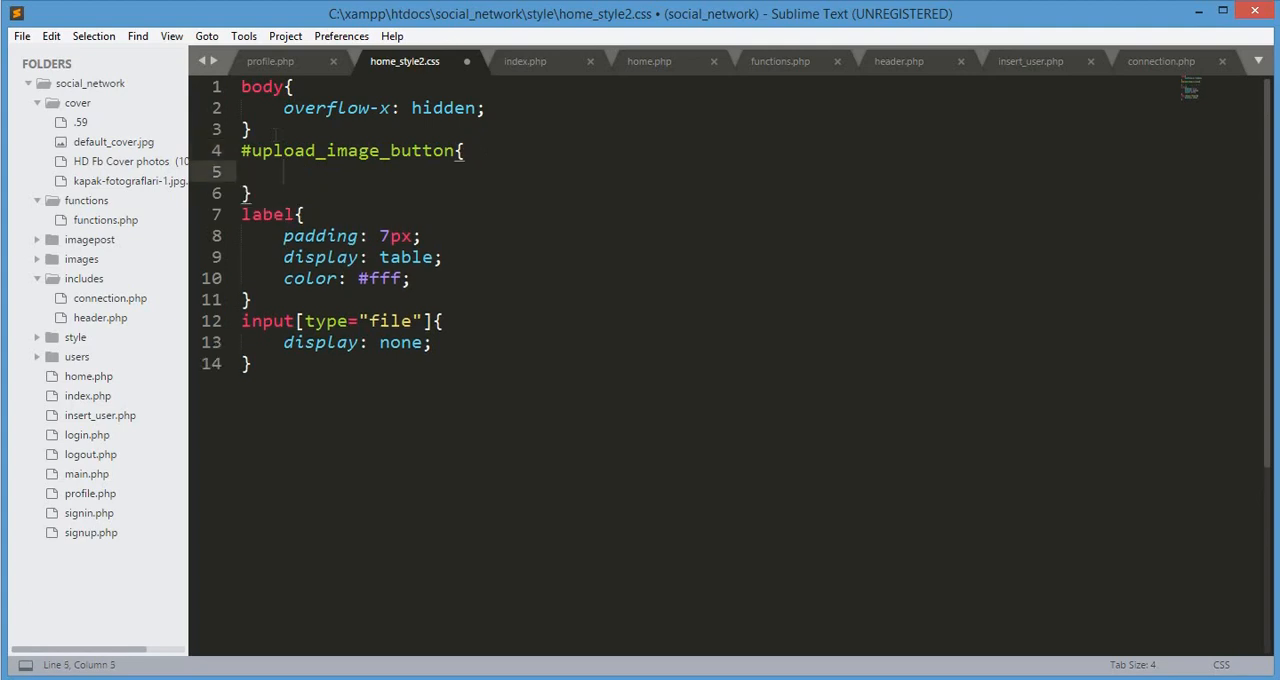
# Give the button position absolute, top 50.5% and right 14%.
pyautogui.write('position:')
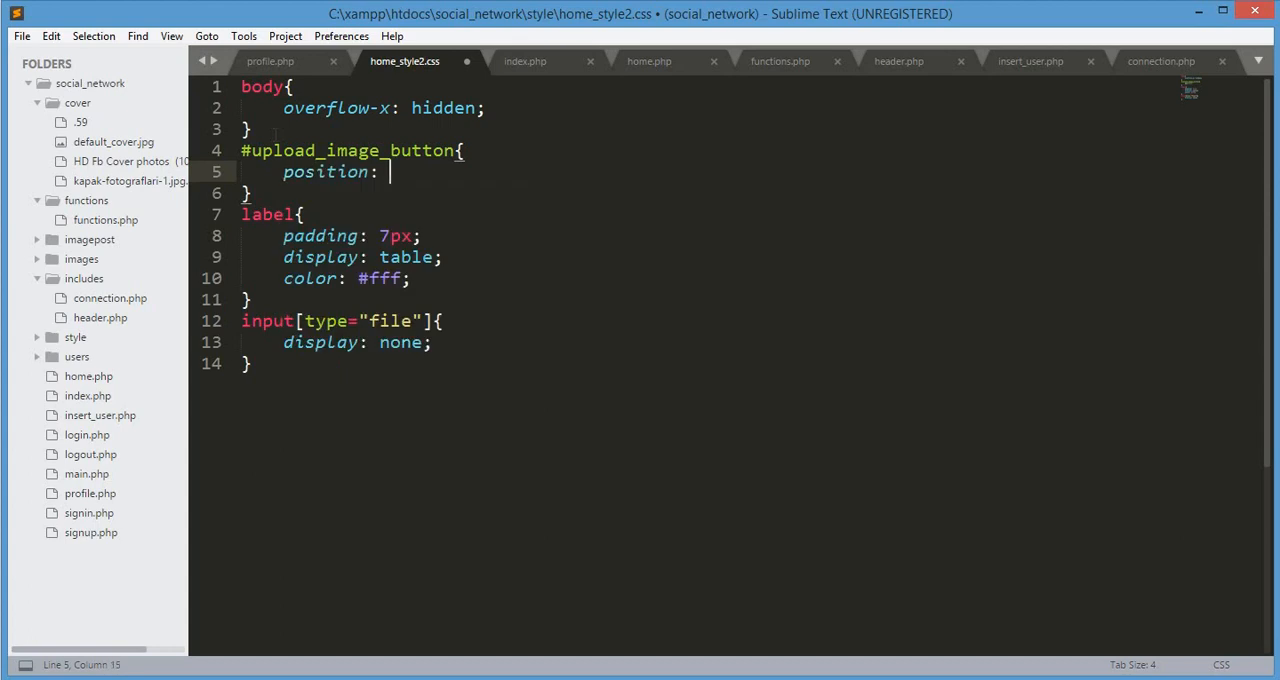
pyautogui.write('absolute;')
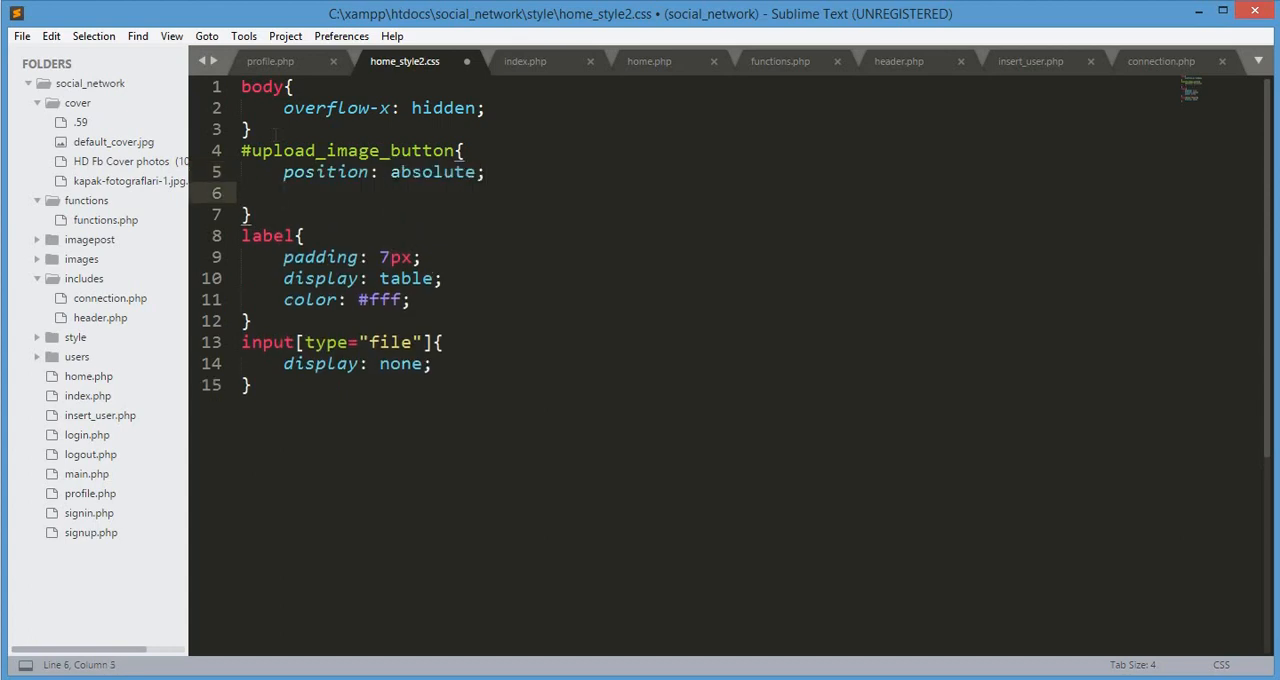
pyautogui.write('top:')
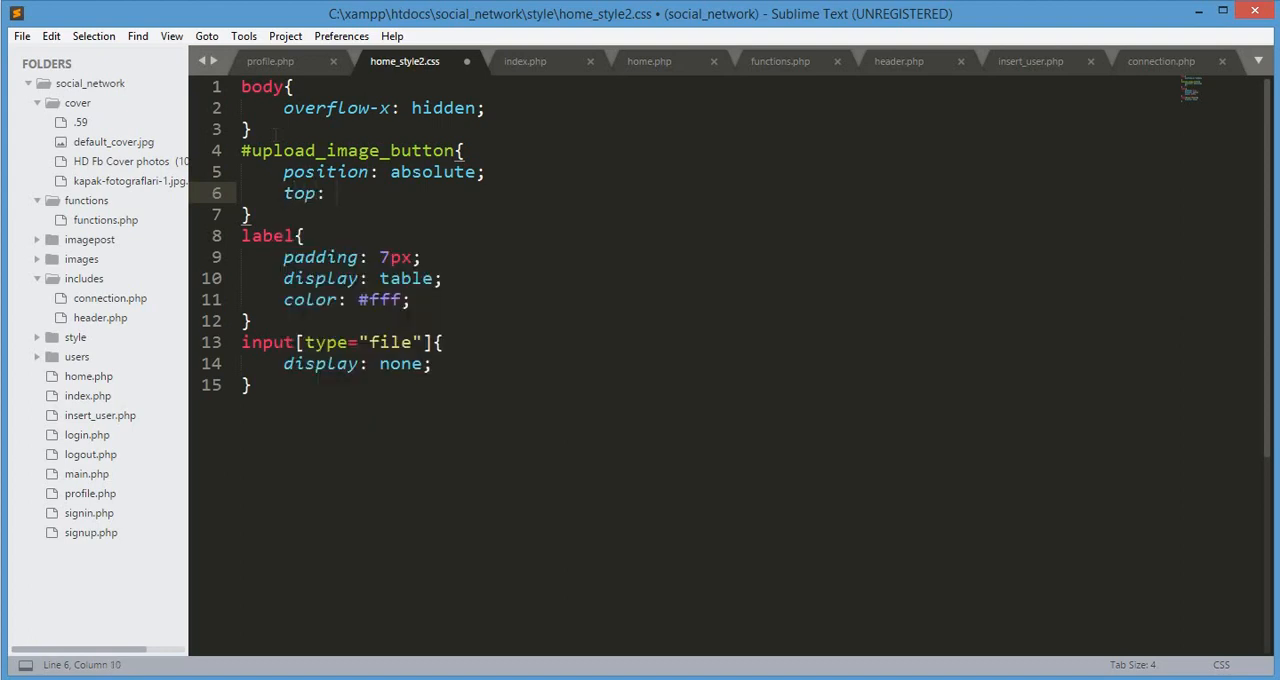
pyautogui.write('50')
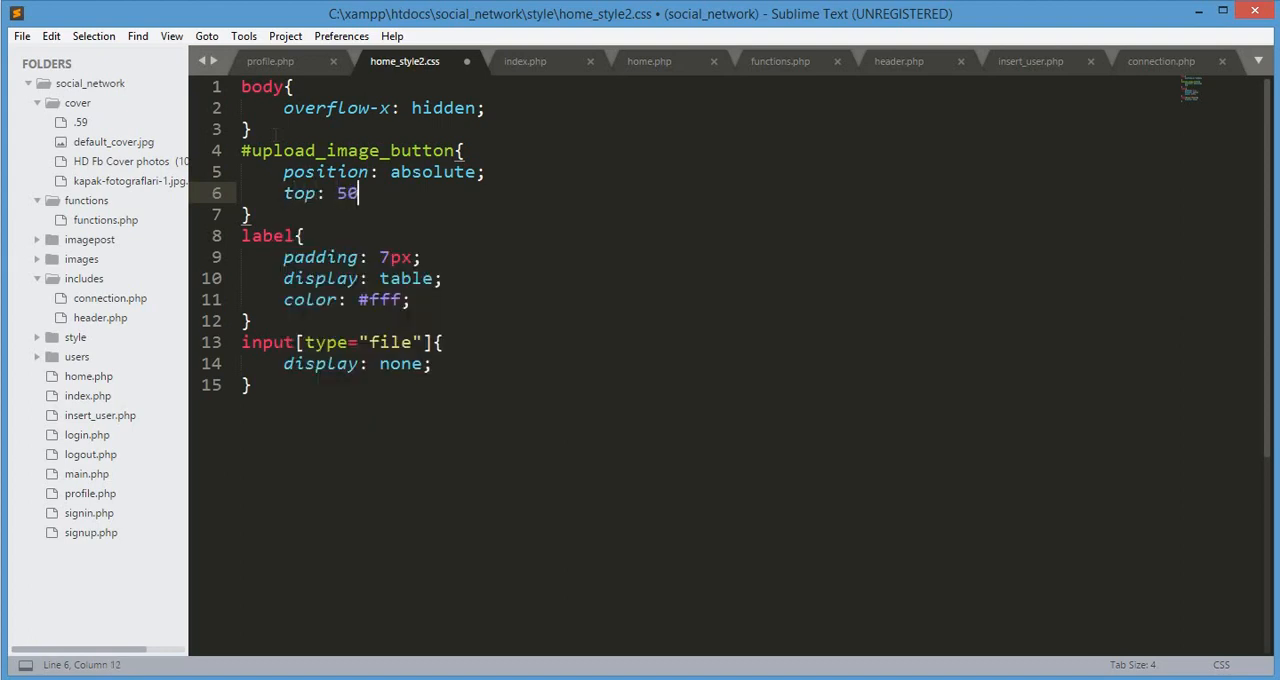
pyautogui.write('.5%;')
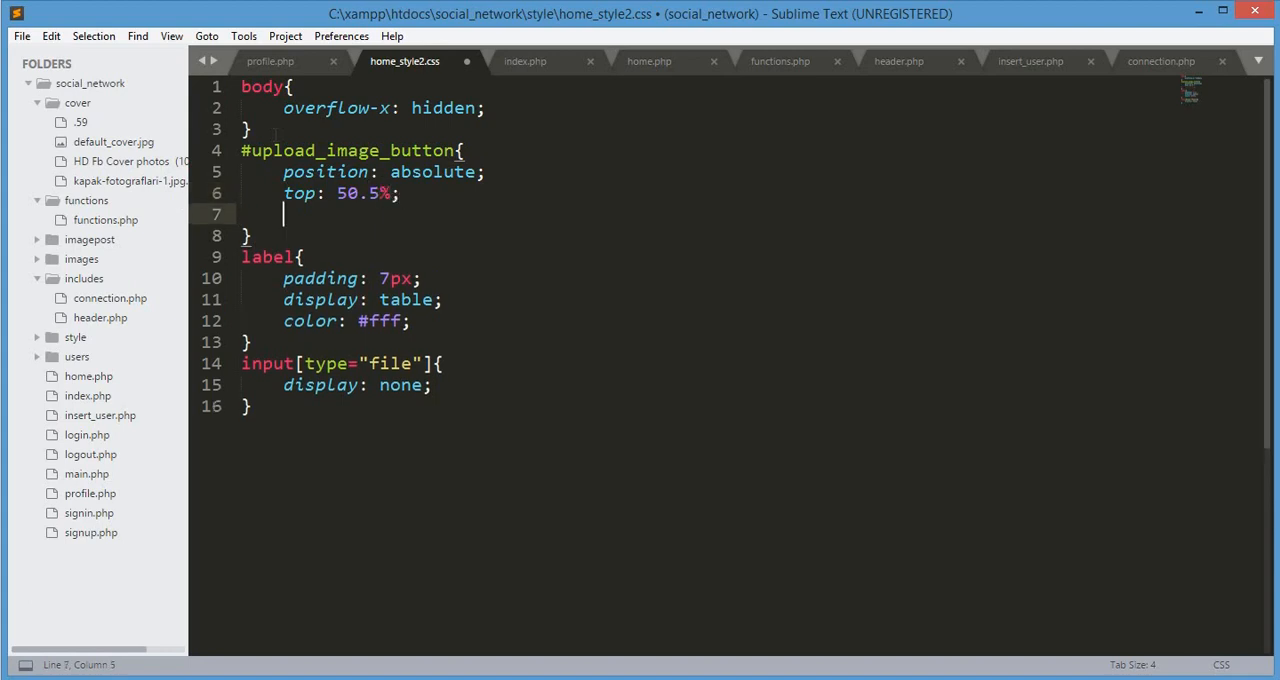
pyautogui.write('right:')
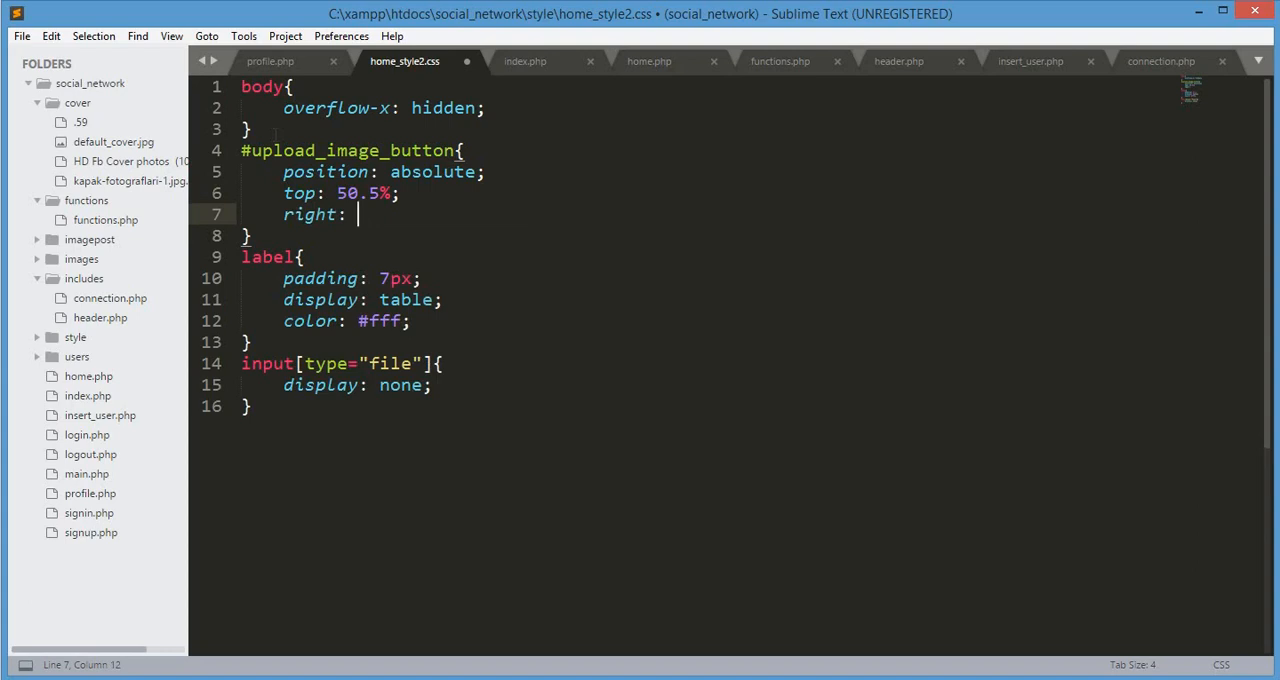
pyautogui.write('14&;')
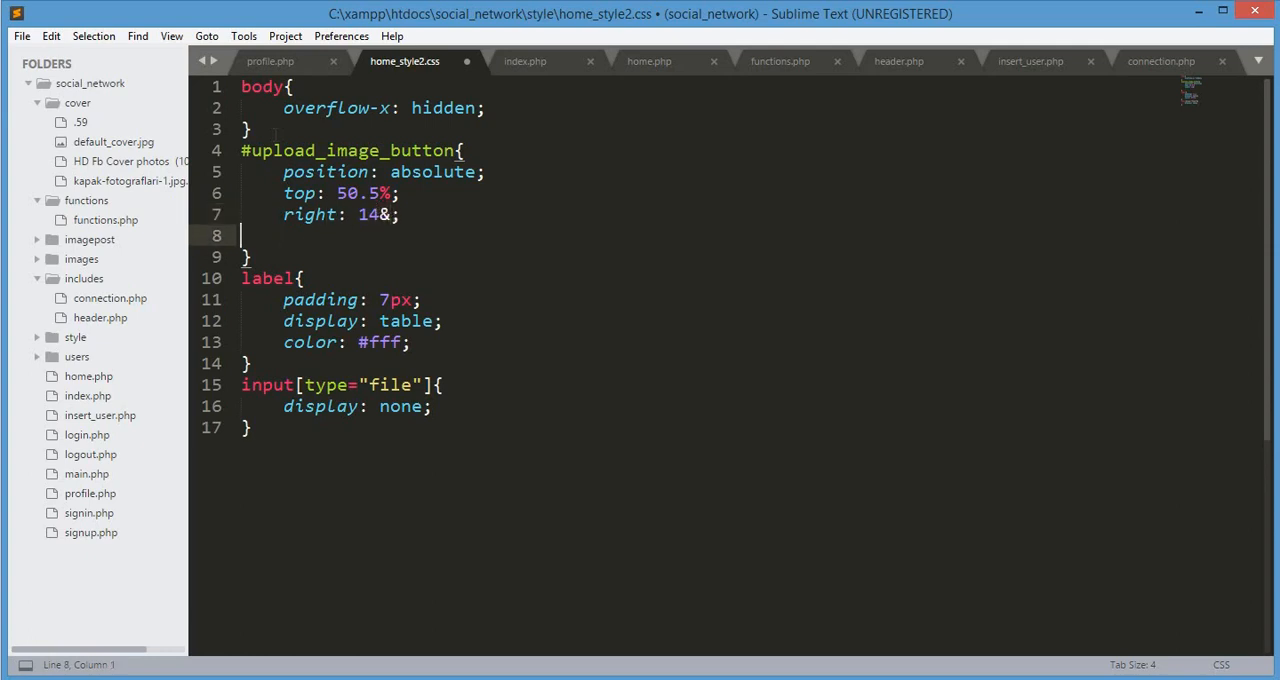
pyautogui.moveTo(390, 230)
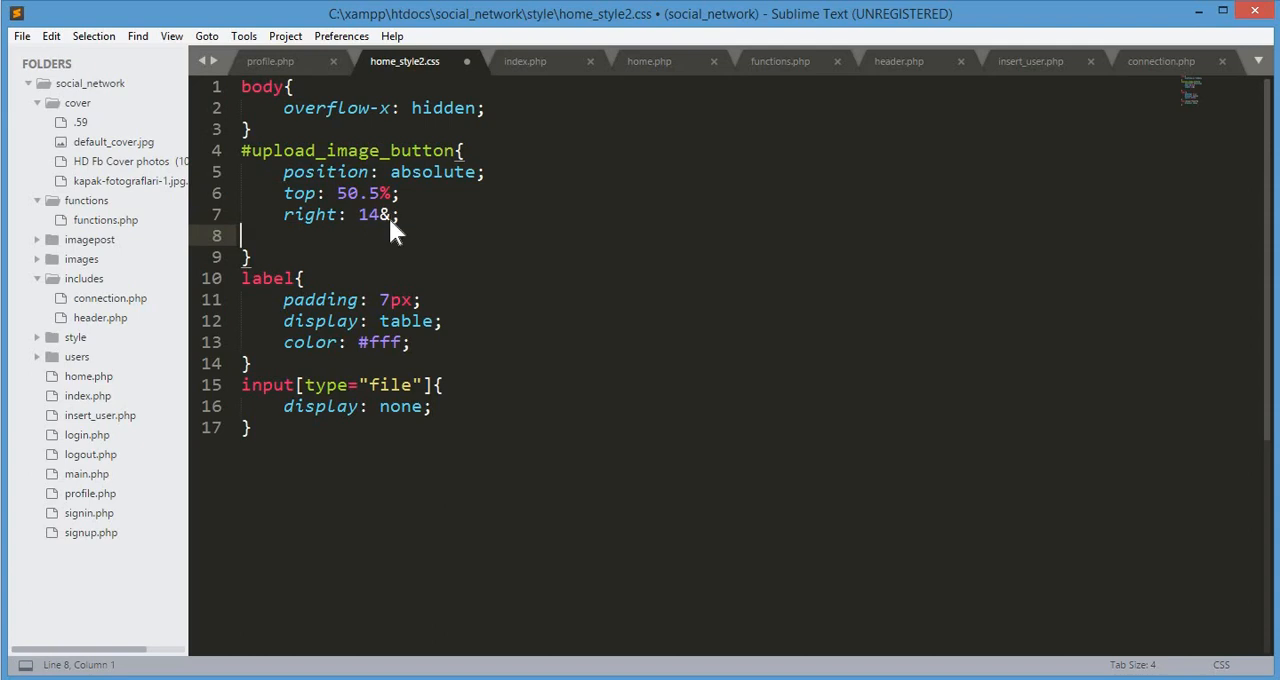
pyautogui.press('backspace')
pyautogui.write('%')
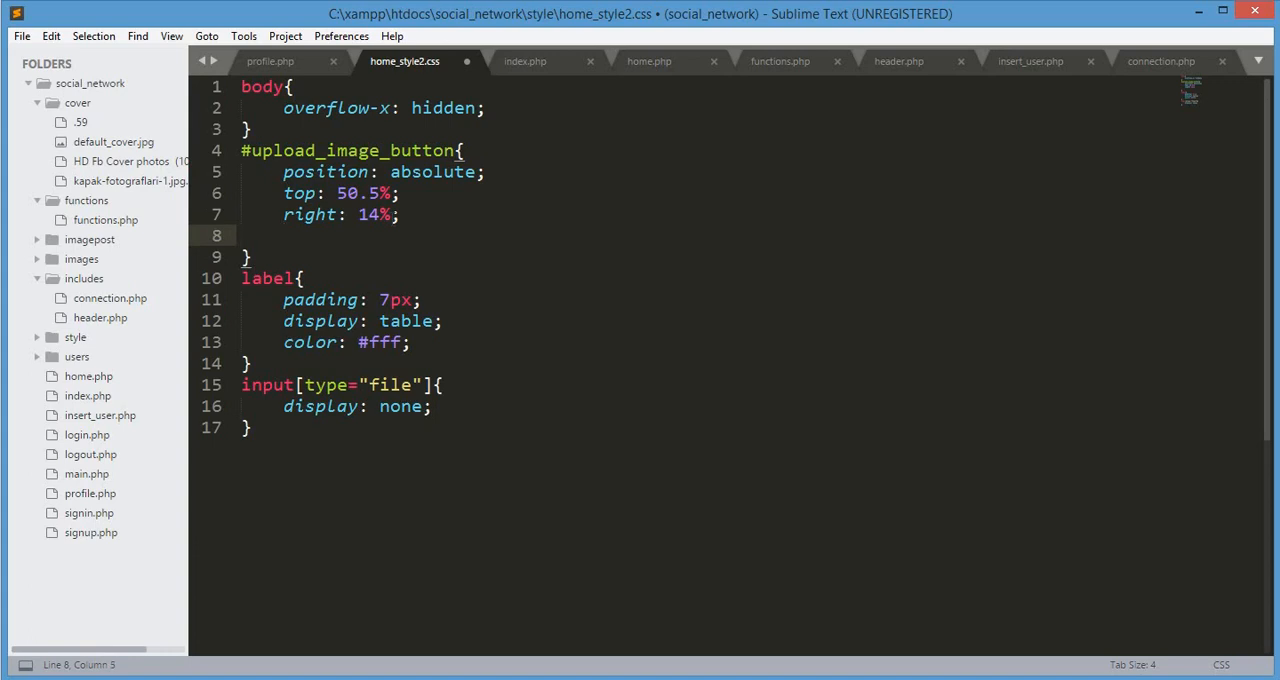
# Add min-width and max-width 100px and a 4px border-radius to the button rule.
pyautogui.write('min-width:')
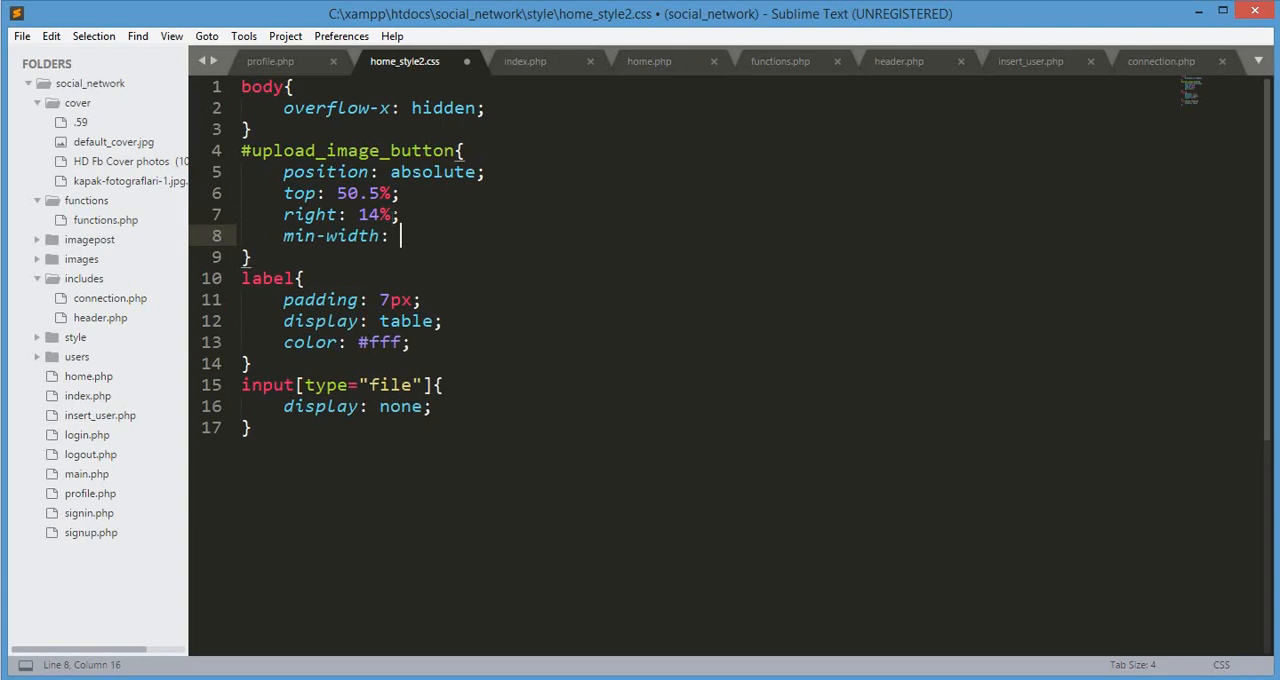
pyautogui.write('100px;')
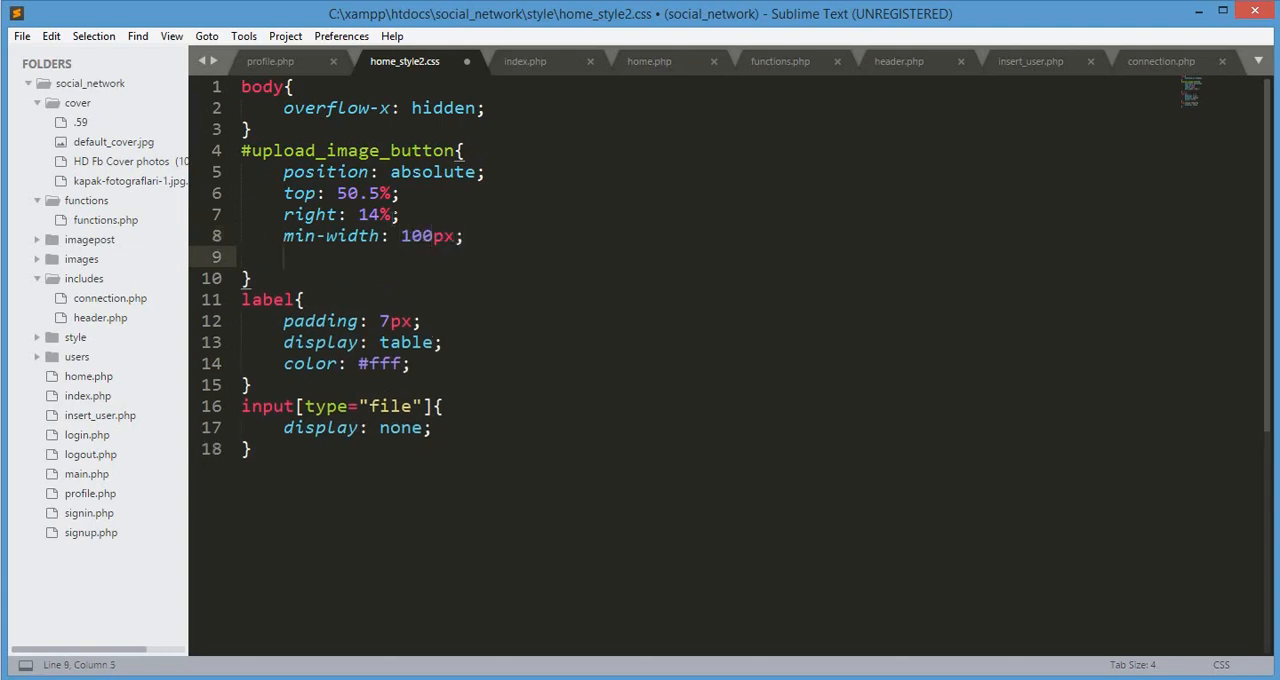
pyautogui.write('max-width:')
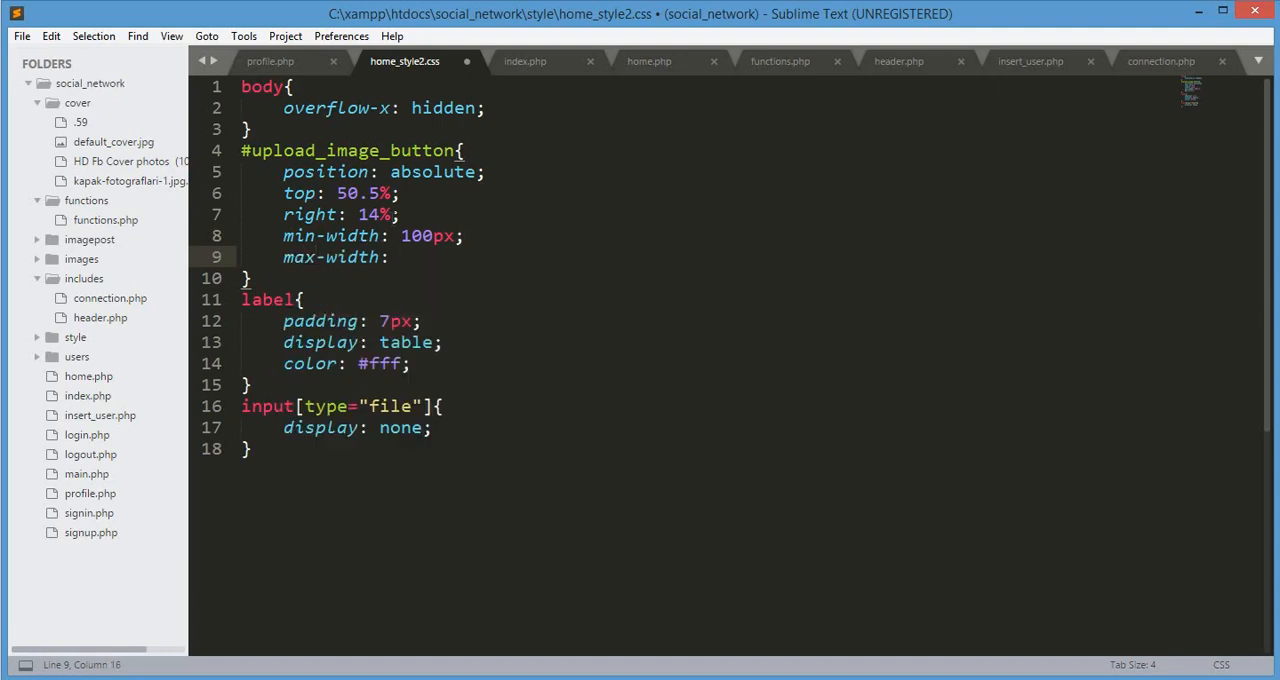
pyautogui.write('100px')
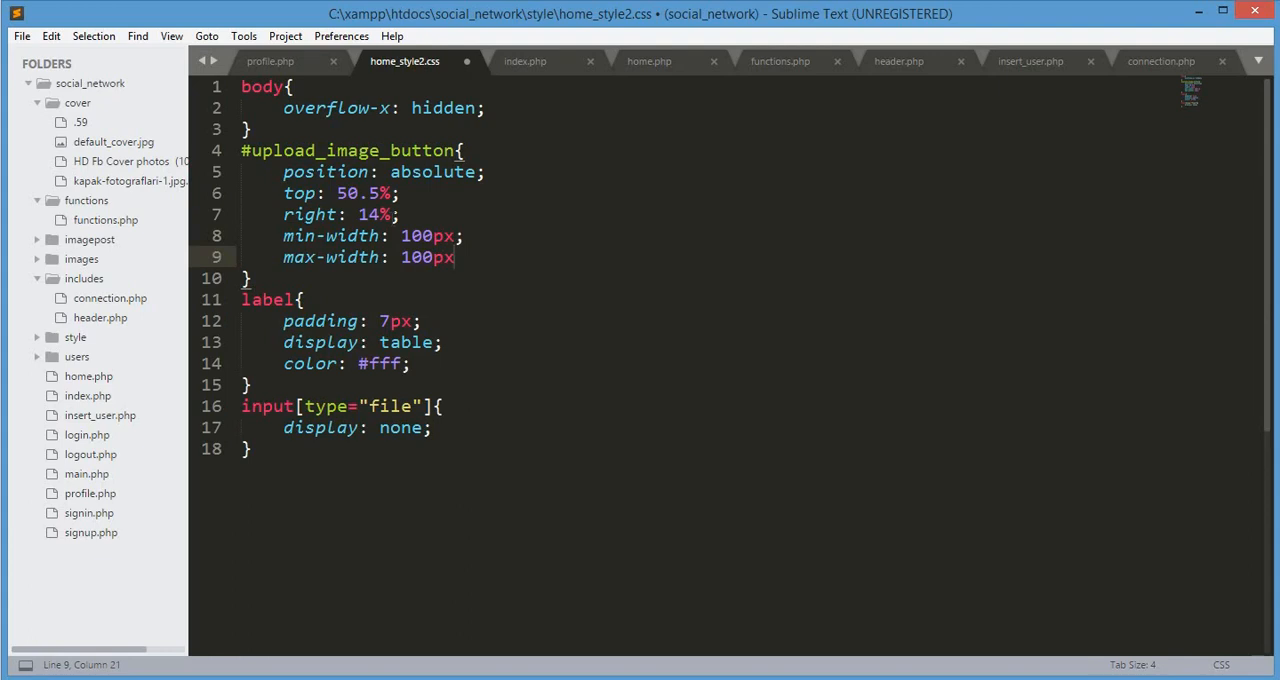
pyautogui.write(';')
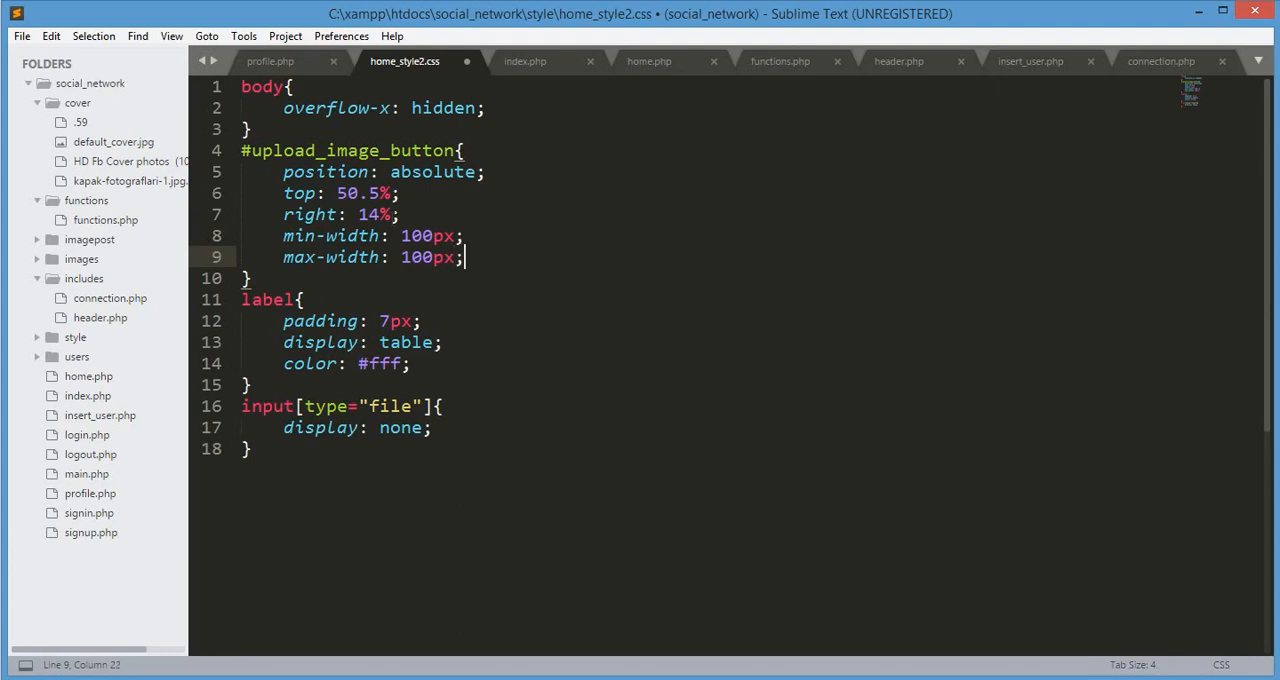
pyautogui.press('enter')
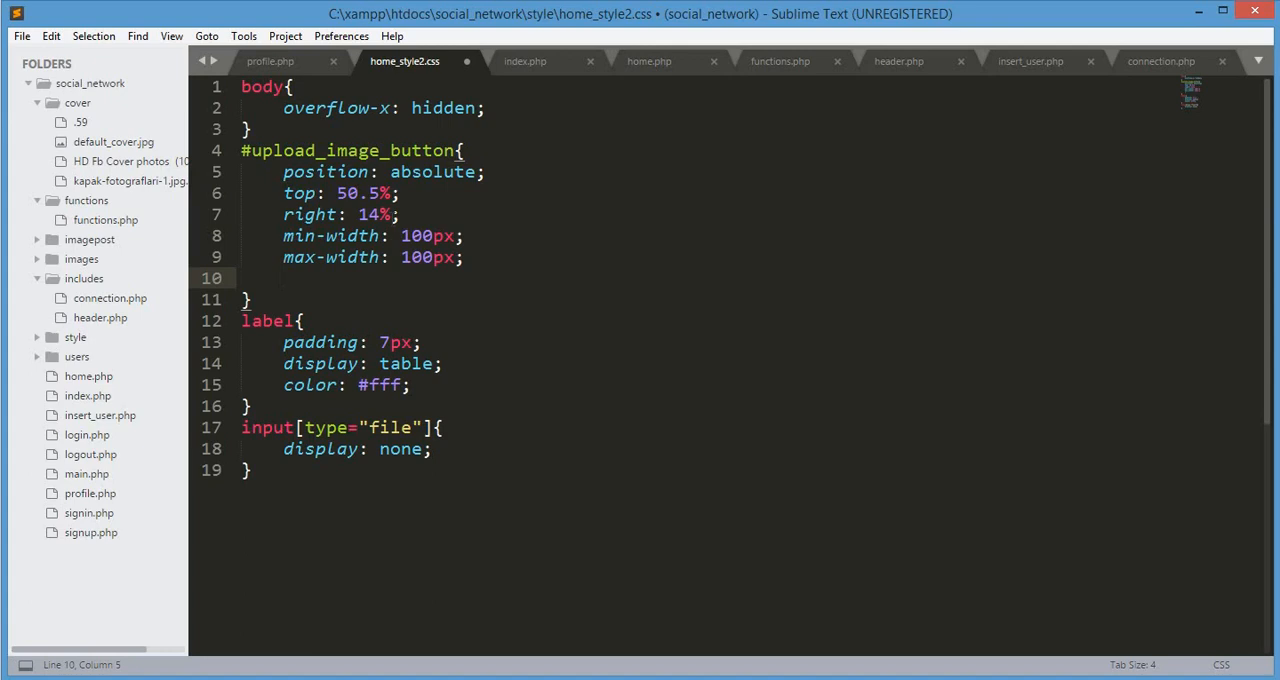
pyautogui.write('border-radius:')
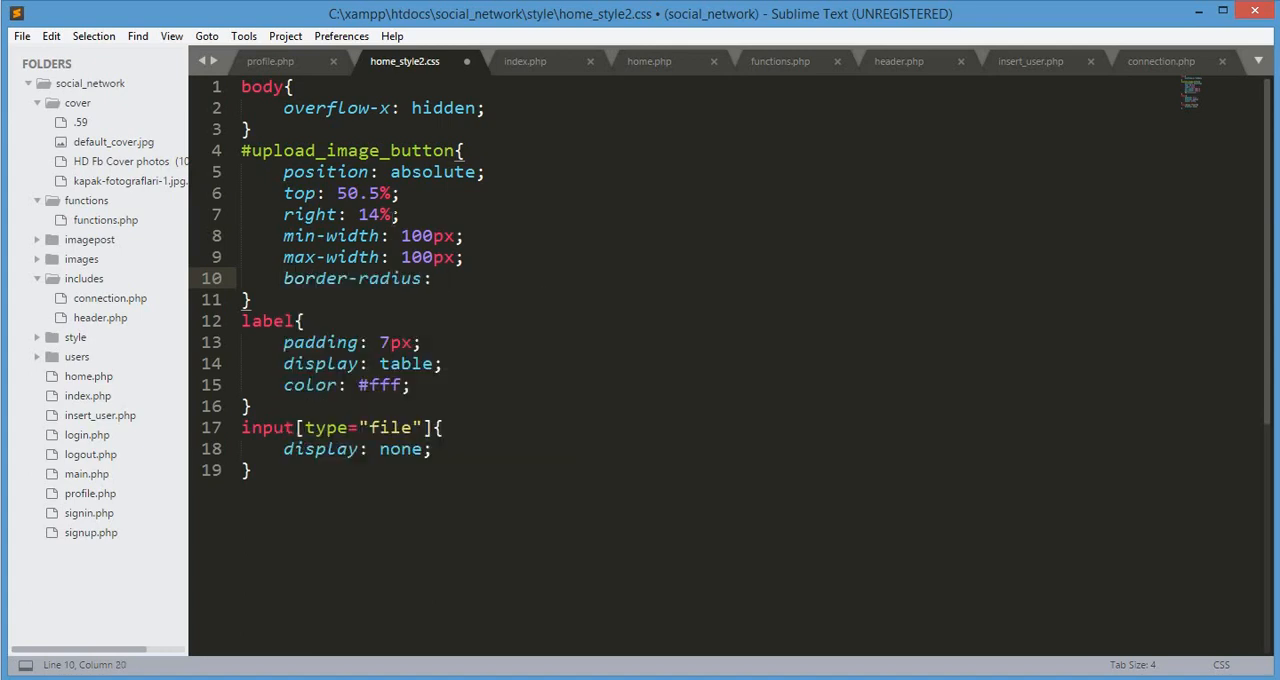
pyautogui.write('4px')
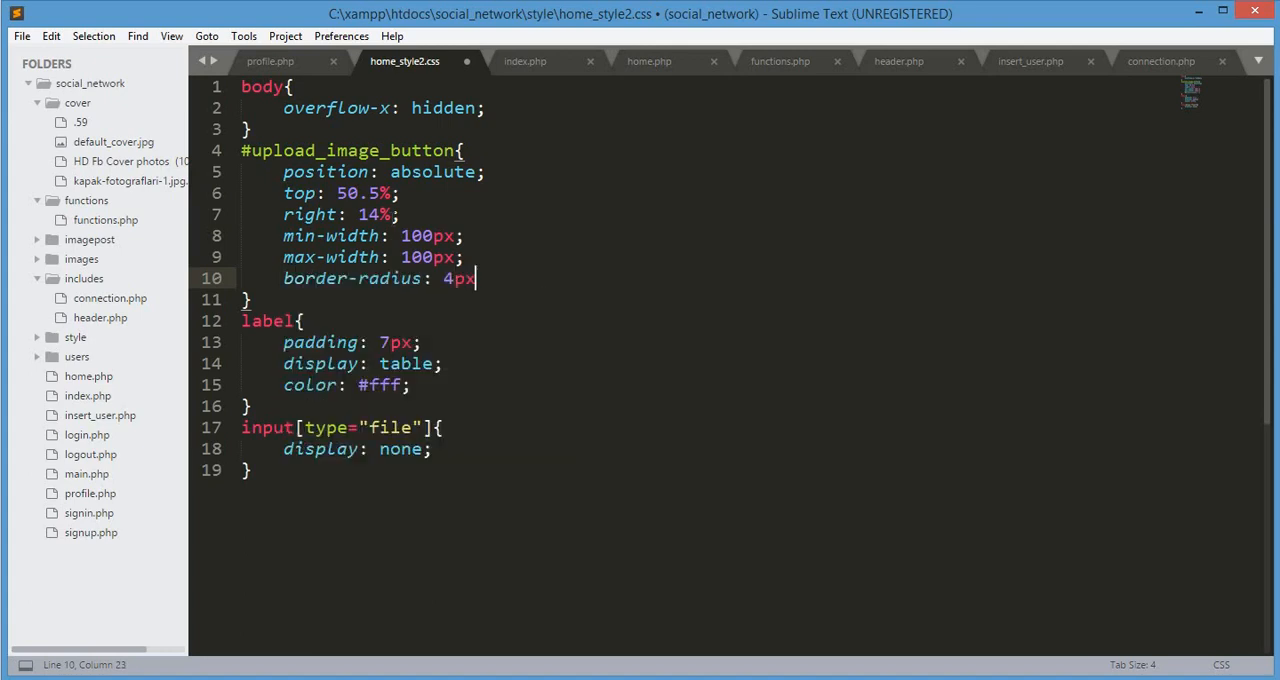
pyautogui.press('enter')
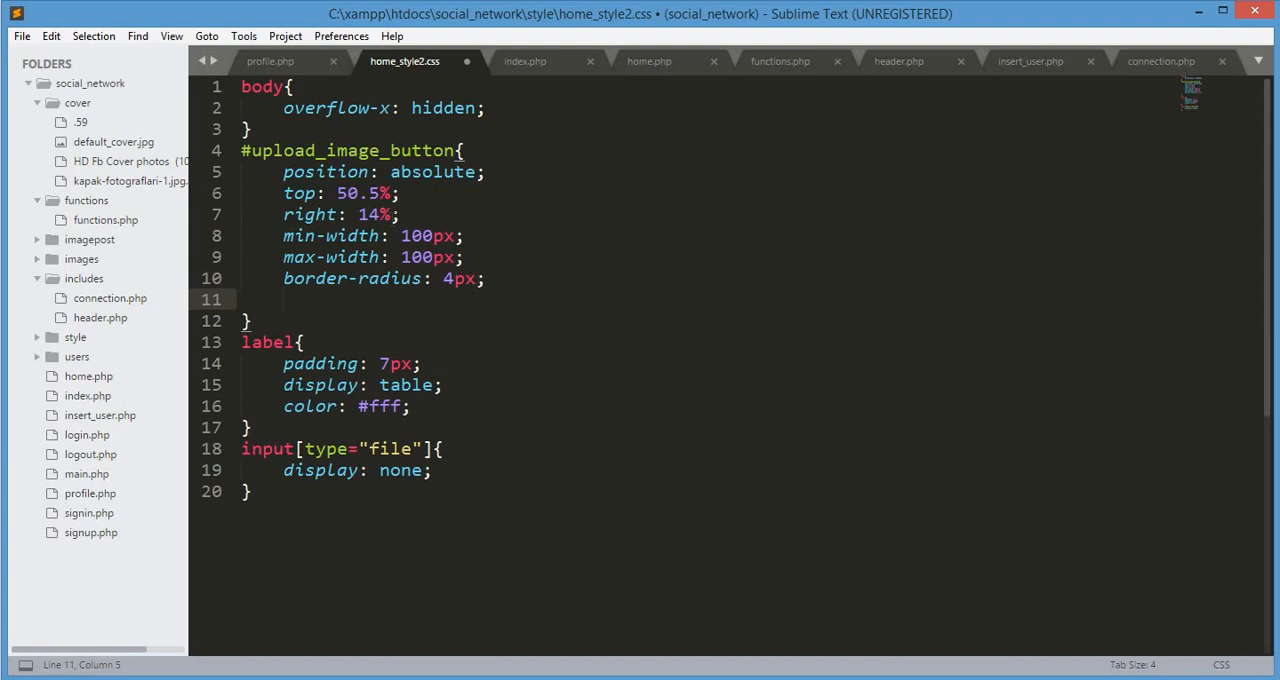
# Center the button with transform translate(-50%, -50%), set right to -2% and save.
pyautogui.write('transform: translate();')
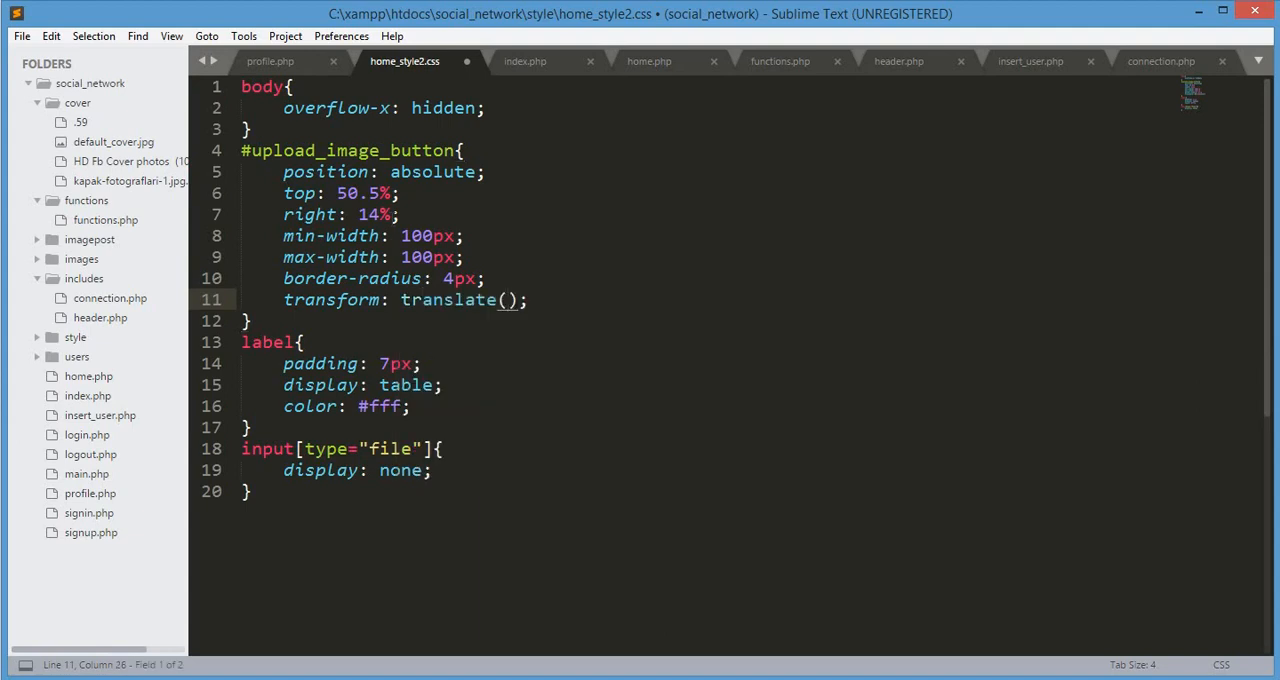
pyautogui.write('-5')
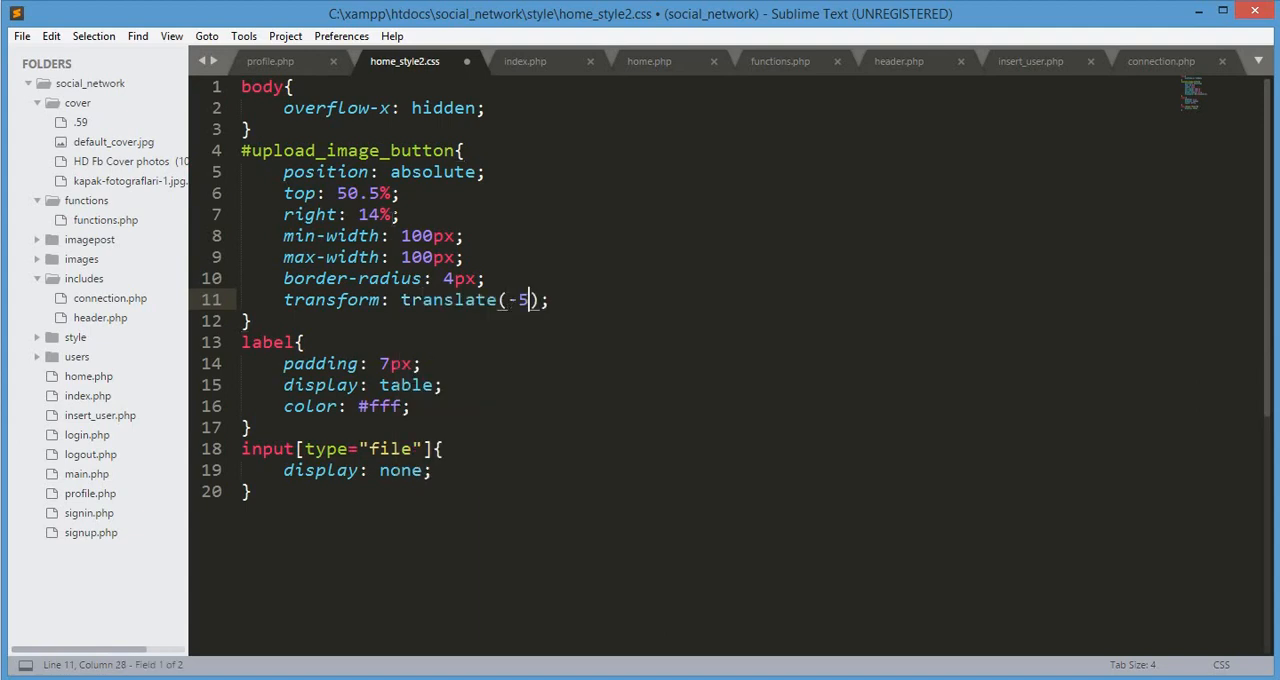
pyautogui.write('0%,')
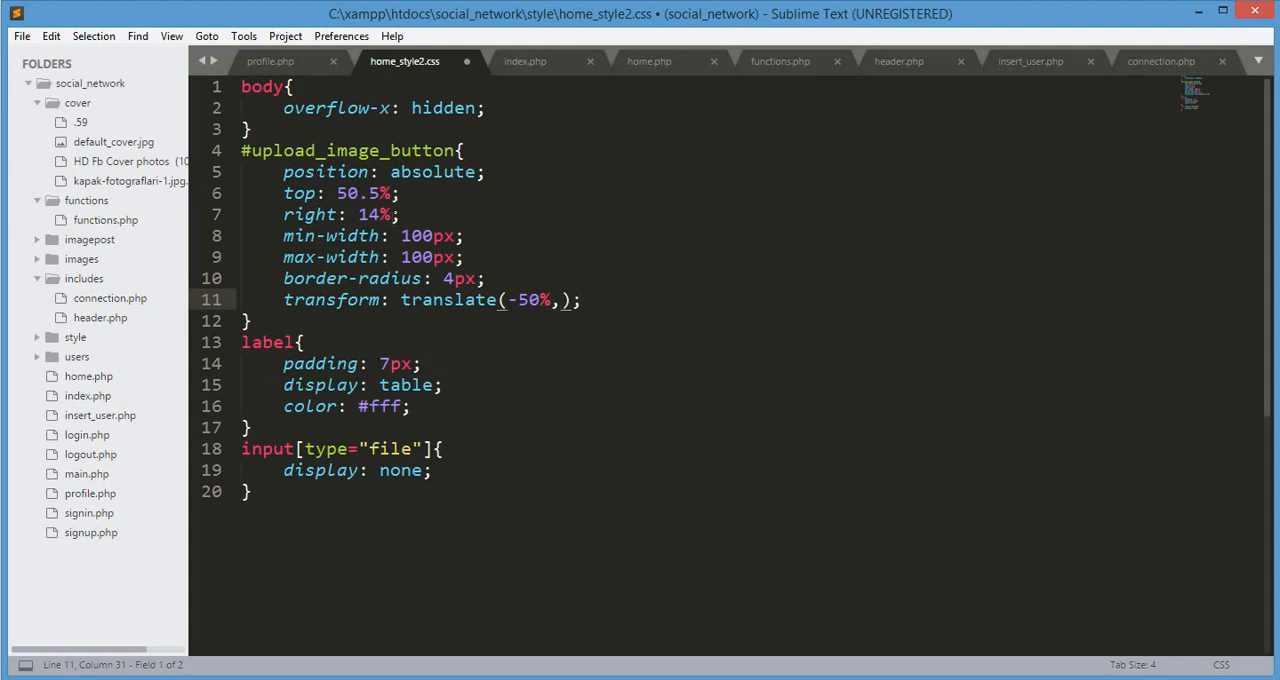
pyautogui.write('-50')
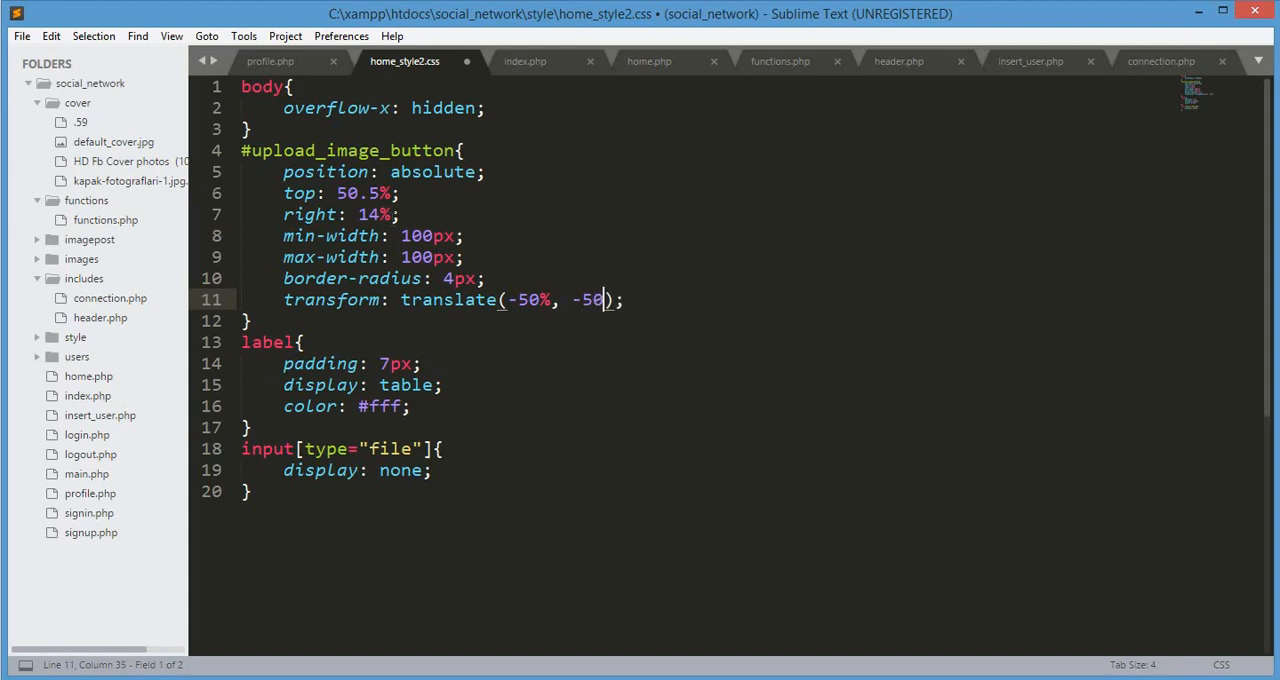
pyautogui.write('%')
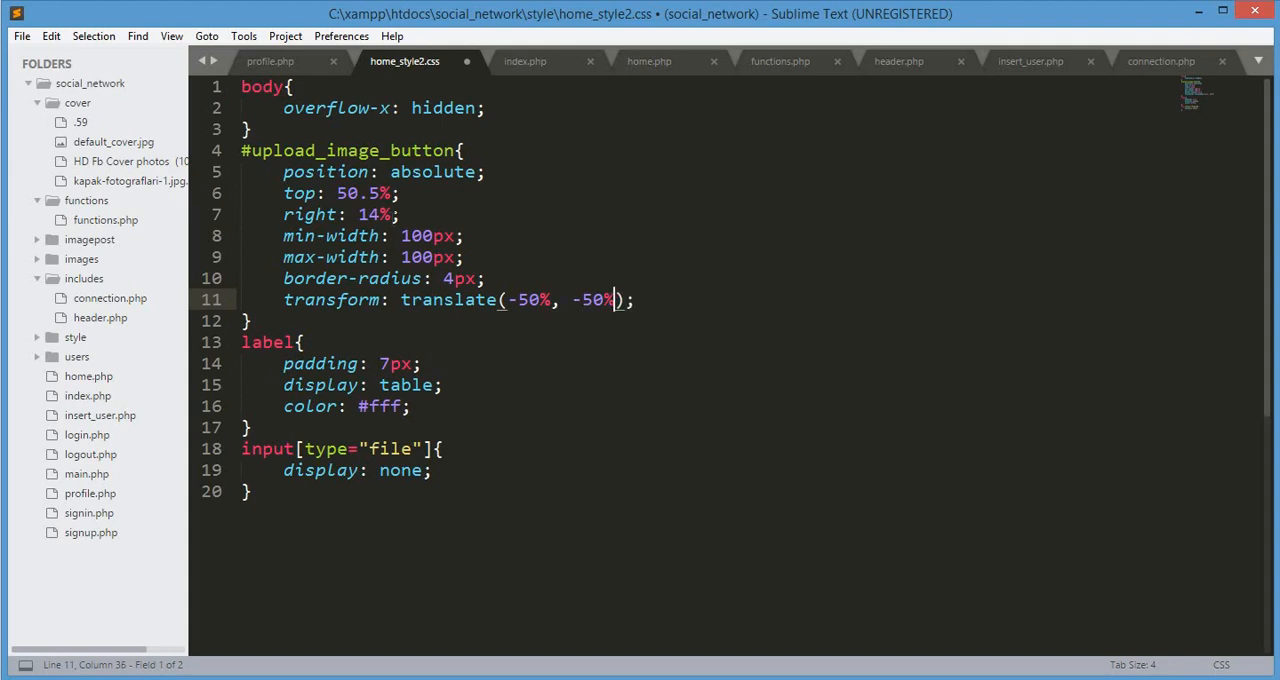
pyautogui.press('ctrl+s')
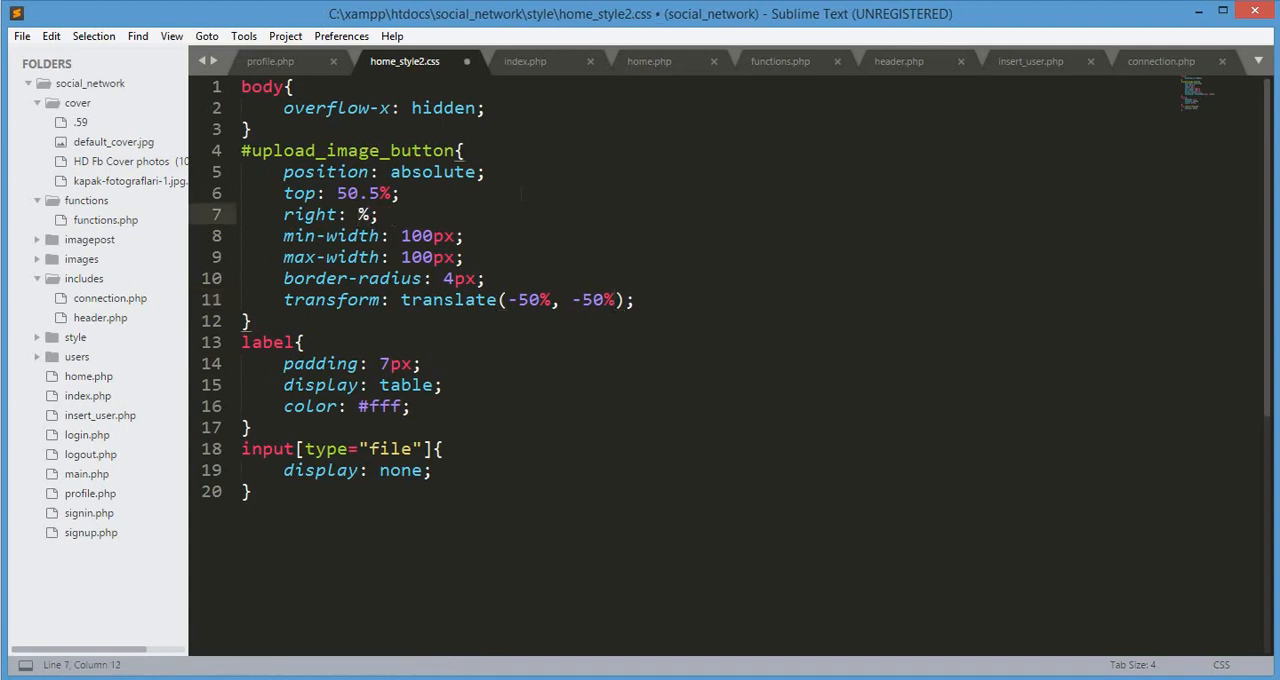
pyautogui.write('-2')
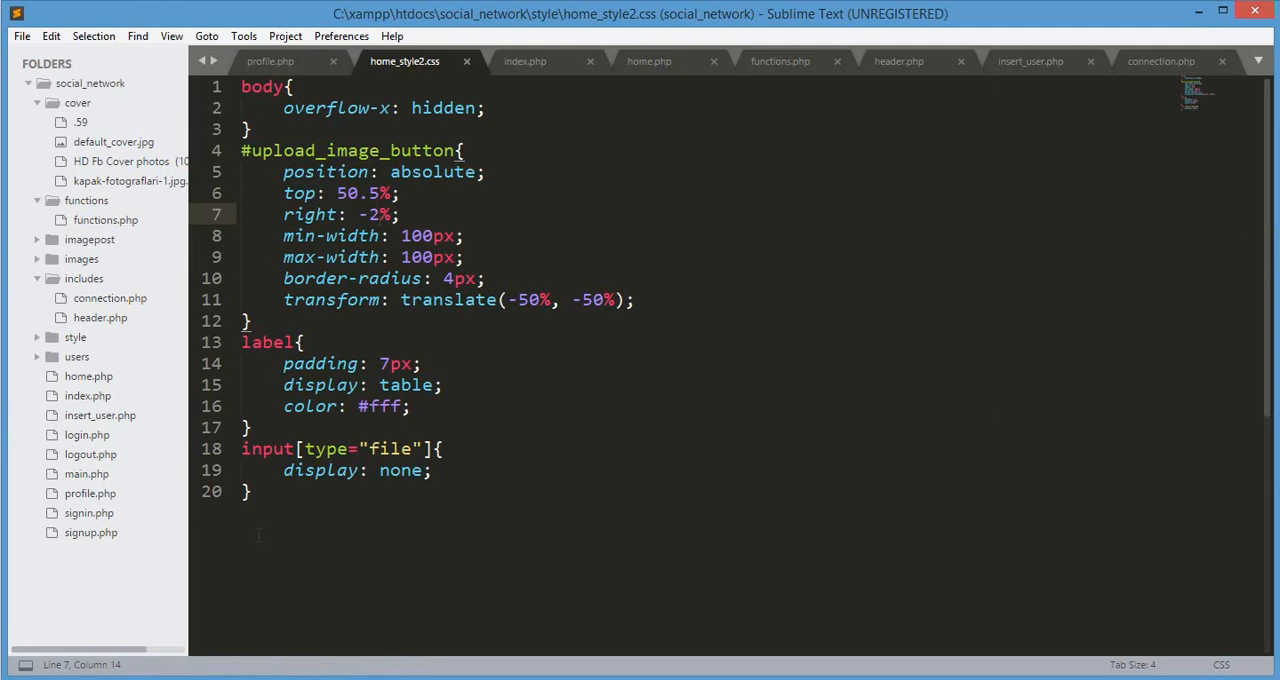
pyautogui.click(252, 320)
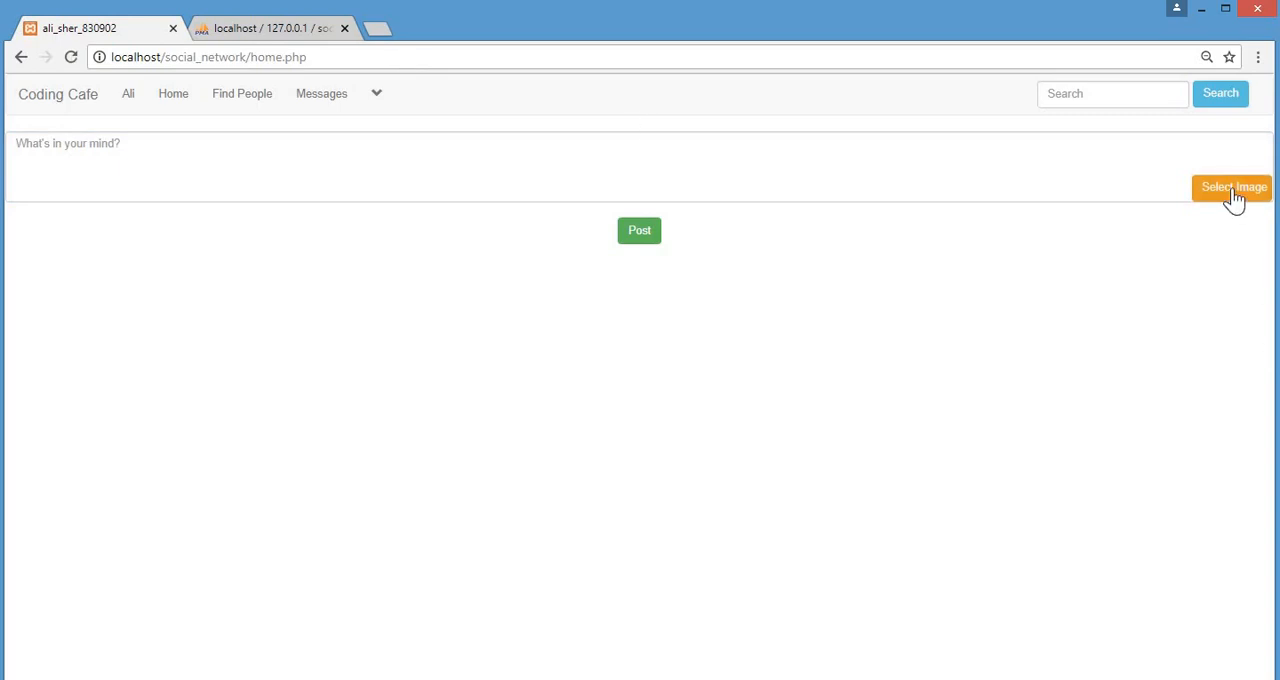
pyautogui.click(1232, 188)
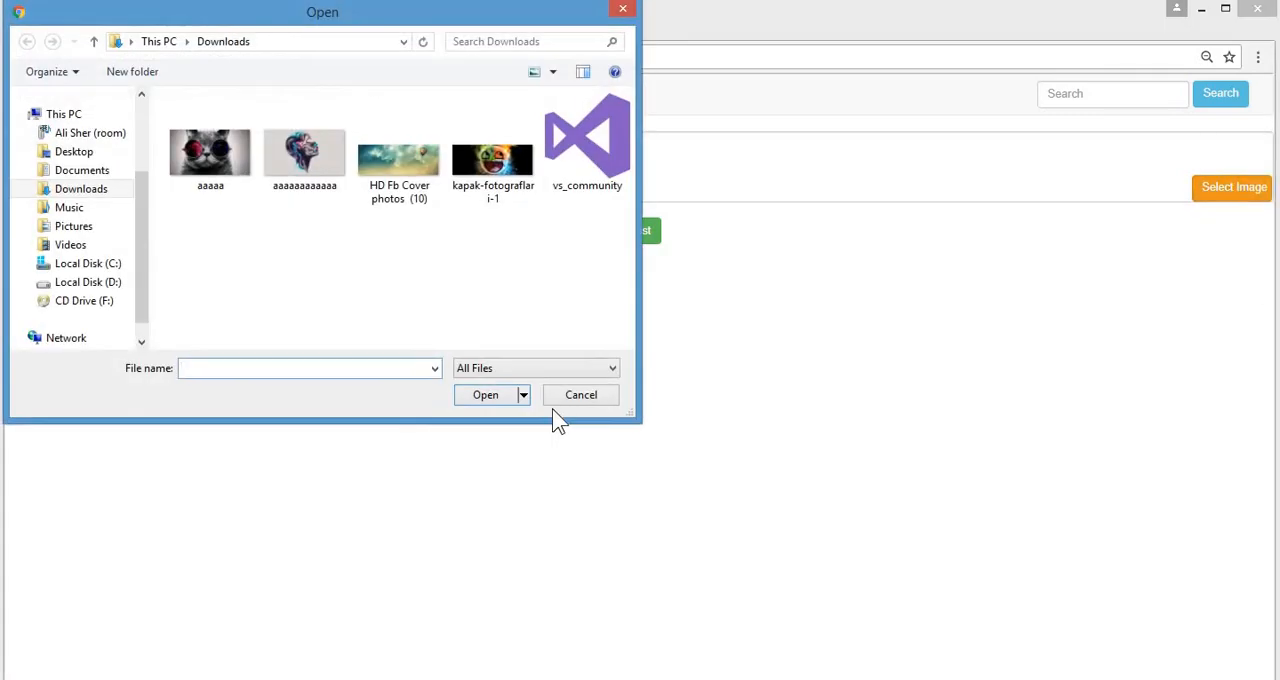
pyautogui.click(580, 394)
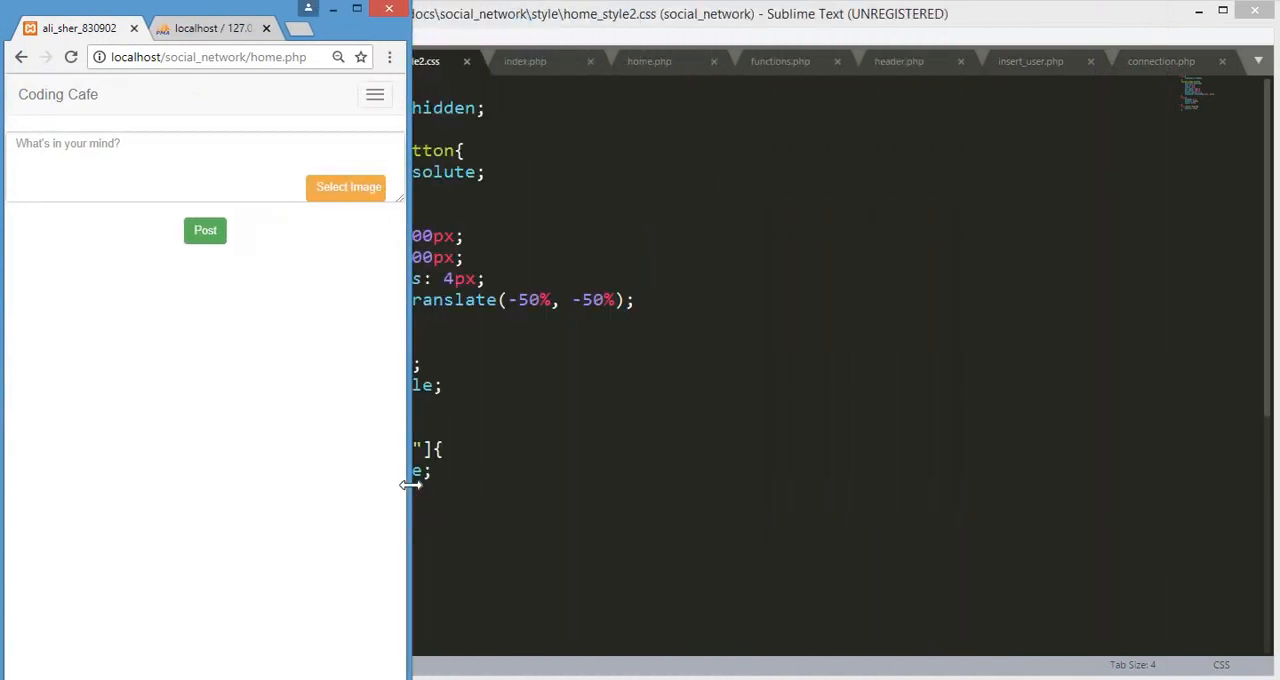
pyautogui.moveTo(408, 484); pyautogui.dragTo(536, 484)
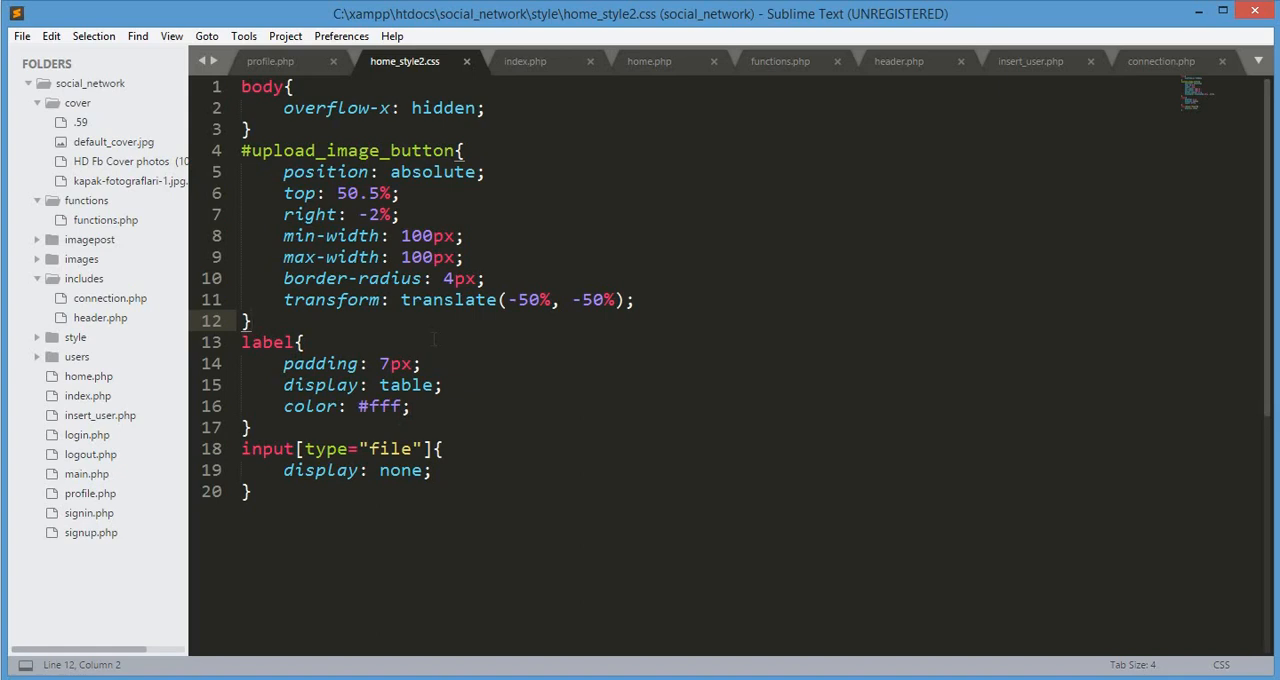
# After checking the textarea id in home.php, add a #content rule with width 70%.
pyautogui.click(648, 60)
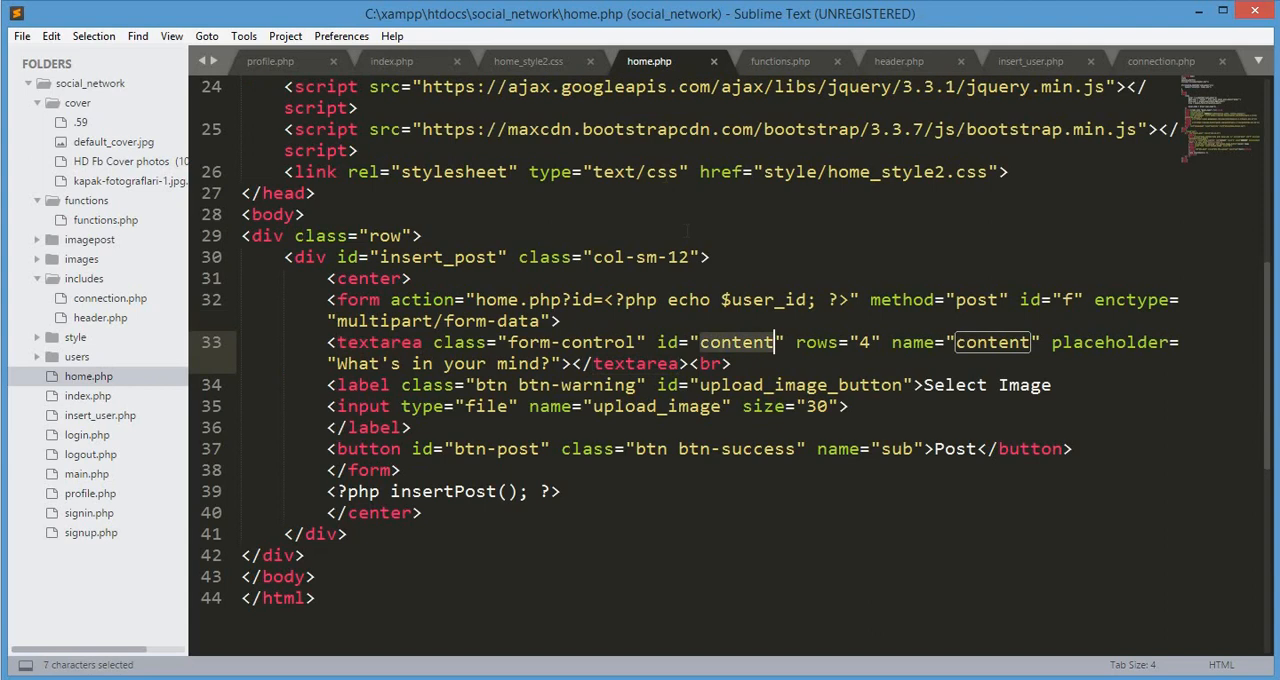
pyautogui.click(528, 60)
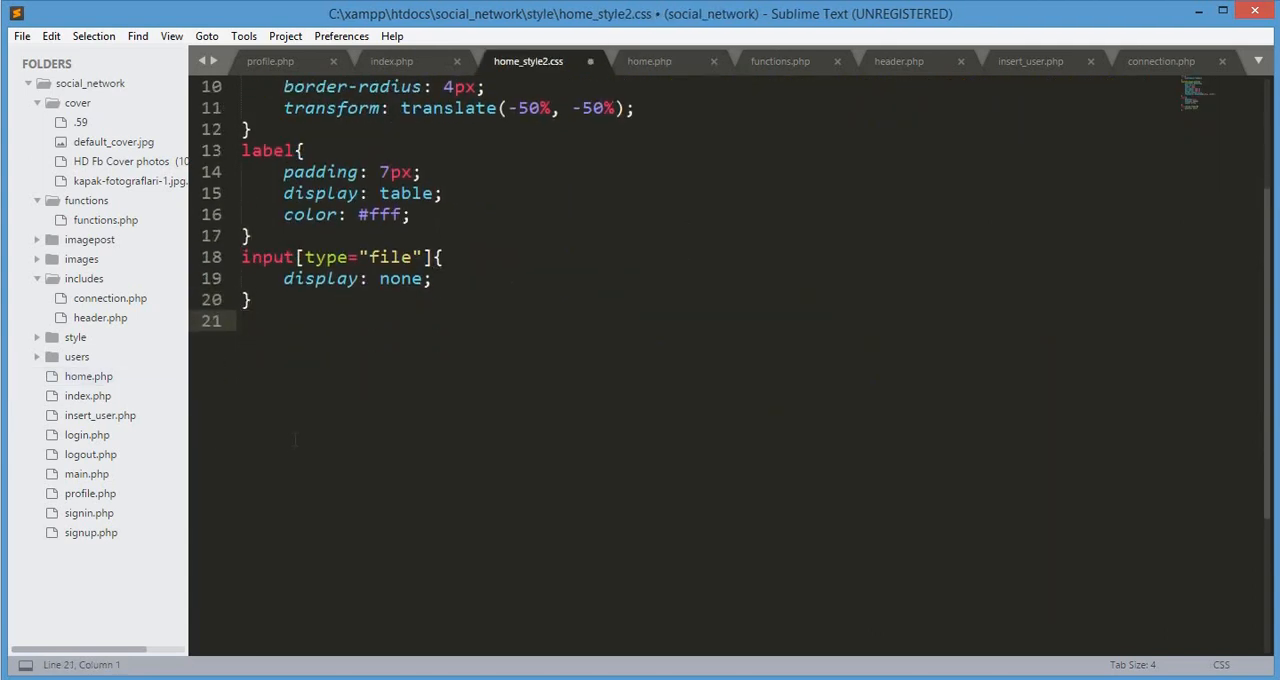
pyautogui.write('#conten')
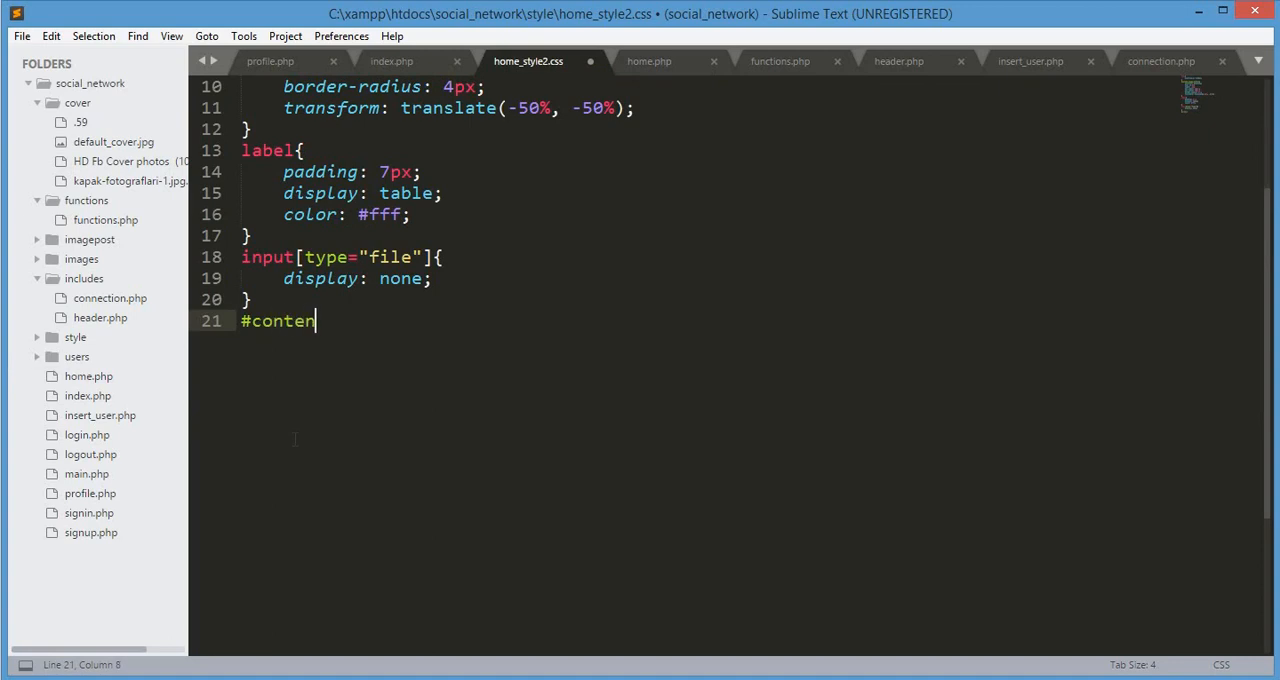
pyautogui.write('t{')
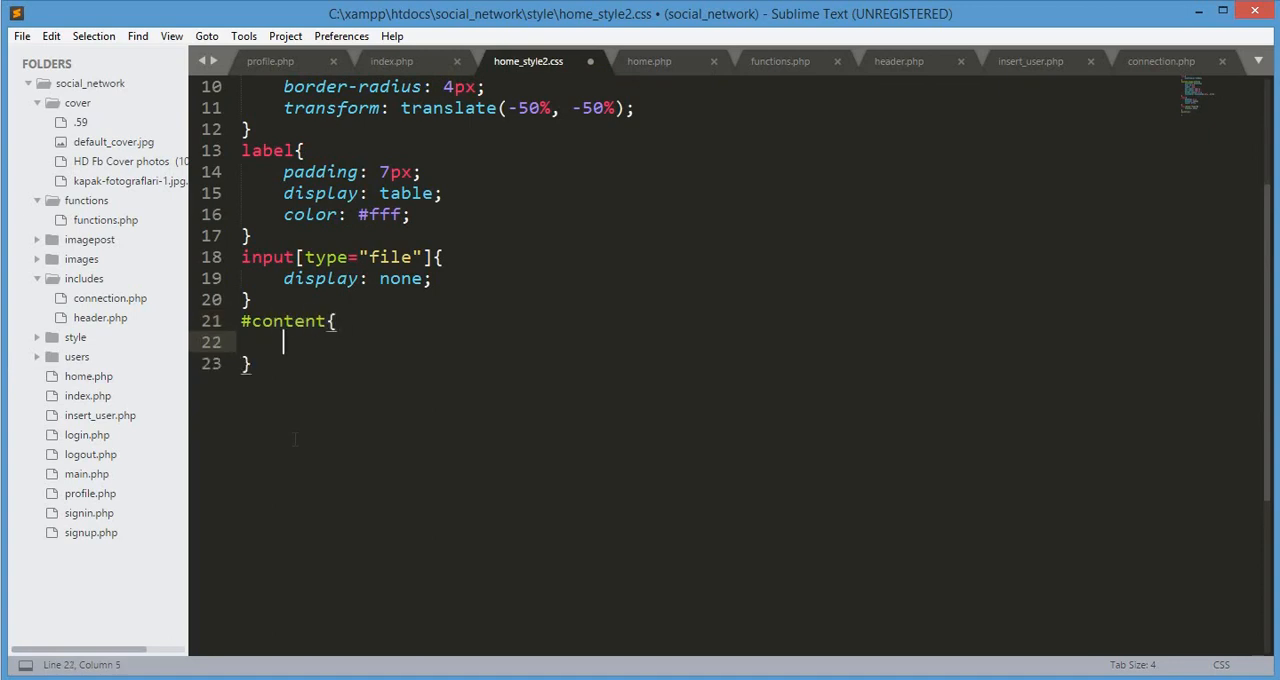
pyautogui.write('width:')
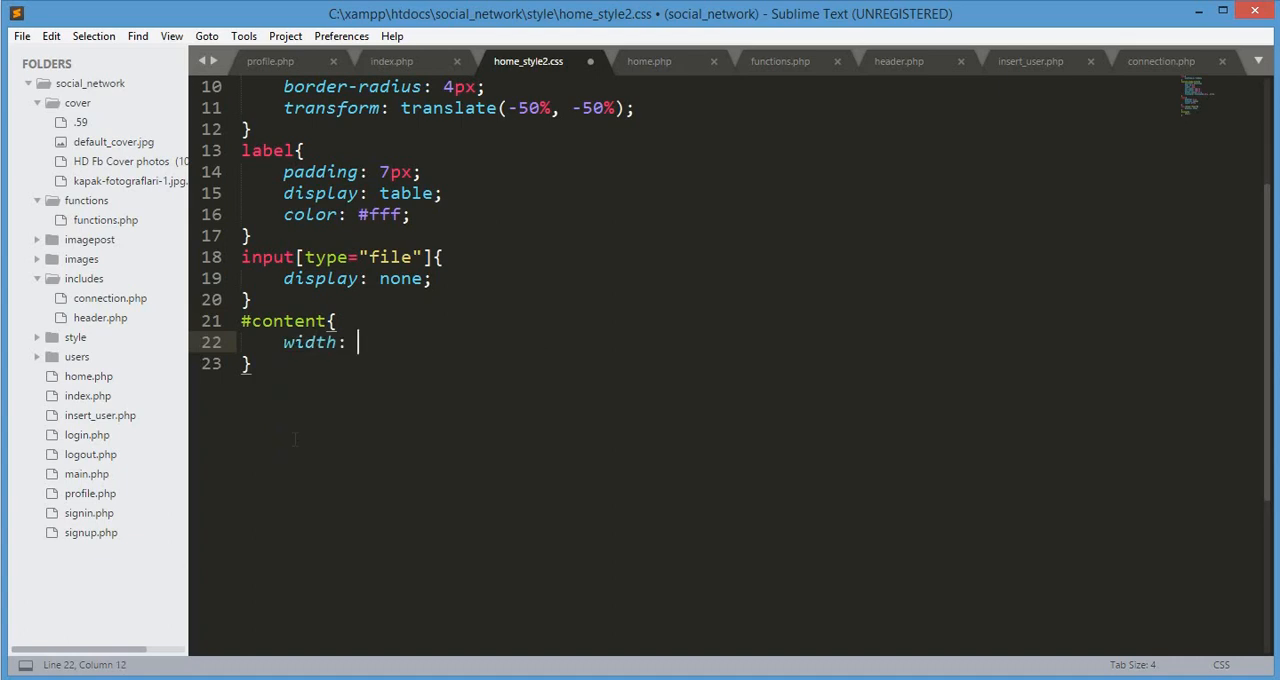
pyautogui.write('70')
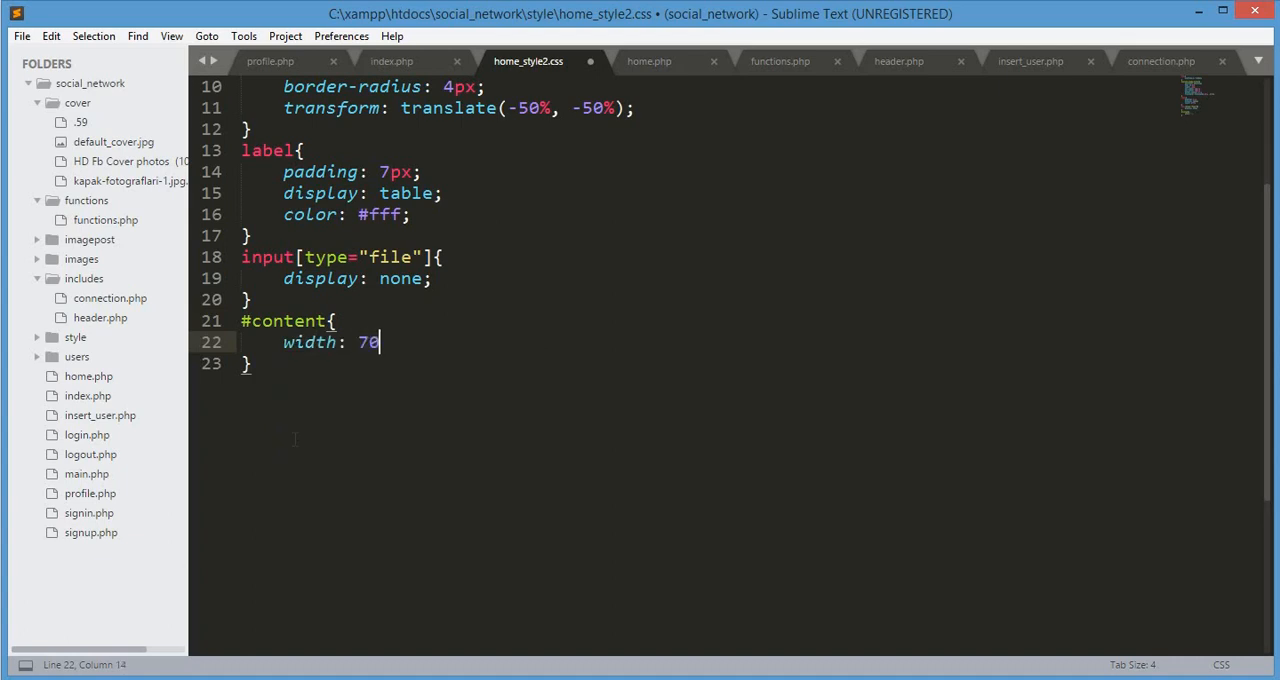
pyautogui.write('%;')
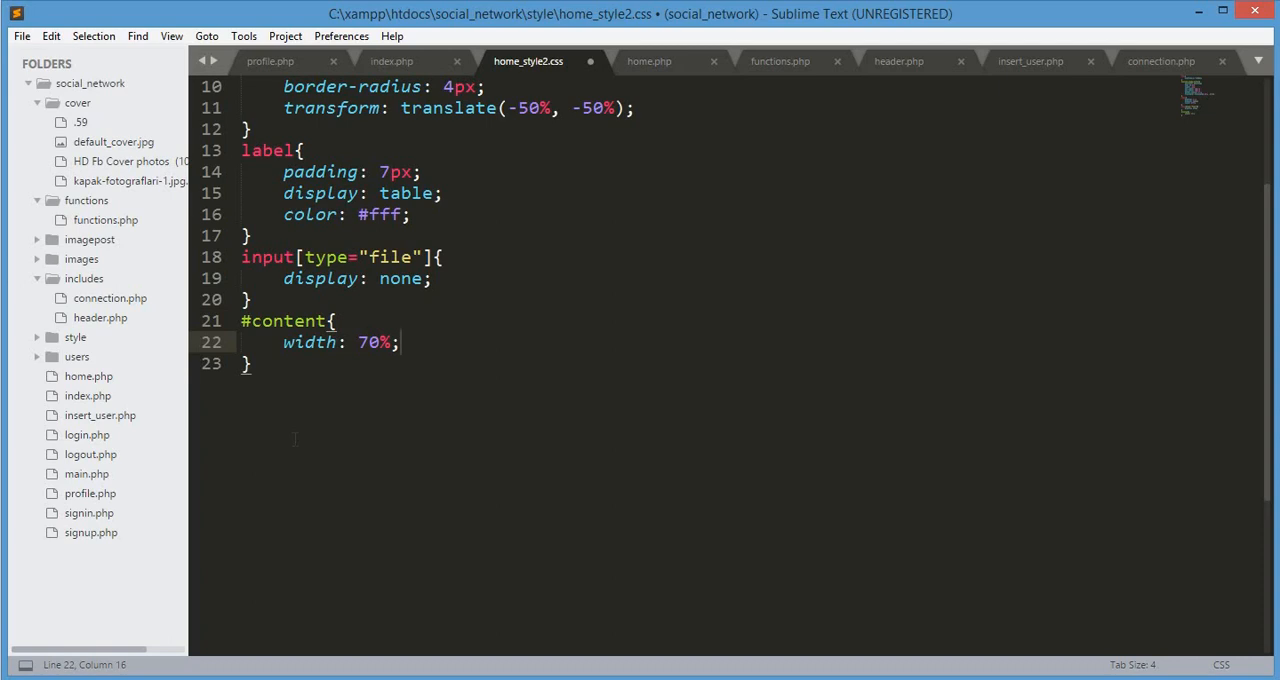
pyautogui.press('enter')
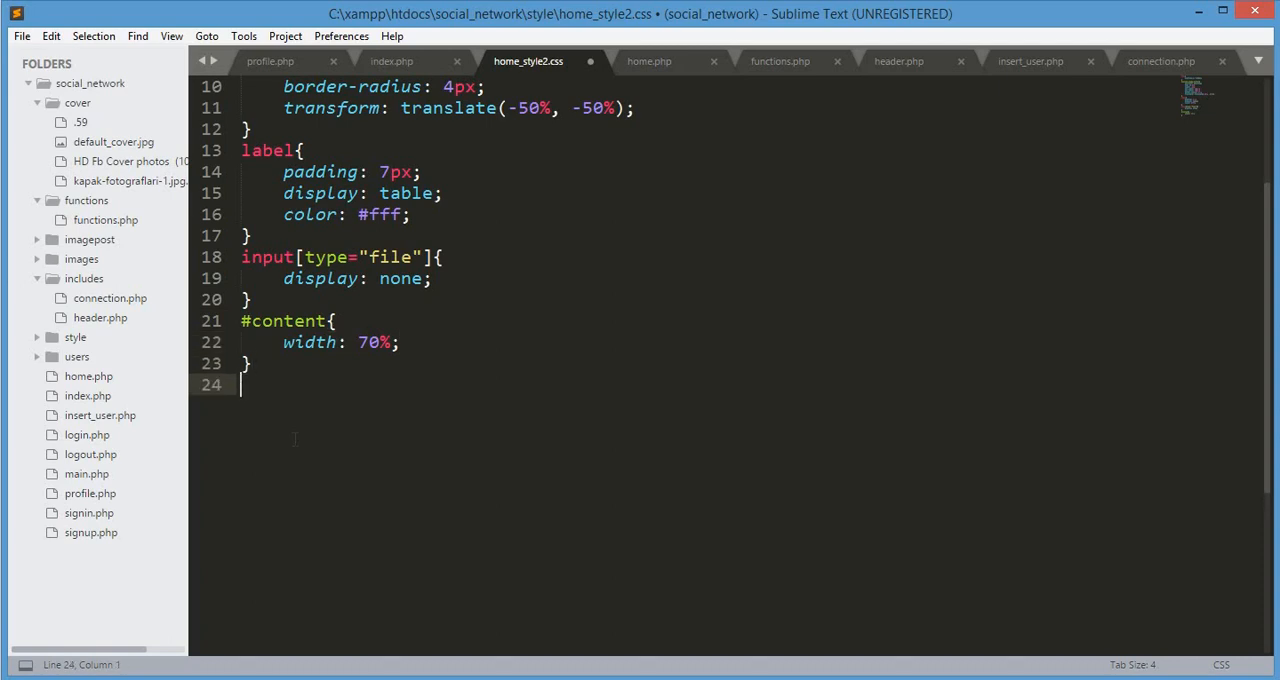
# Start an empty #btn-post rule below it.
pyautogui.write('#btn-')
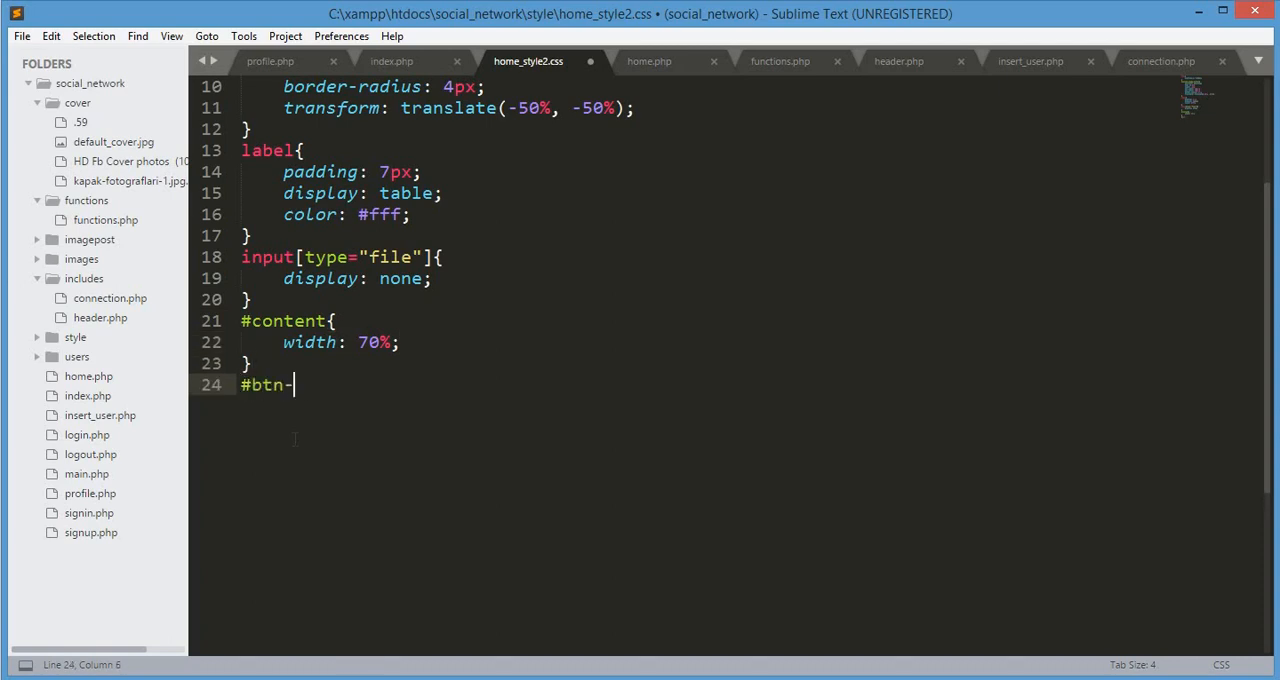
pyautogui.write('post')
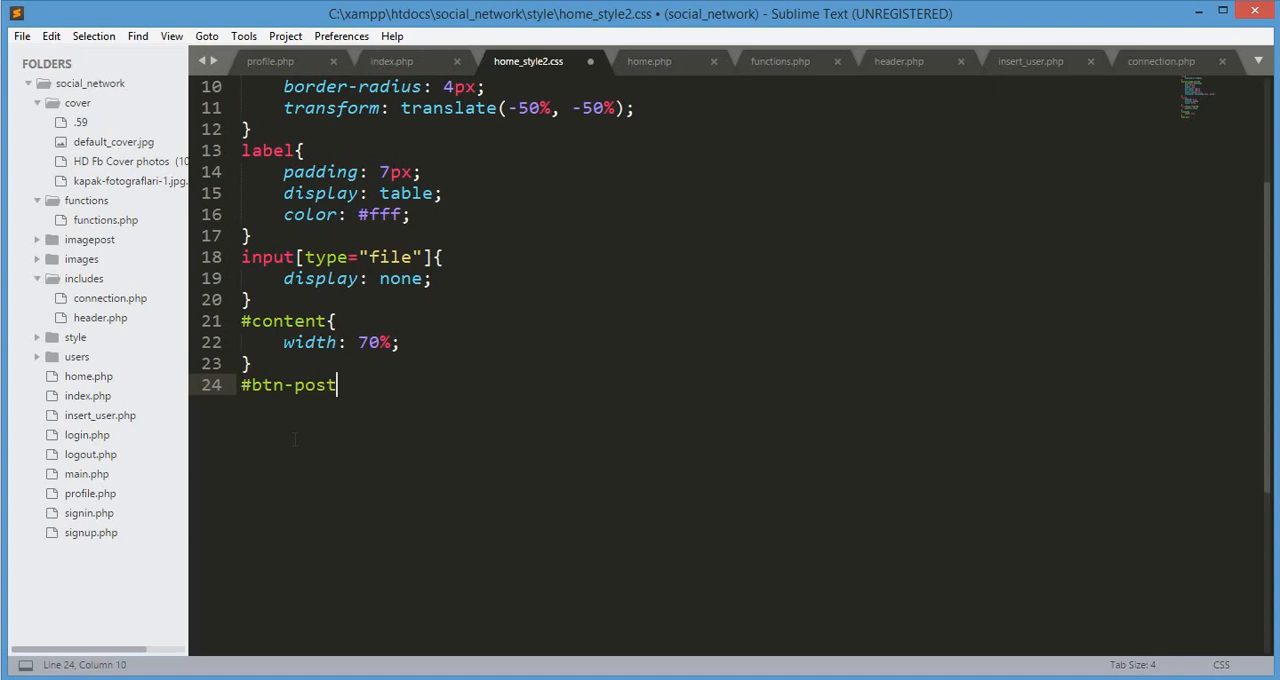
pyautogui.write('{')
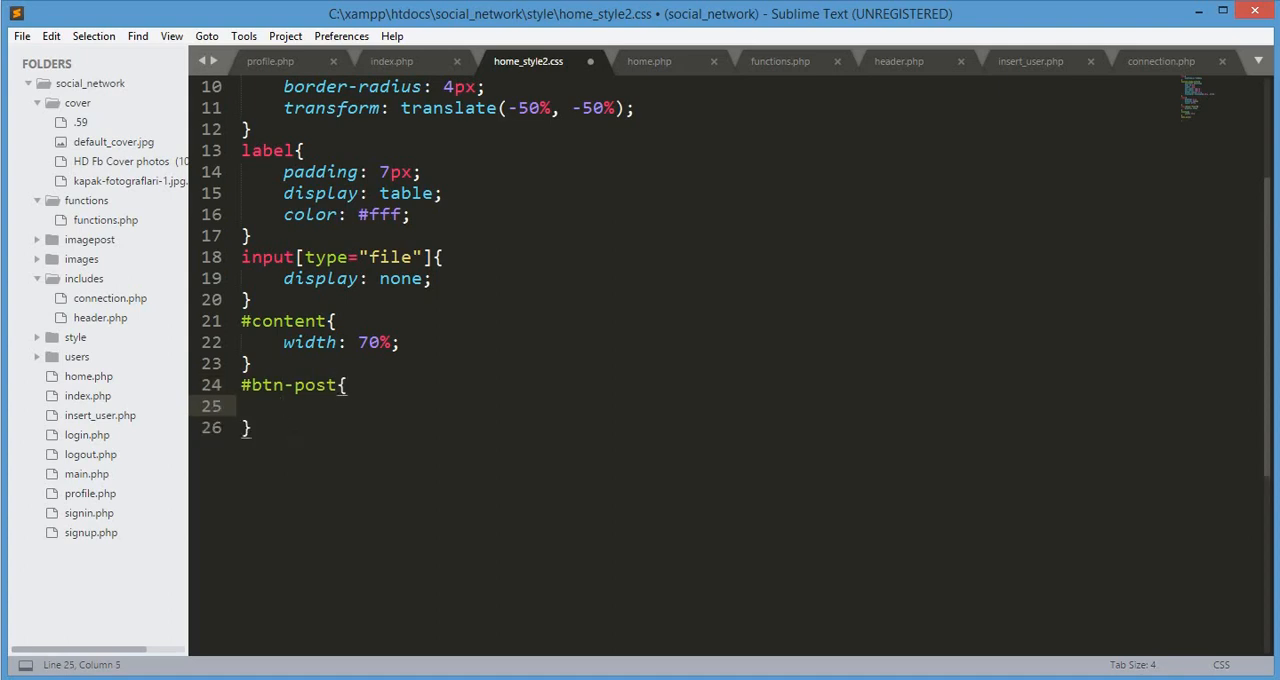
# After checking the button id in home.php, give #btn-post min-width and max-width 25% and save.
pyautogui.click(648, 60)
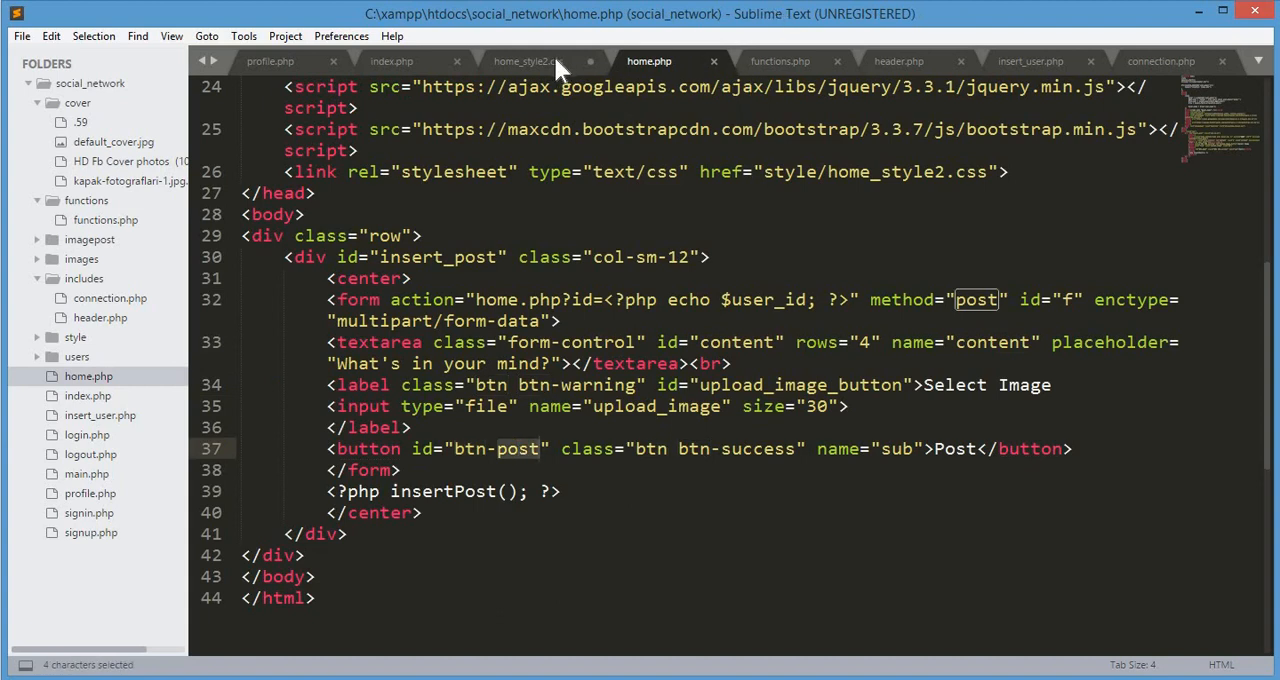
pyautogui.click(528, 60)
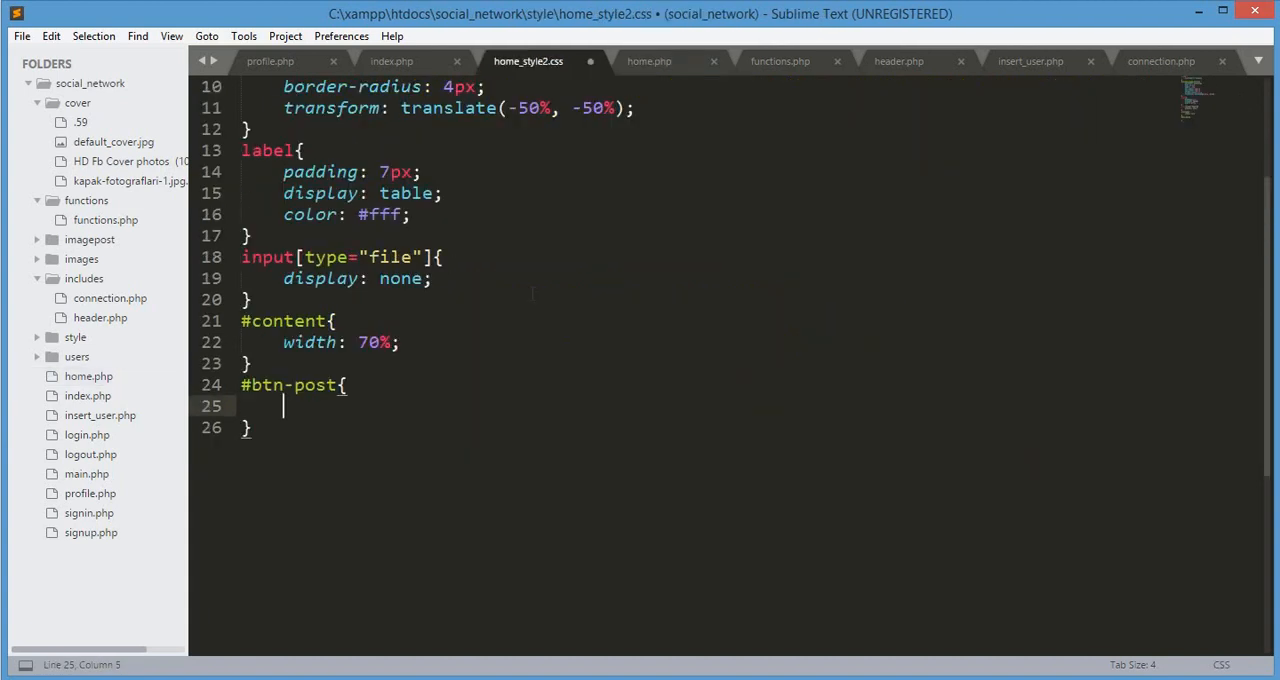
pyautogui.write('min-width:')
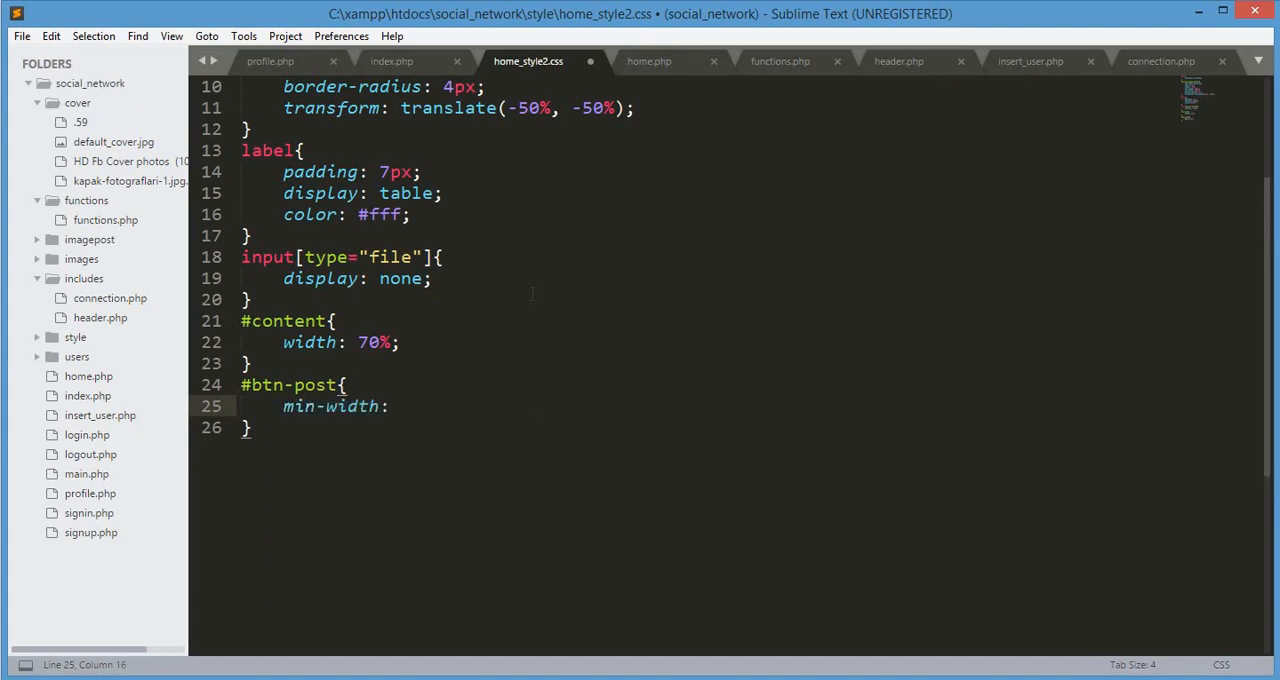
pyautogui.write('25%;')
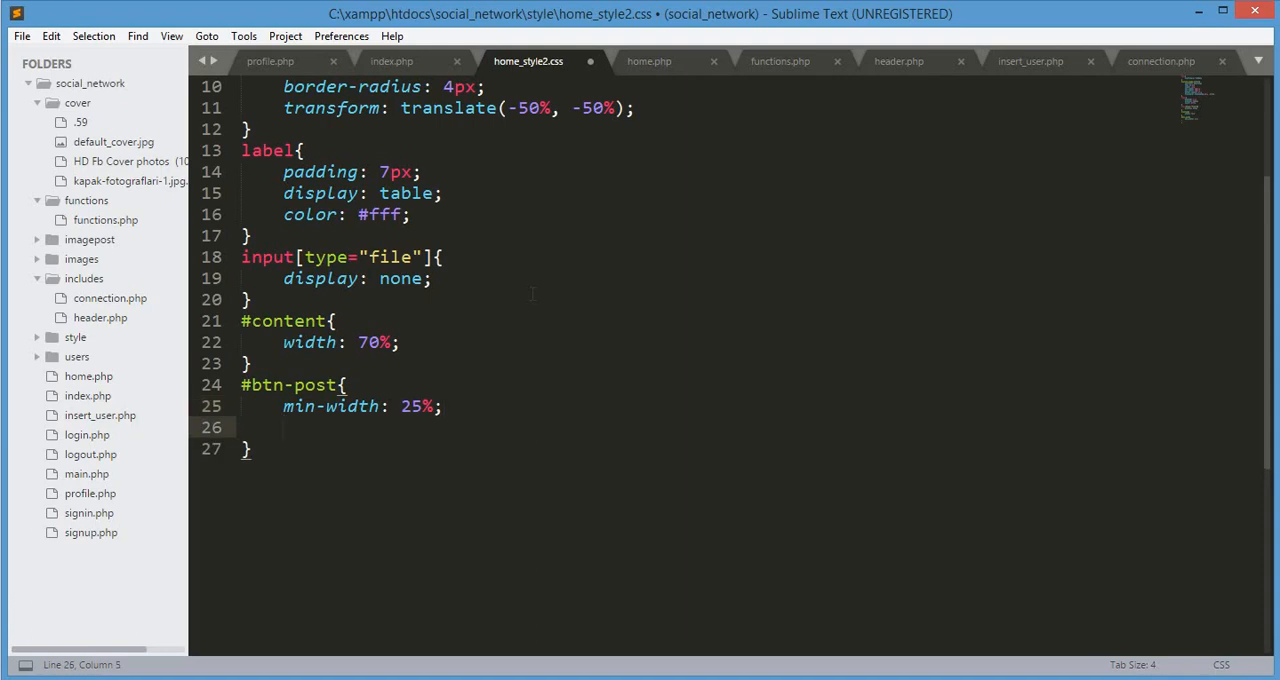
pyautogui.write('max')
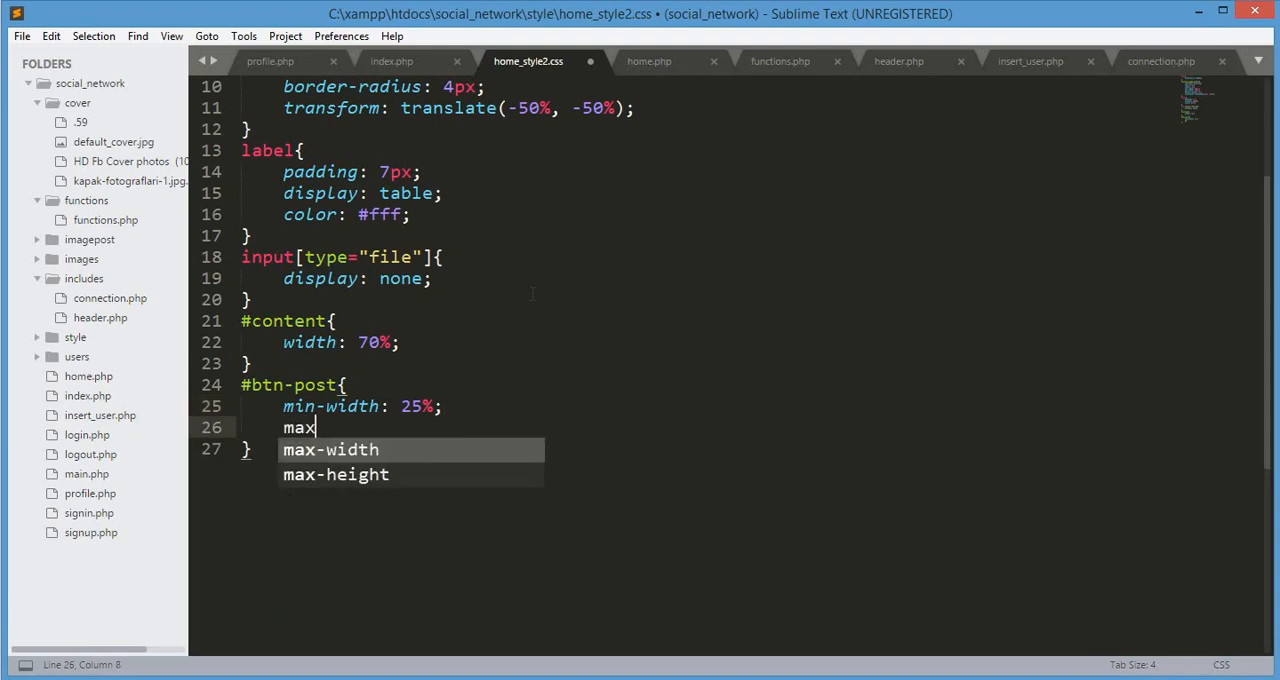
pyautogui.press('Tab')
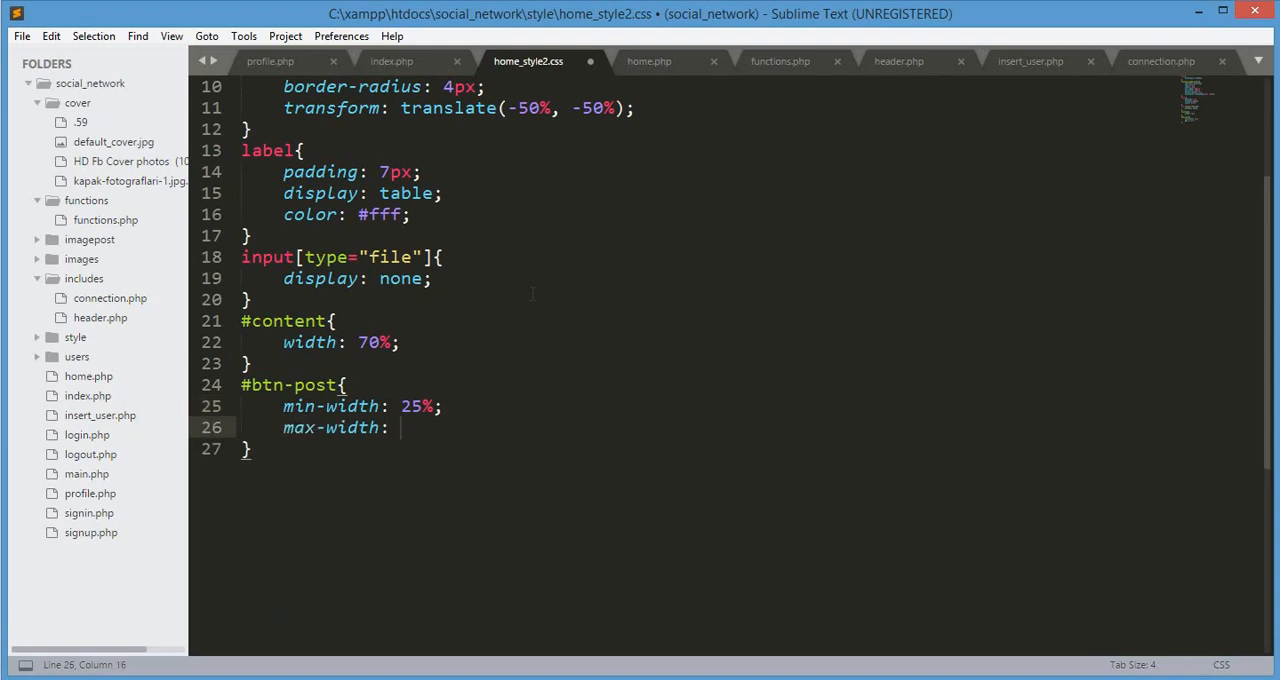
pyautogui.write('25%;')
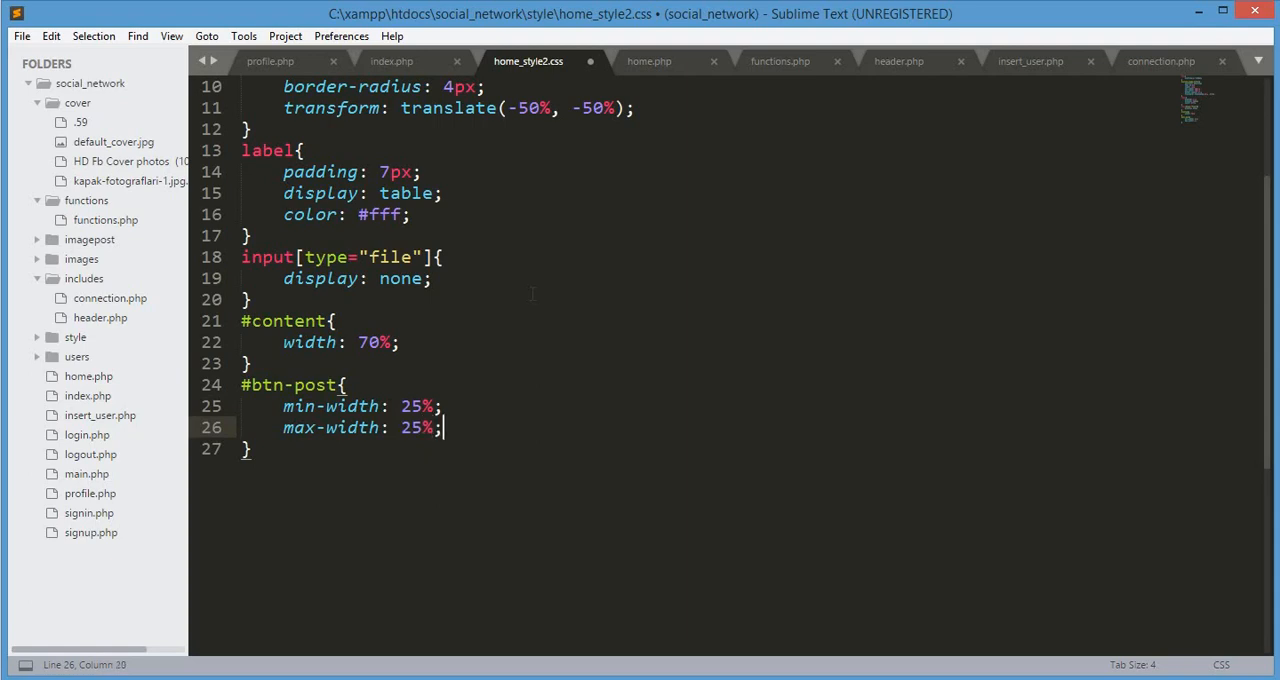
pyautogui.press('ctrl+s')
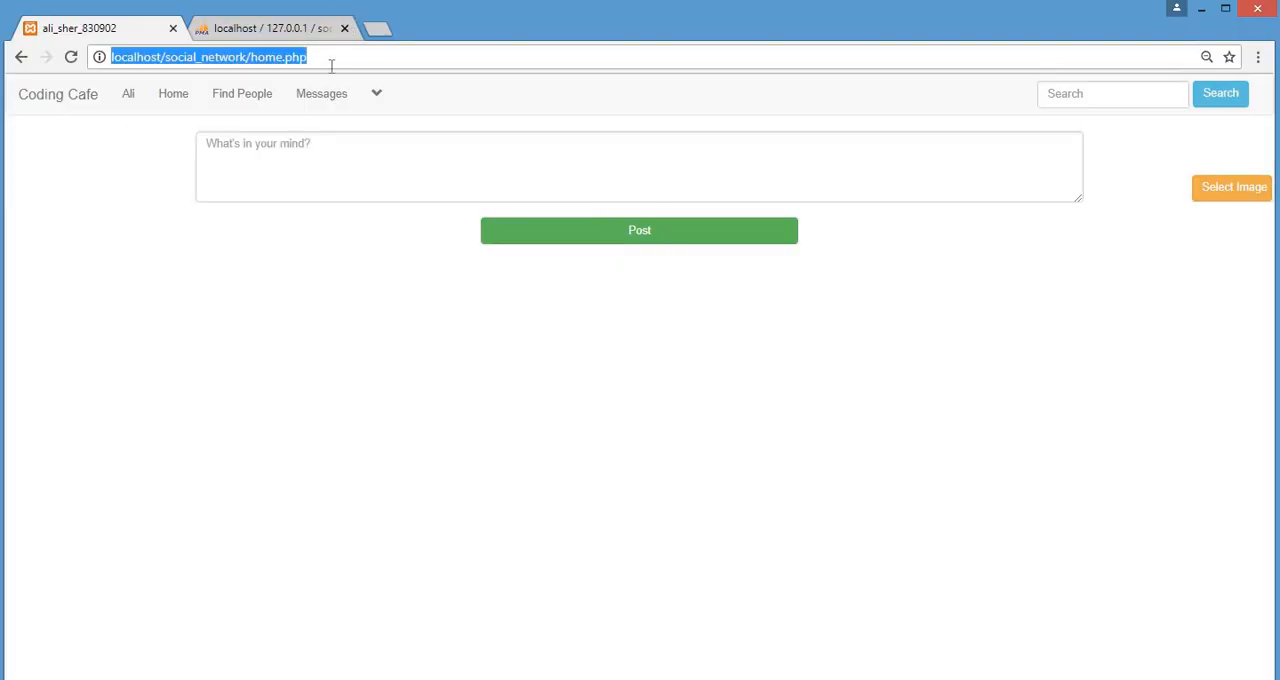
pyautogui.click(640, 166)
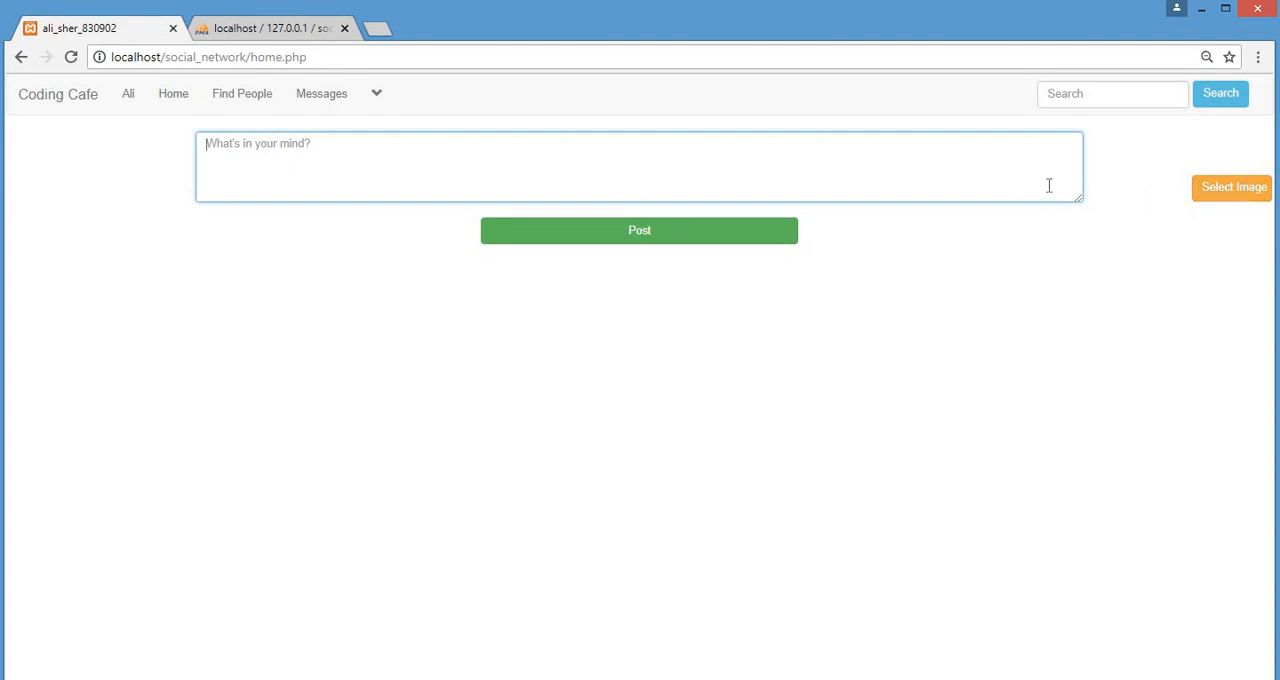
pyautogui.moveTo(392, 148)
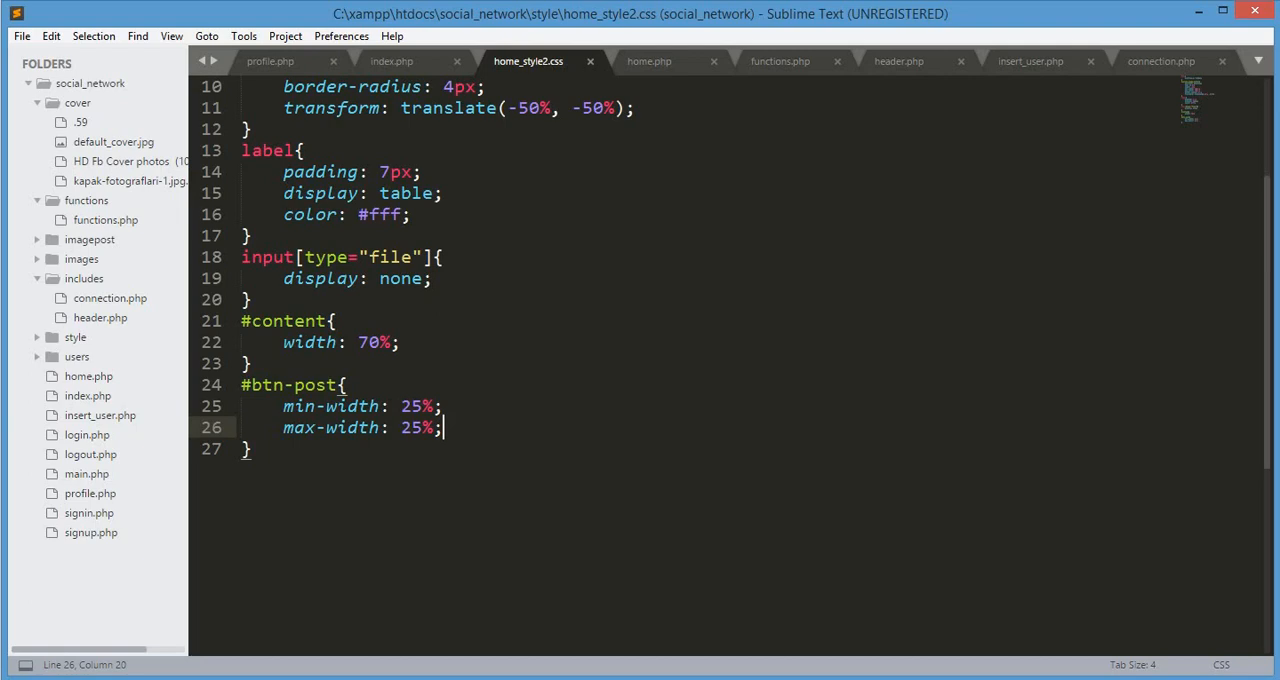
# Tune the button's right offset through 7% and 13% to 12.5%, previewing in Chrome between edits.
pyautogui.scroll(-3)
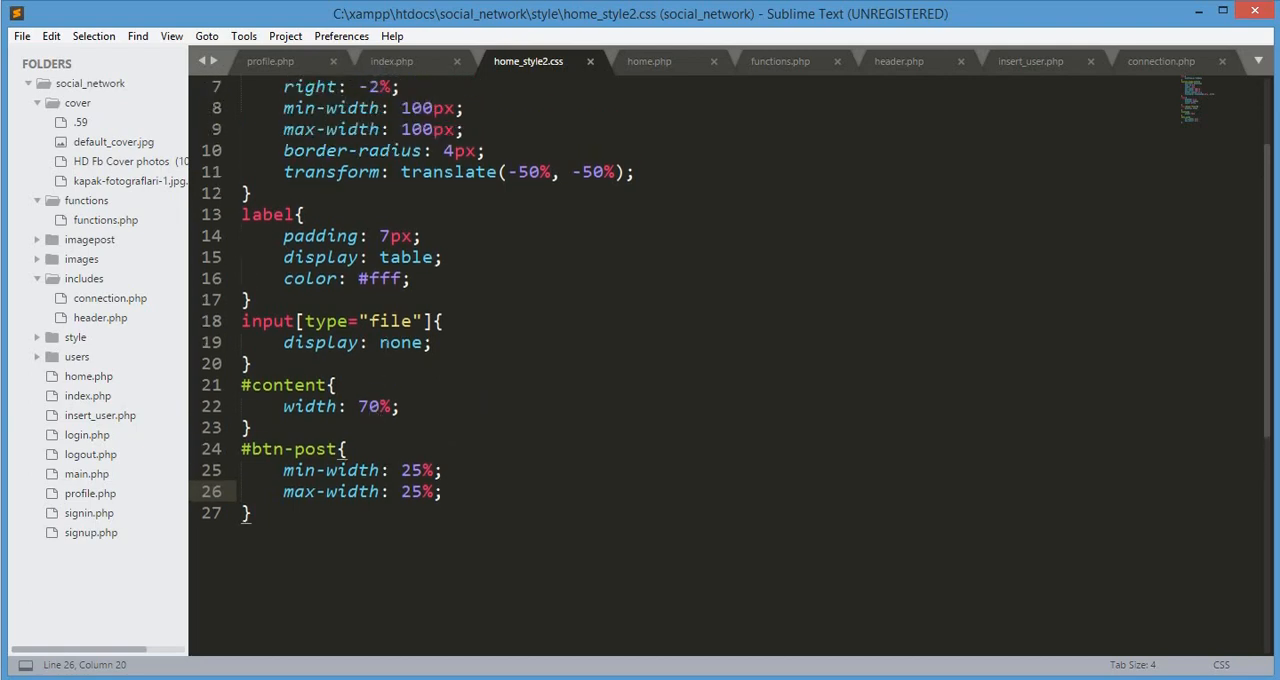
pyautogui.scroll(3)
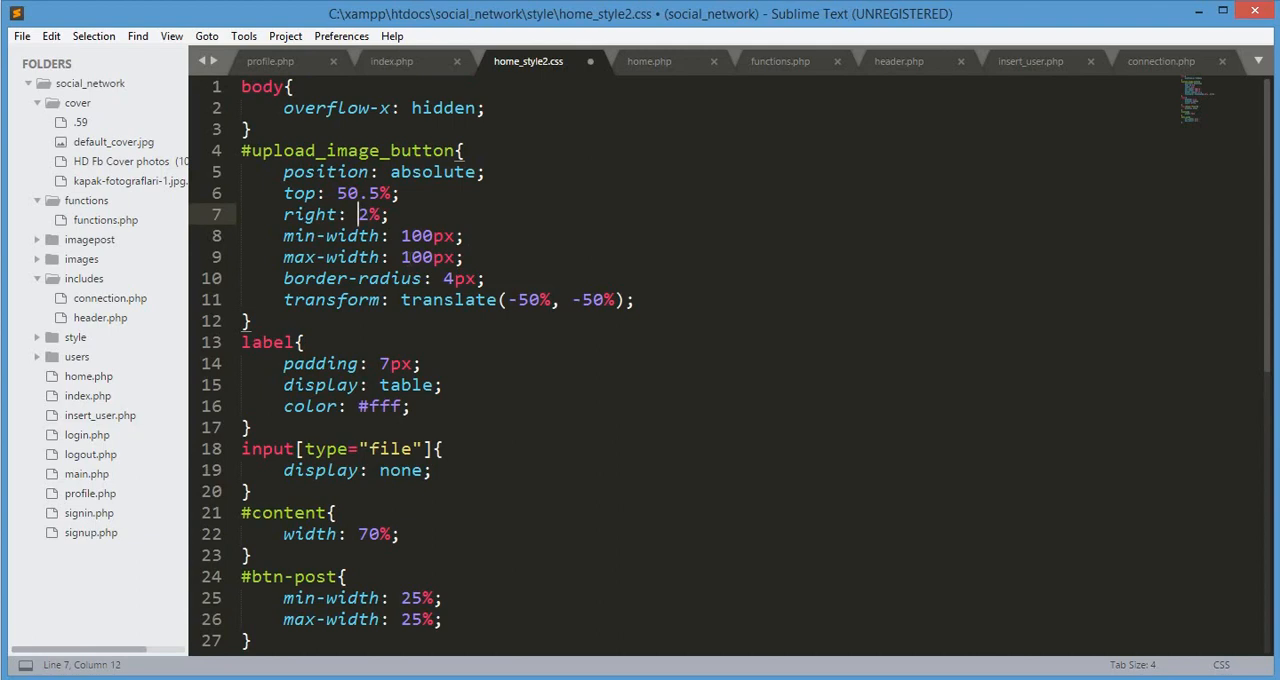
pyautogui.write('7')
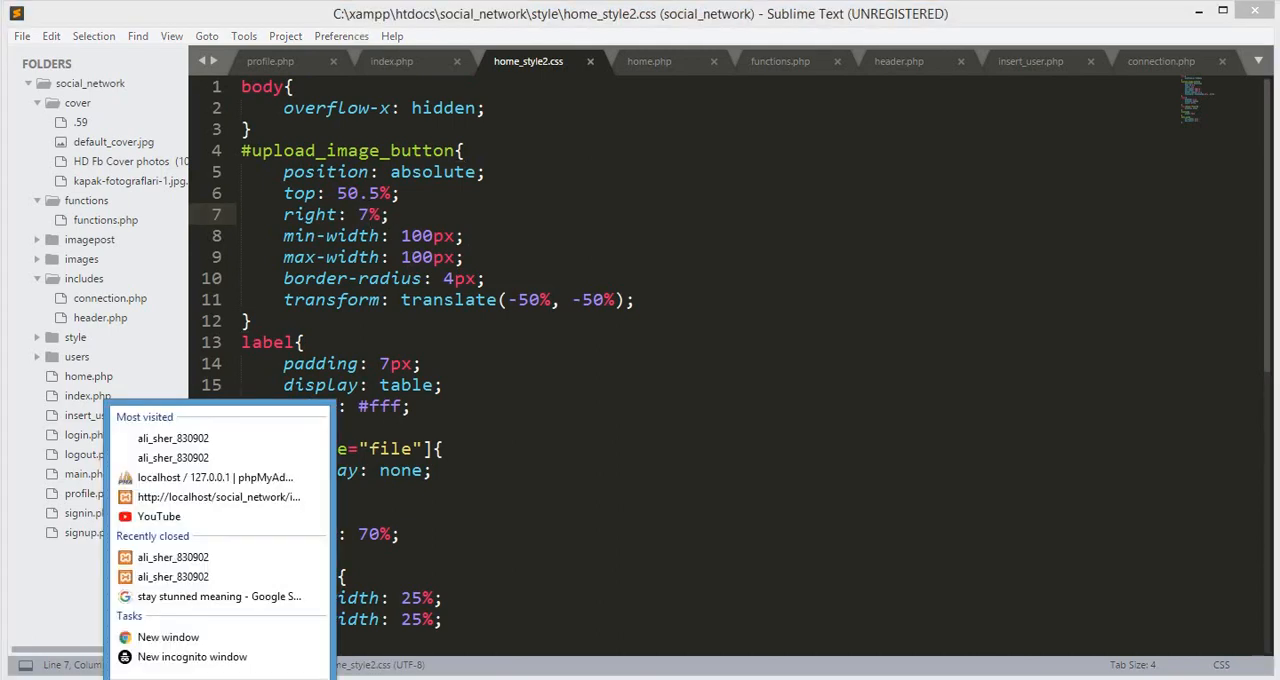
pyautogui.click(264, 28)
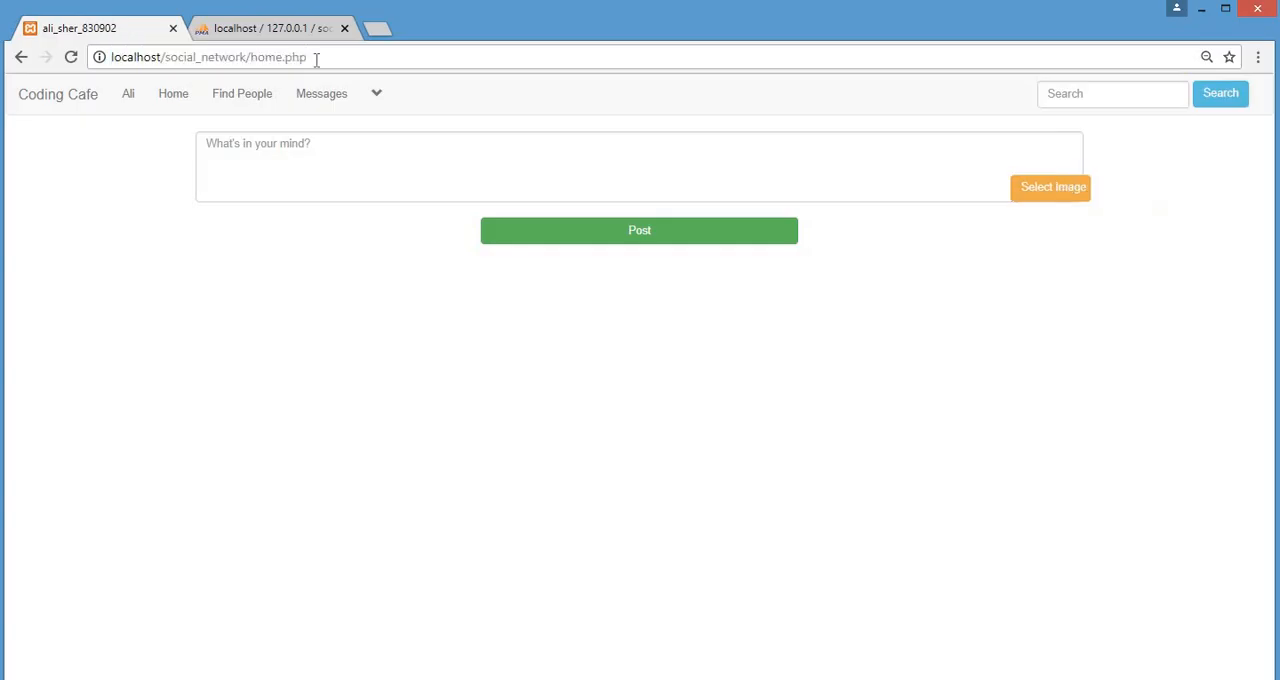
pyautogui.click(16, 14)
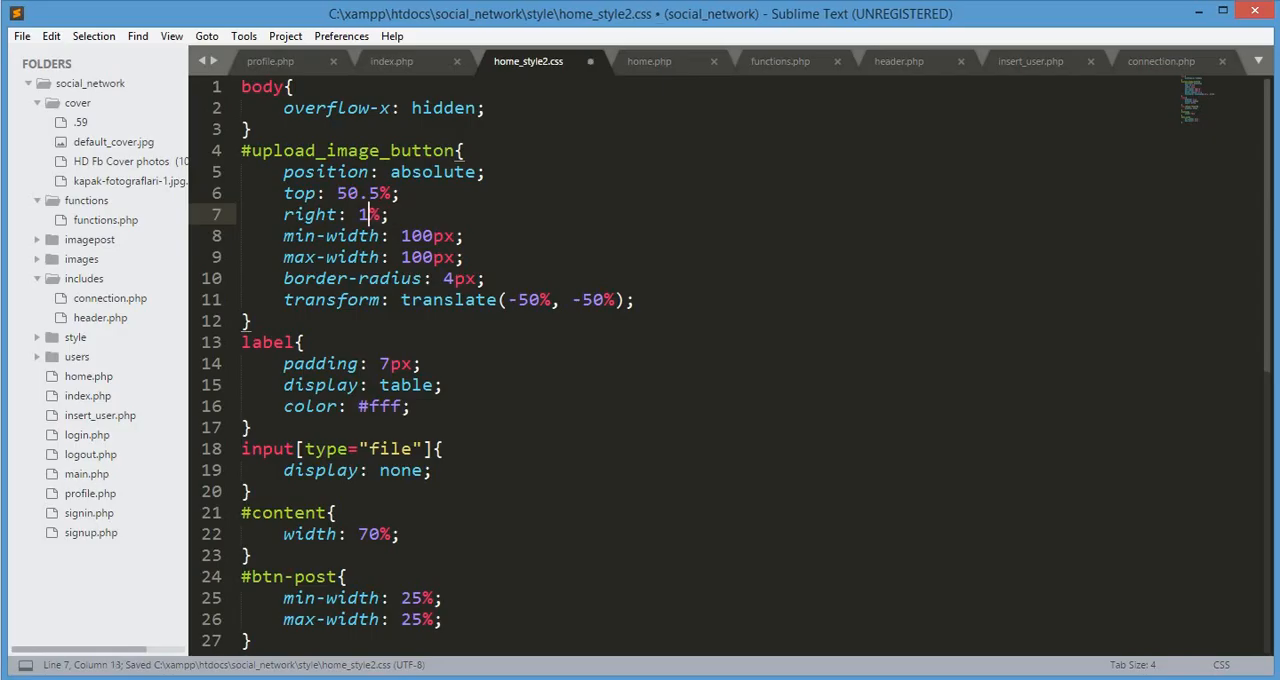
pyautogui.write('3')
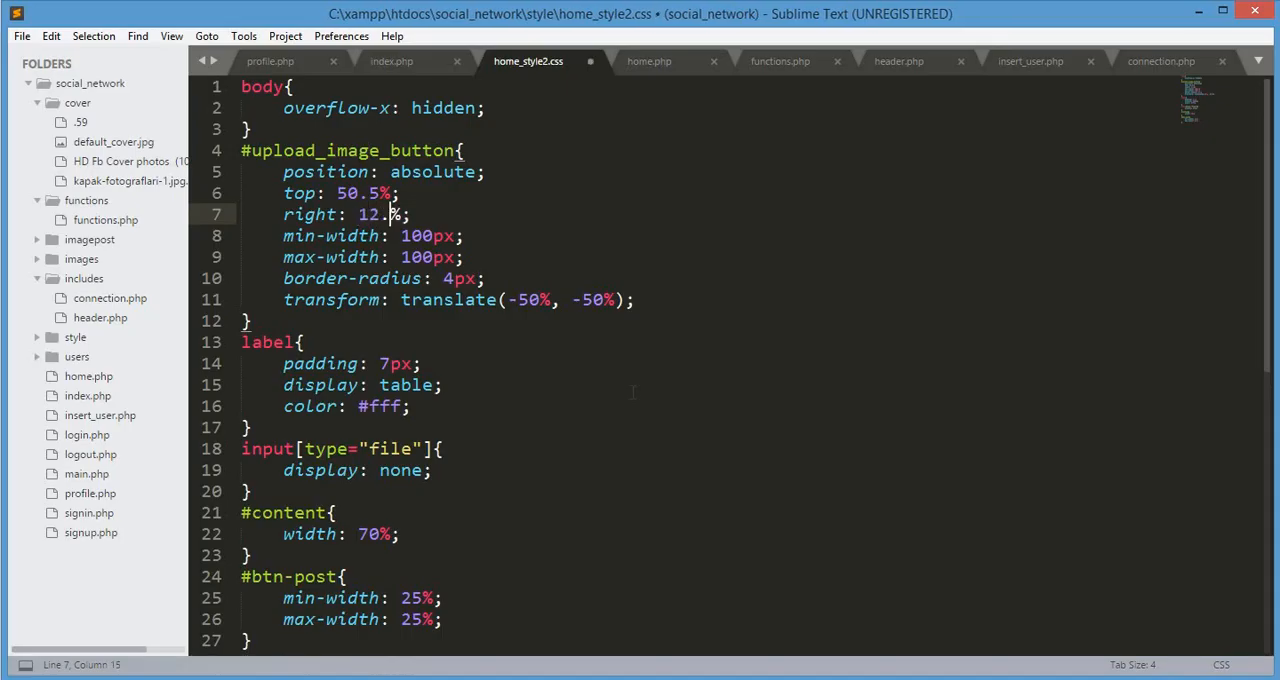
pyautogui.write('5')
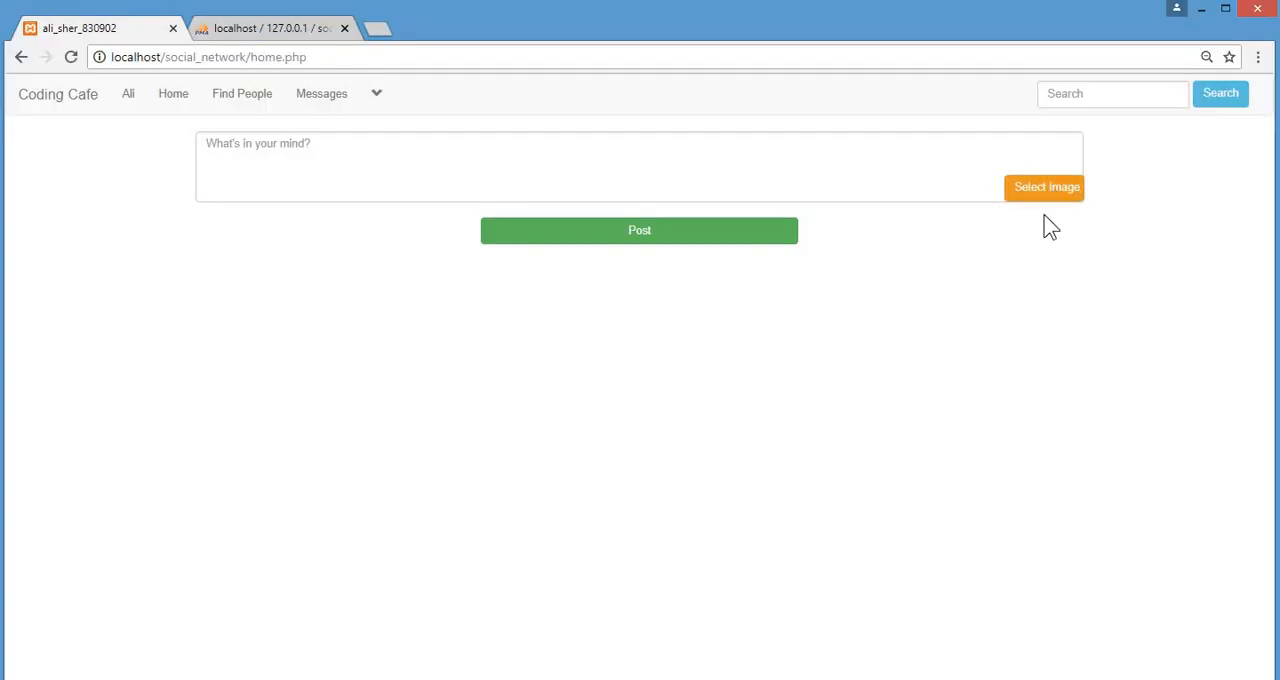
pyautogui.moveTo(1046, 188)
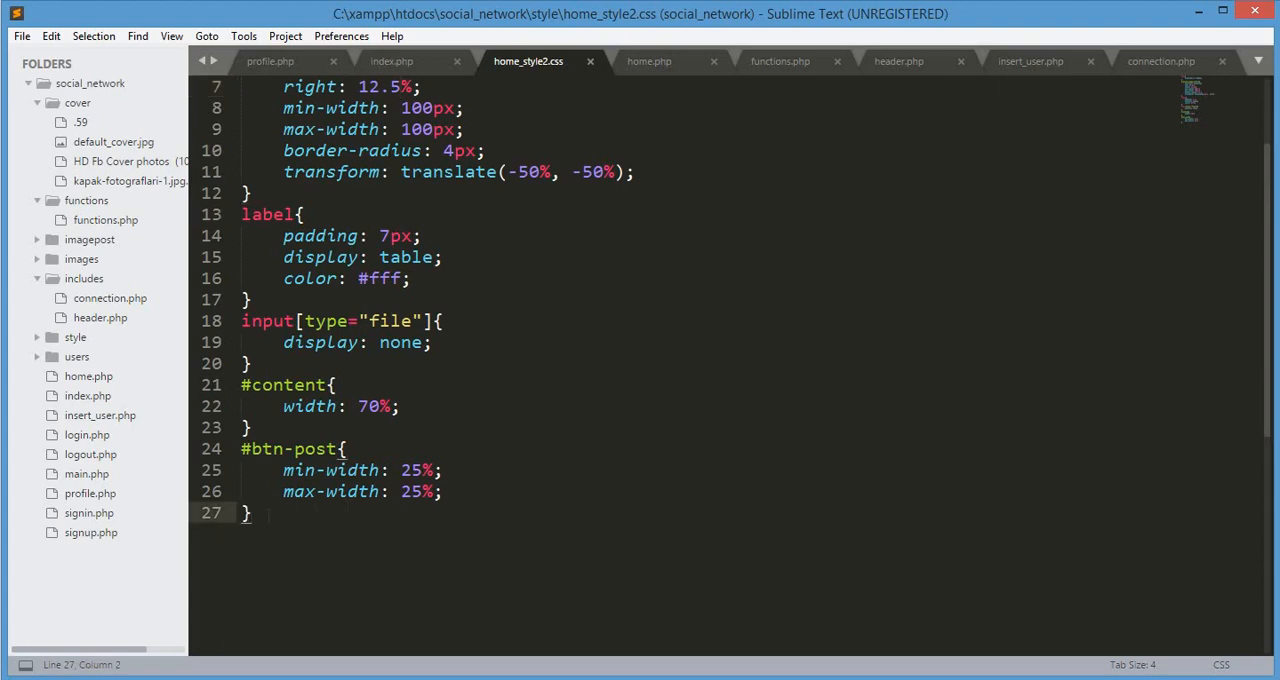
# Add an #insert_post rule with background-color #fff, checking the div id in home.php, and save.
pyautogui.write('#ins')
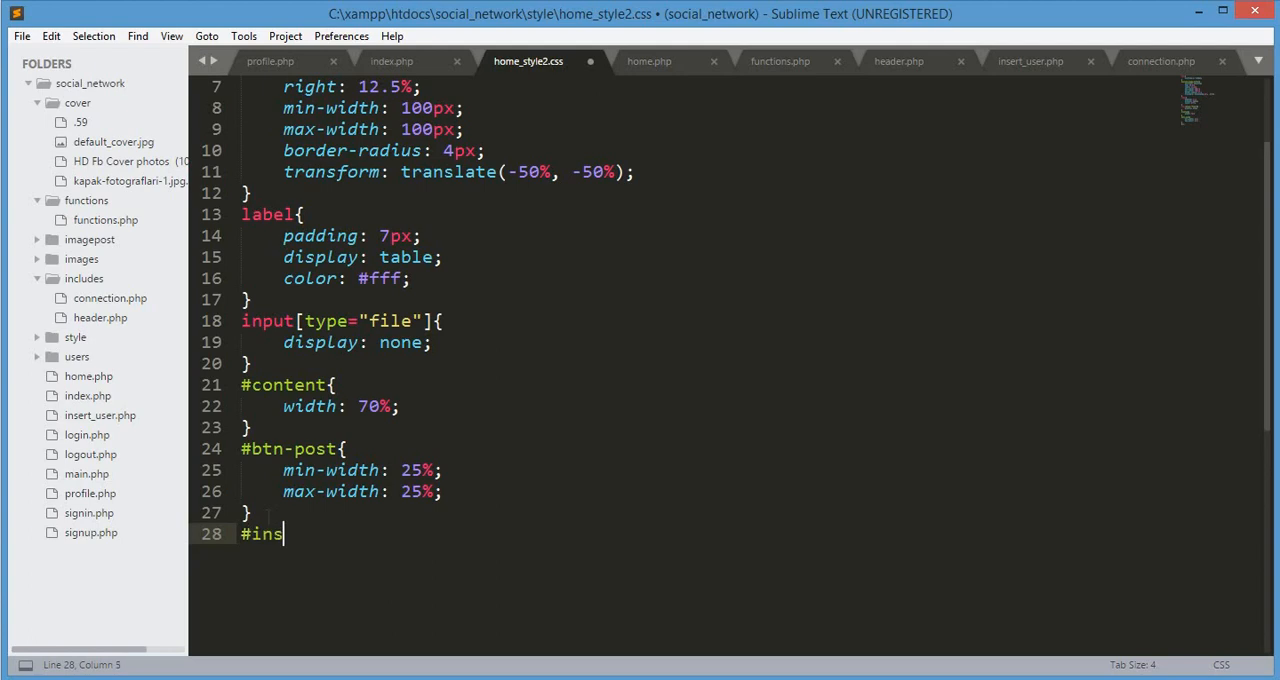
pyautogui.write('ert_')
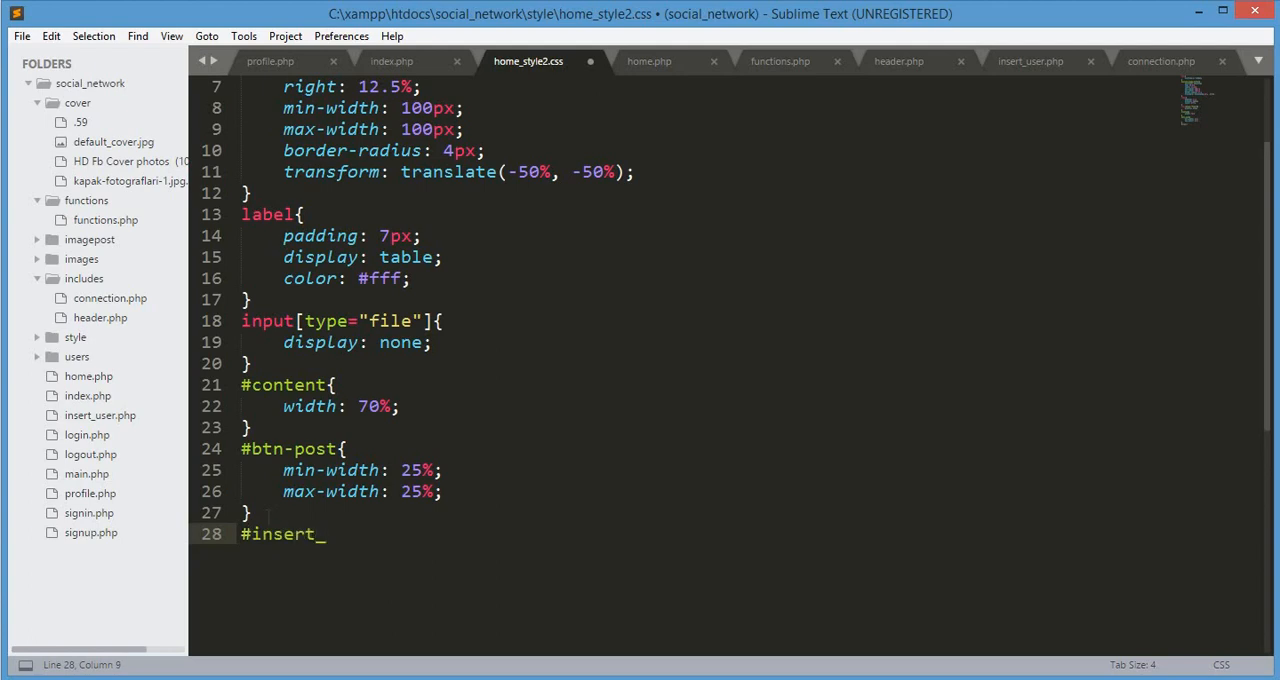
pyautogui.write('post')
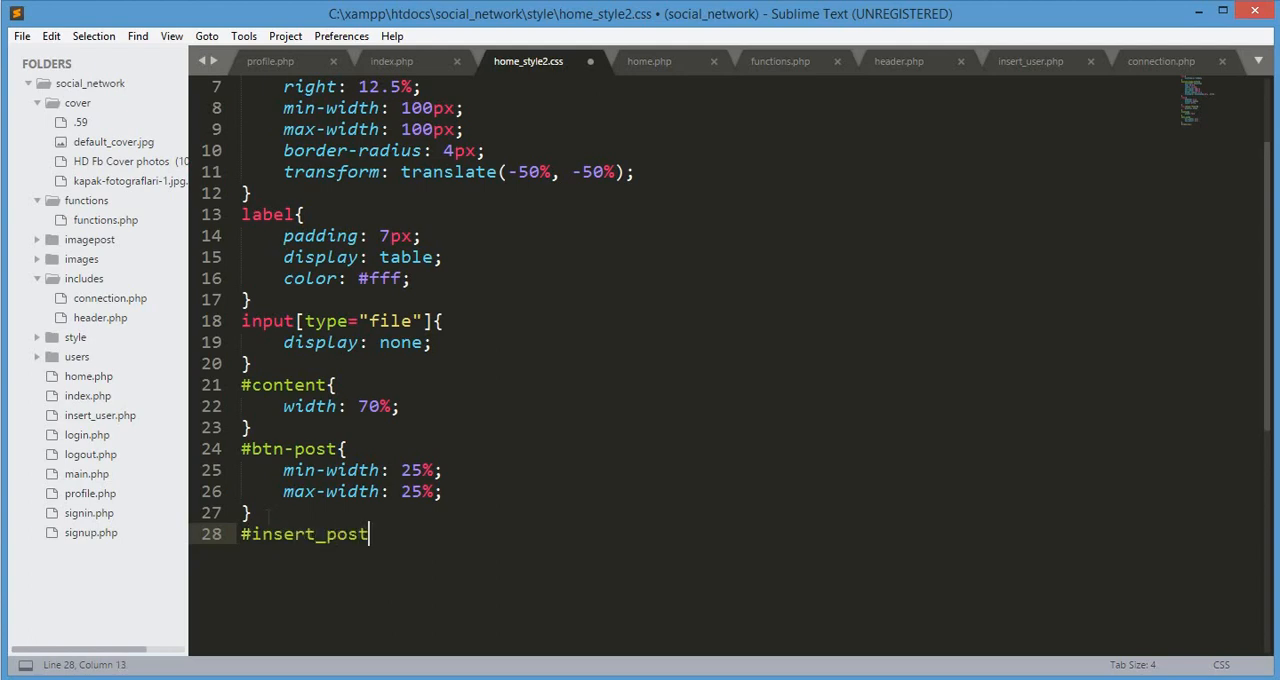
pyautogui.click(648, 60)
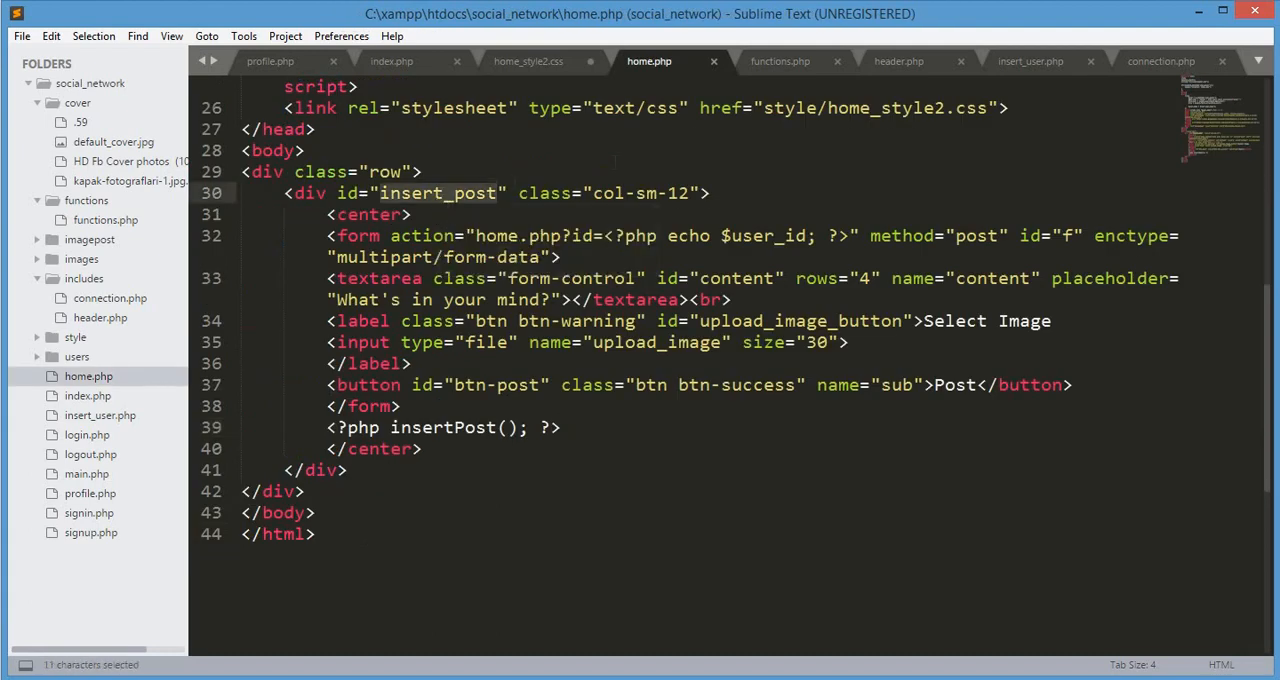
pyautogui.click(528, 60)
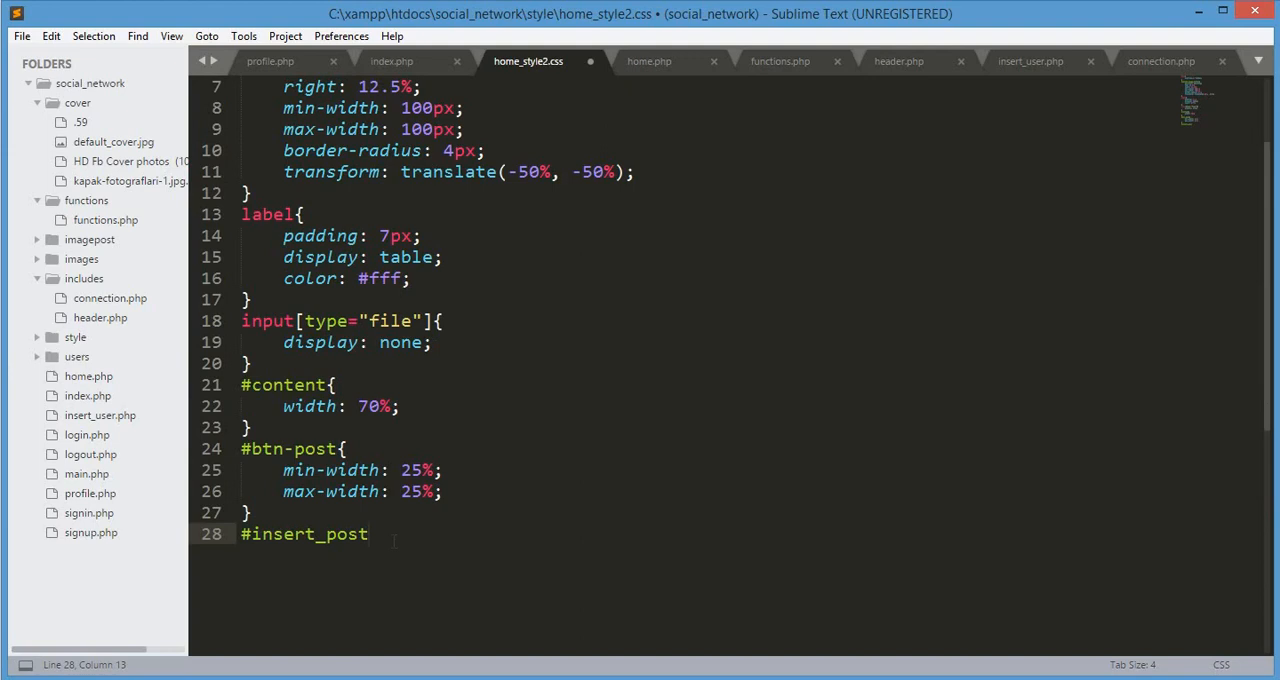
pyautogui.write('{')
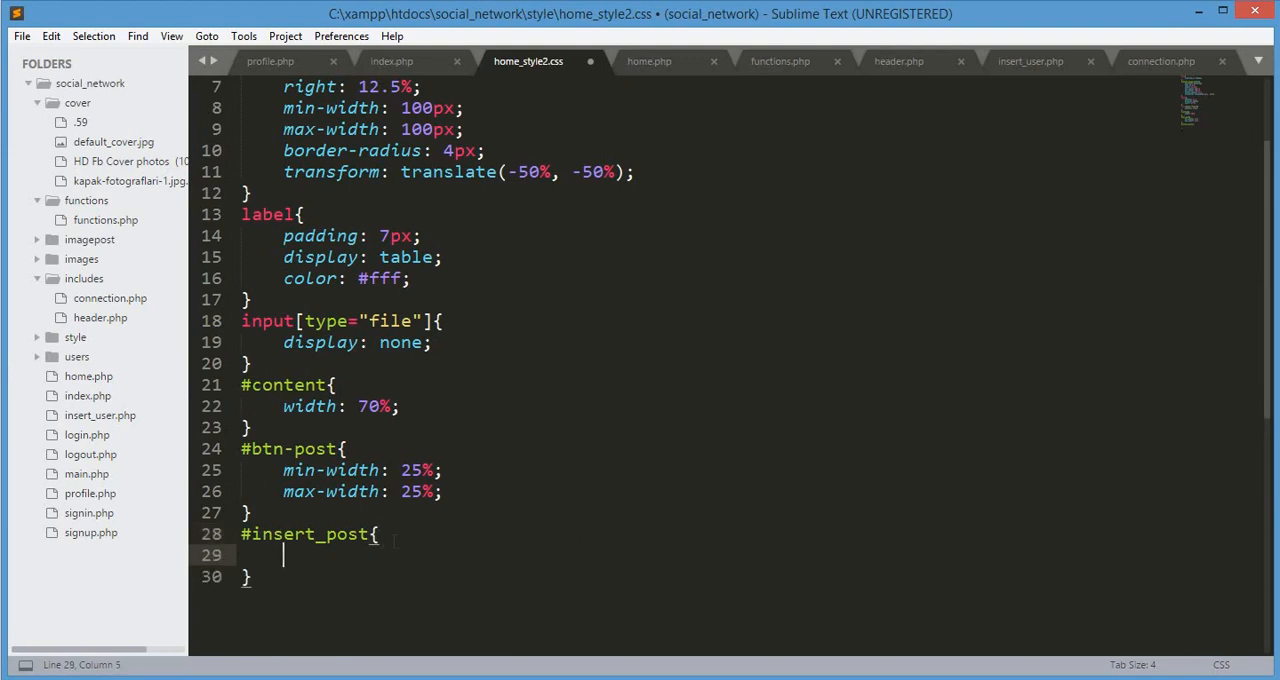
pyautogui.write('background-color:')
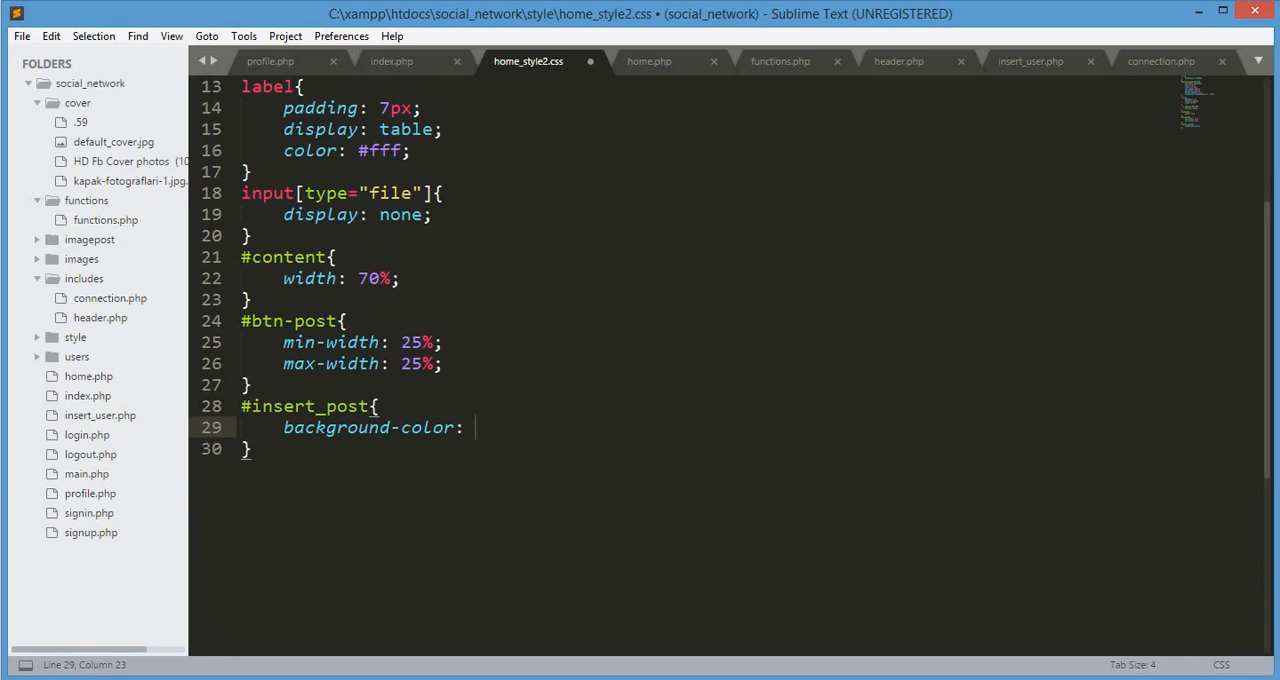
pyautogui.write('#fff;')
pyautogui.write('padding: 40px 50px;')
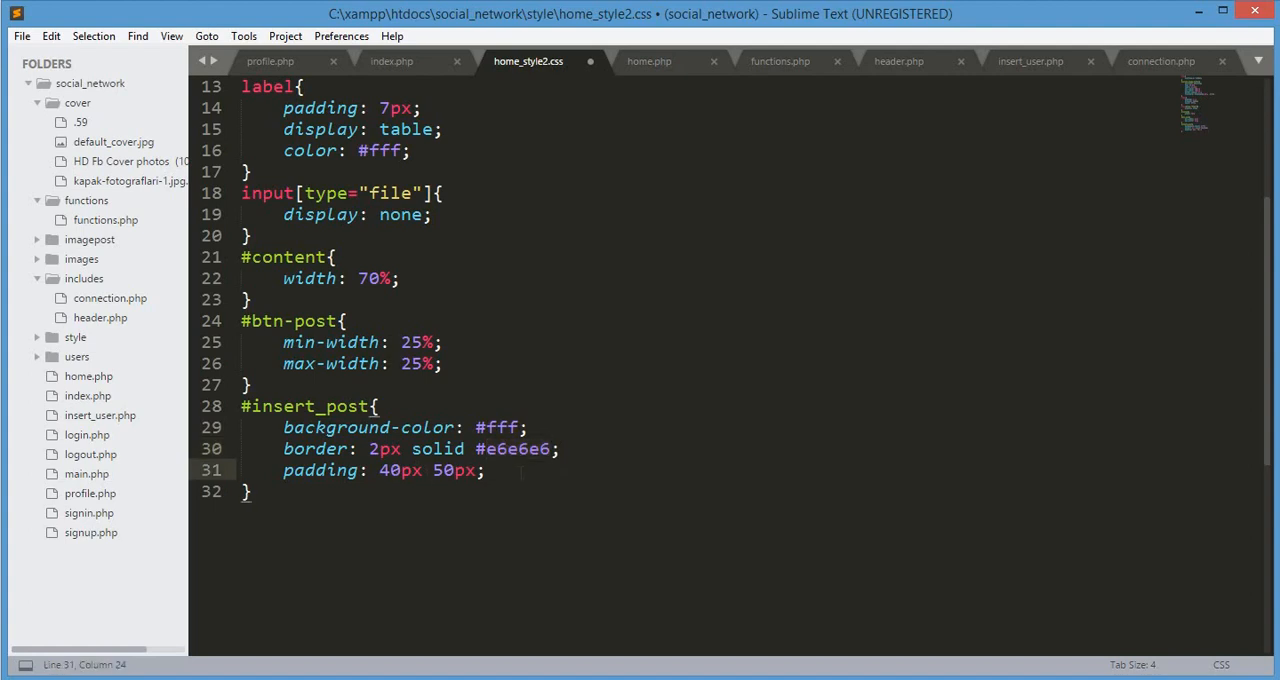
pyautogui.press('ctrl+s')
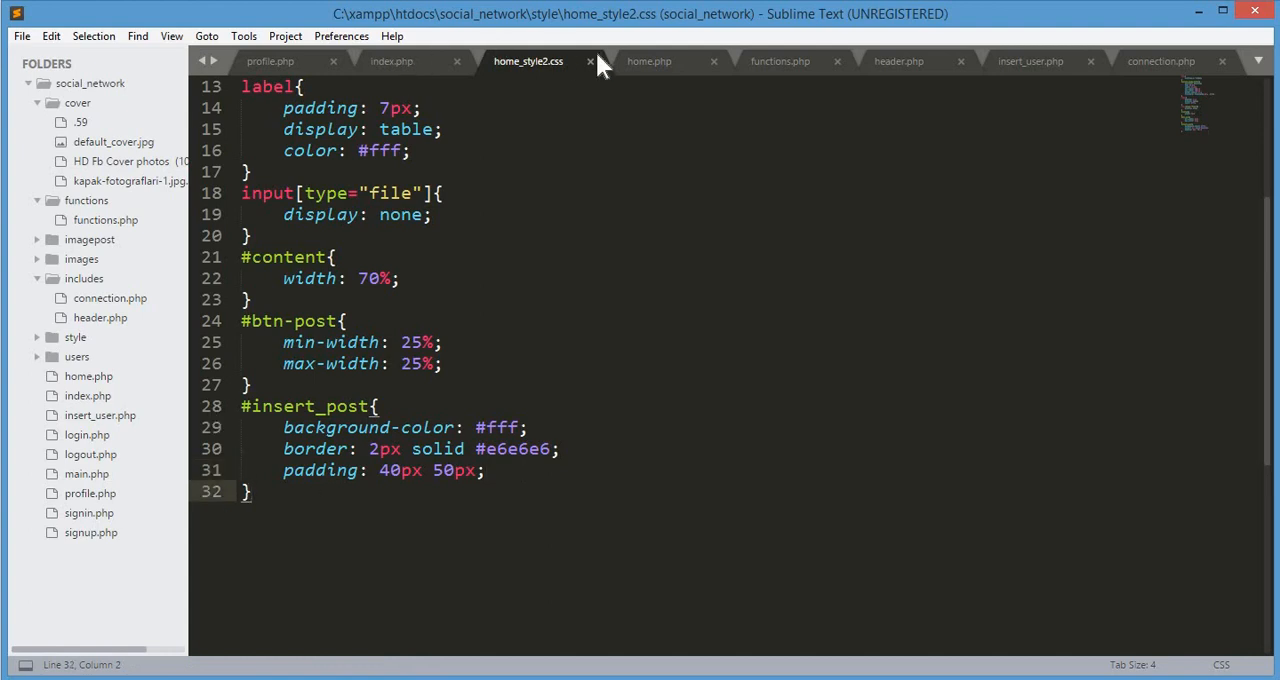
pyautogui.scroll(-3)
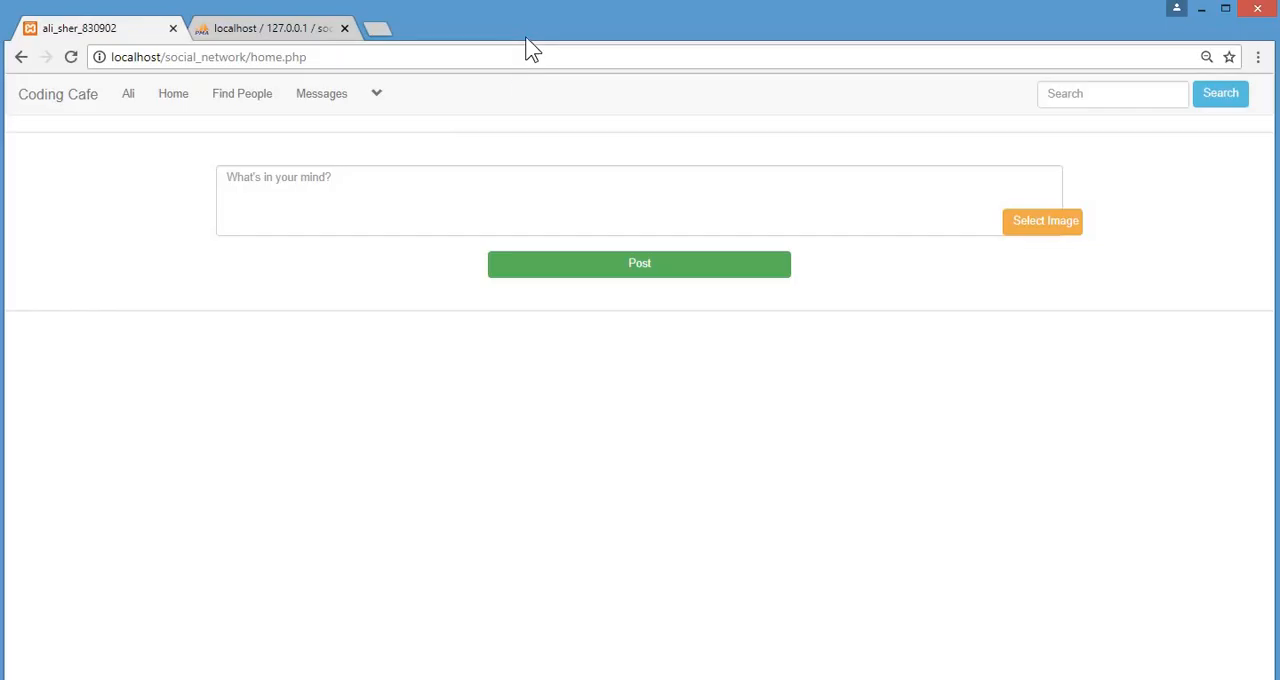
pyautogui.moveTo(32, 160)
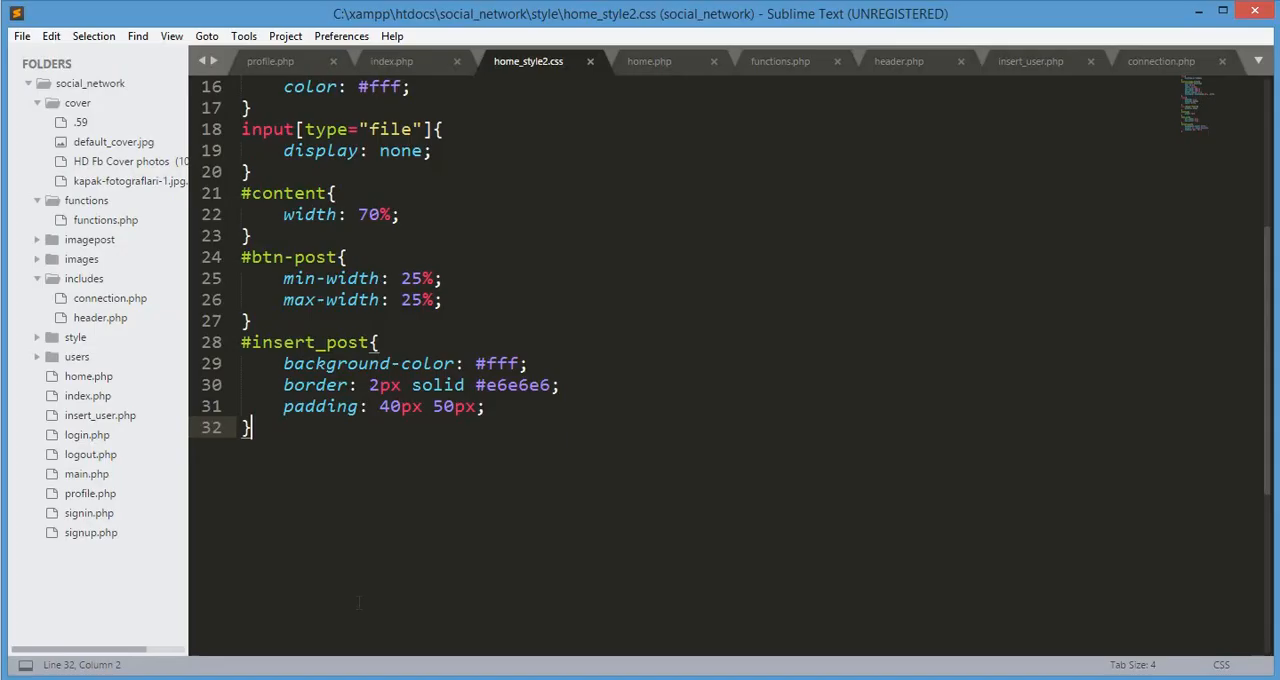
# Review the reloaded home page in Chrome and focus the post text box.
pyautogui.click(318, 384)
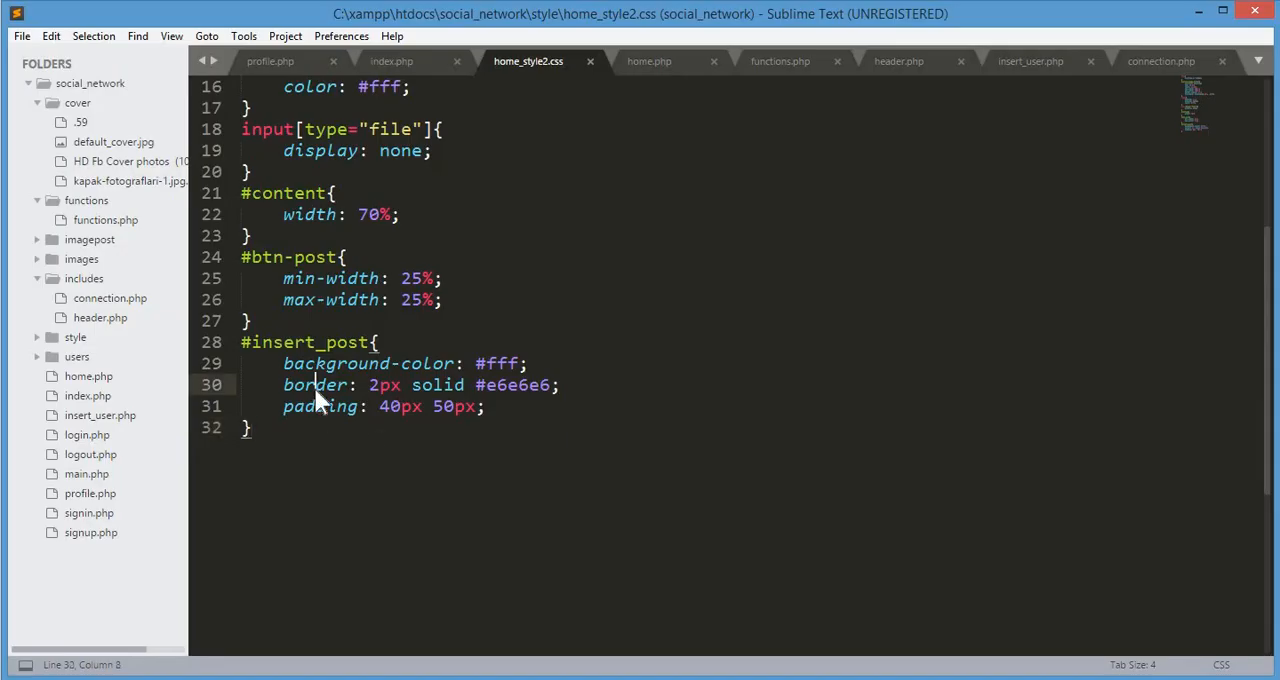
pyautogui.doubleClick(316, 384)
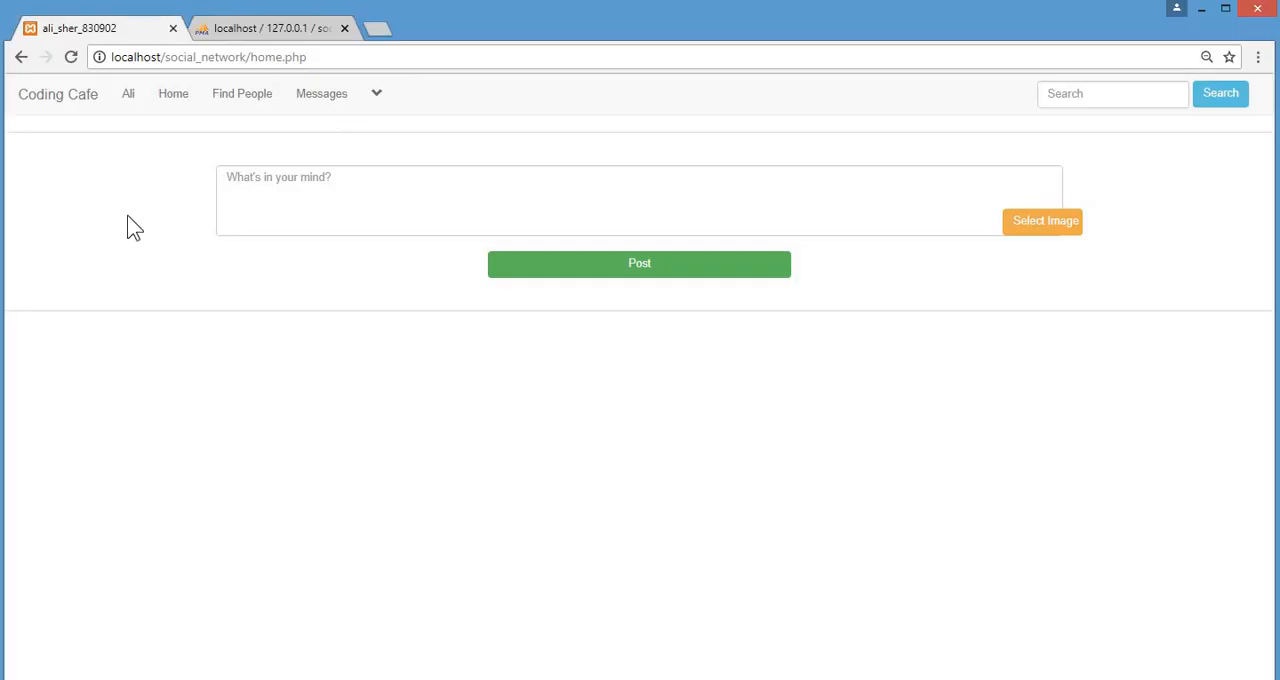
pyautogui.click(638, 200)
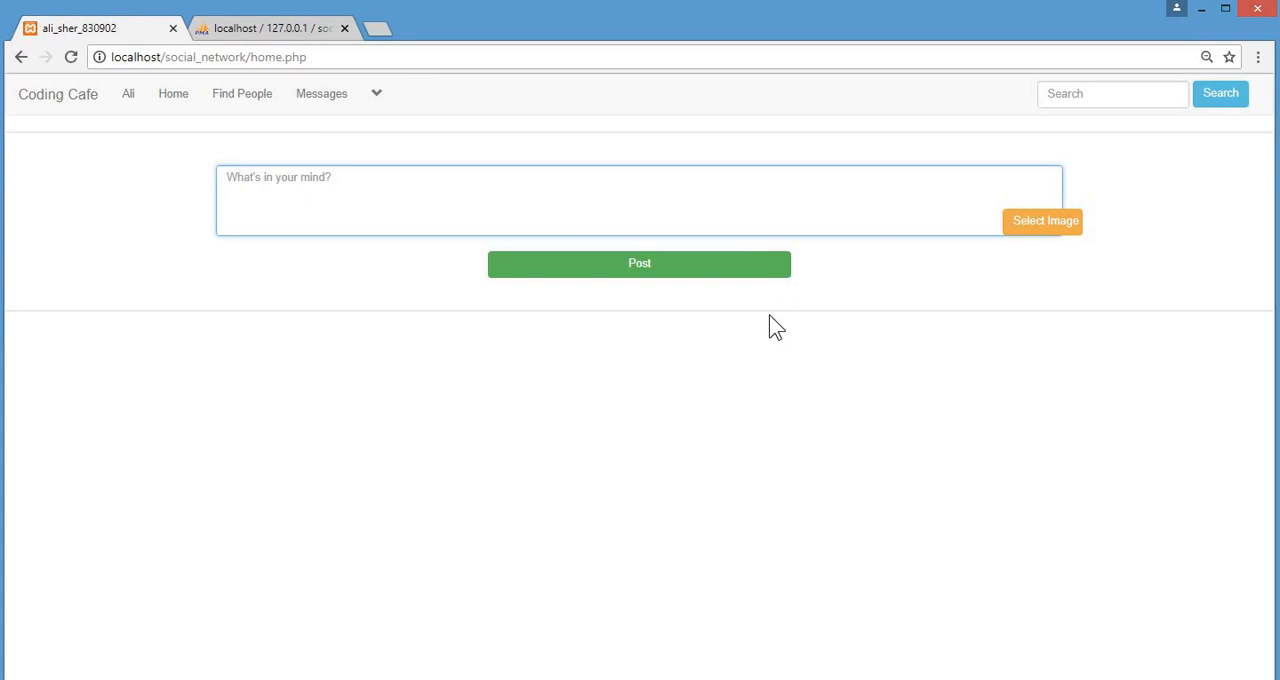
pyautogui.click(640, 190)
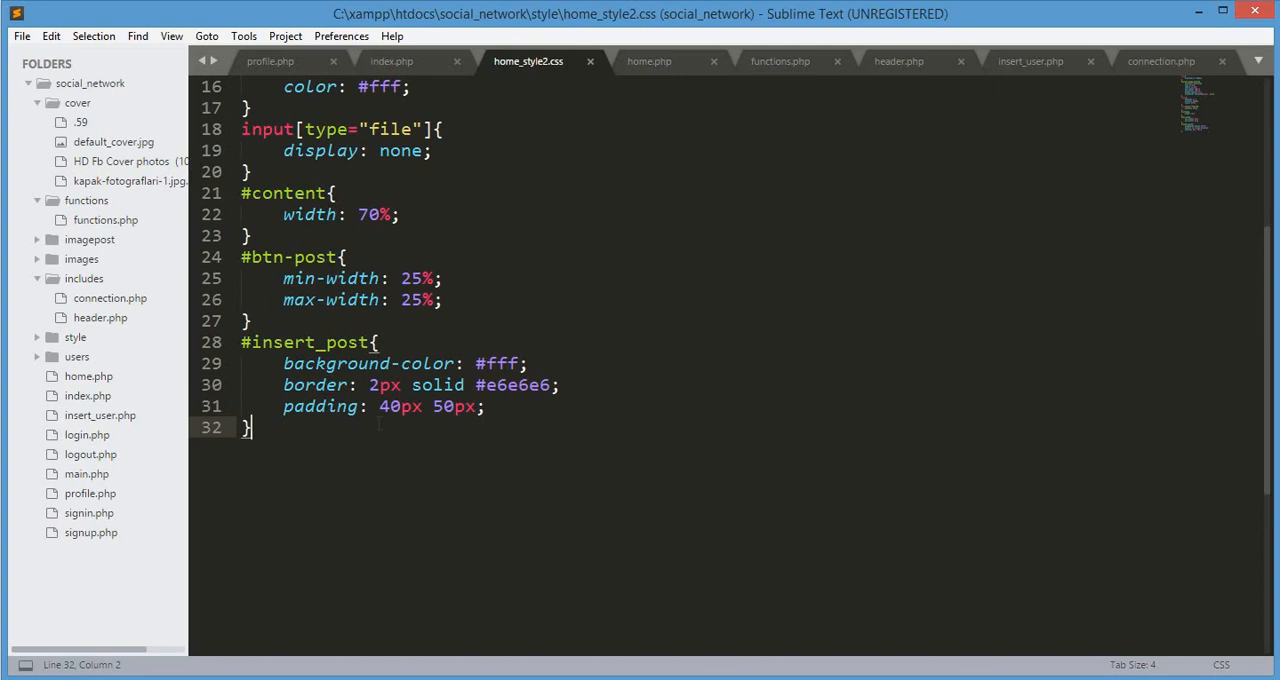
# Create a #posts rule with a 5px solid #e6e6e6 border.
pyautogui.write('#pos')
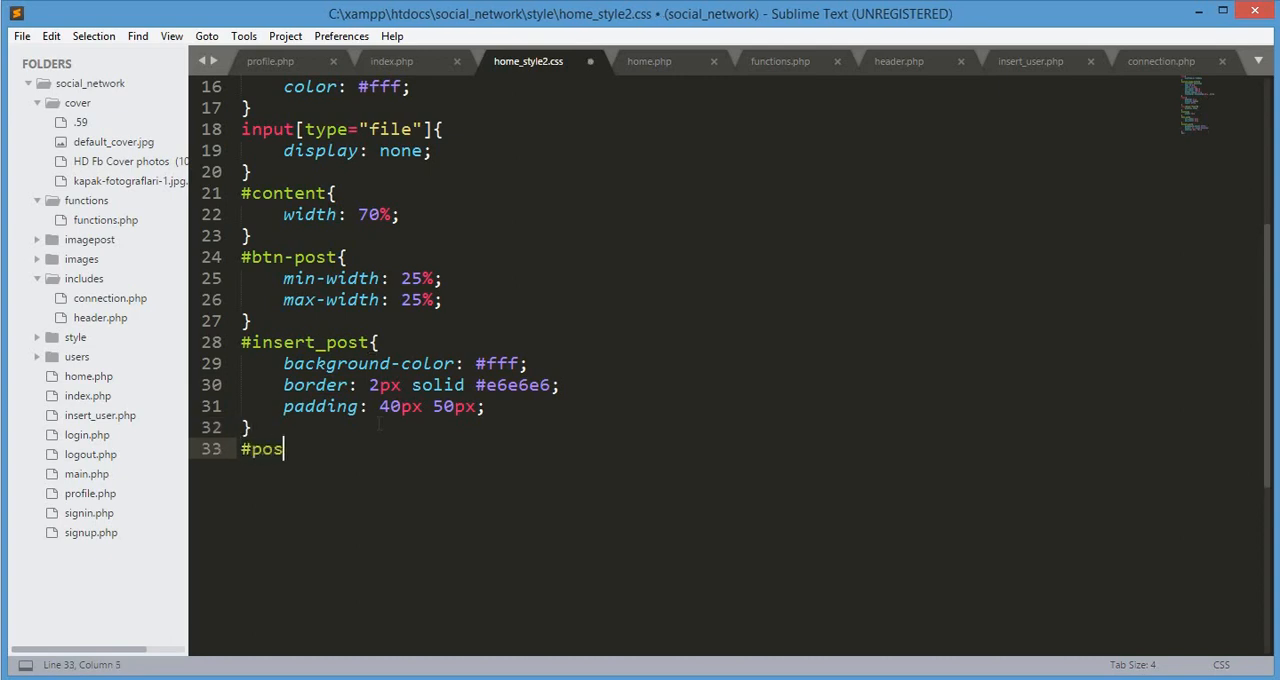
pyautogui.write('ts{')
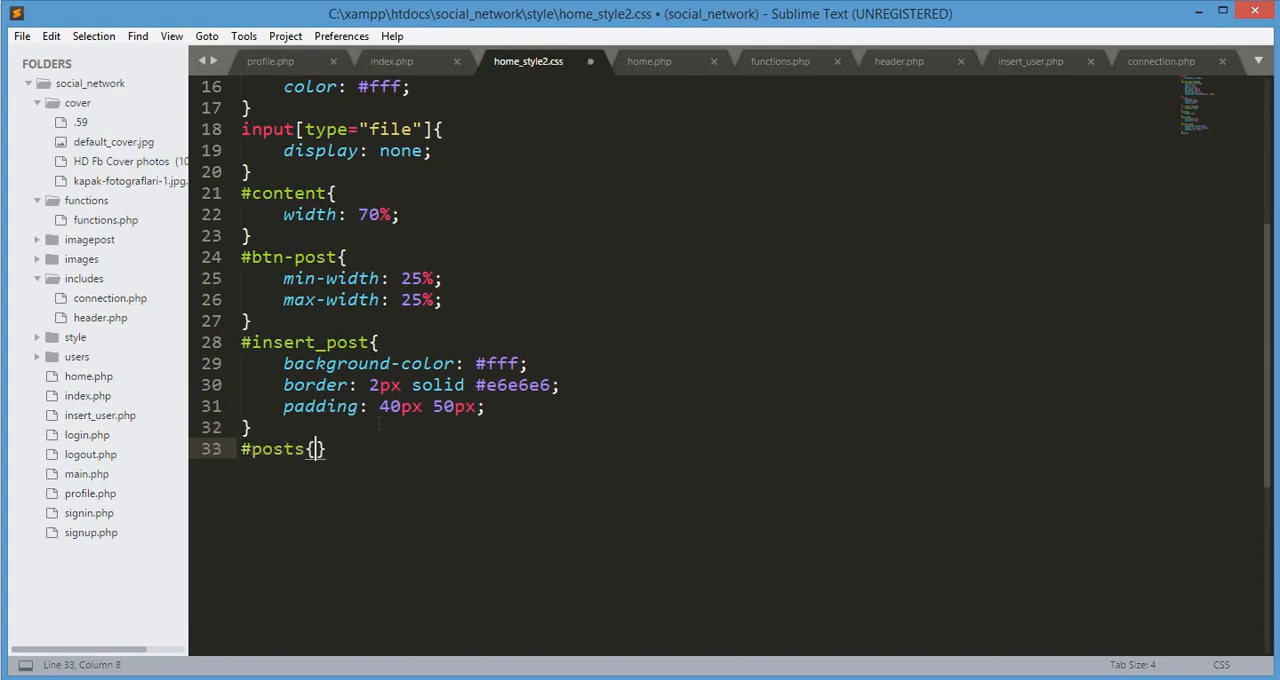
pyautogui.press('enter')
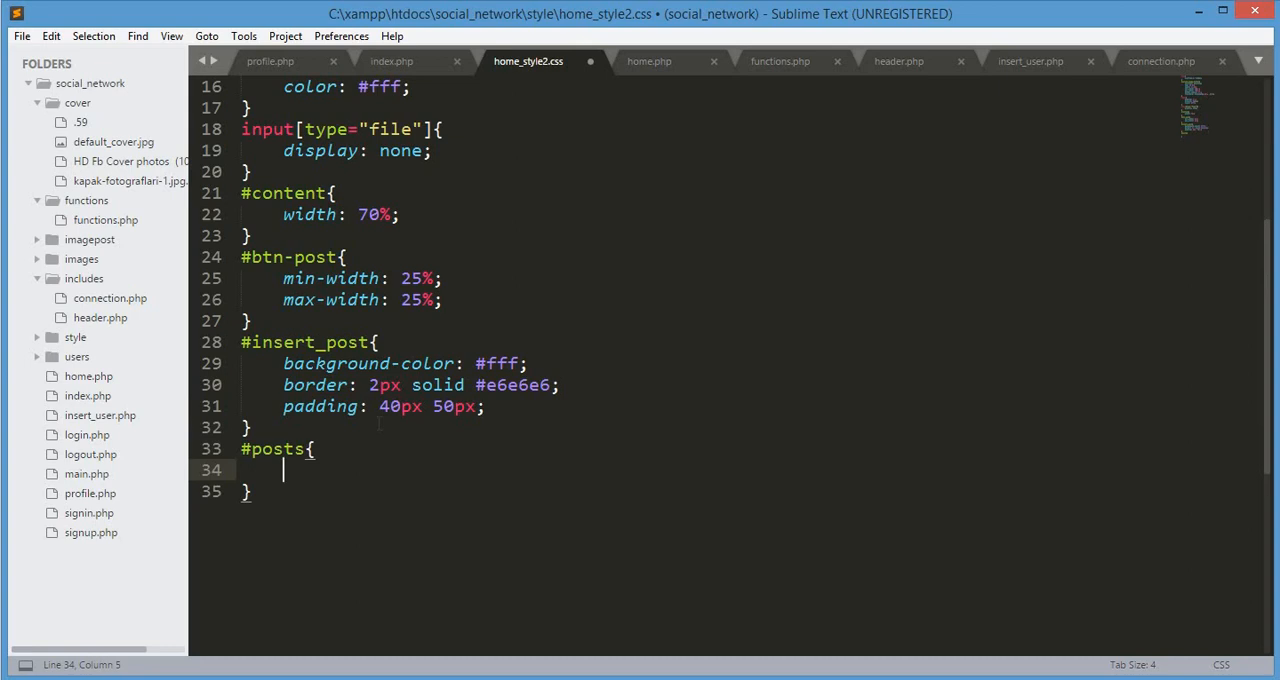
pyautogui.write('bo')
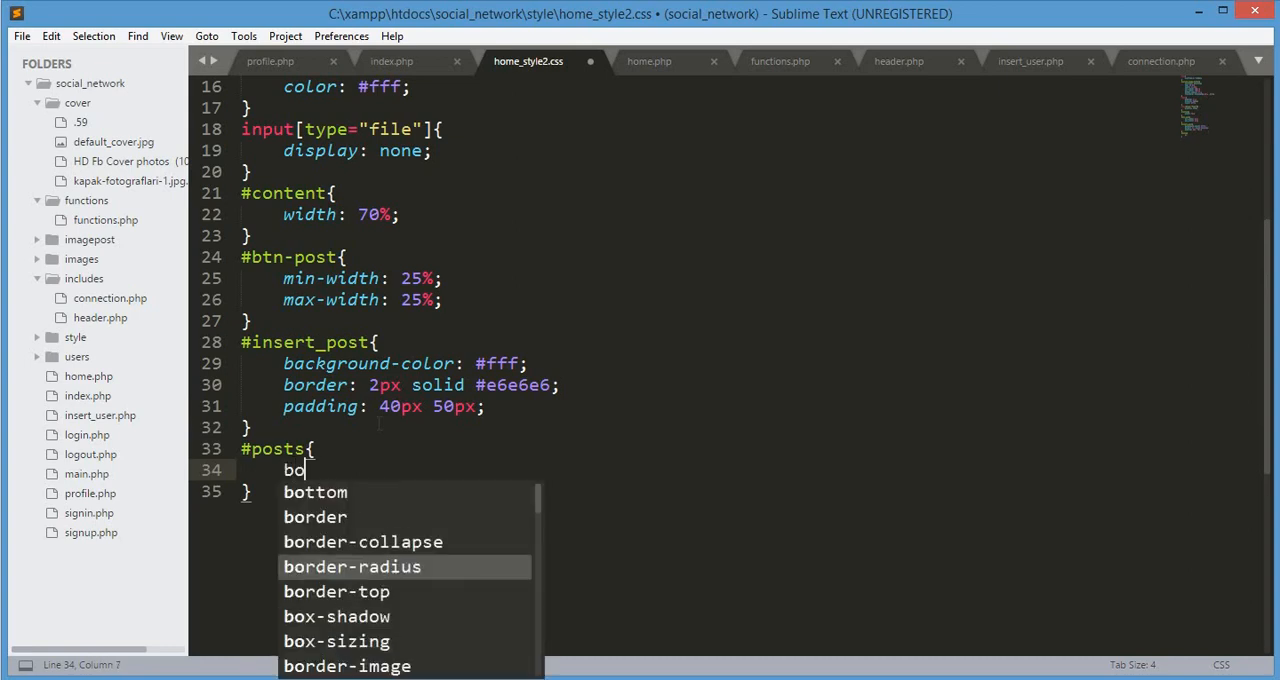
pyautogui.write('rder')
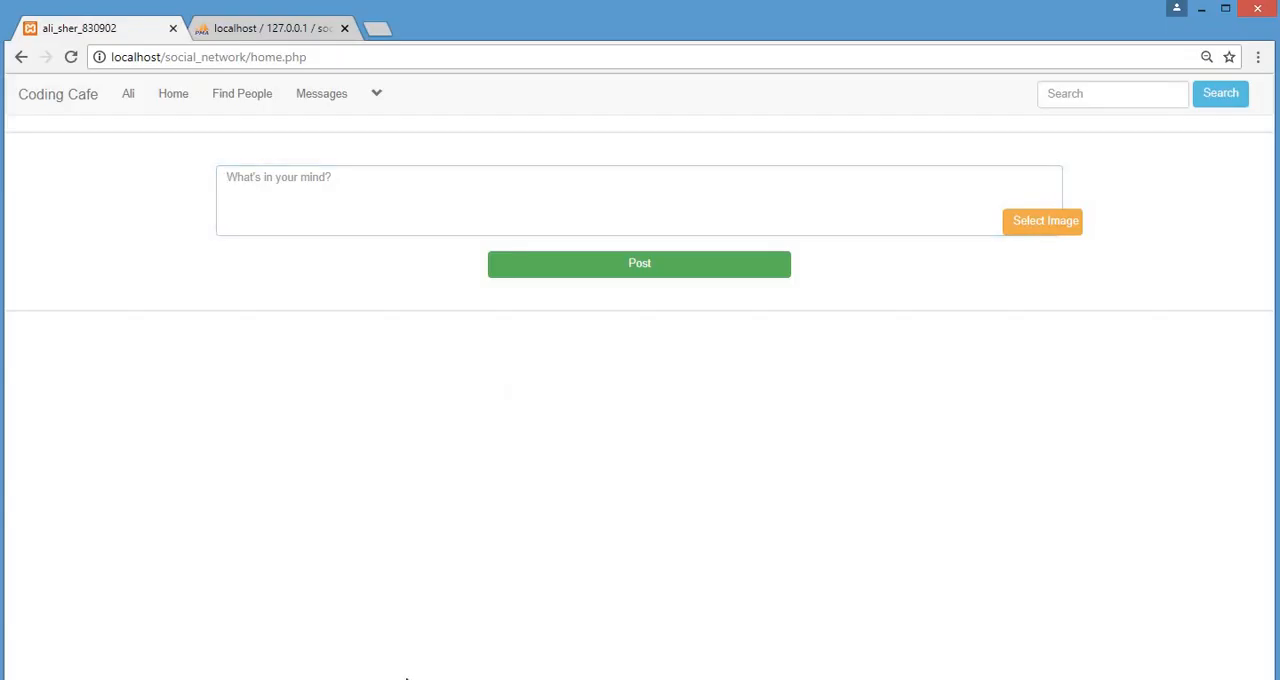
pyautogui.moveTo(638, 472)
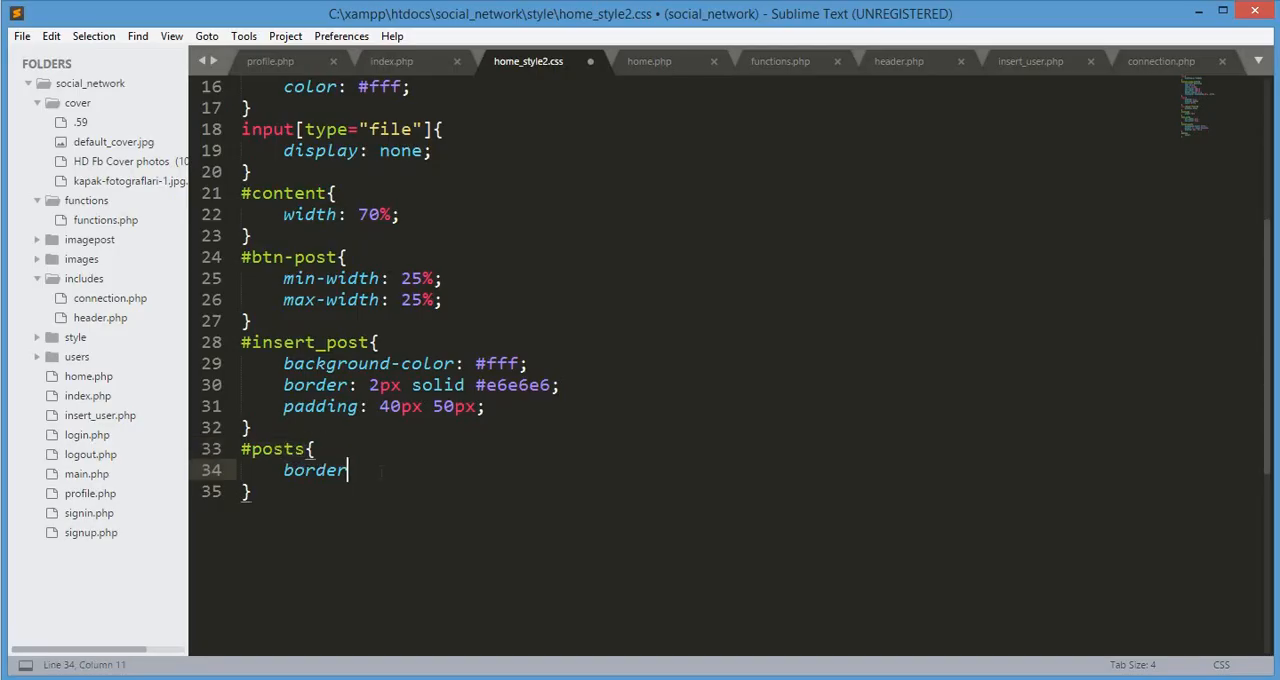
pyautogui.write(':;')
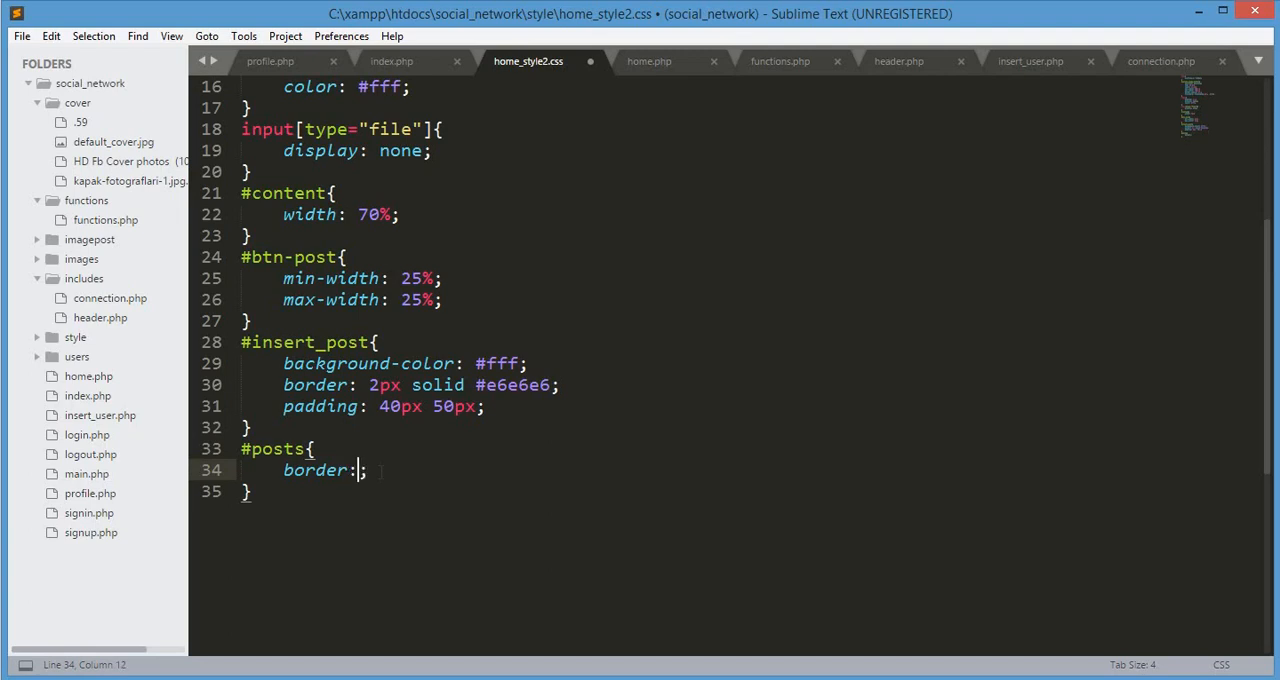
pyautogui.write('5px')
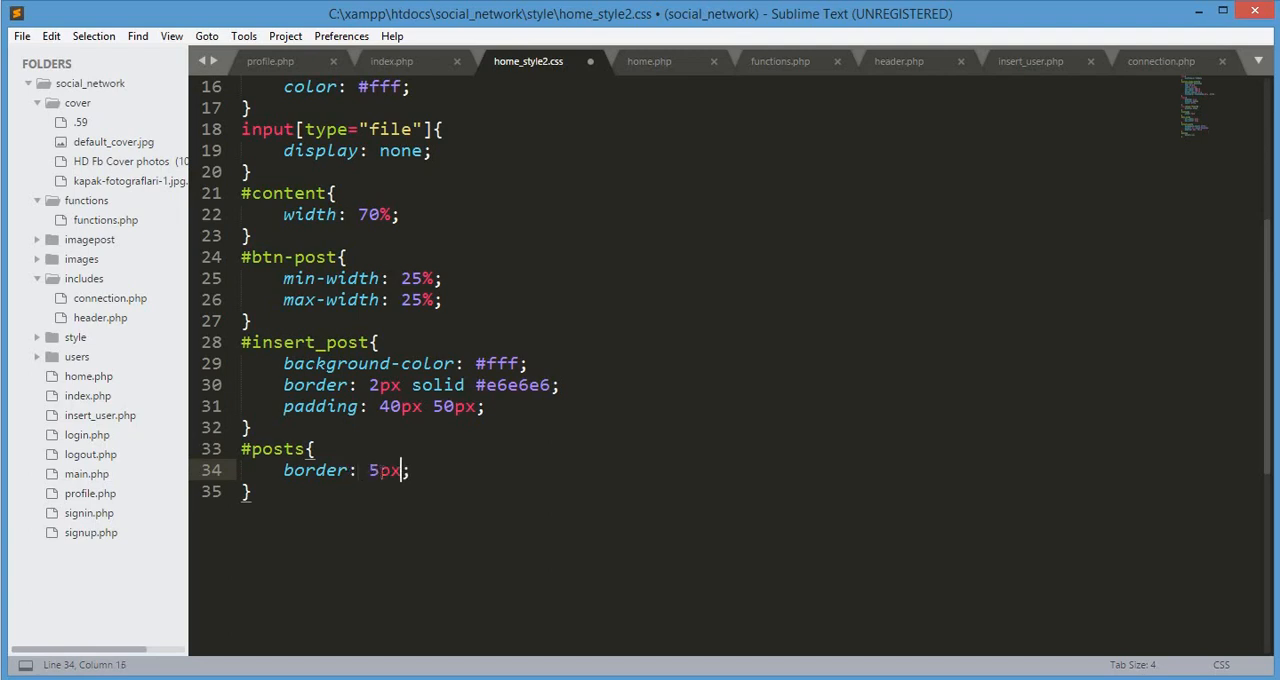
pyautogui.write('solid')
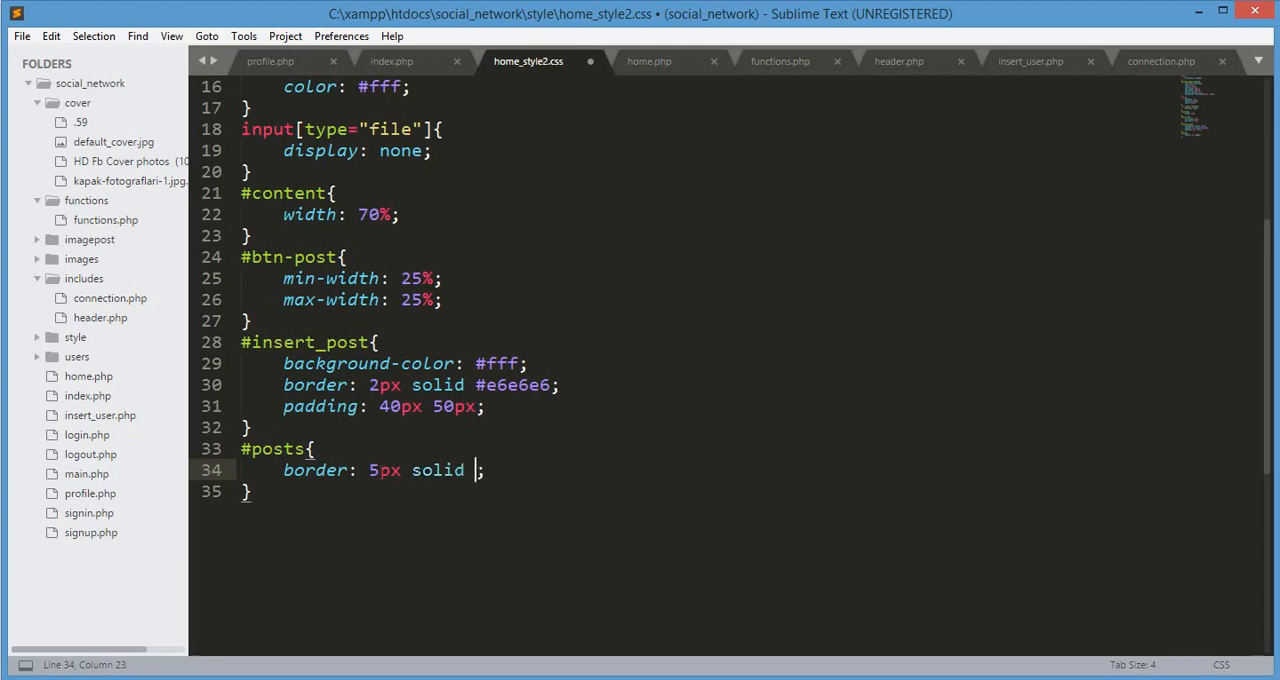
pyautogui.write('#e6e6e6')
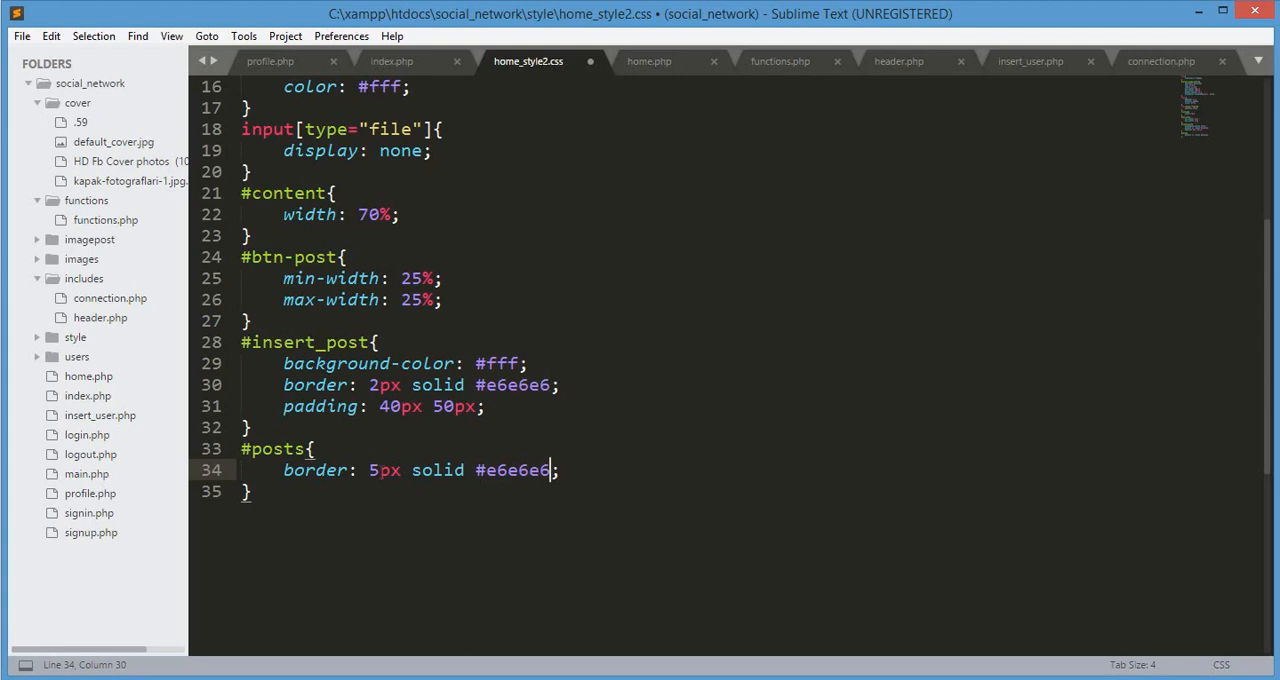
pyautogui.press('enter')
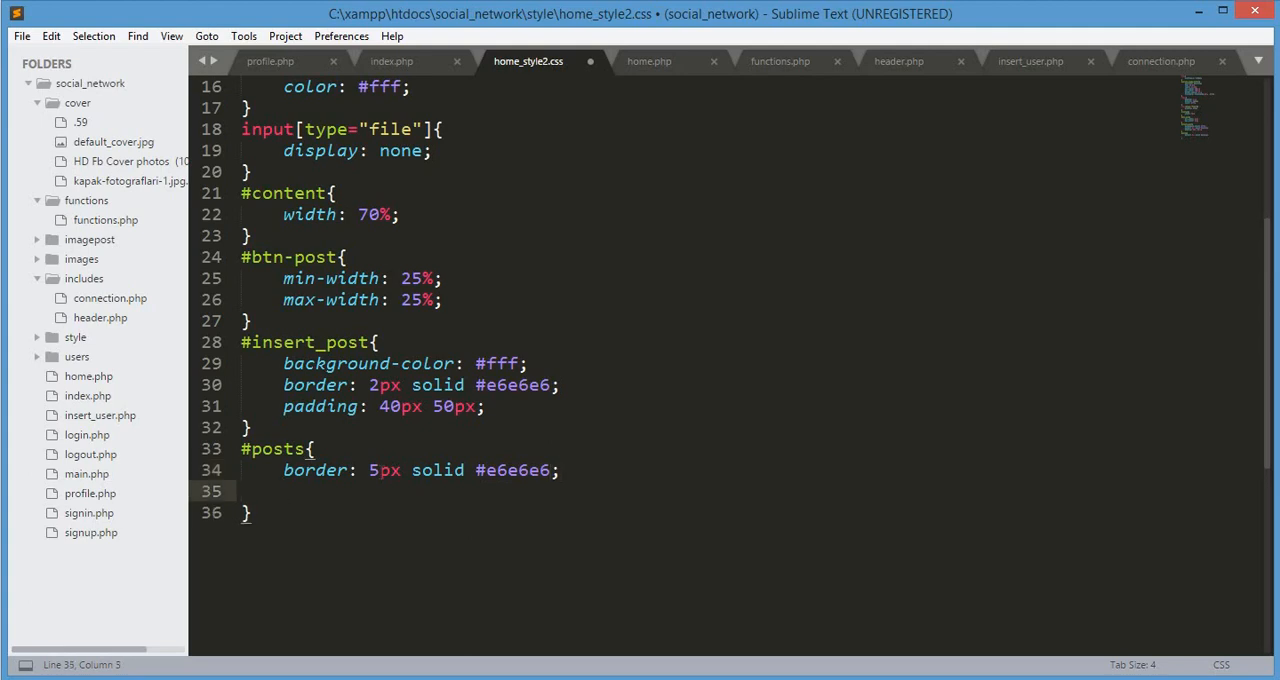
# Add padding 40px 50px to the #posts rule.
pyautogui.write('padding:')
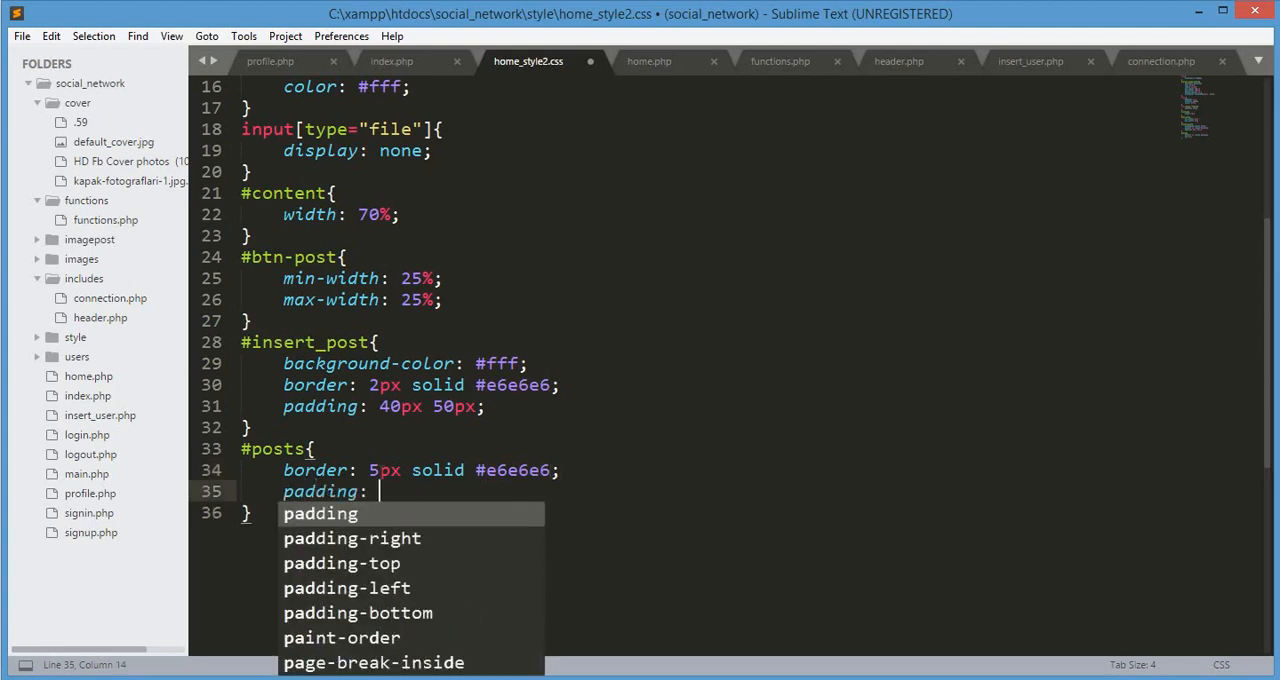
pyautogui.press('Escape')
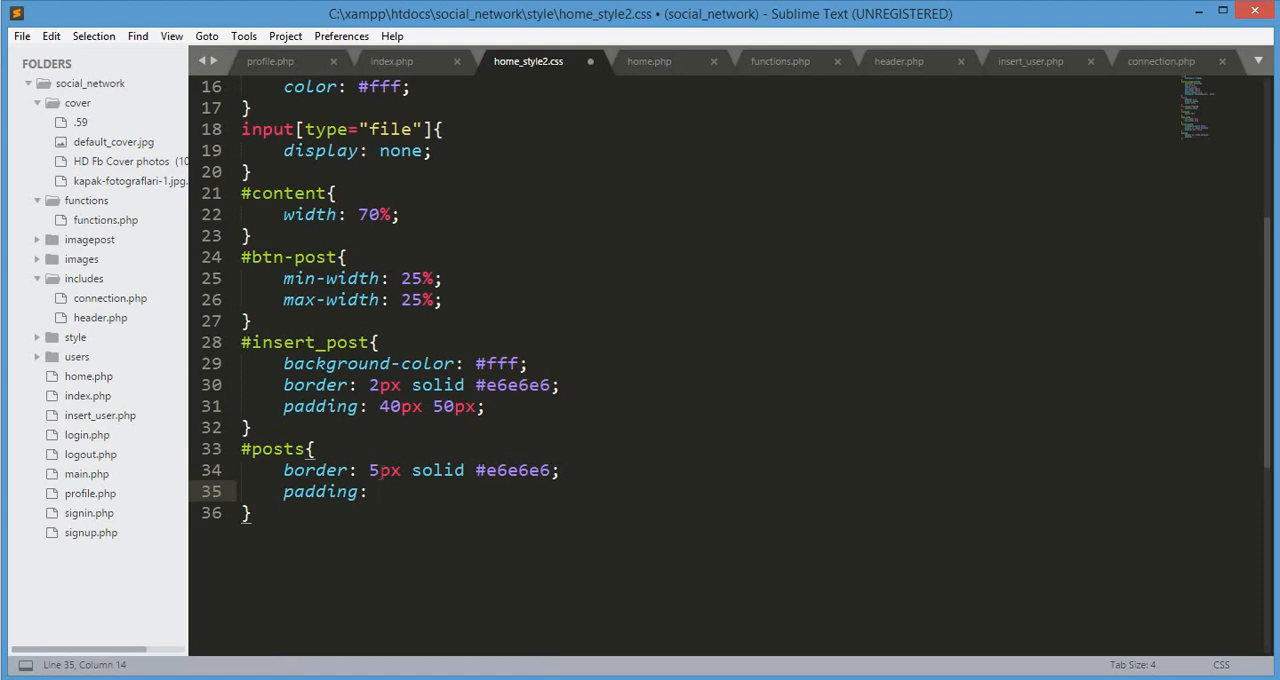
pyautogui.write('40px')
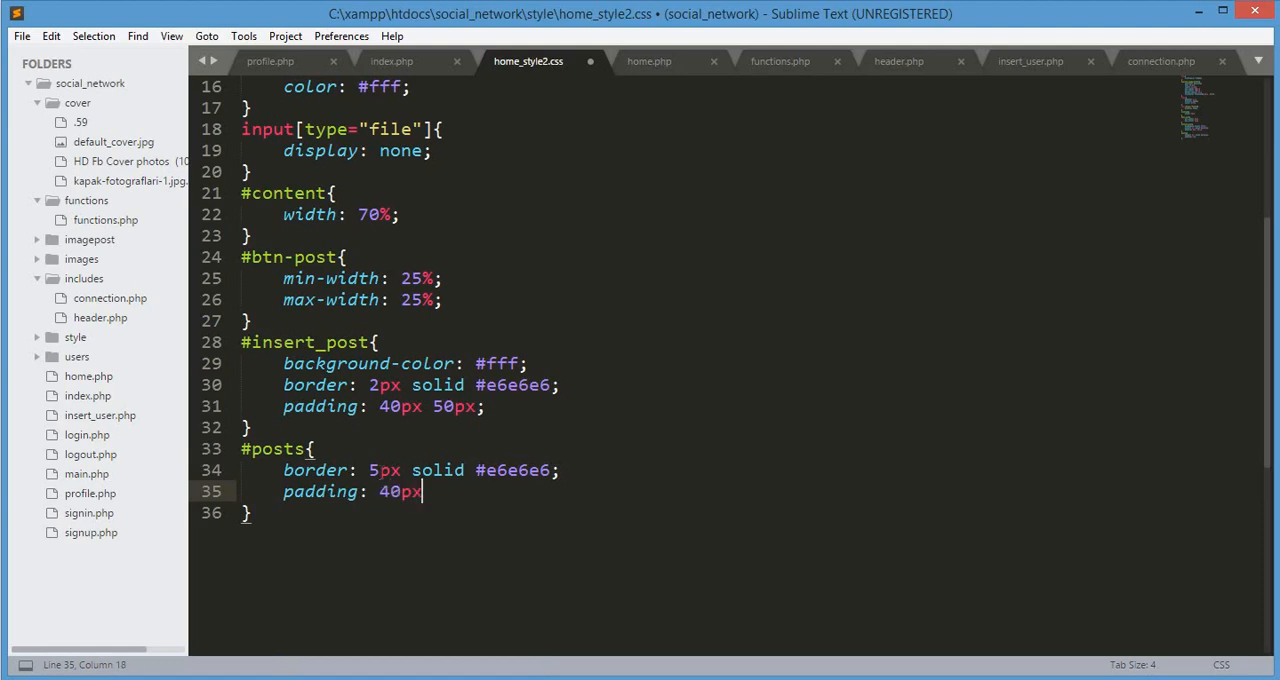
pyautogui.write('50px')
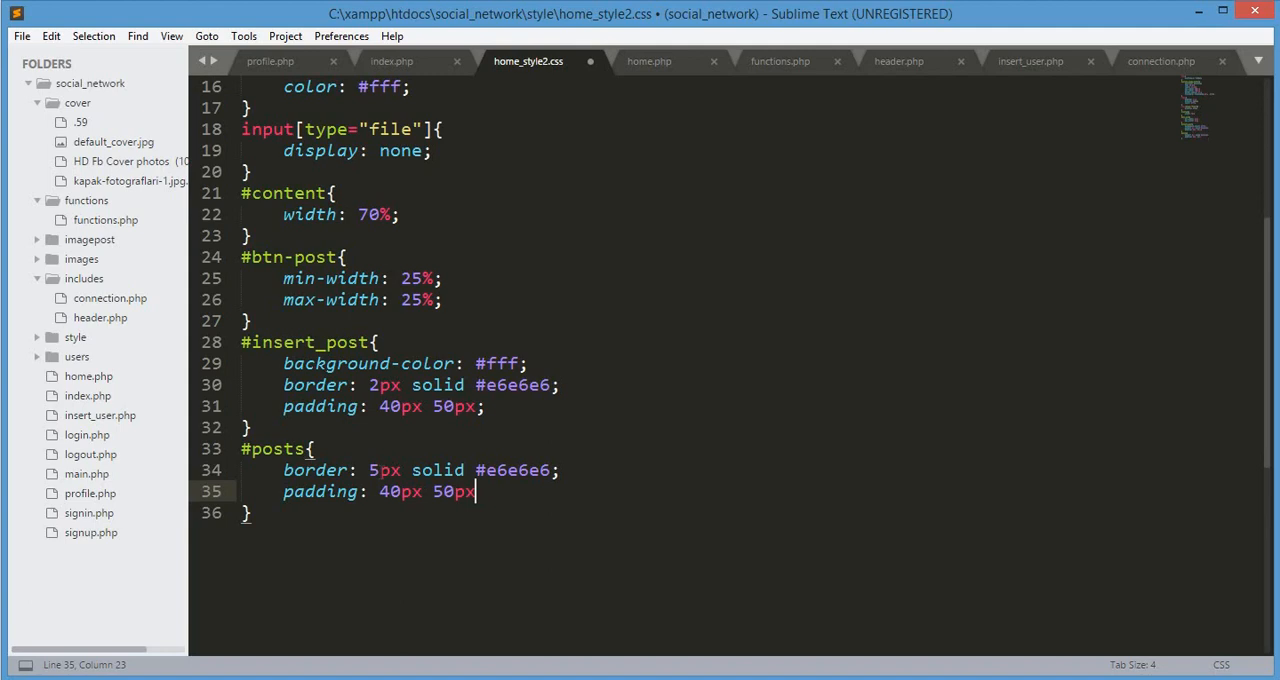
pyautogui.write(';')
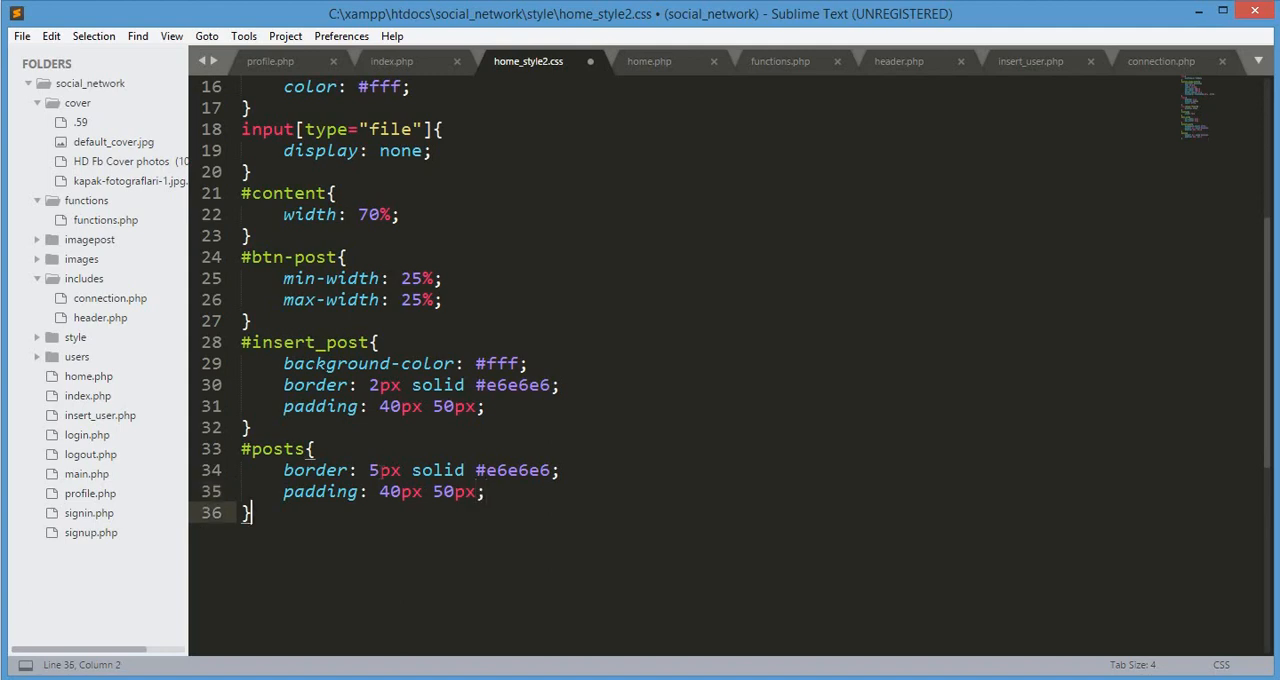
pyautogui.press('enter')
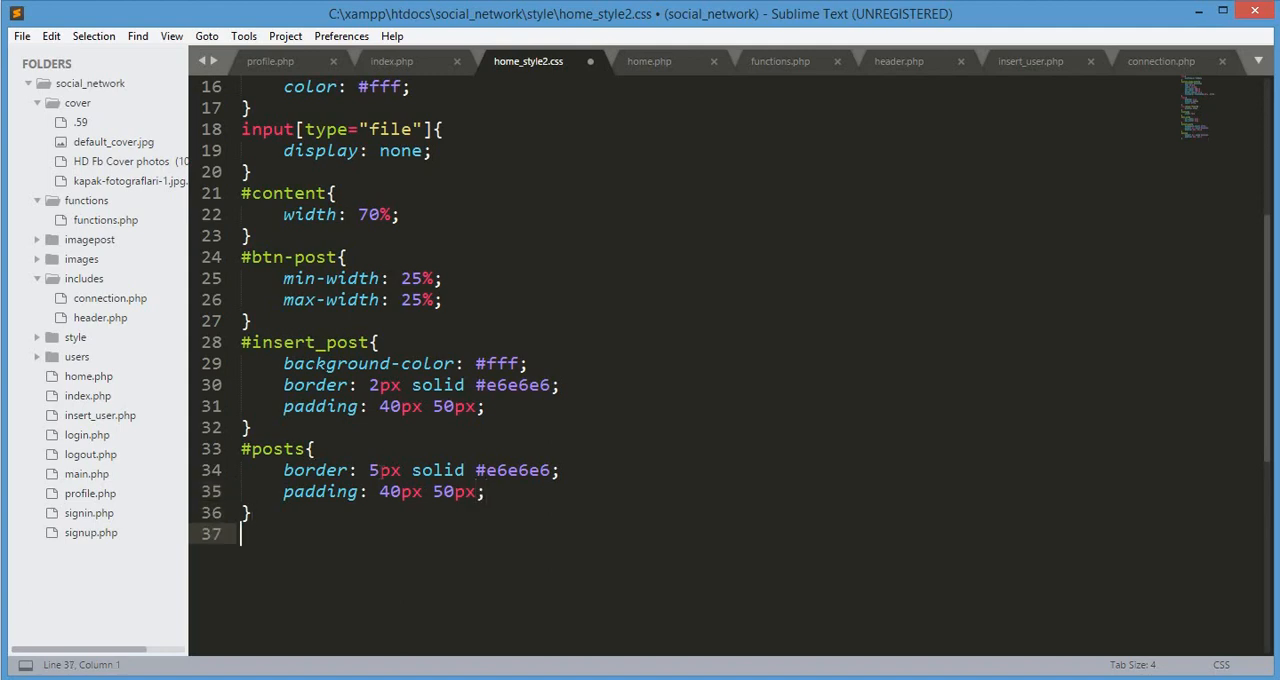
# Create a #posts-img rule with padding-top 5px and padding-right 10px.
pyautogui.write('#')
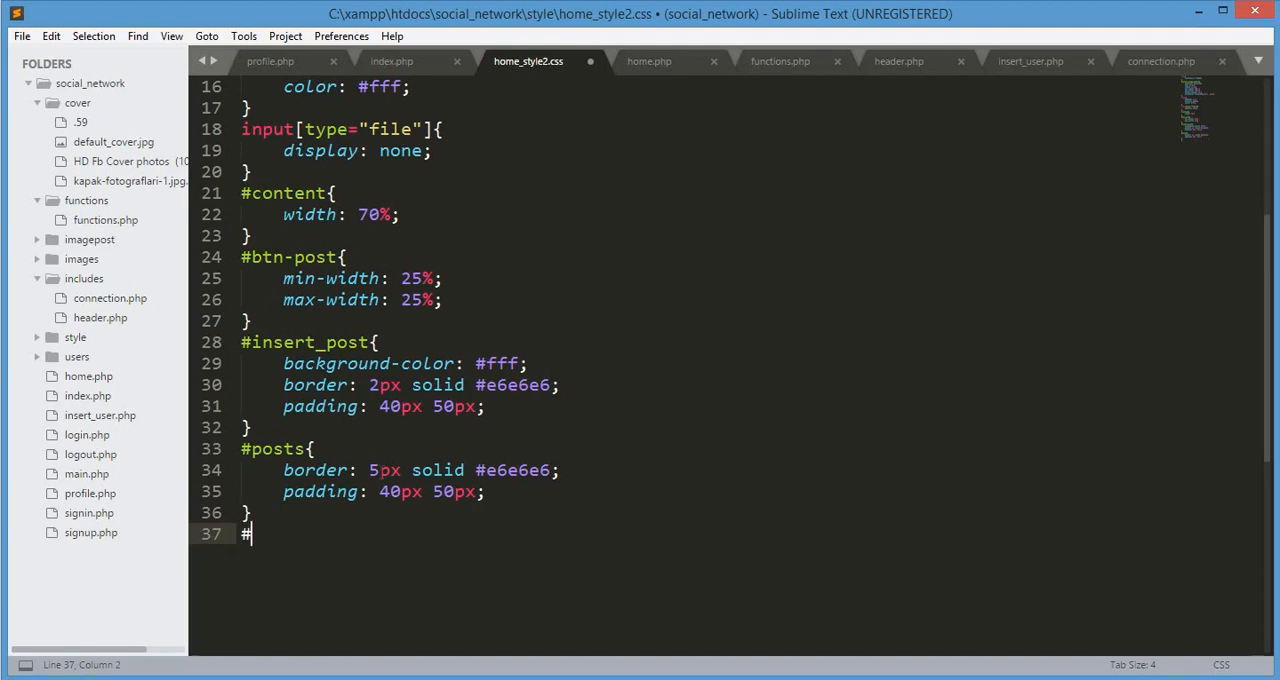
pyautogui.write('posts-')
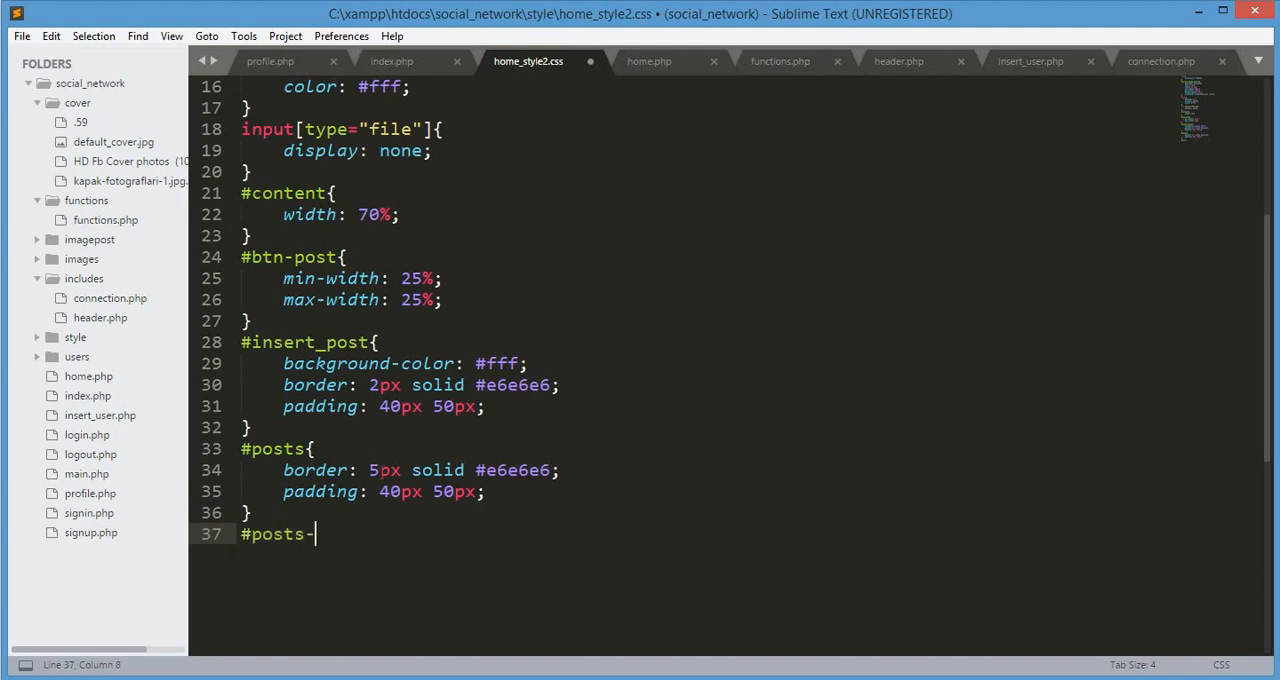
pyautogui.write('img{')
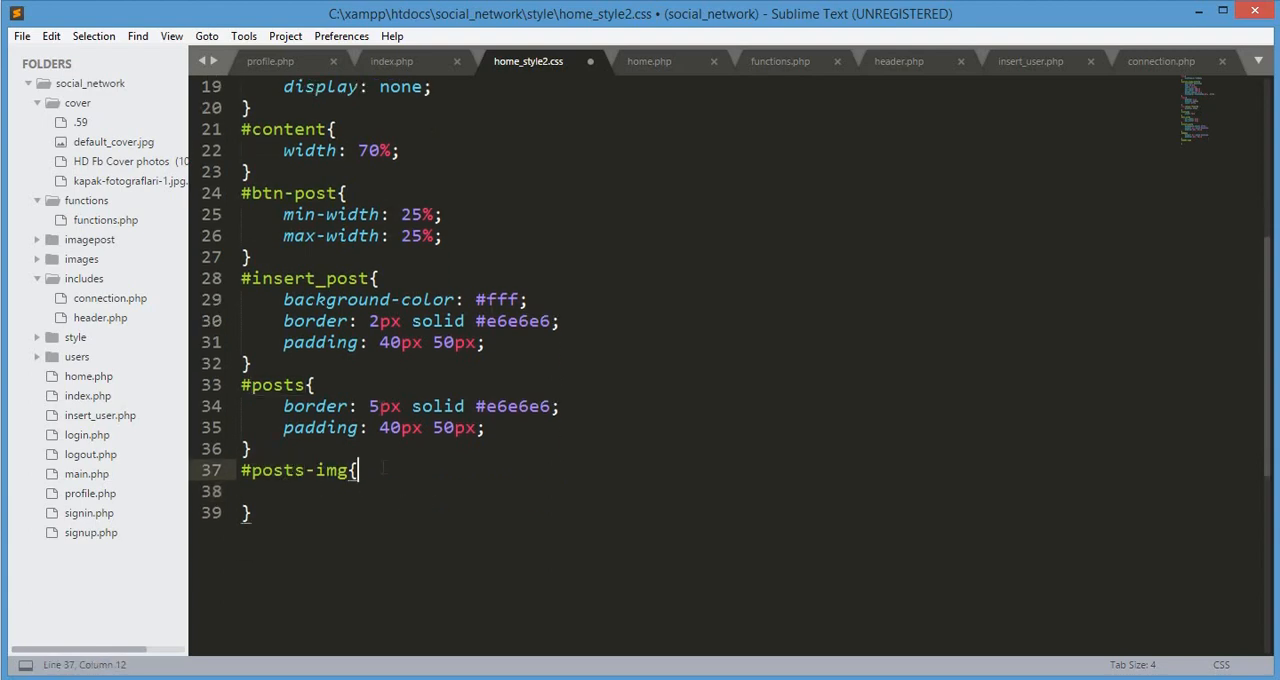
pyautogui.press('enter')
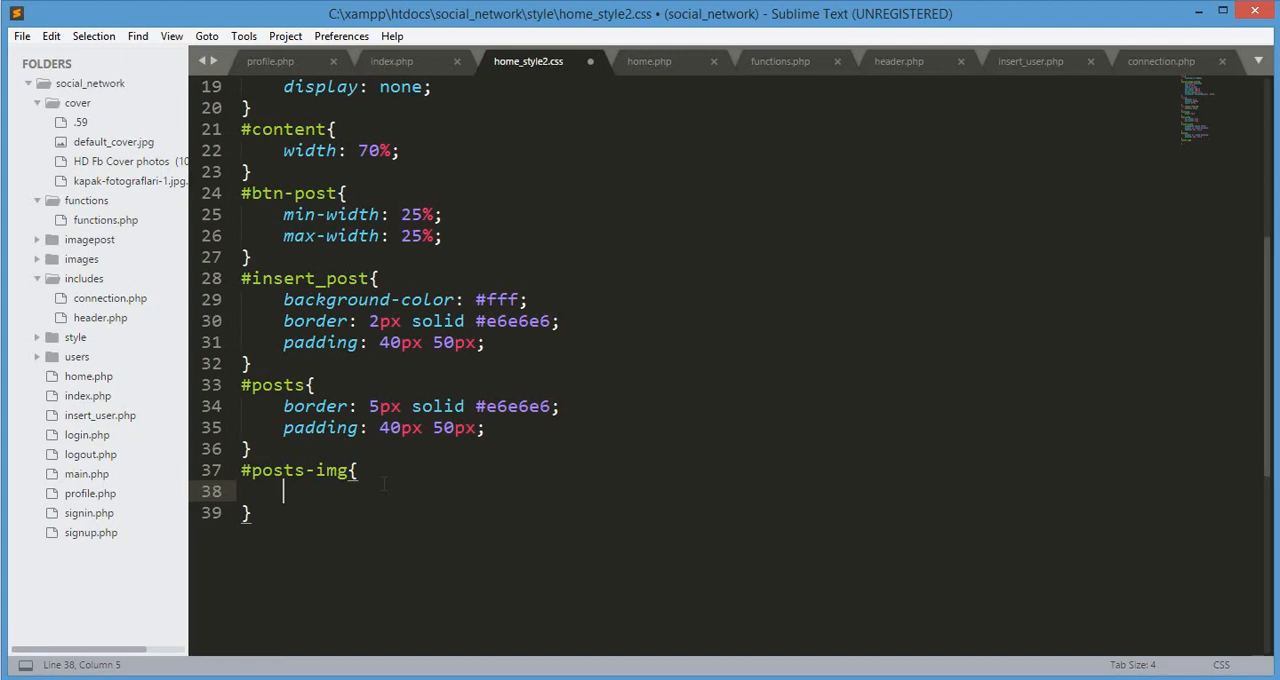
pyautogui.write('padding')
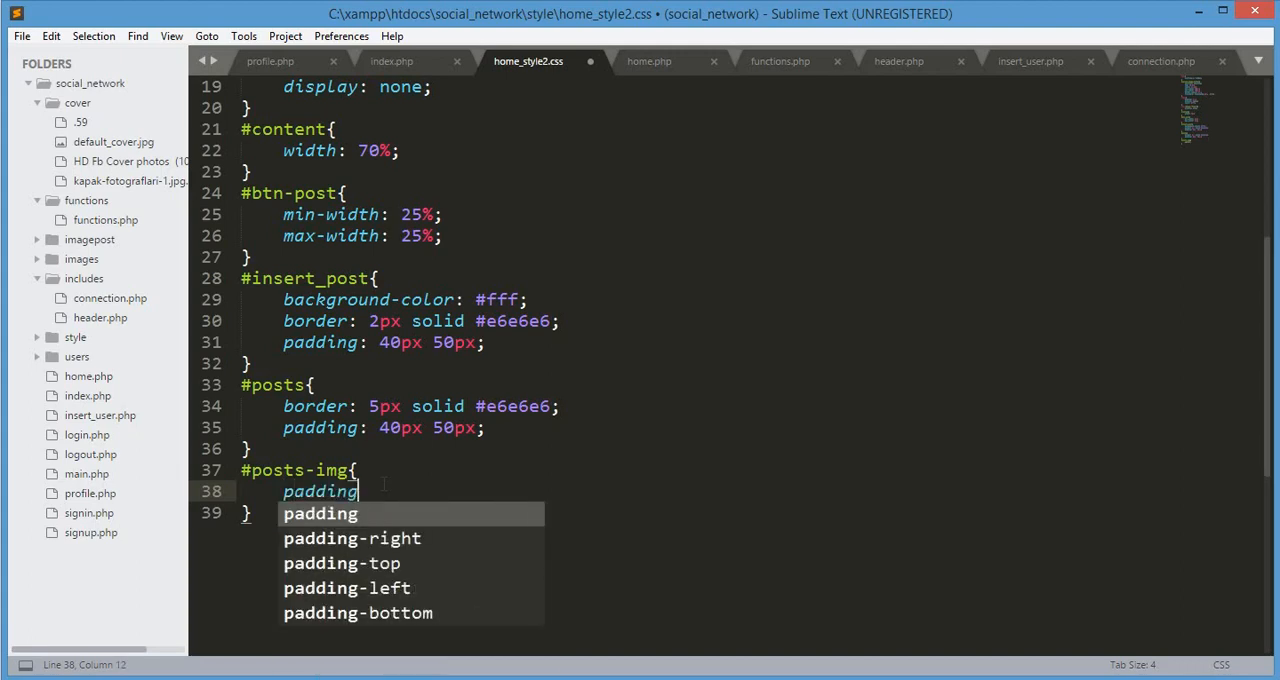
pyautogui.write('{')
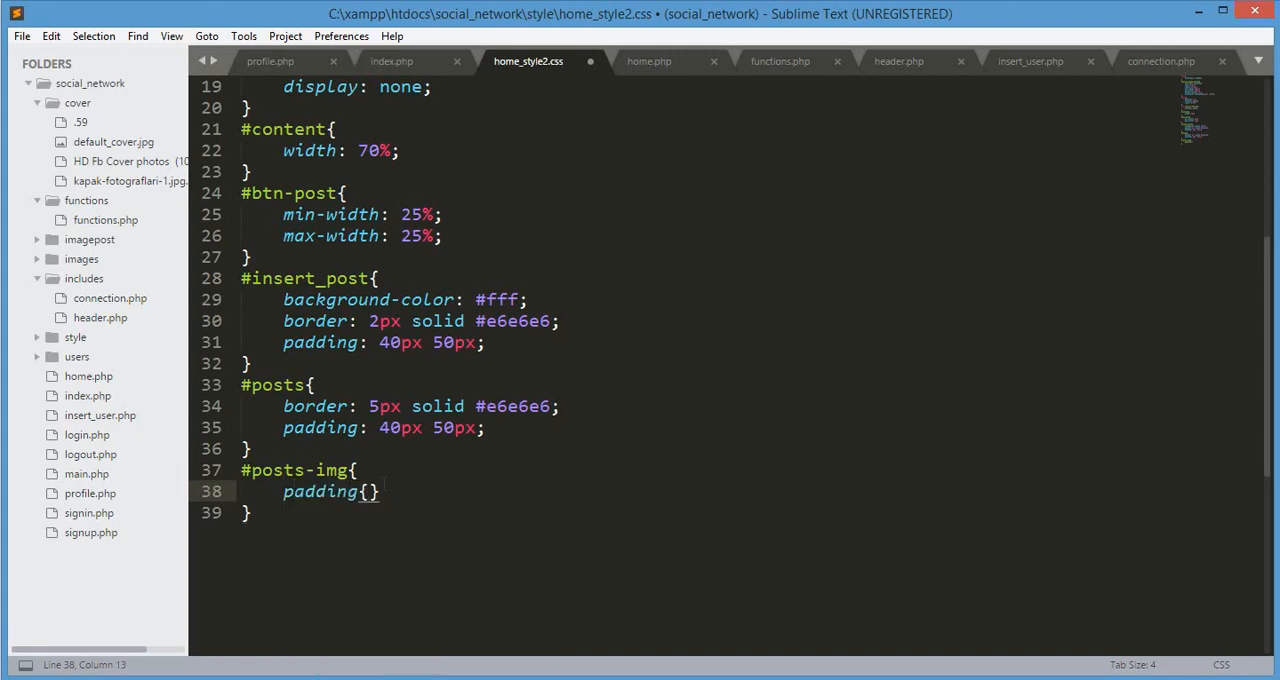
pyautogui.press('Backspace')
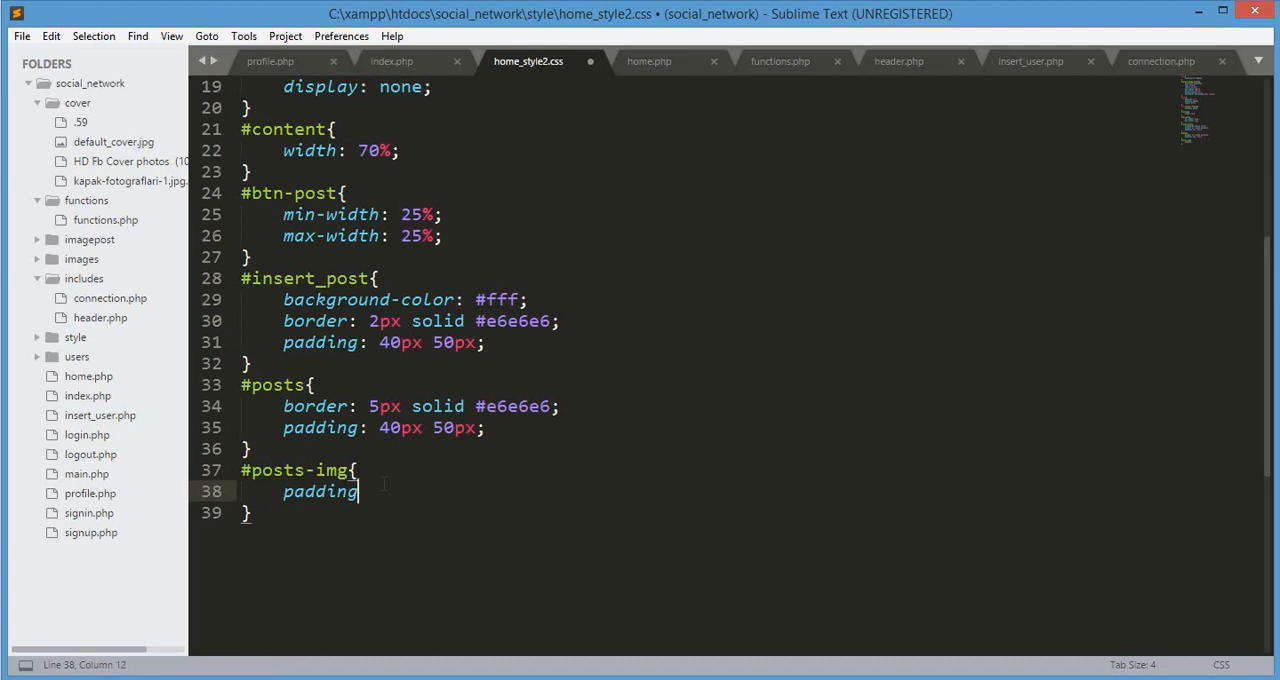
pyautogui.write('-top')
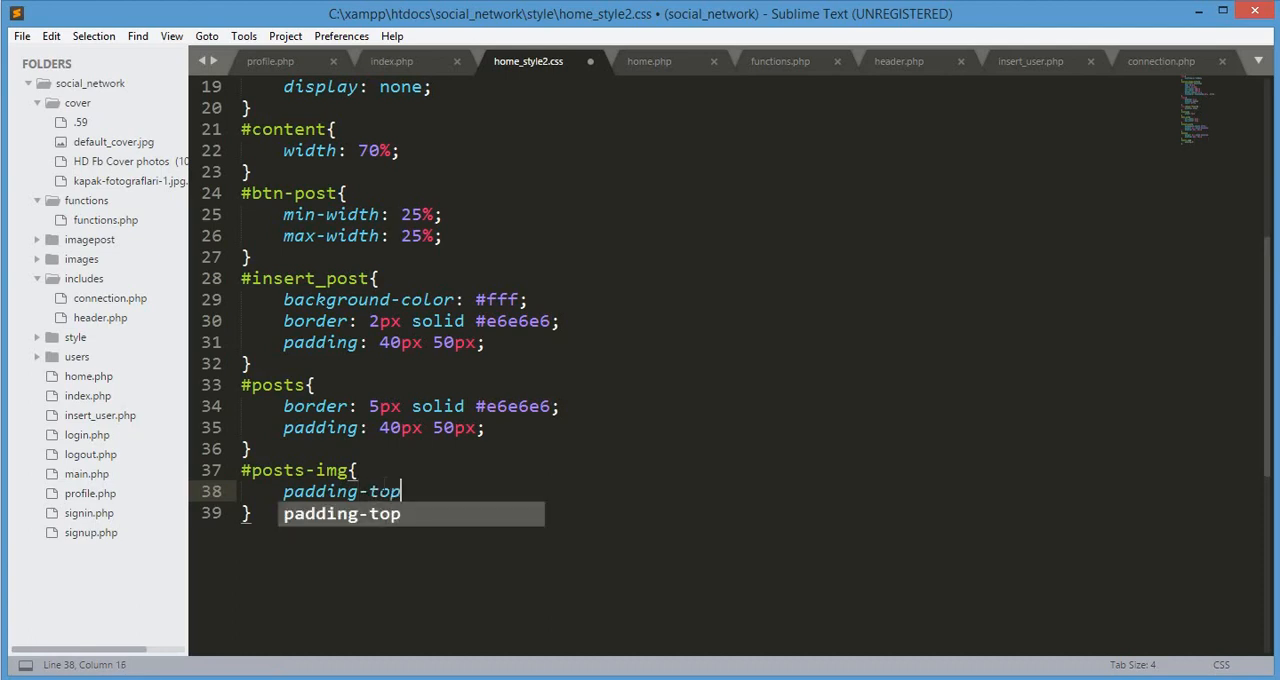
pyautogui.write(':')
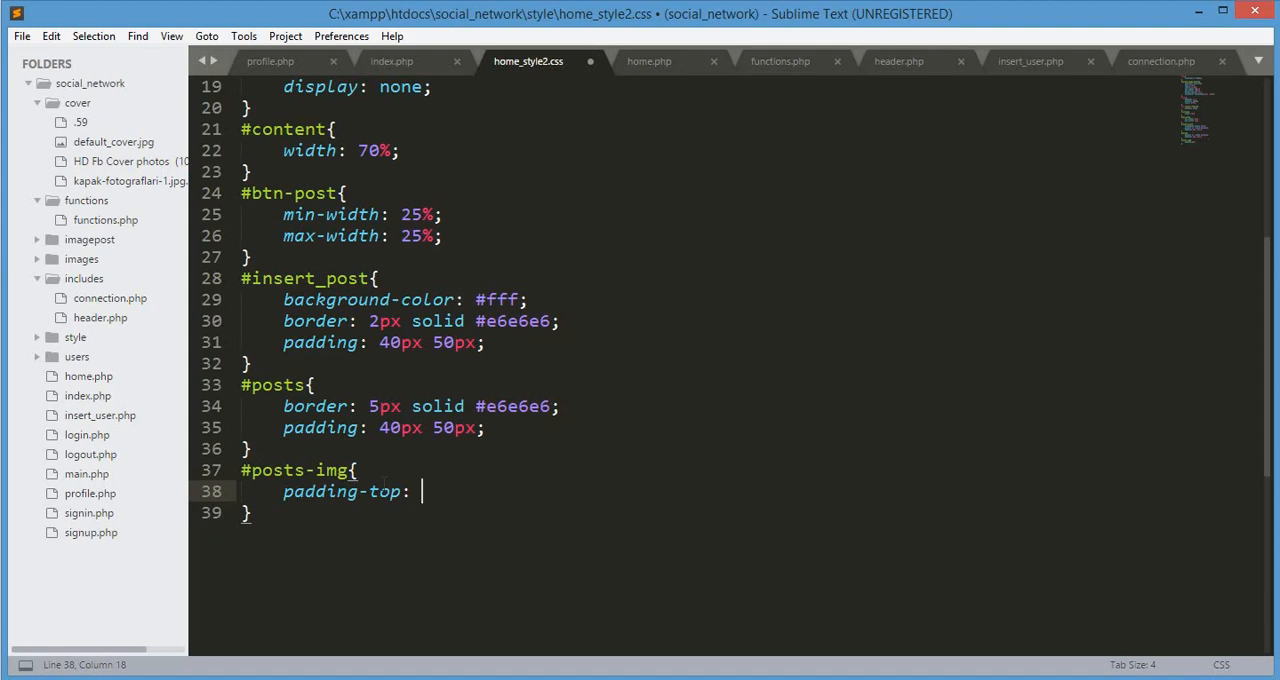
pyautogui.write('5px;')
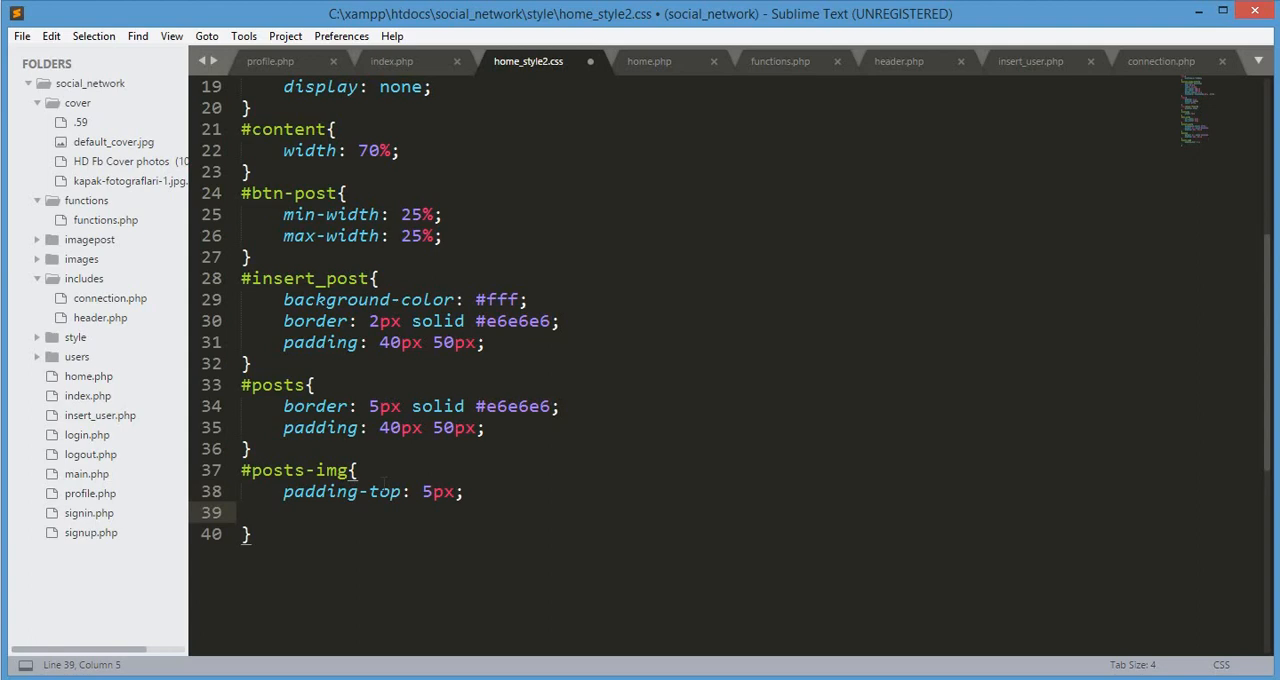
pyautogui.write('padding-right:')
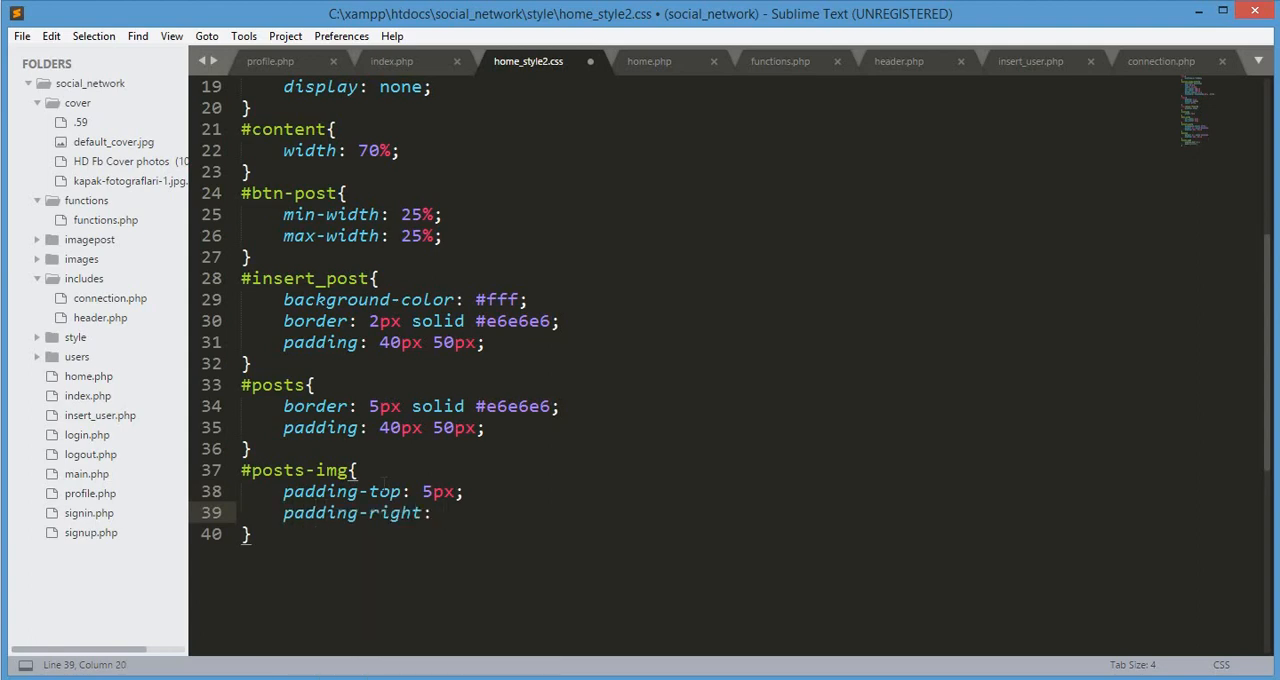
pyautogui.write('10p')
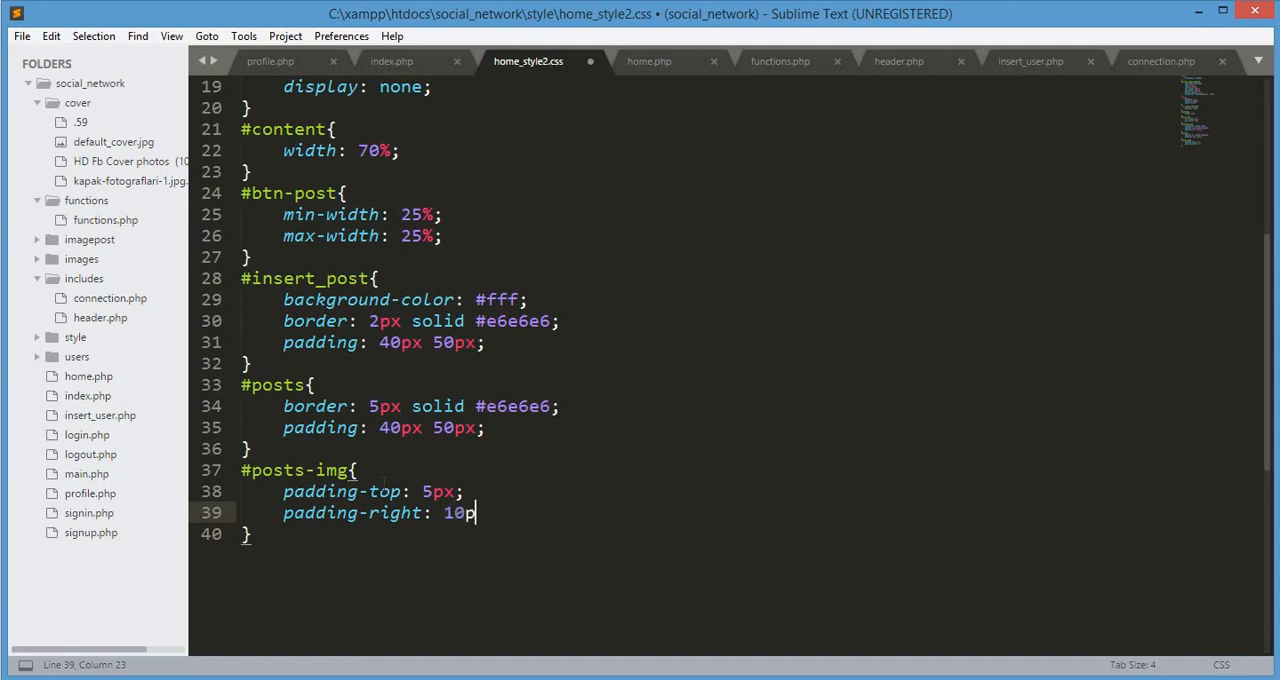
pyautogui.write('x;')
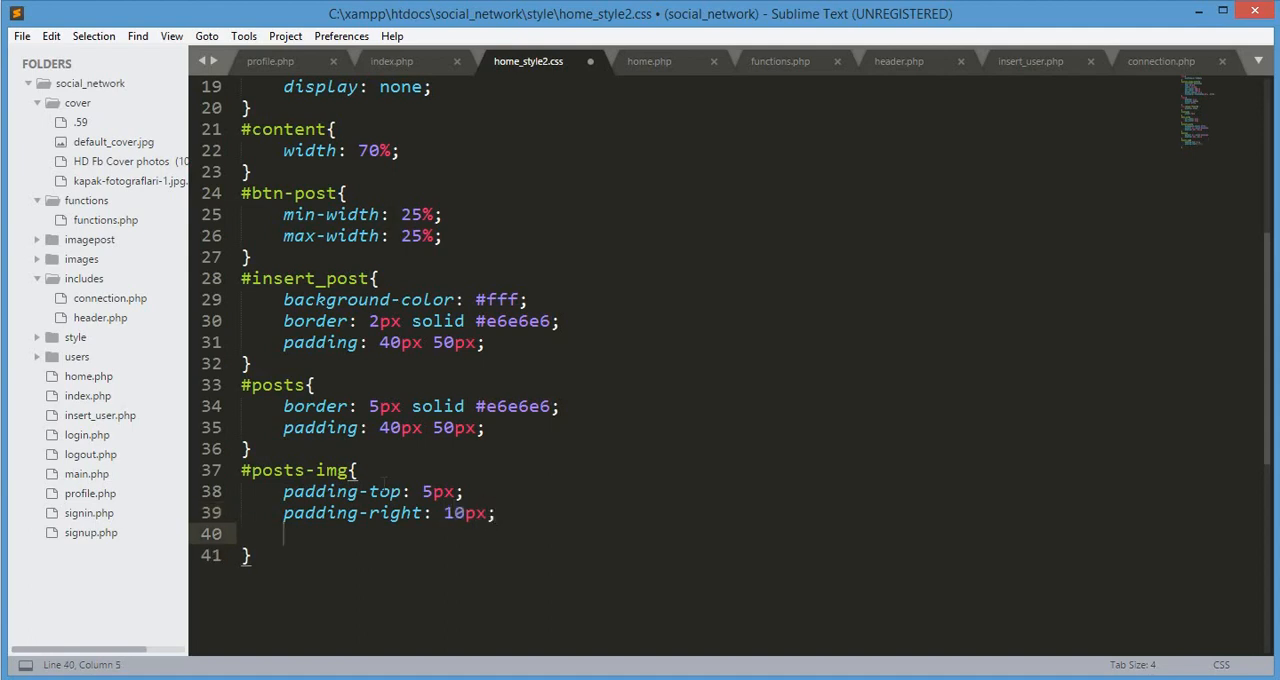
# Give #posts-img min-width 102% and max-width 50%, then save the stylesheet.
pyautogui.write('m')
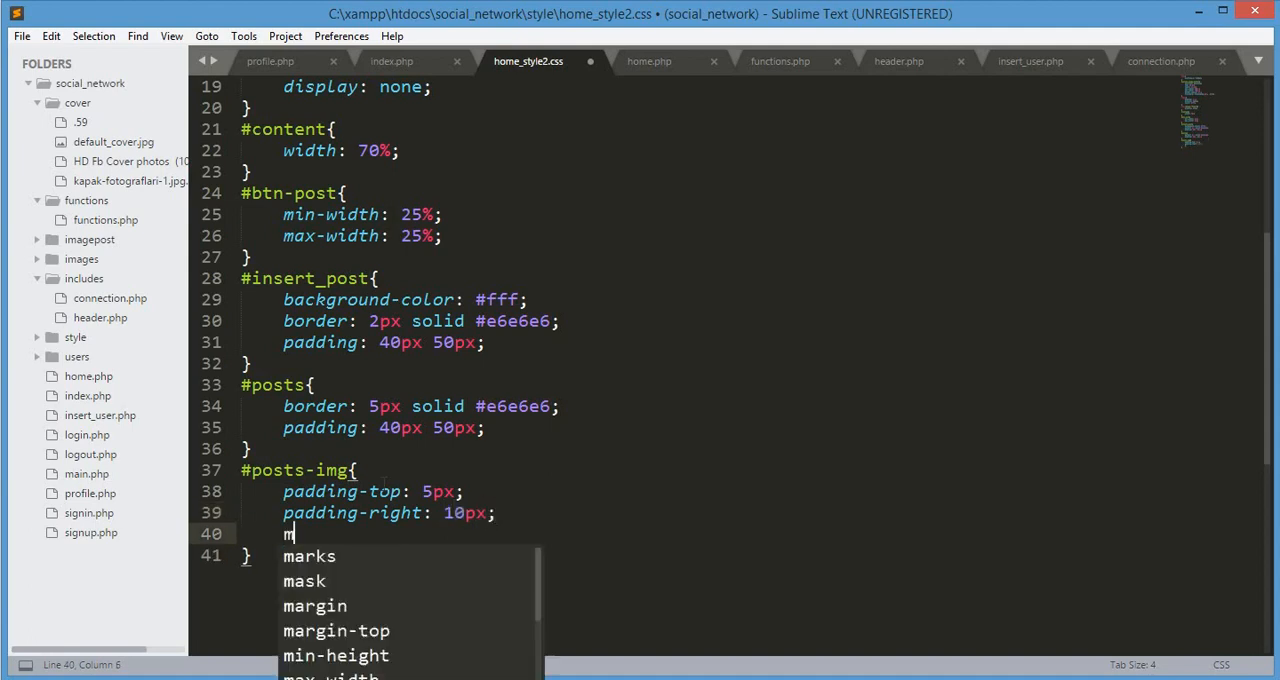
pyautogui.write('in-width:')
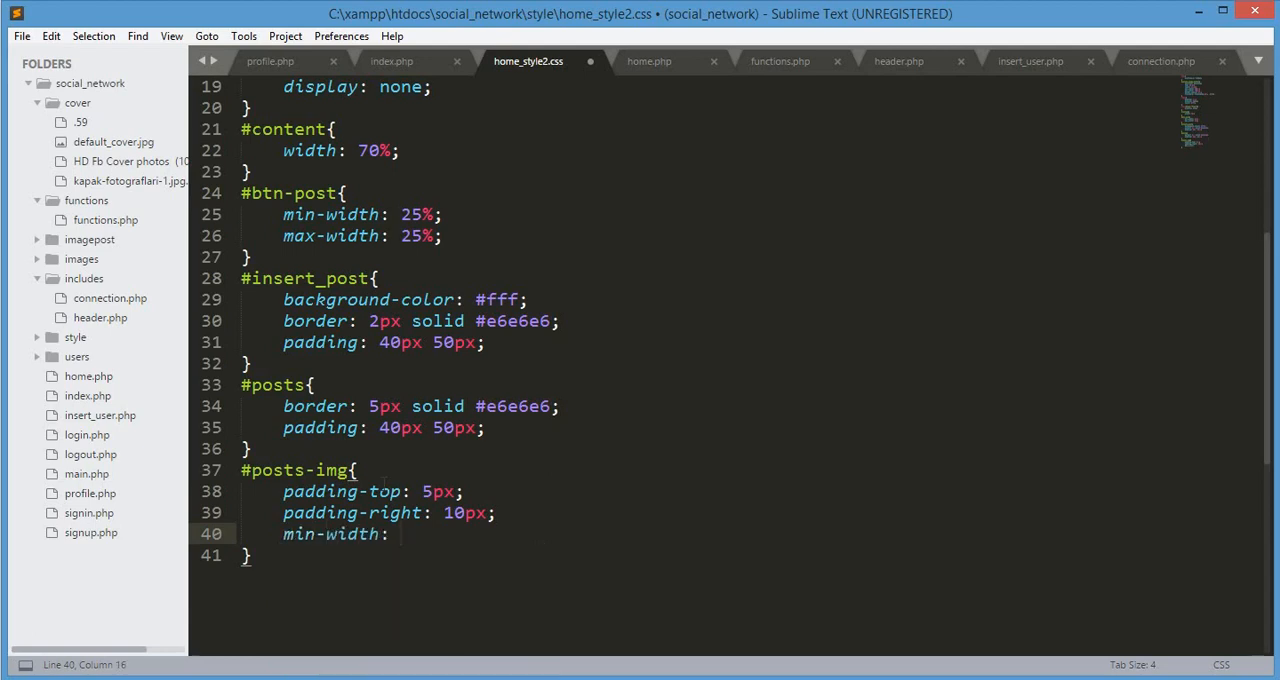
pyautogui.write('102%;')
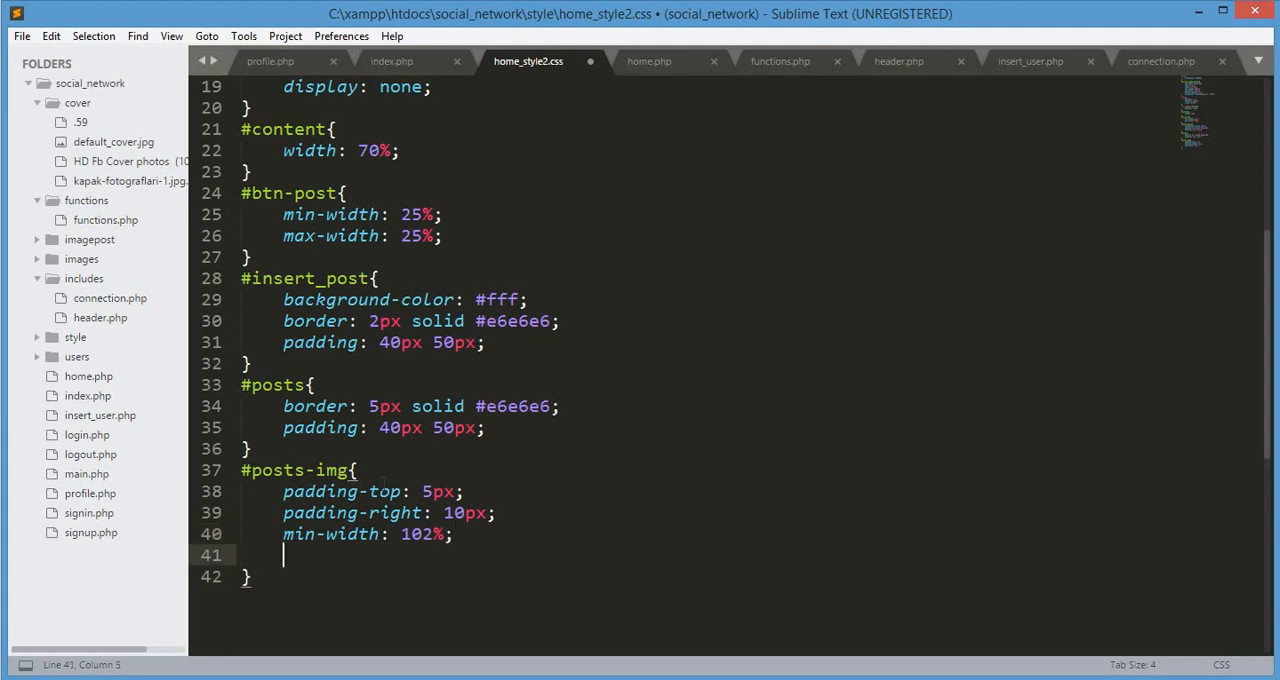
pyautogui.write('max-width:')
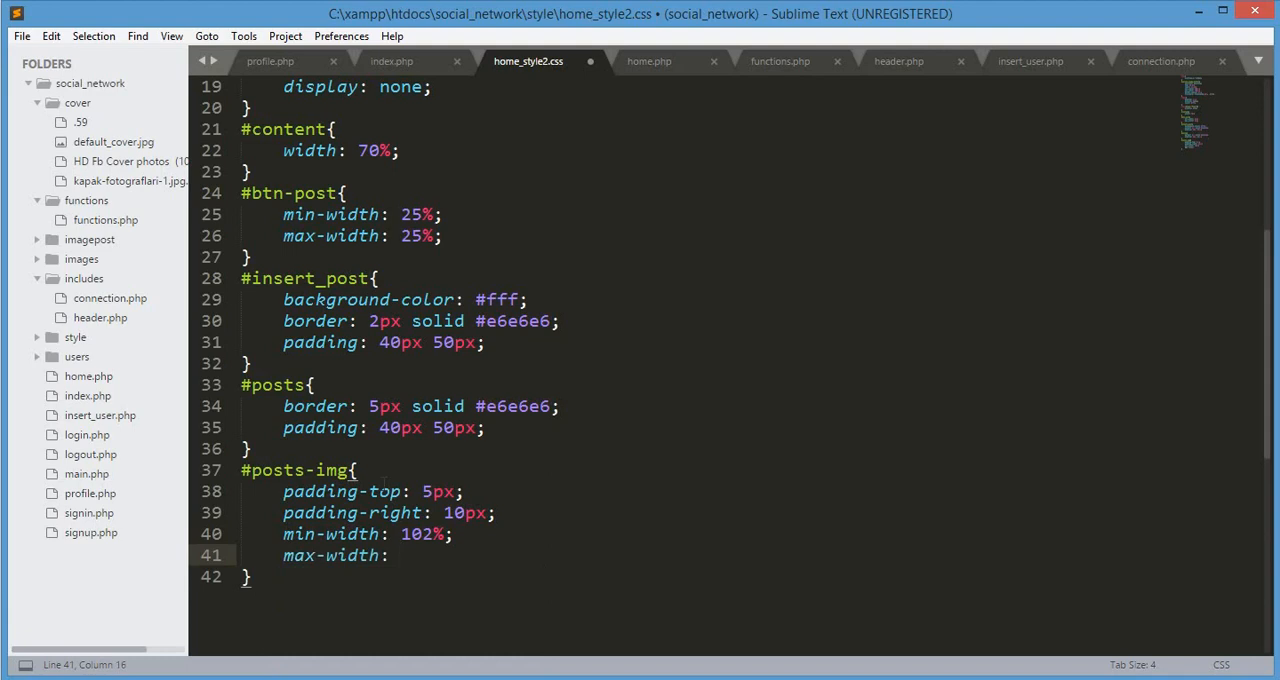
pyautogui.write('50')
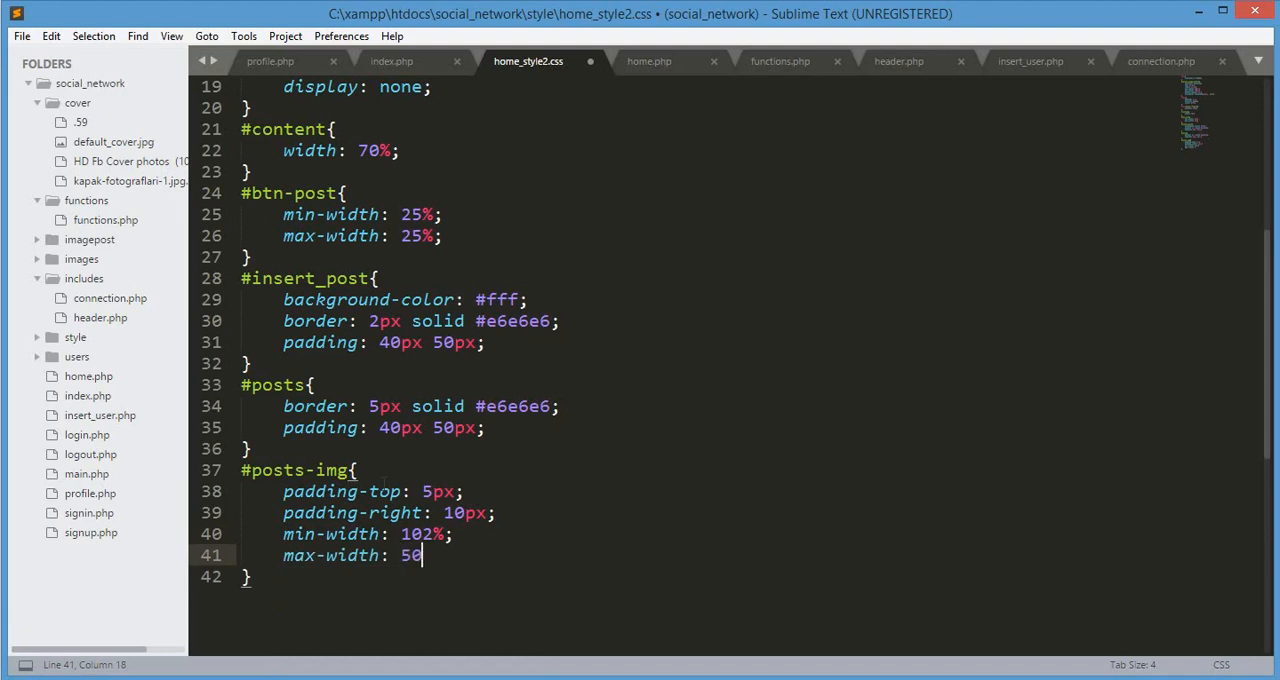
pyautogui.write('%;')
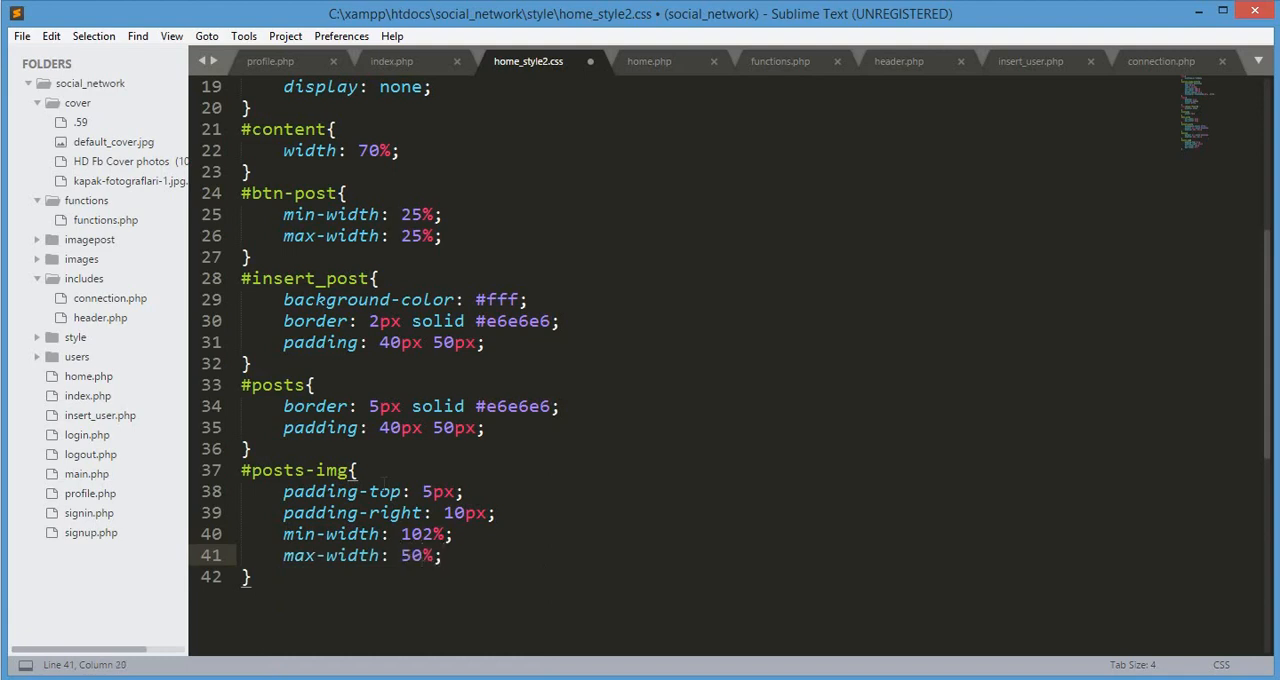
pyautogui.press('ctrl+s')
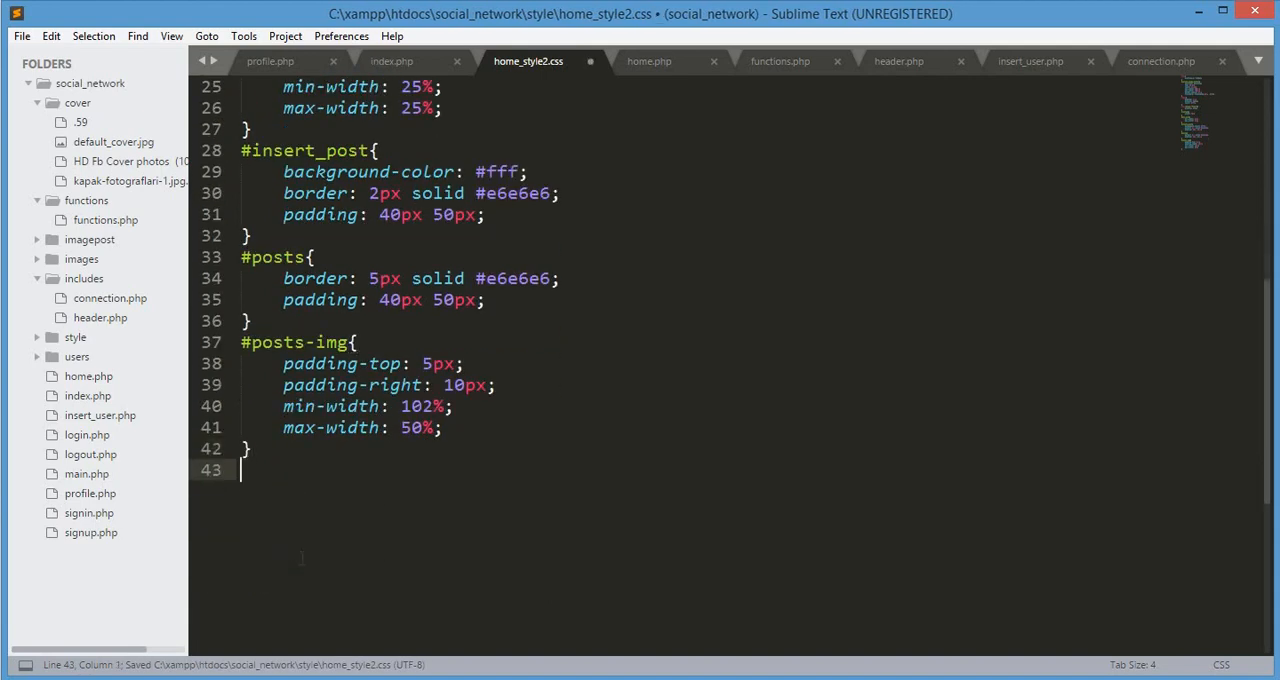
# Start a #single_posts rule with border: 5px solid #e6e6e6.
pyautogui.write('#singl')
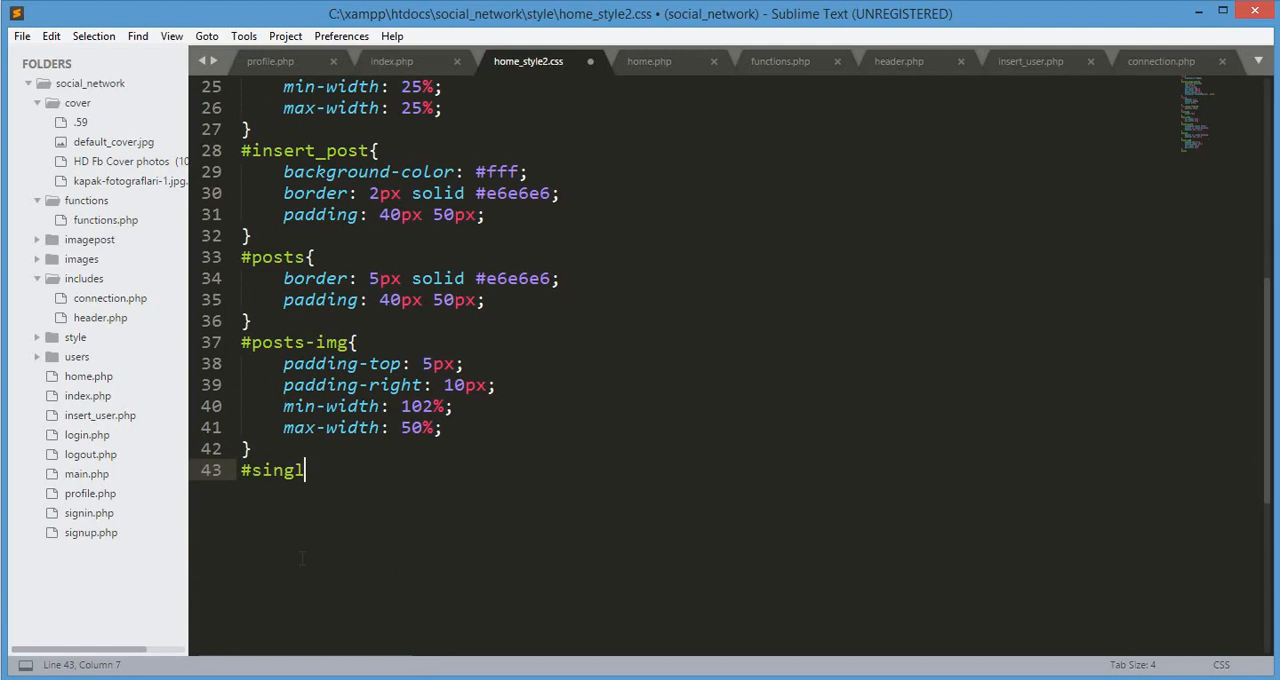
pyautogui.write('e_posts')
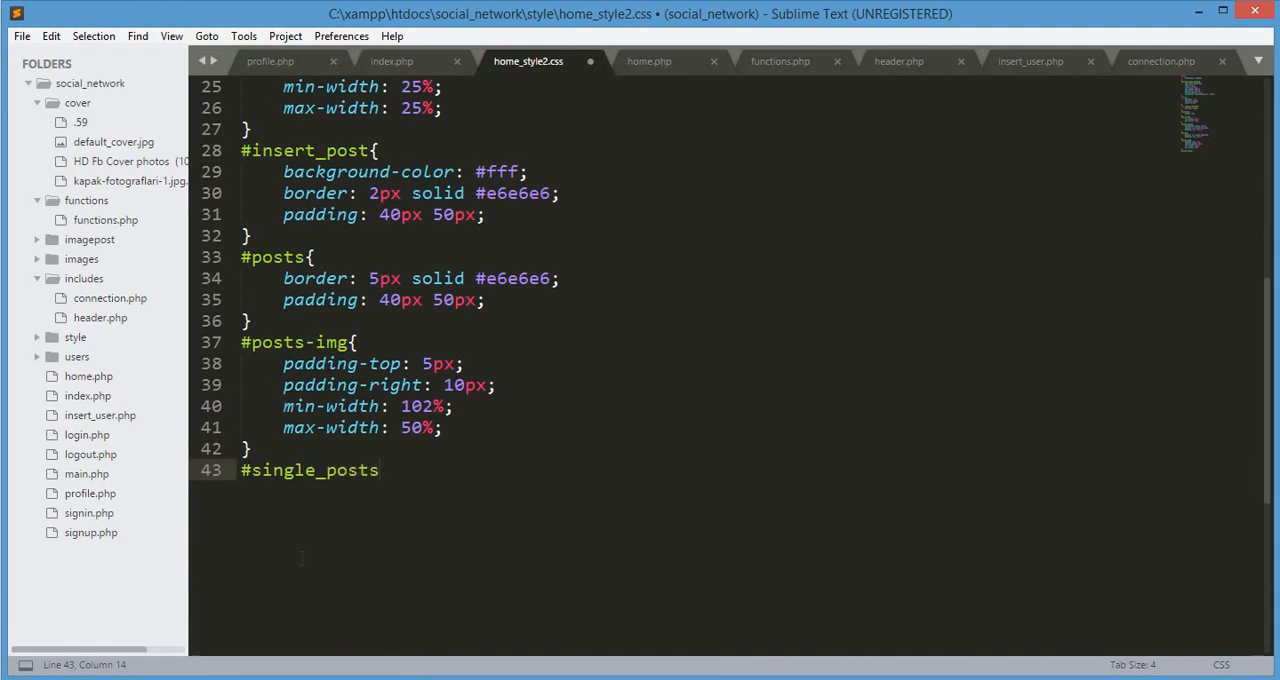
pyautogui.write('{')
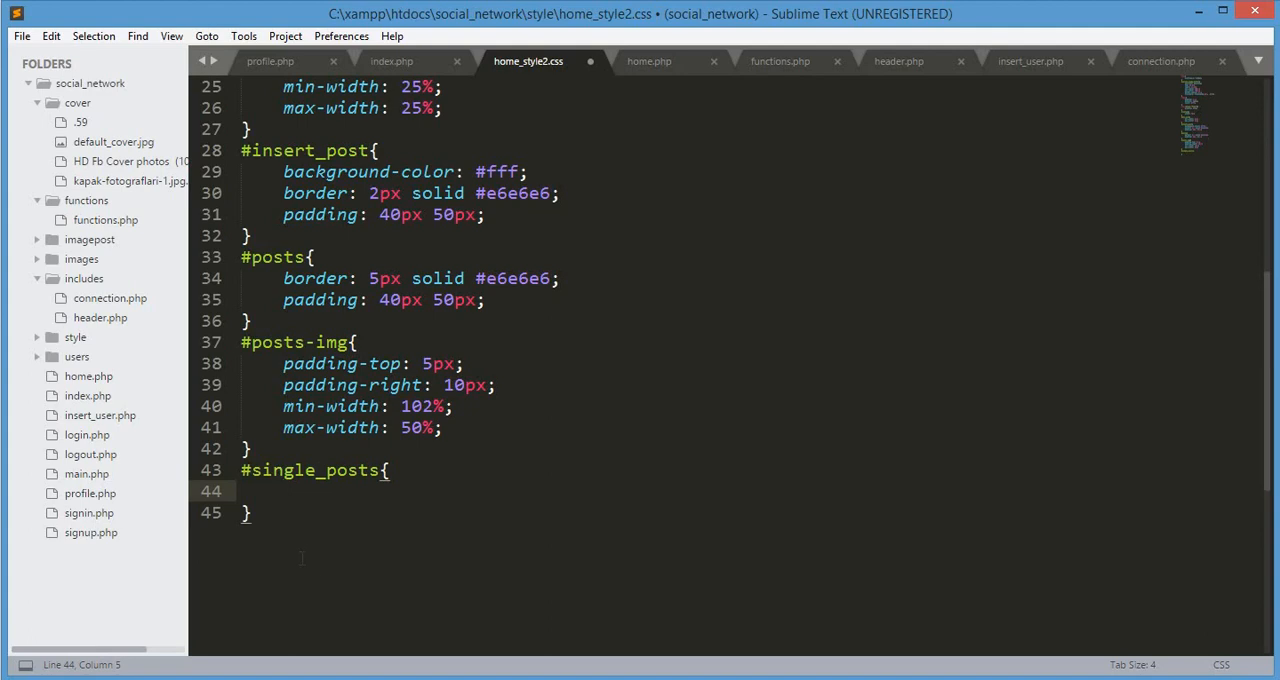
pyautogui.write('borde\\')
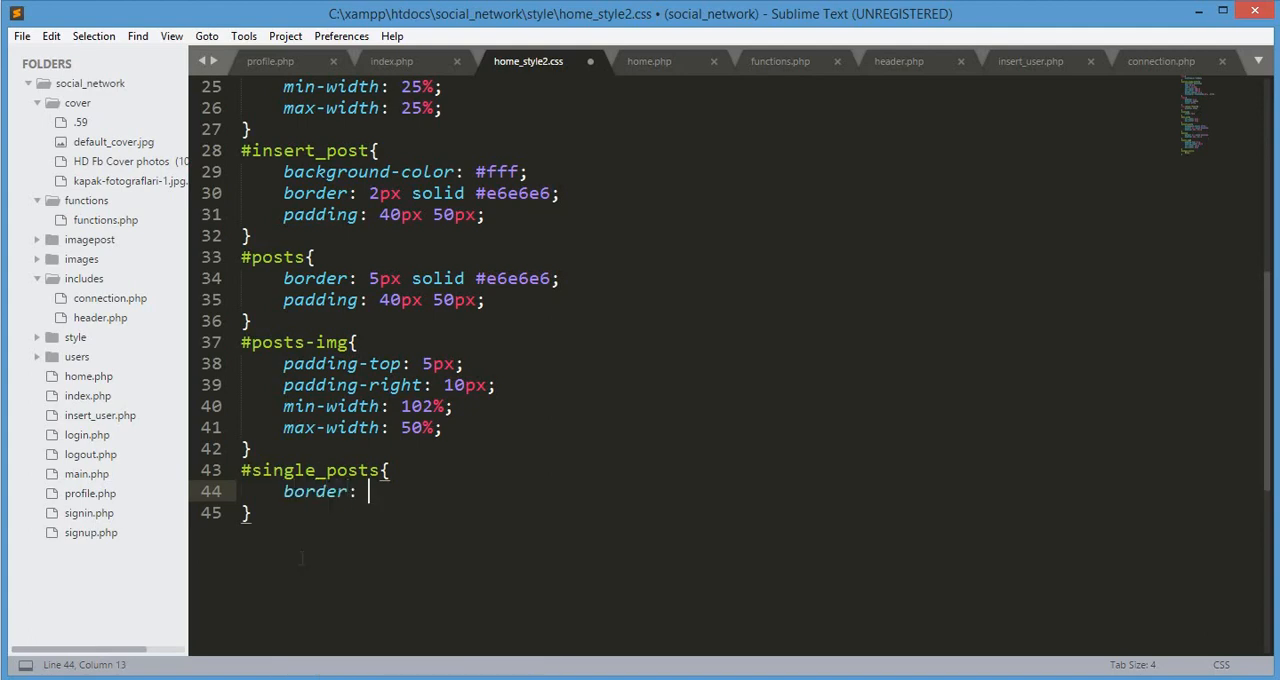
pyautogui.write('5')
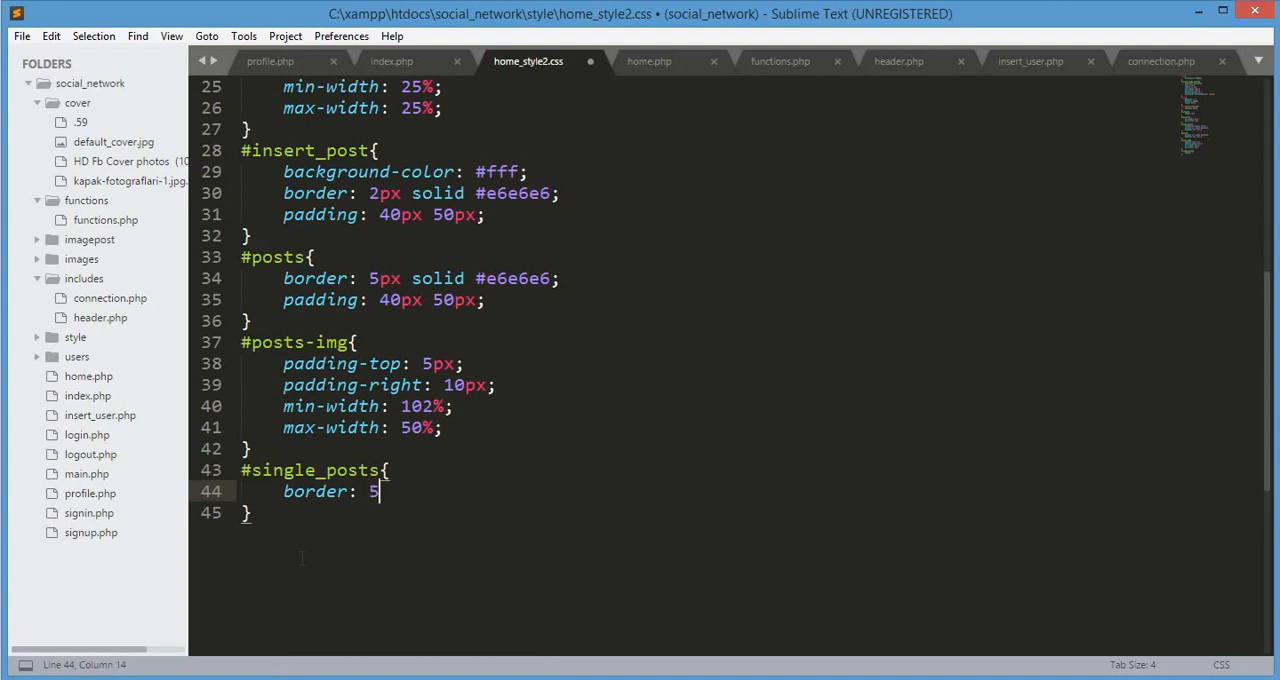
pyautogui.write('px')
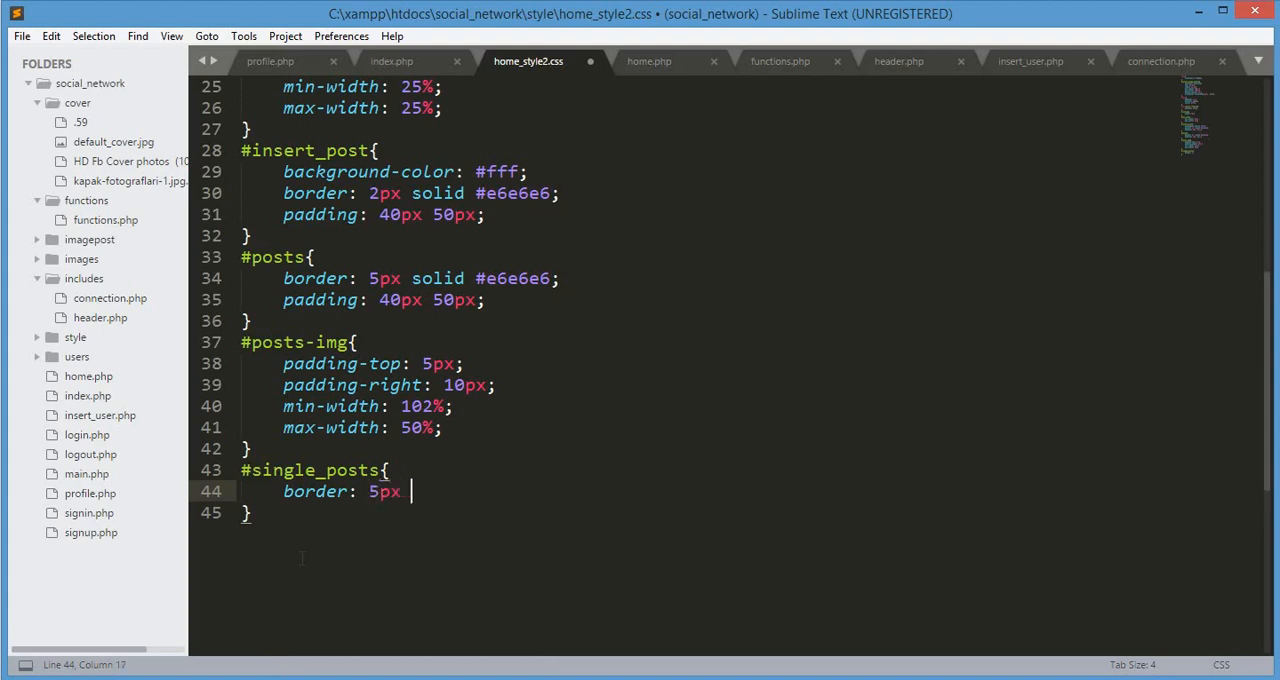
pyautogui.write('solid')
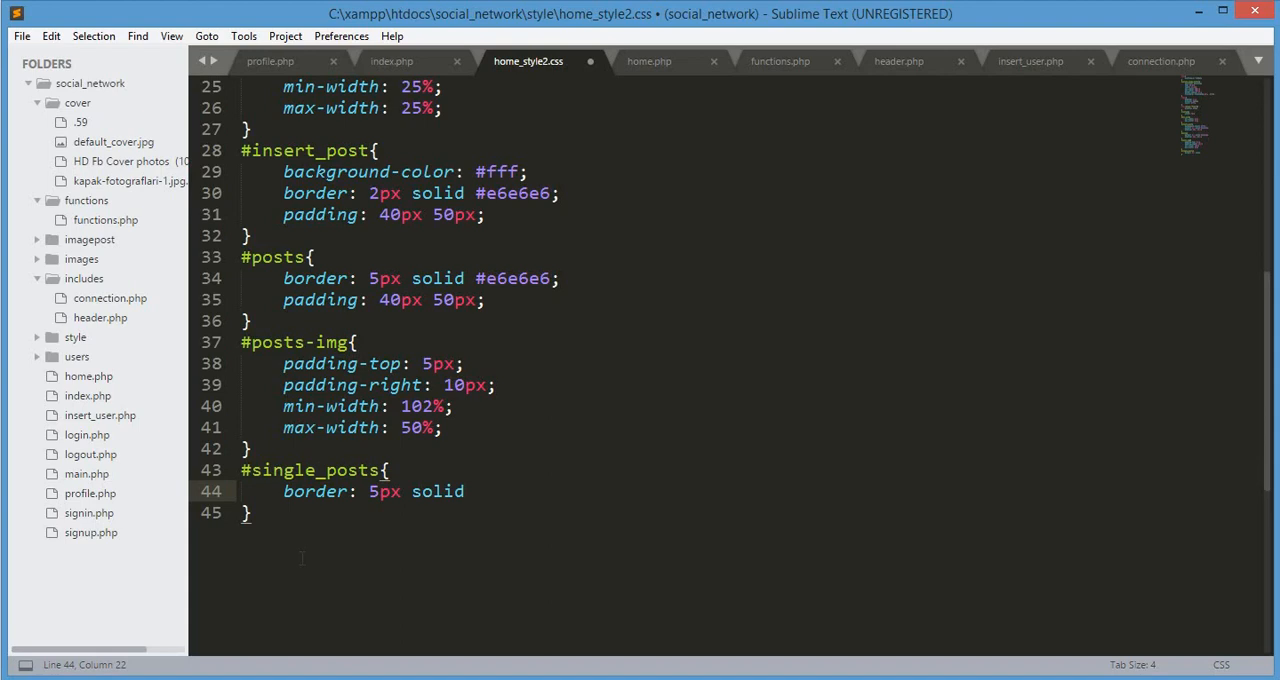
pyautogui.write('#e6e6e6;')
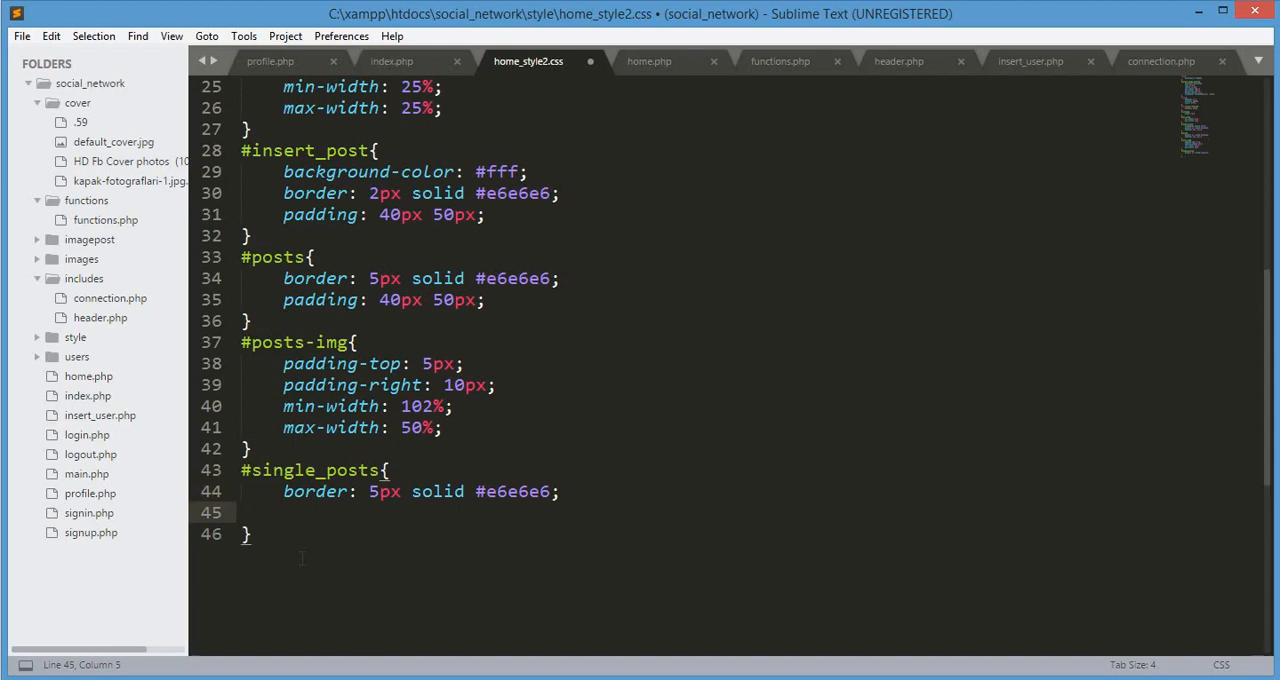
# Add padding: 40px 50px to the rule and save the stylesheet.
pyautogui.write('pad')
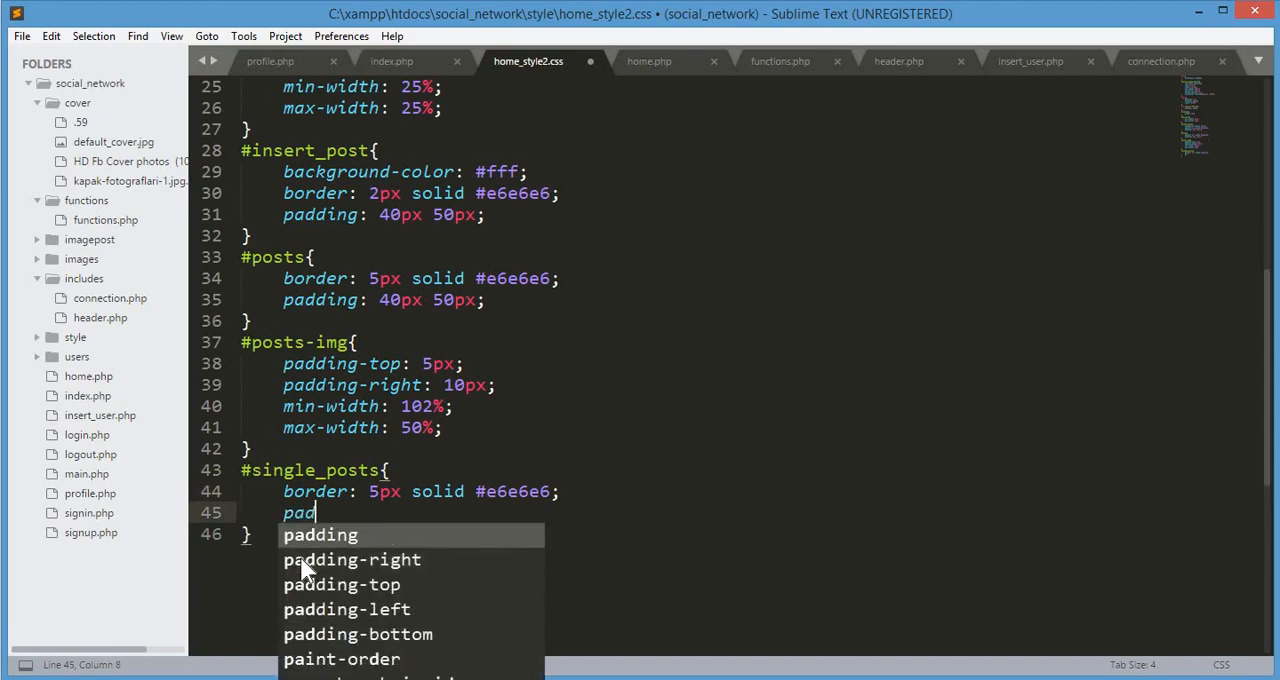
pyautogui.press('Tab')
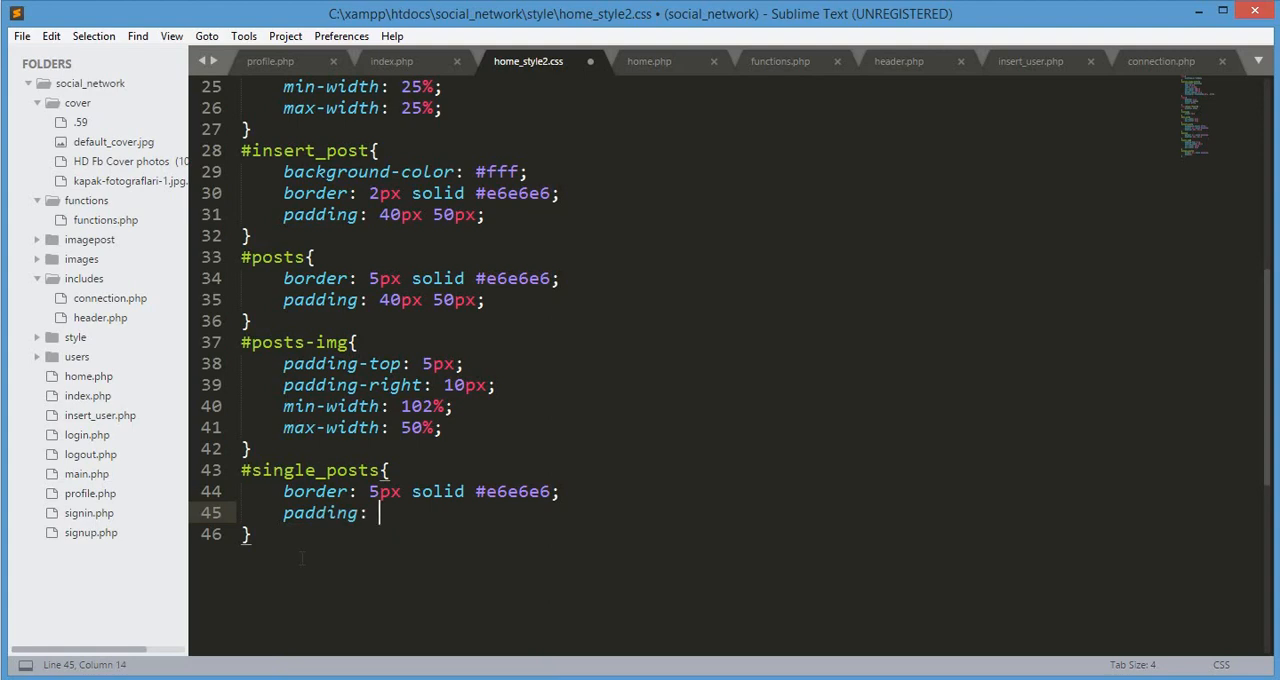
pyautogui.write('40px 5')
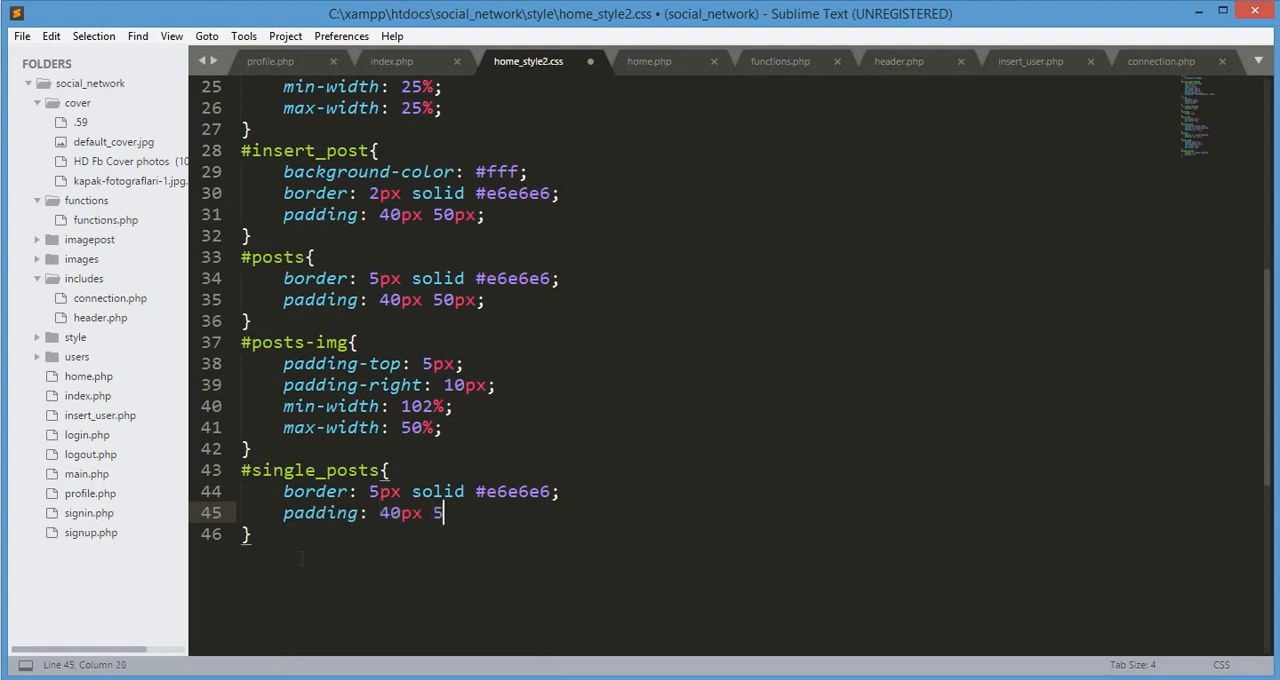
pyautogui.write('0px;')
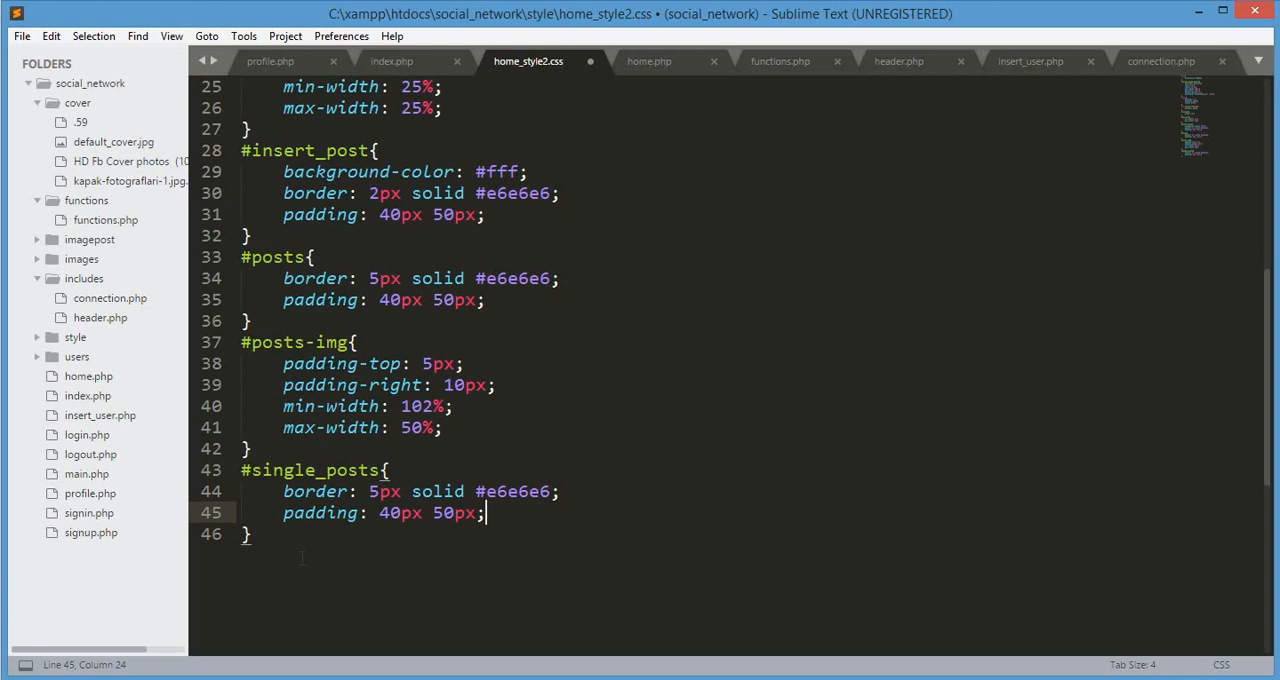
pyautogui.press('ctrl+s')
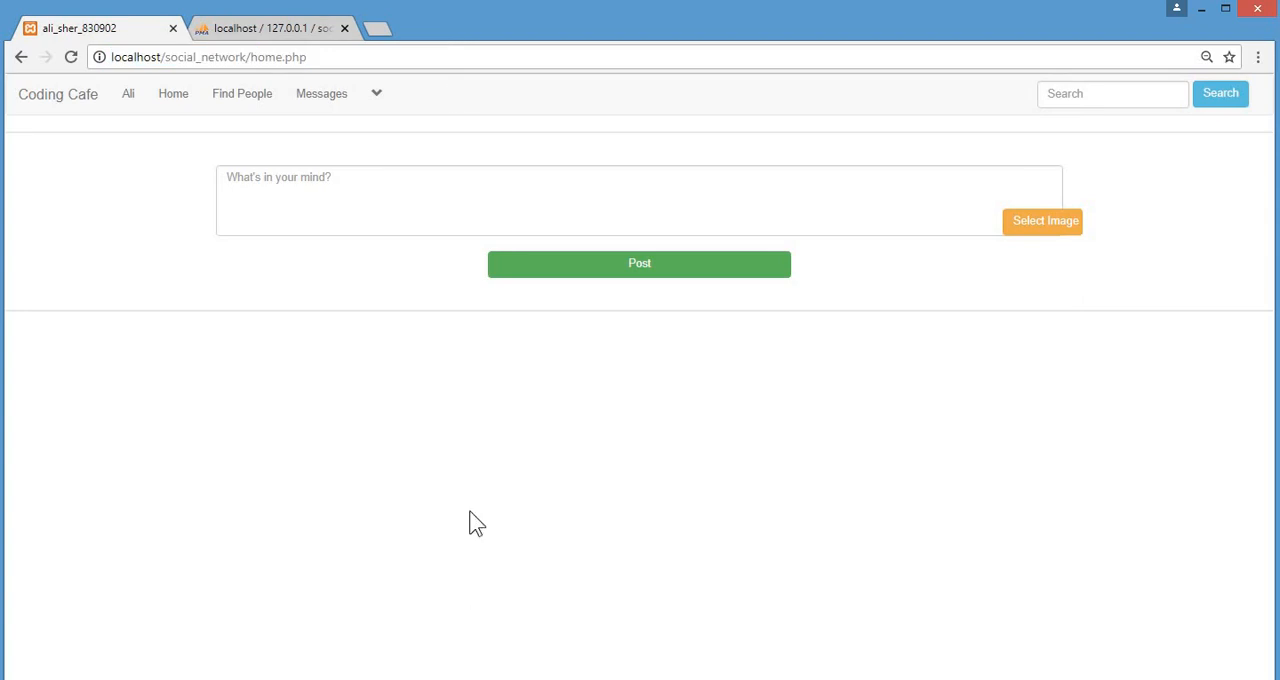
pyautogui.moveTo(632, 460)
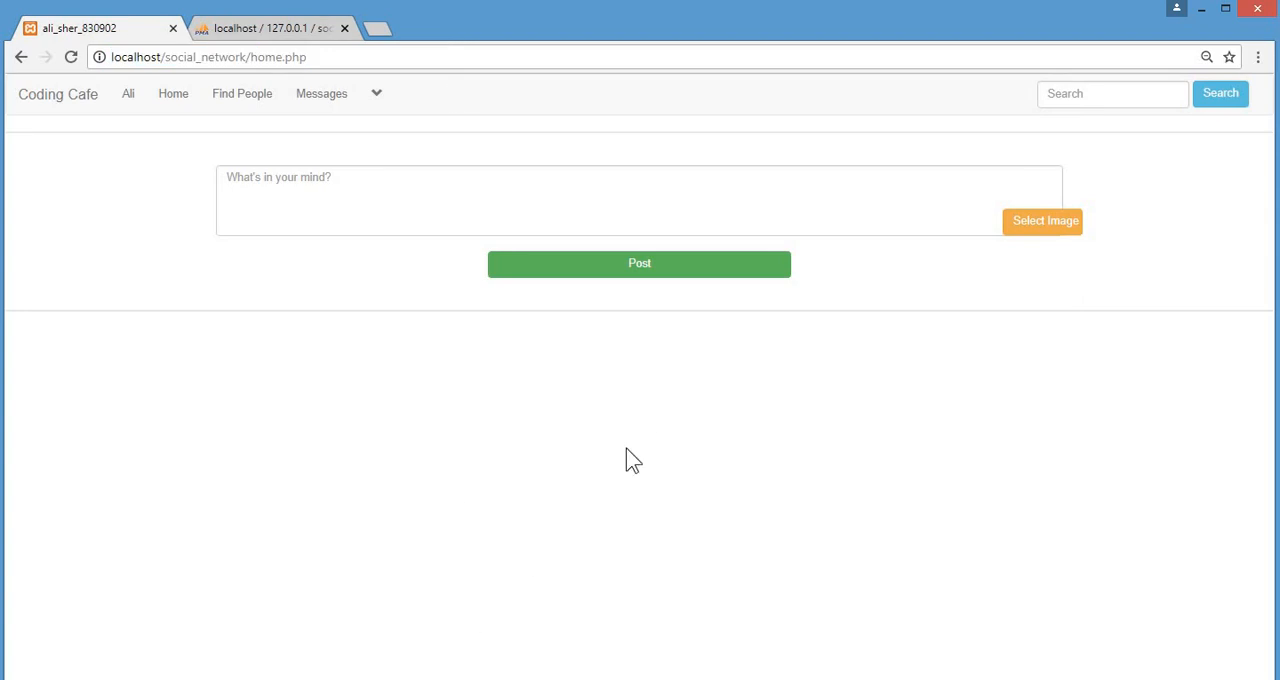
pyautogui.moveTo(572, 468)
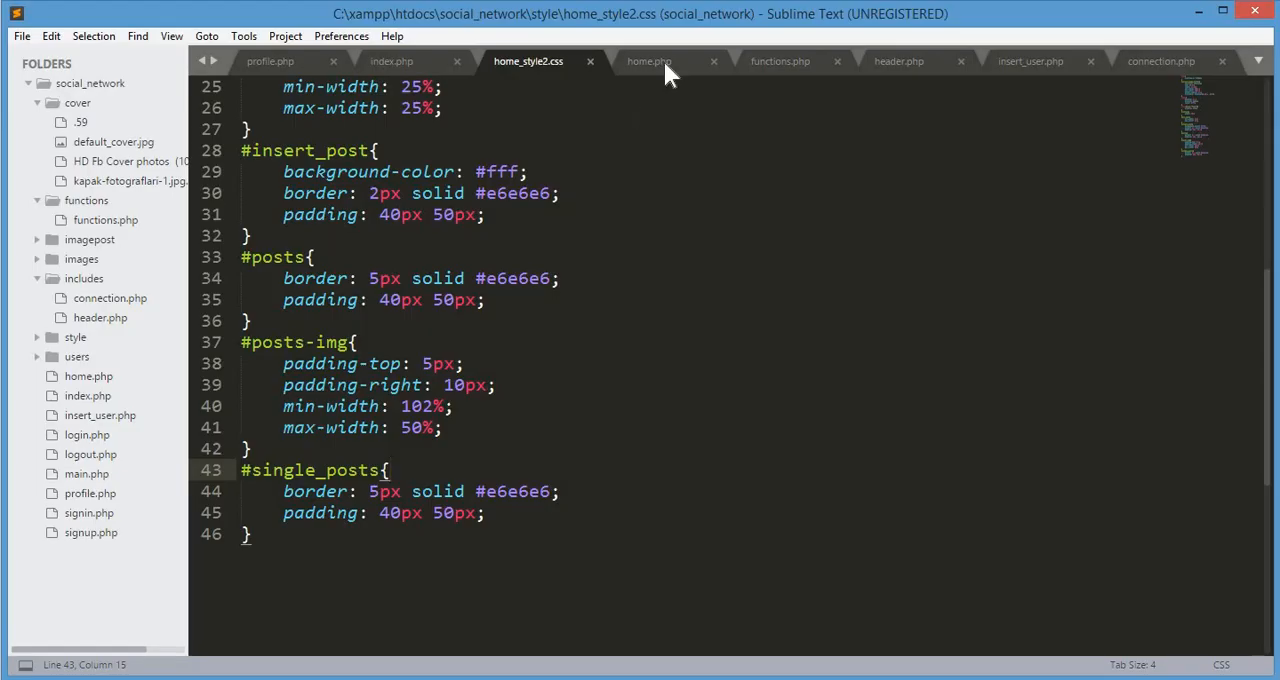
# In home.php, start a new <div class="row"> after the first row's closing tag.
pyautogui.click(648, 60)
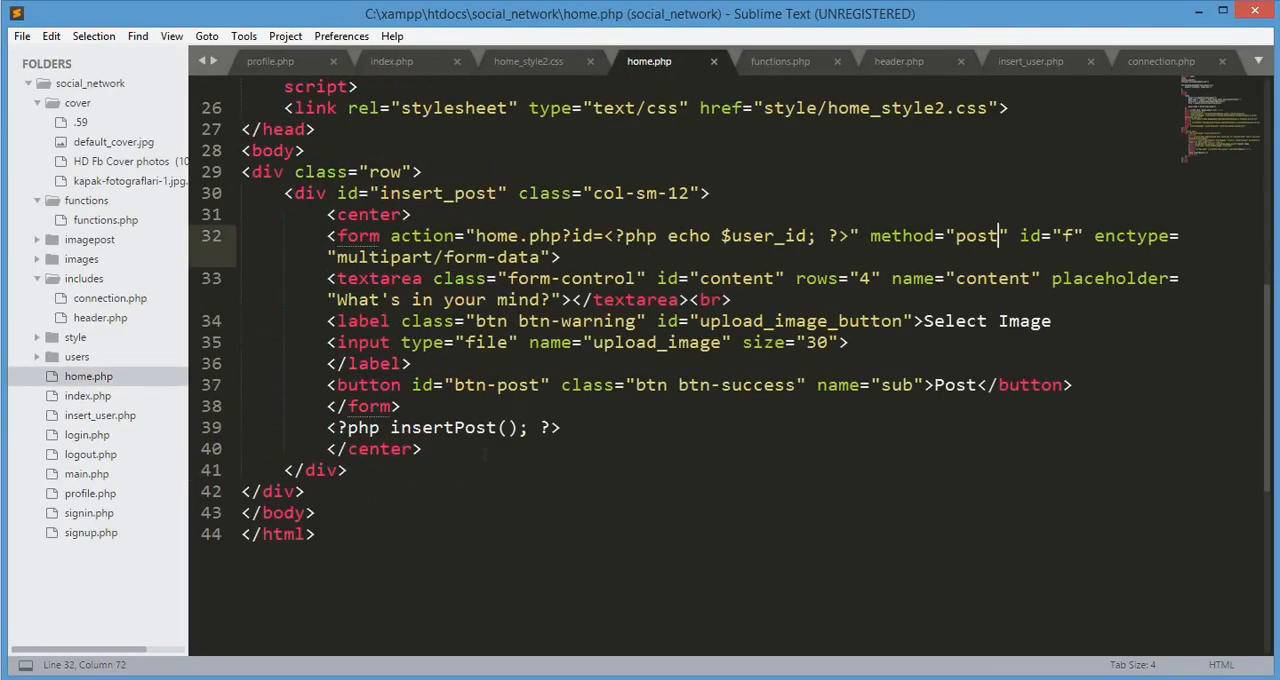
pyautogui.click(304, 492)
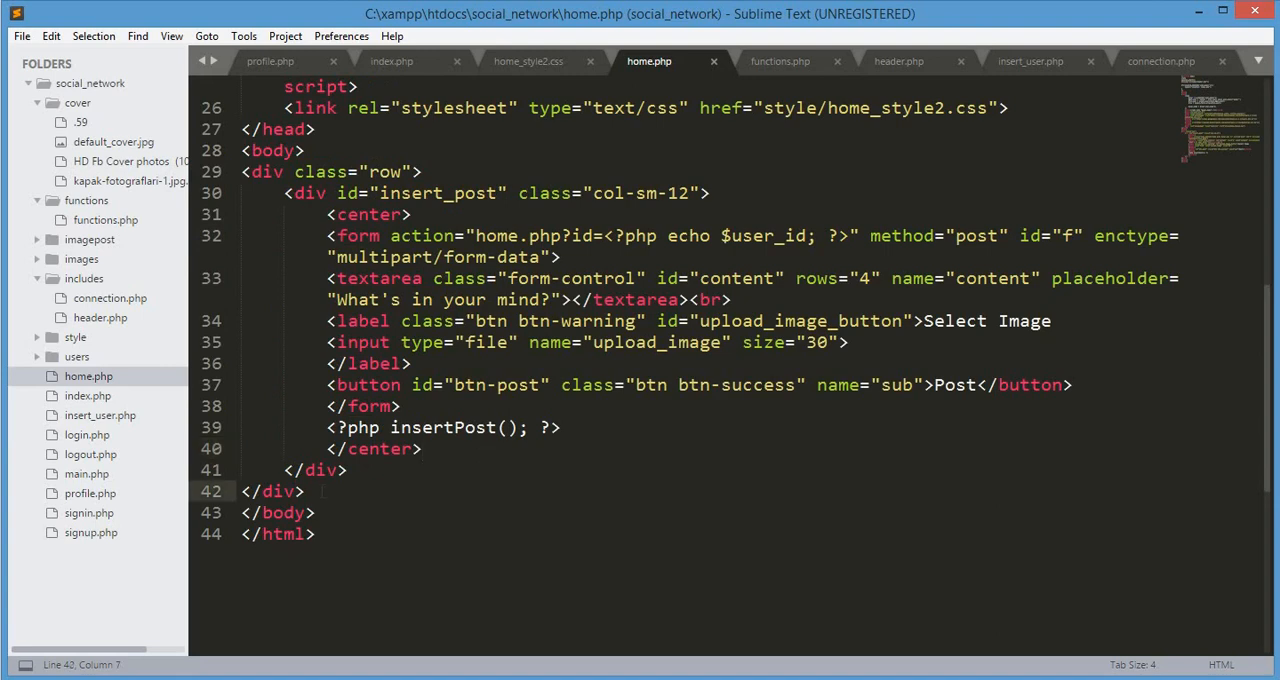
pyautogui.press('enter')
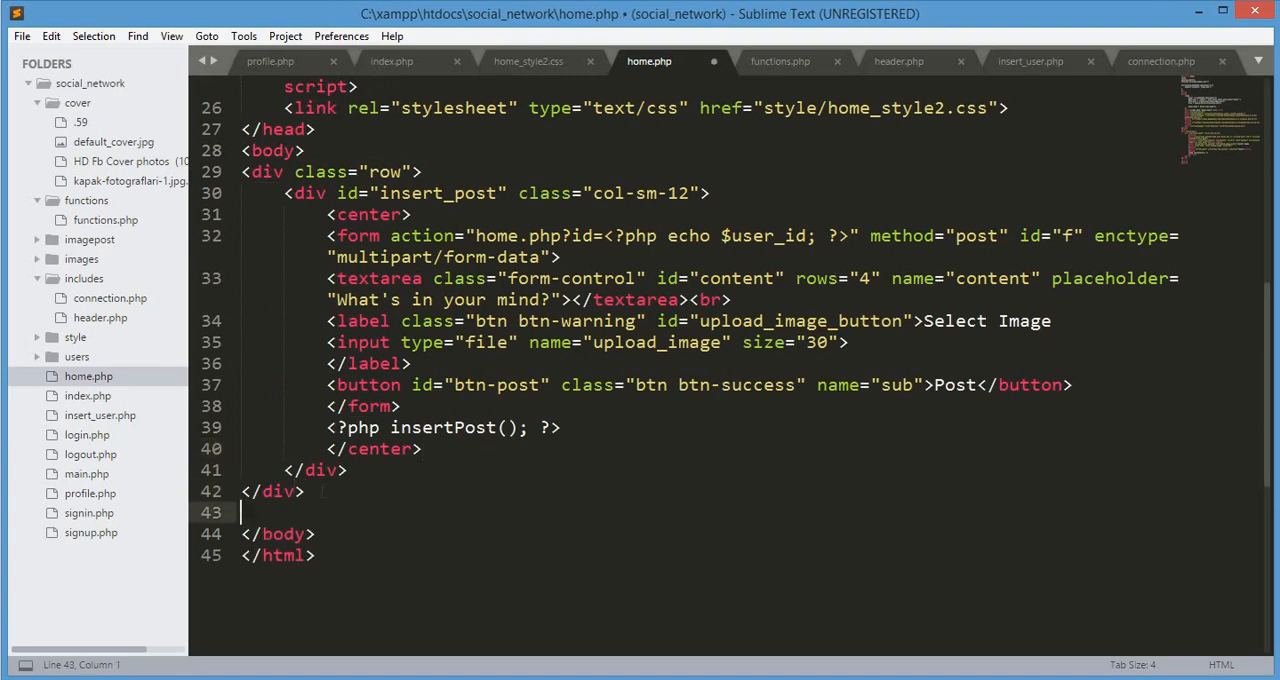
pyautogui.write('<div></div>')
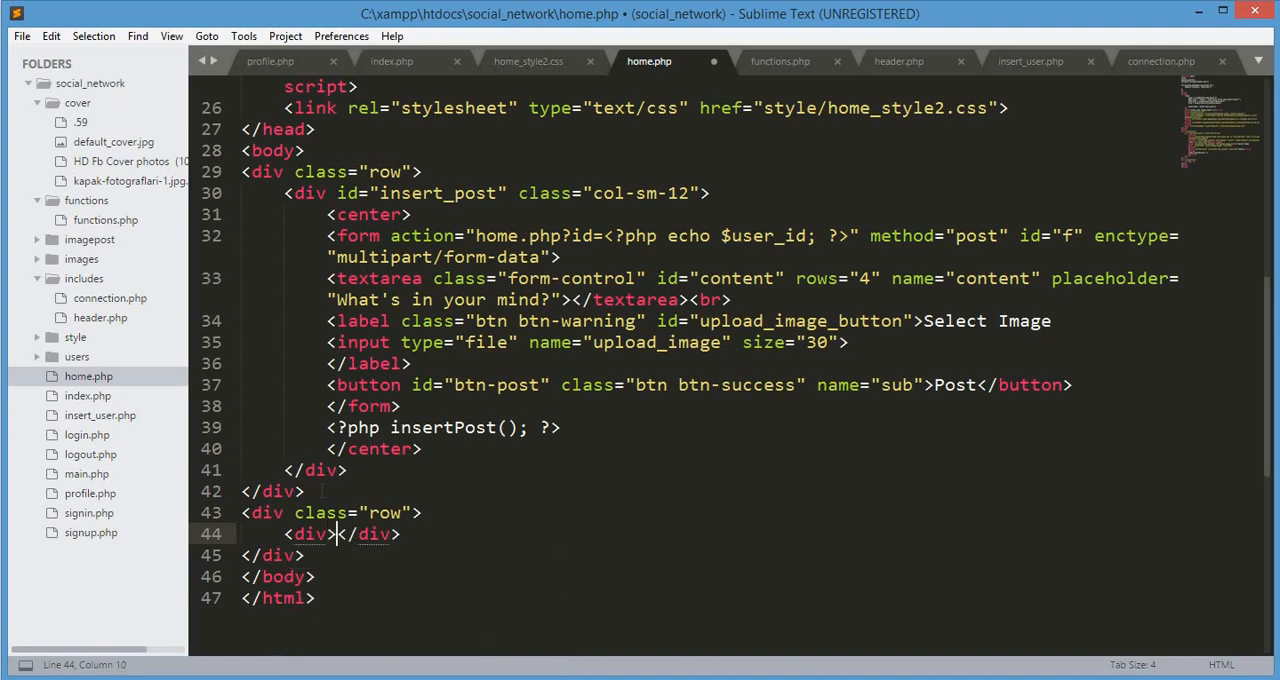
# Nest an empty <div class="col-sm-12"> inside the new row.
pyautogui.press('Enter')
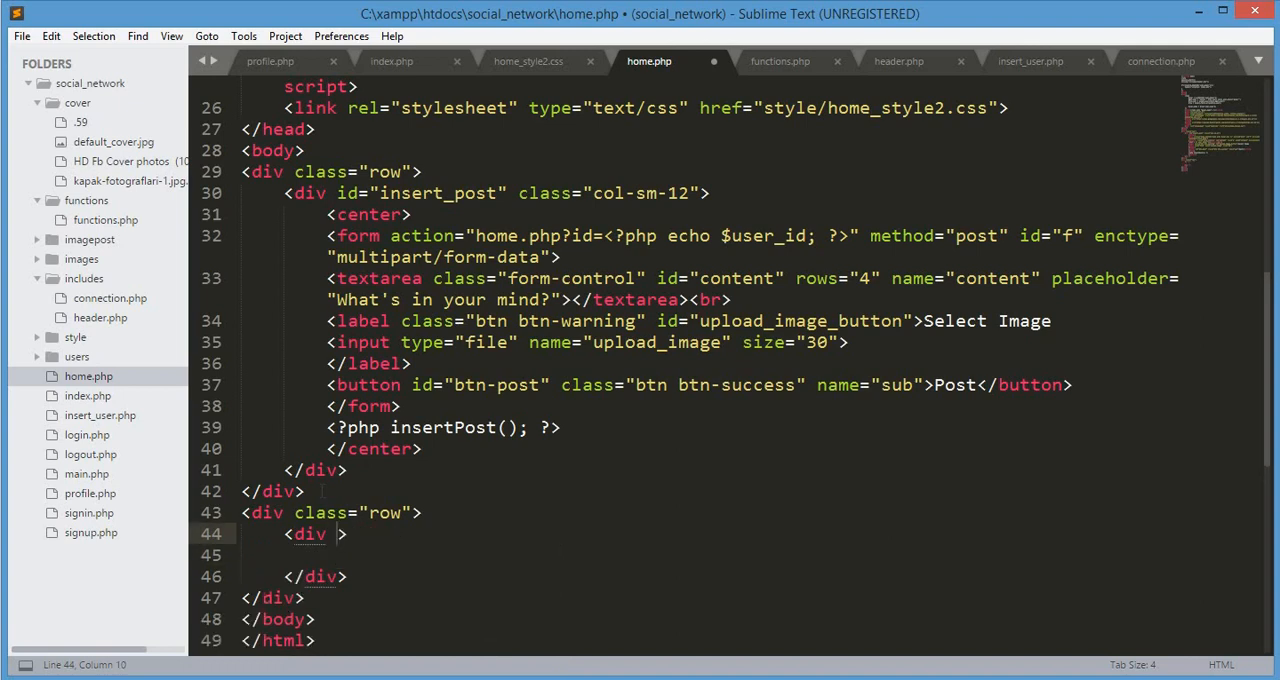
pyautogui.write('class="c')
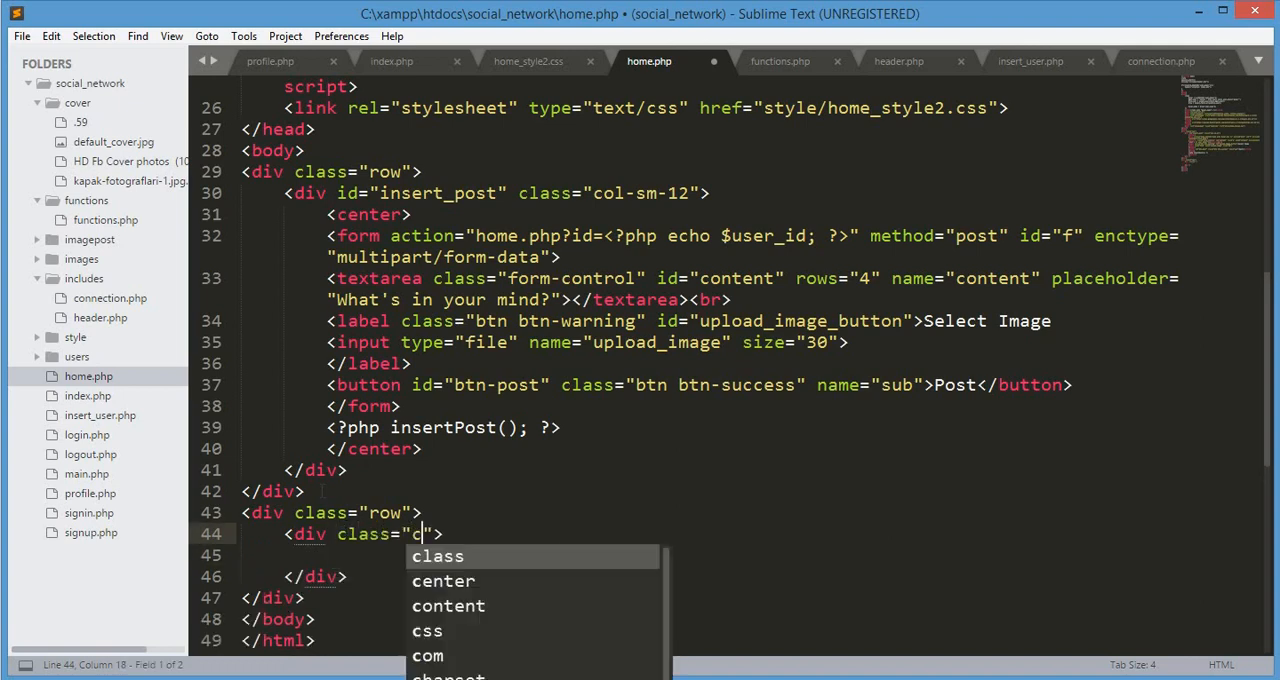
pyautogui.write('ol-sm-12')
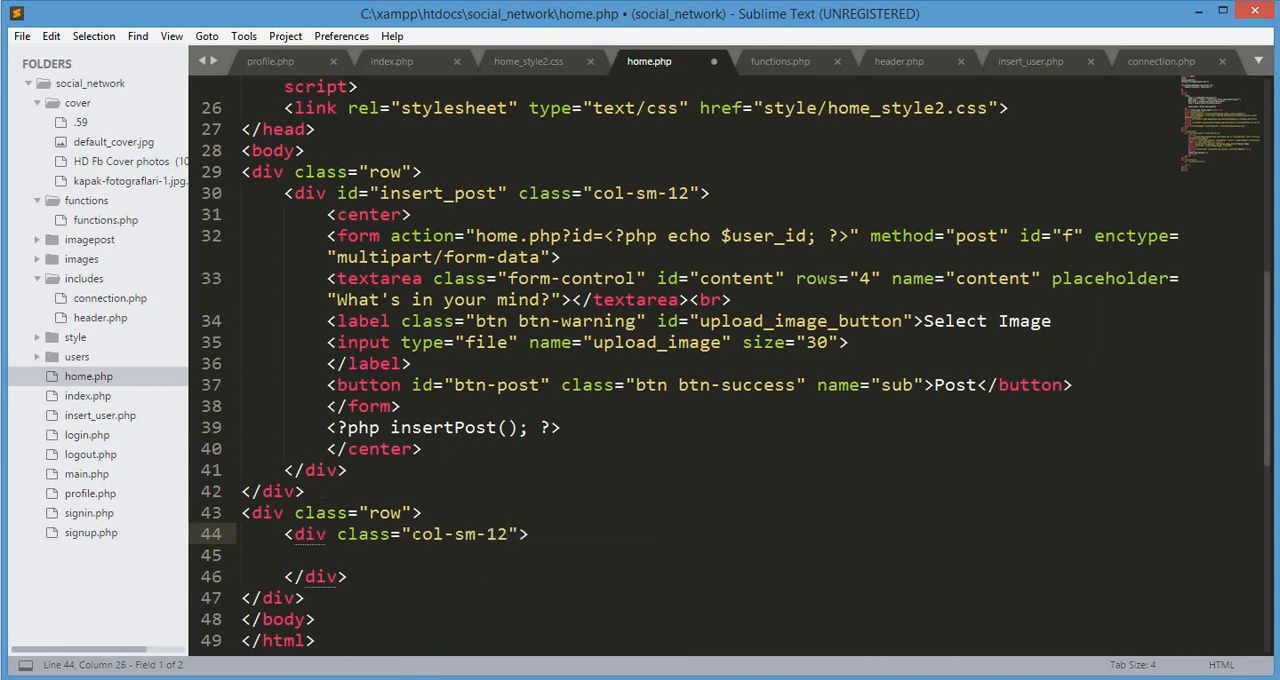
pyautogui.doubleClick(456, 534)
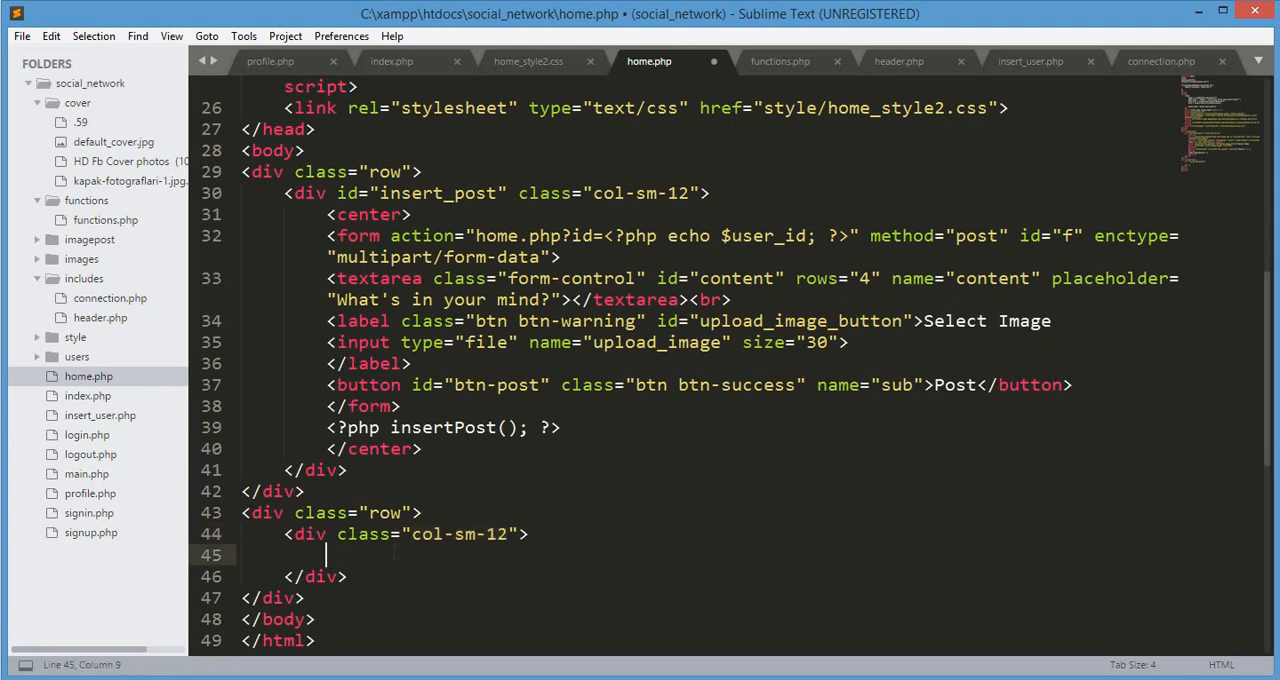
# Write a centered bold h2 reading "News Feed" followed by a <br>.
pyautogui.write('<center></center>')
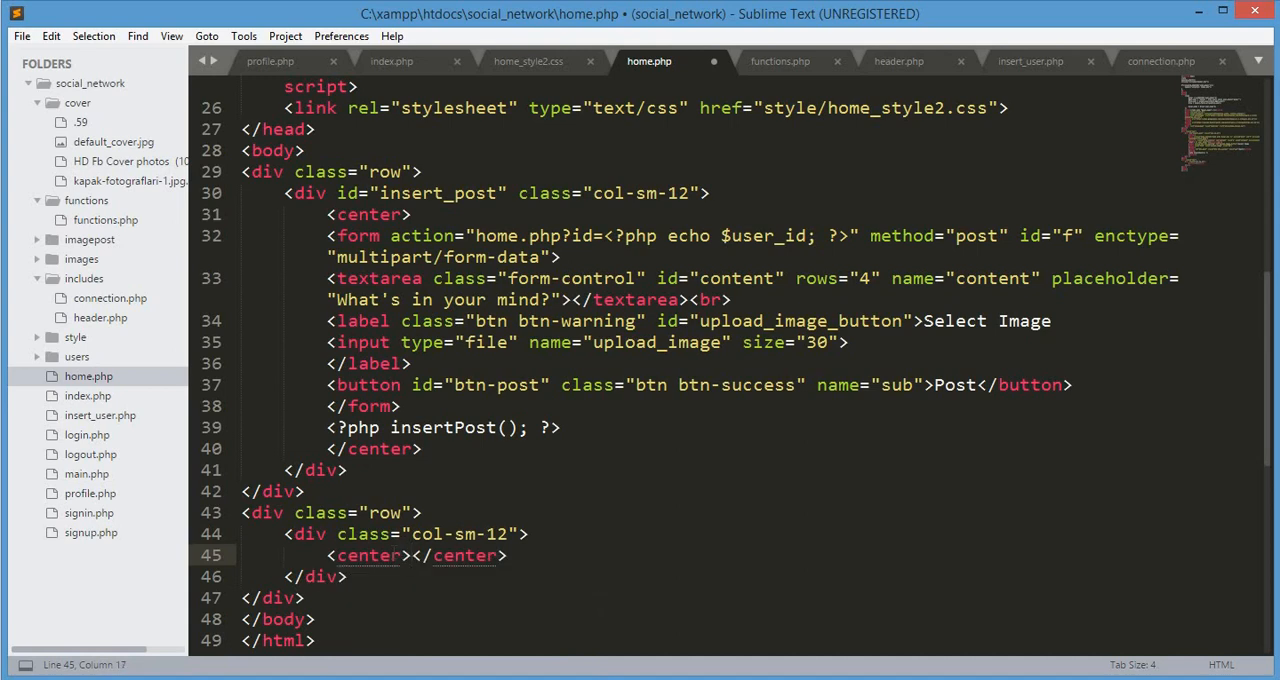
pyautogui.write('h2><strong></strong></h2')
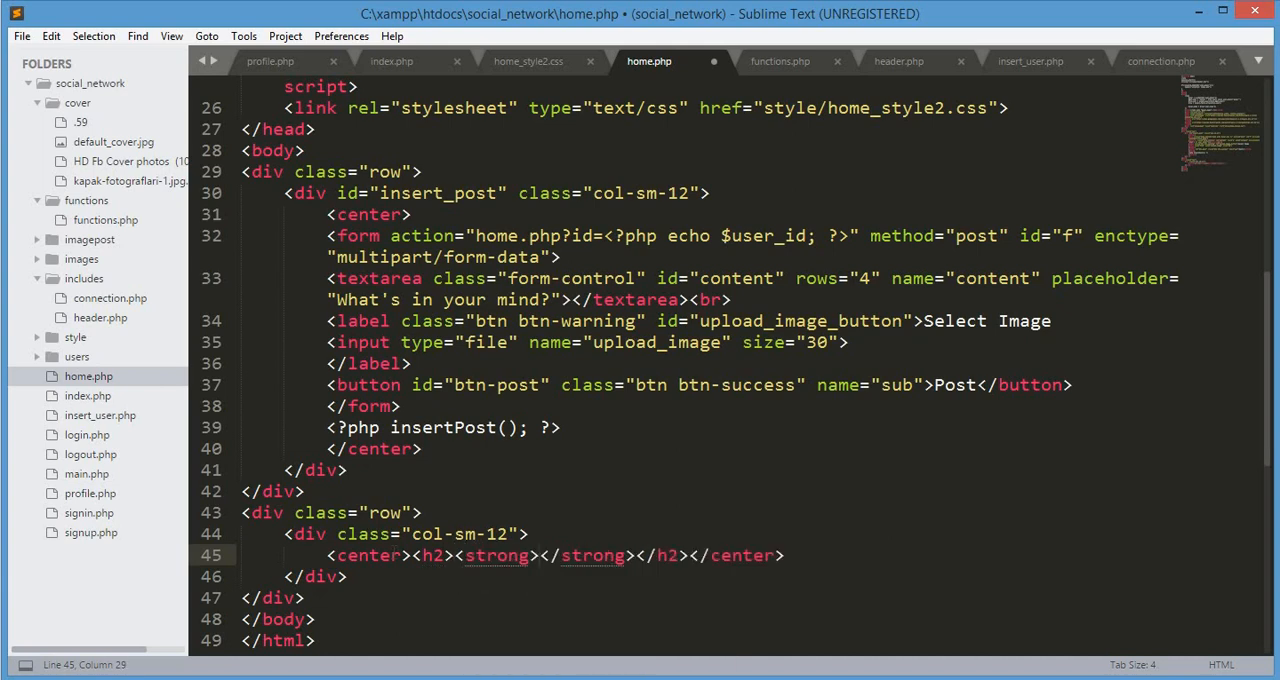
pyautogui.write('News')
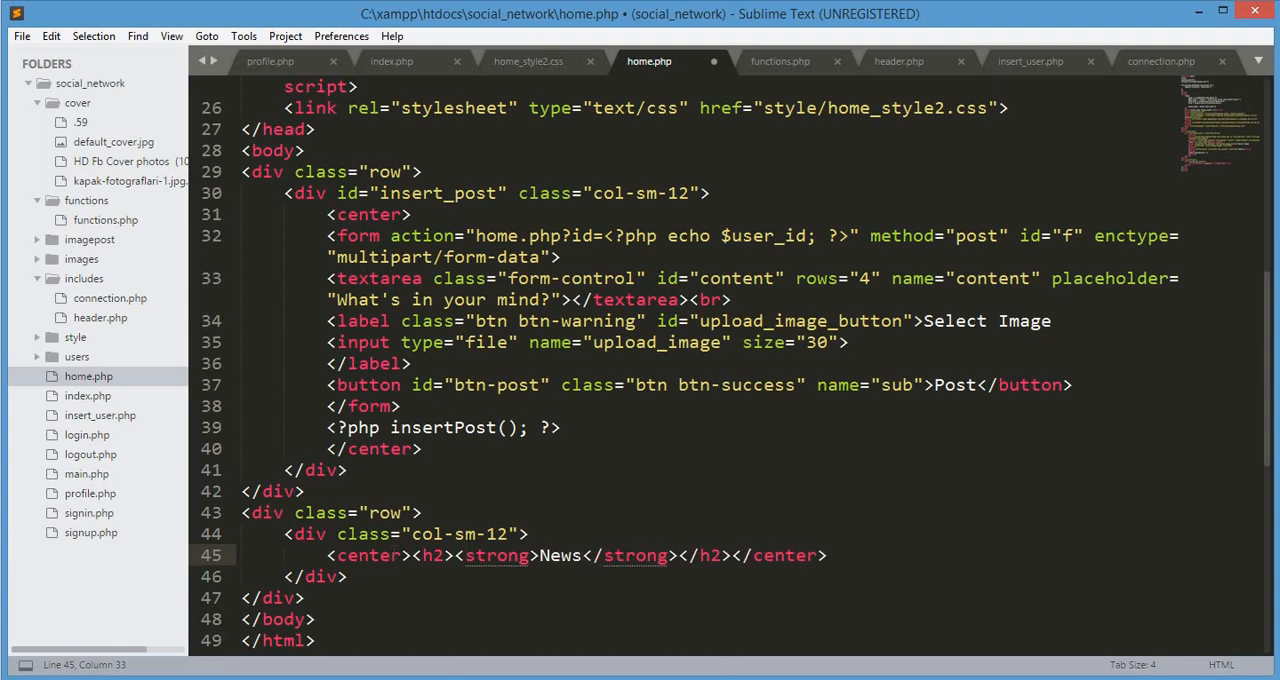
pyautogui.write('F')
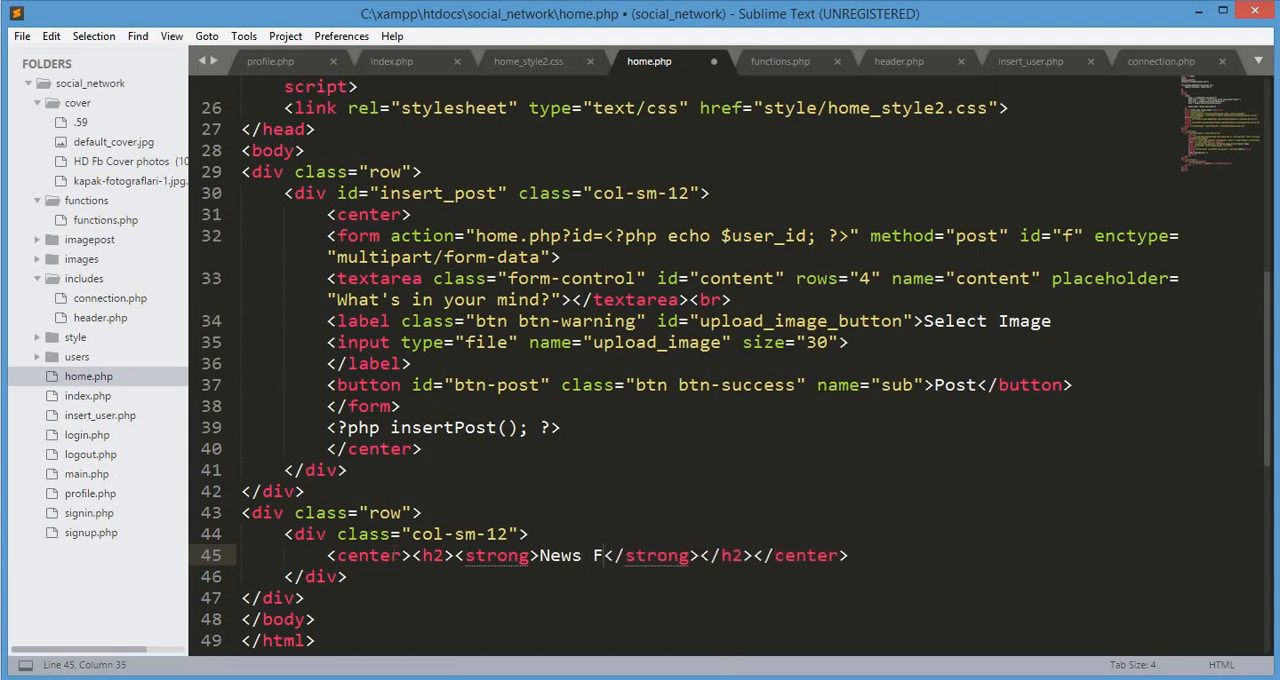
pyautogui.write('eed')
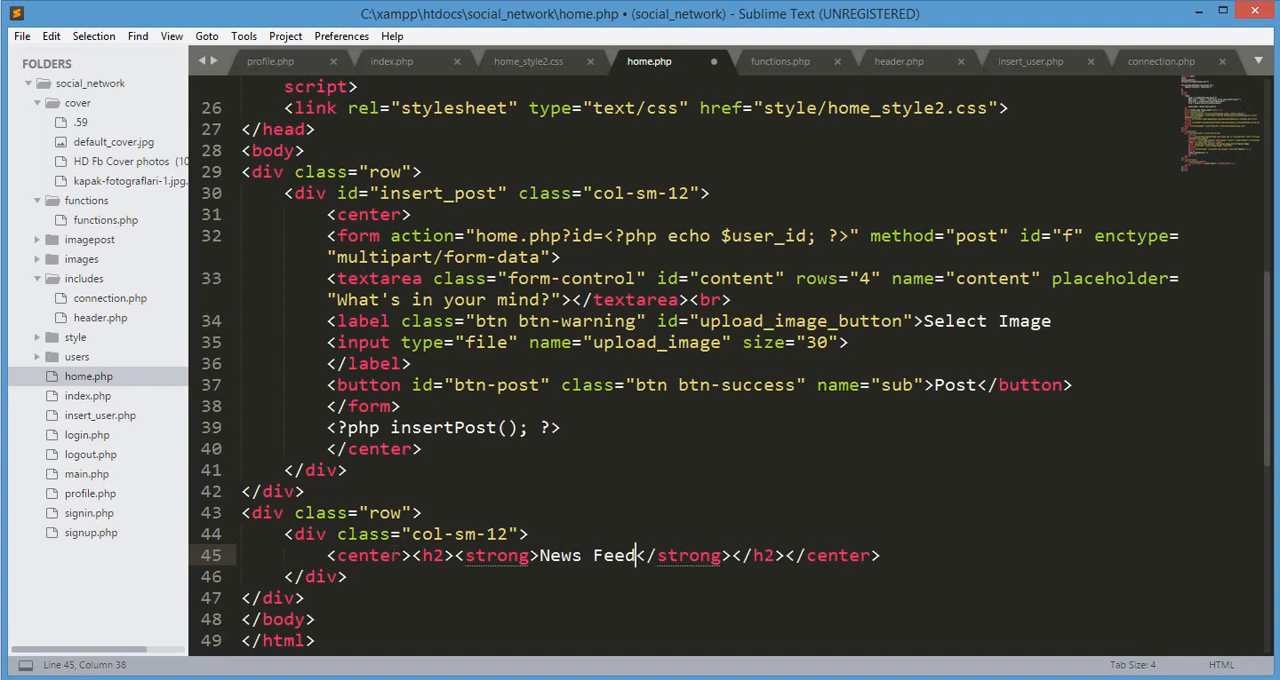
pyautogui.click(764, 556)
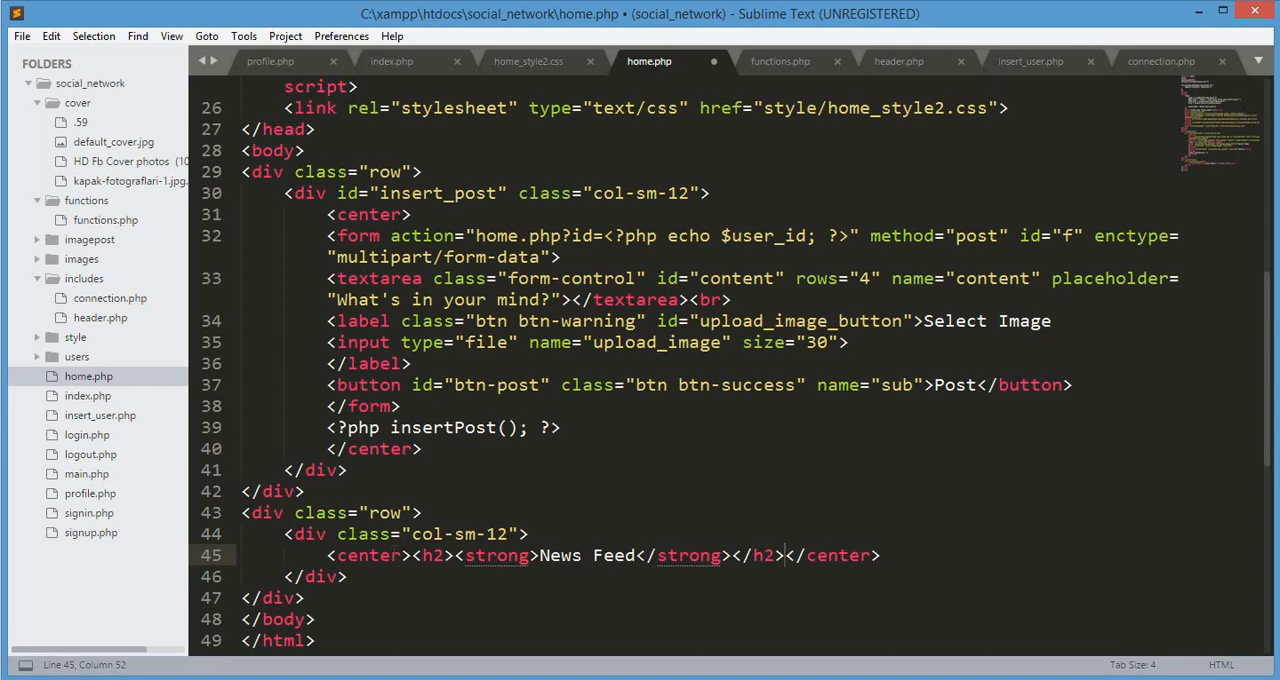
pyautogui.write('<br><')
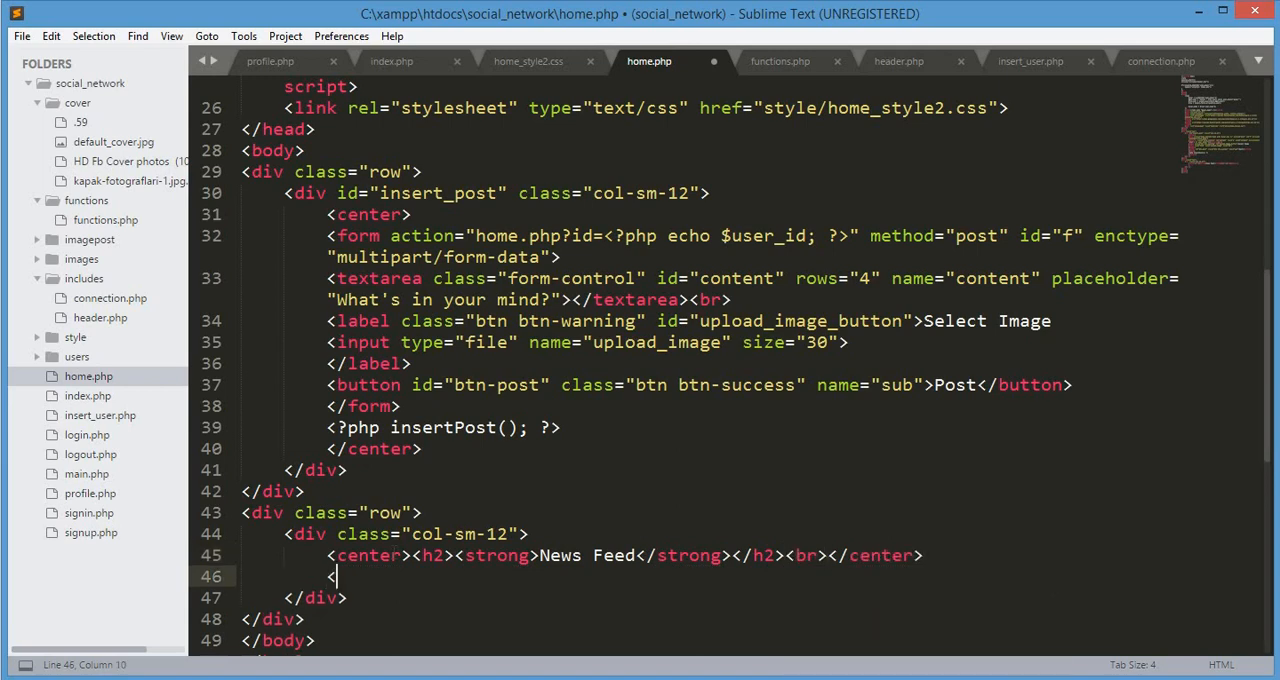
# Add <?php echo get_posts(); ?> below the heading and save home.php.
pyautogui.write('?php?>')
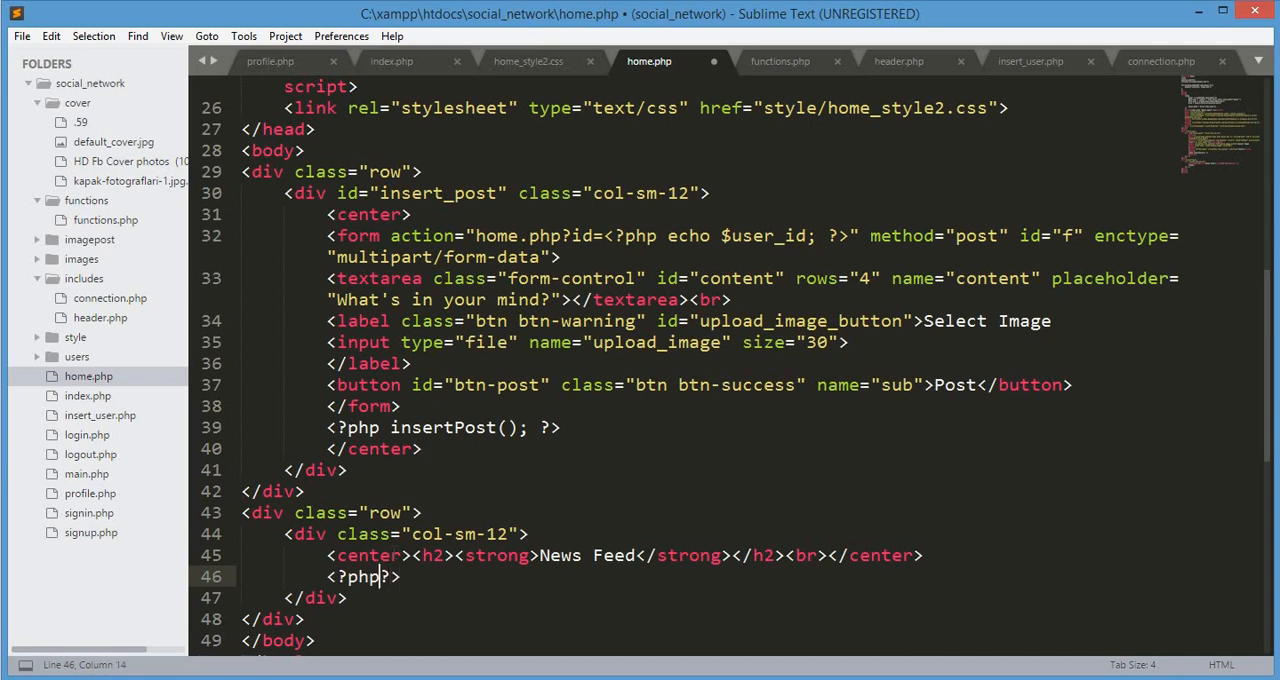
pyautogui.write('echo')
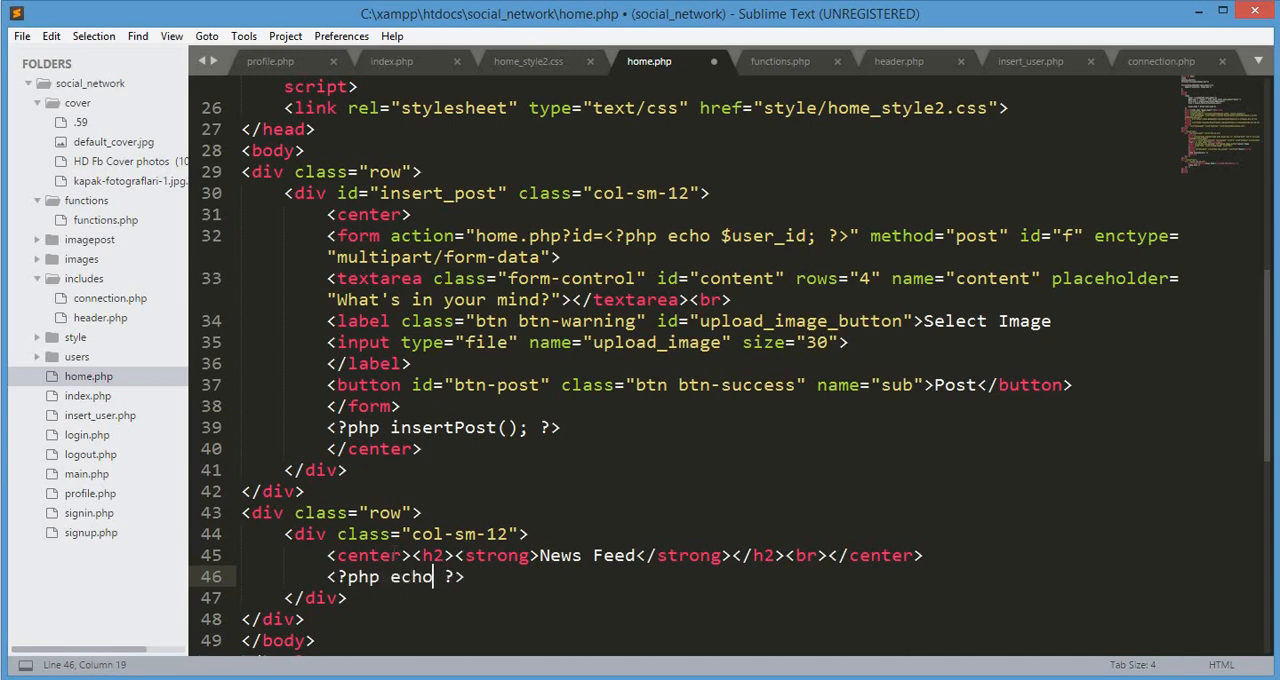
pyautogui.write('g')
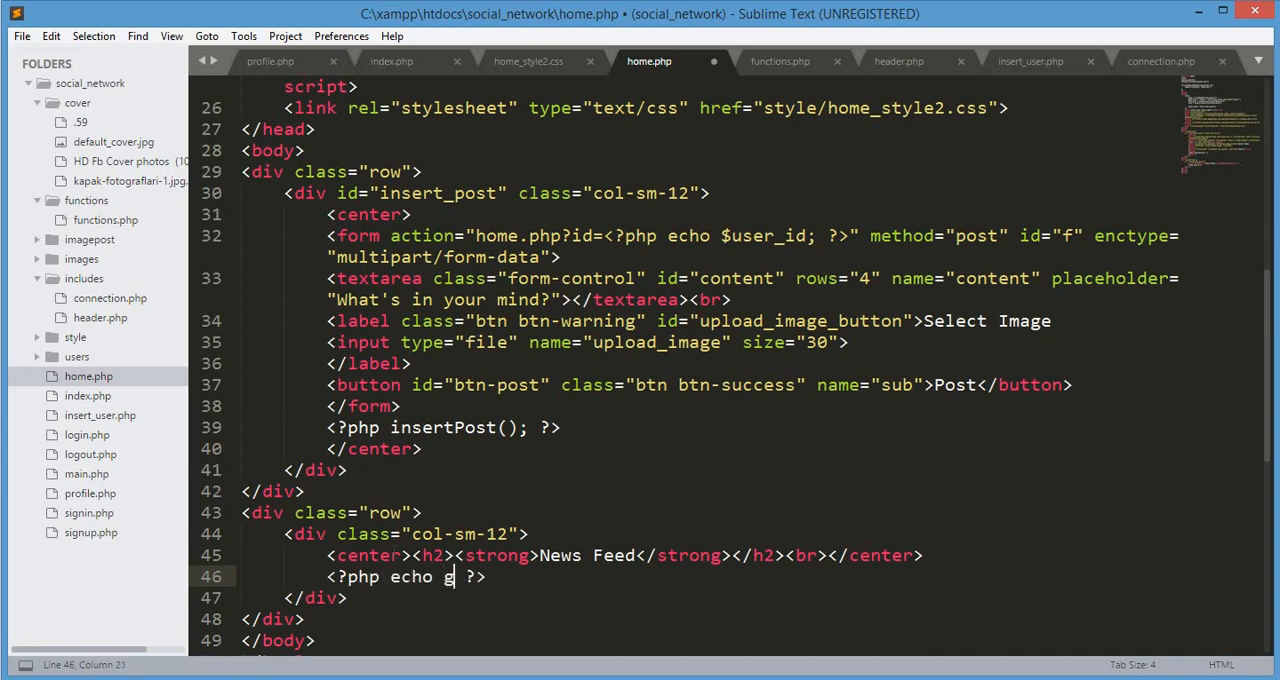
pyautogui.write('et_posts')
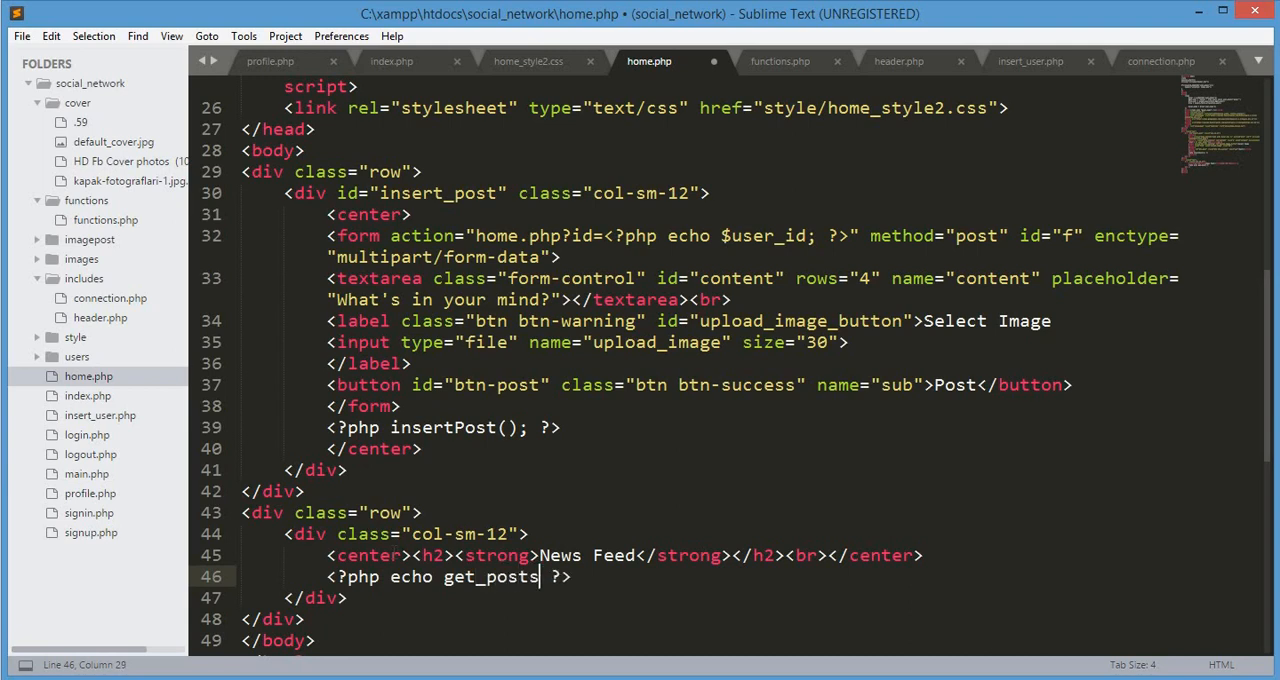
pyautogui.write('()')
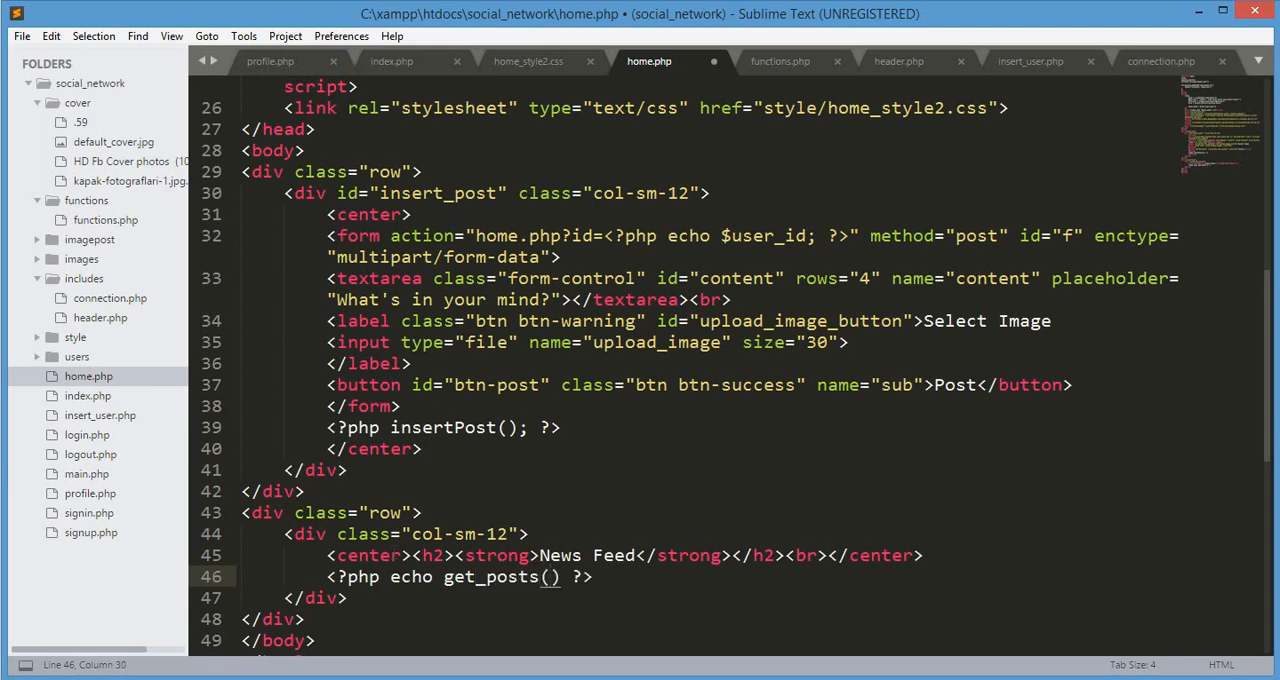
pyautogui.write(';')
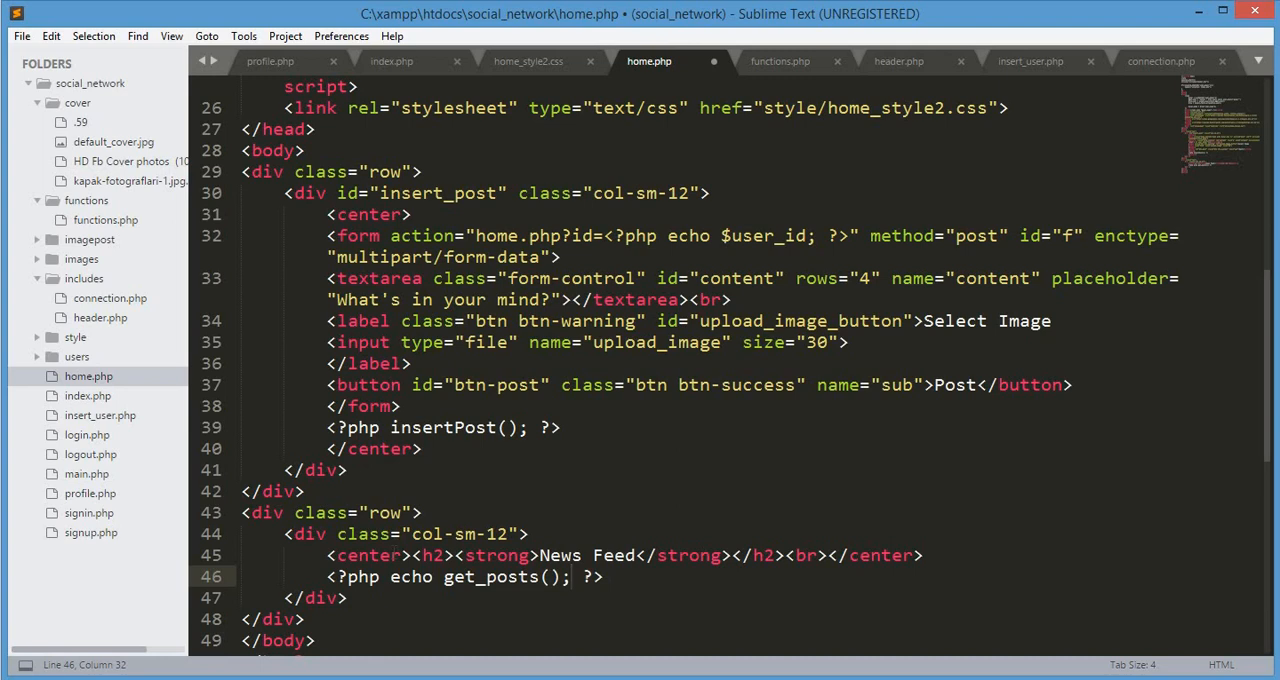
pyautogui.press('ctrl+s')
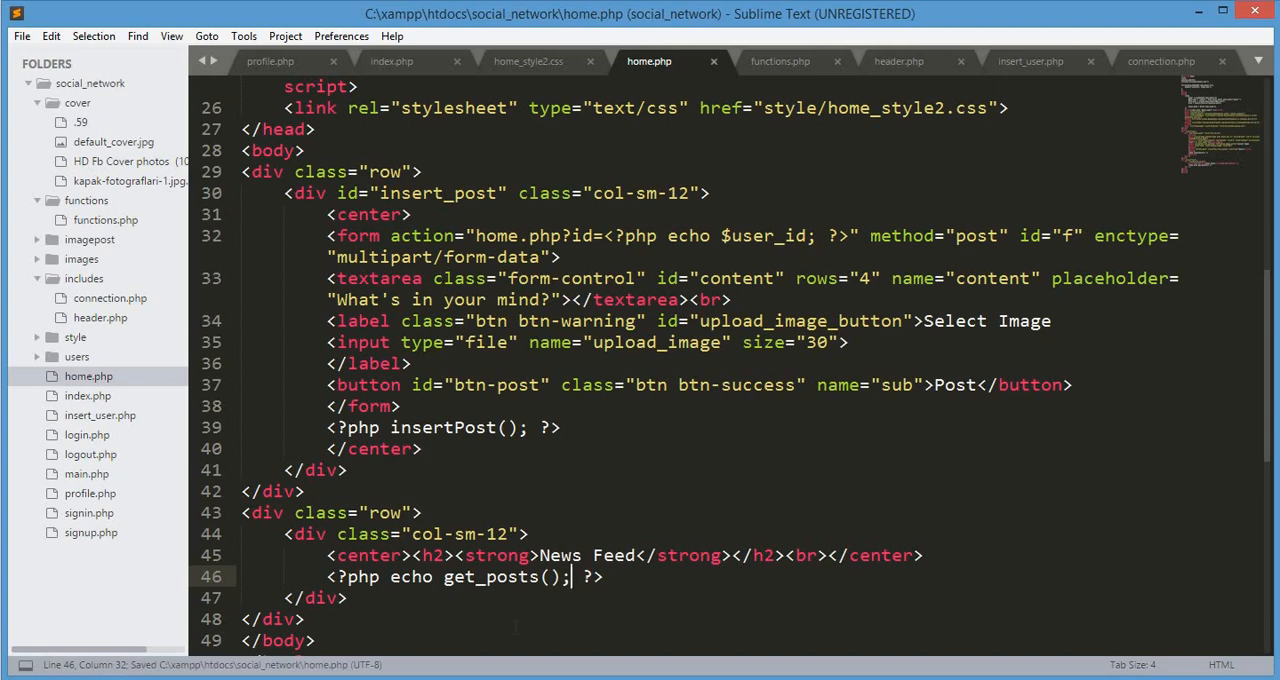
# Comment out the get_posts call with //, then glance through functions.php and return.
pyautogui.write('///')
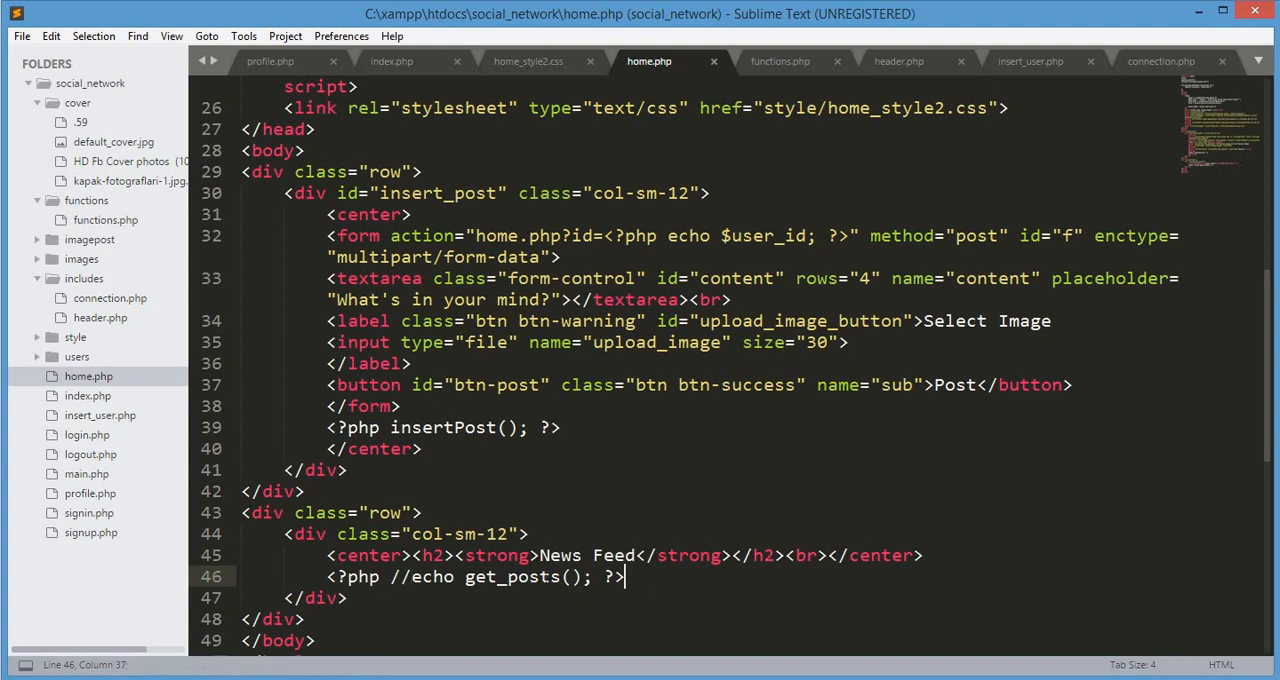
pyautogui.doubleClick(512, 576)
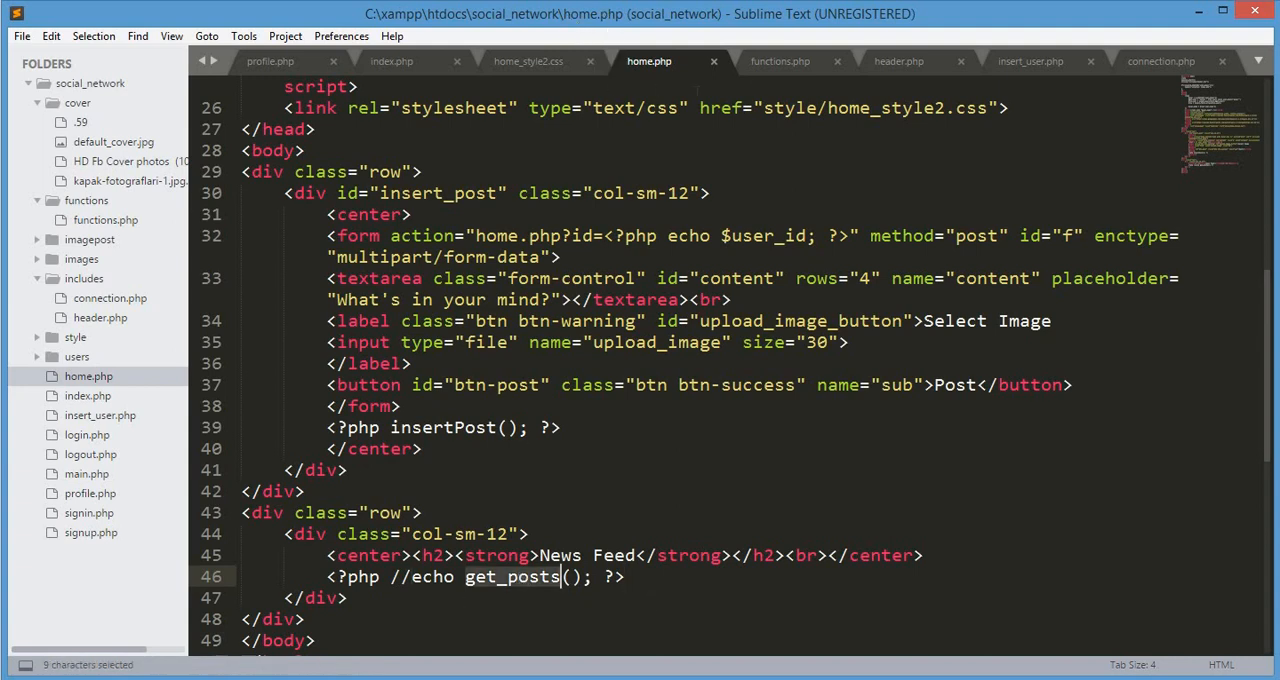
pyautogui.click(780, 60)
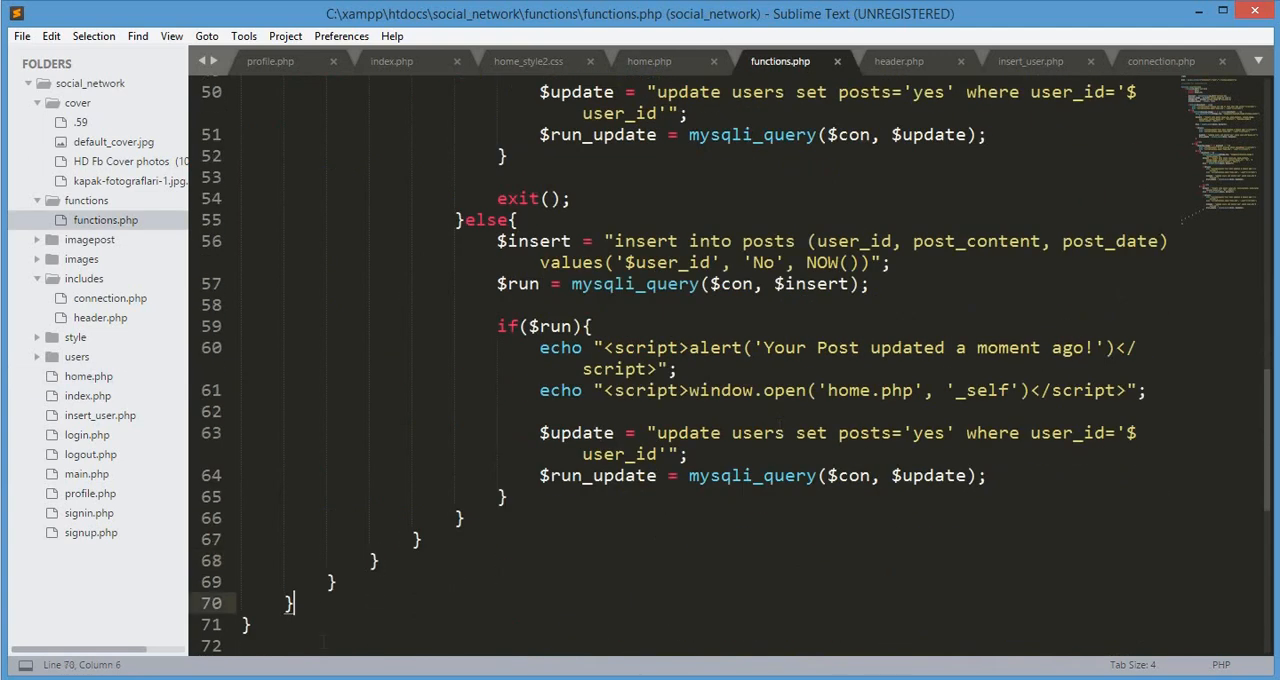
pyautogui.scroll(-3)
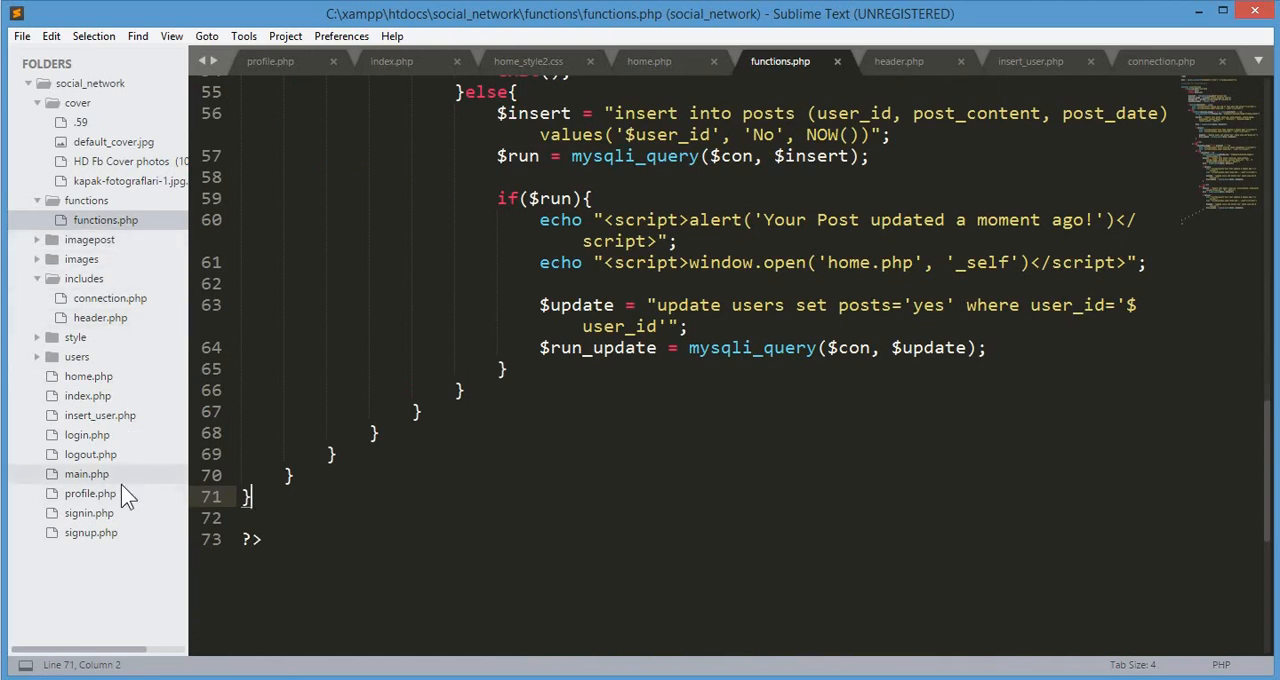
pyautogui.click(648, 60)
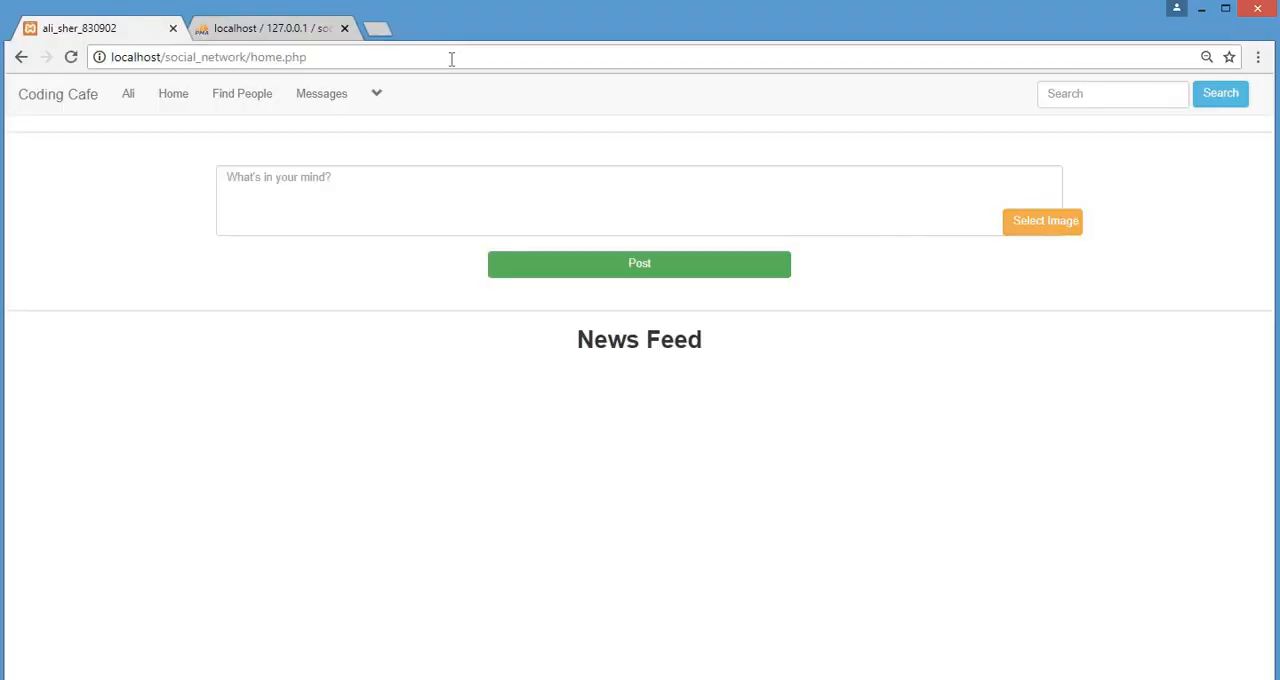
pyautogui.moveTo(604, 348)
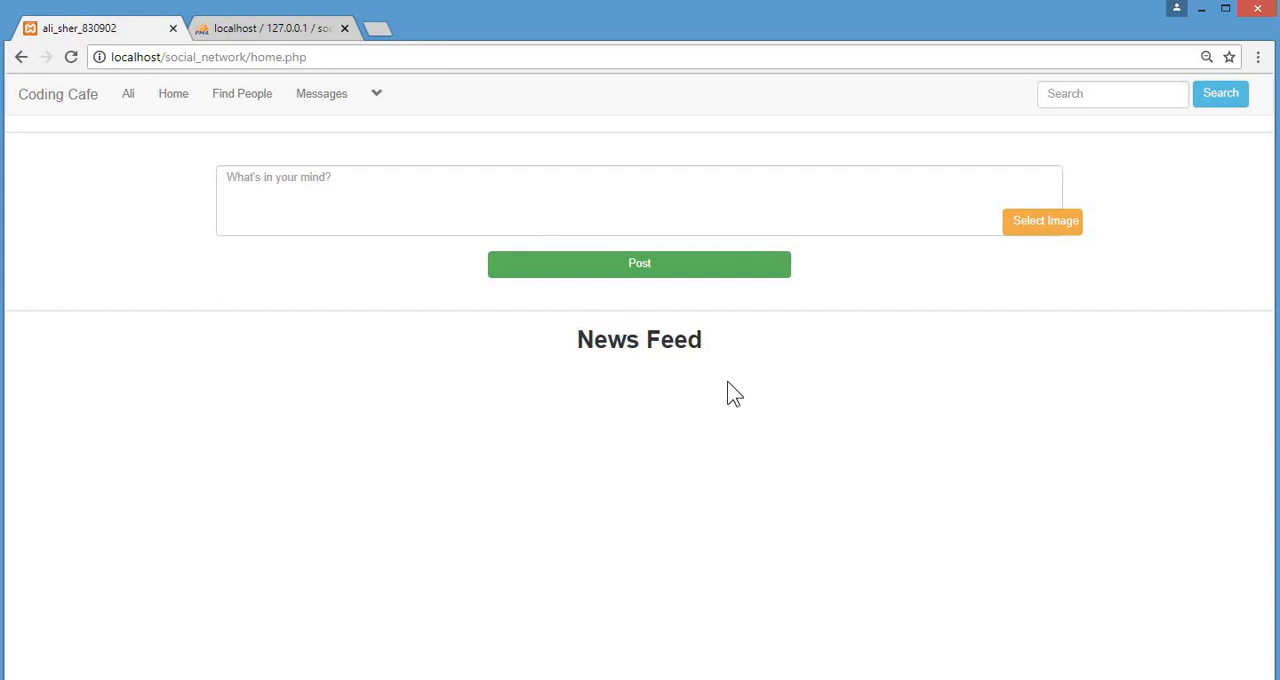
pyautogui.moveTo(684, 608)
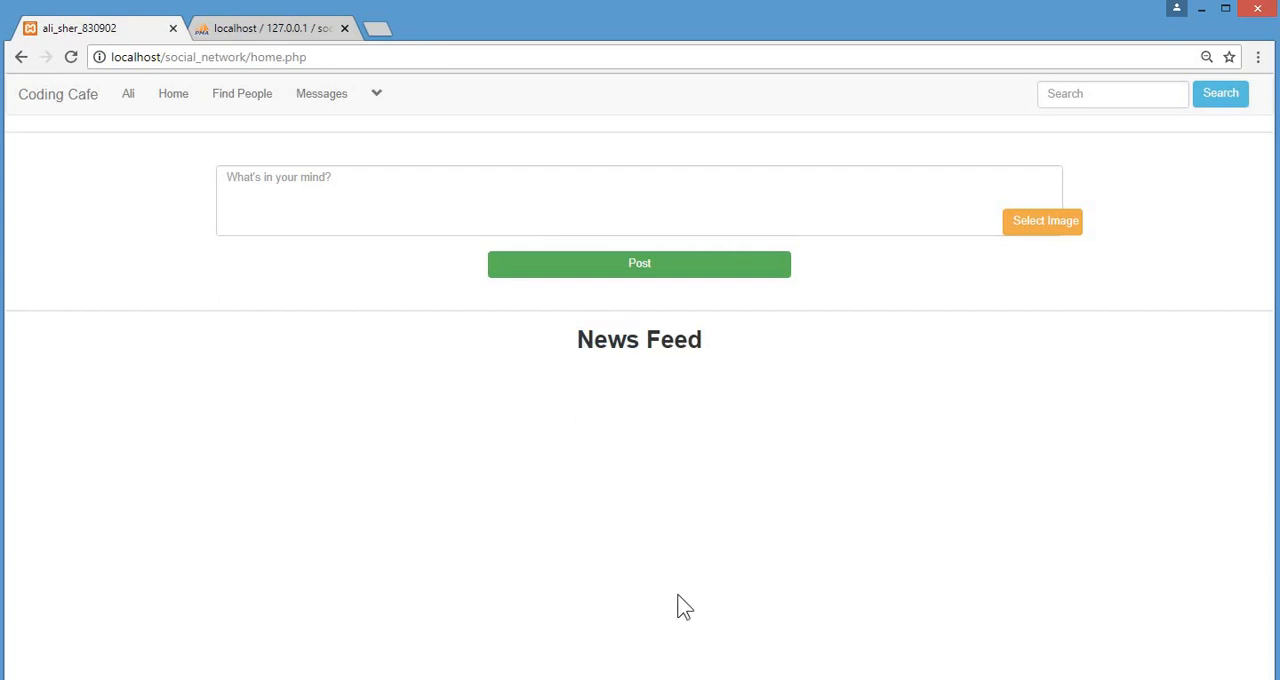
pyautogui.moveTo(678, 366)
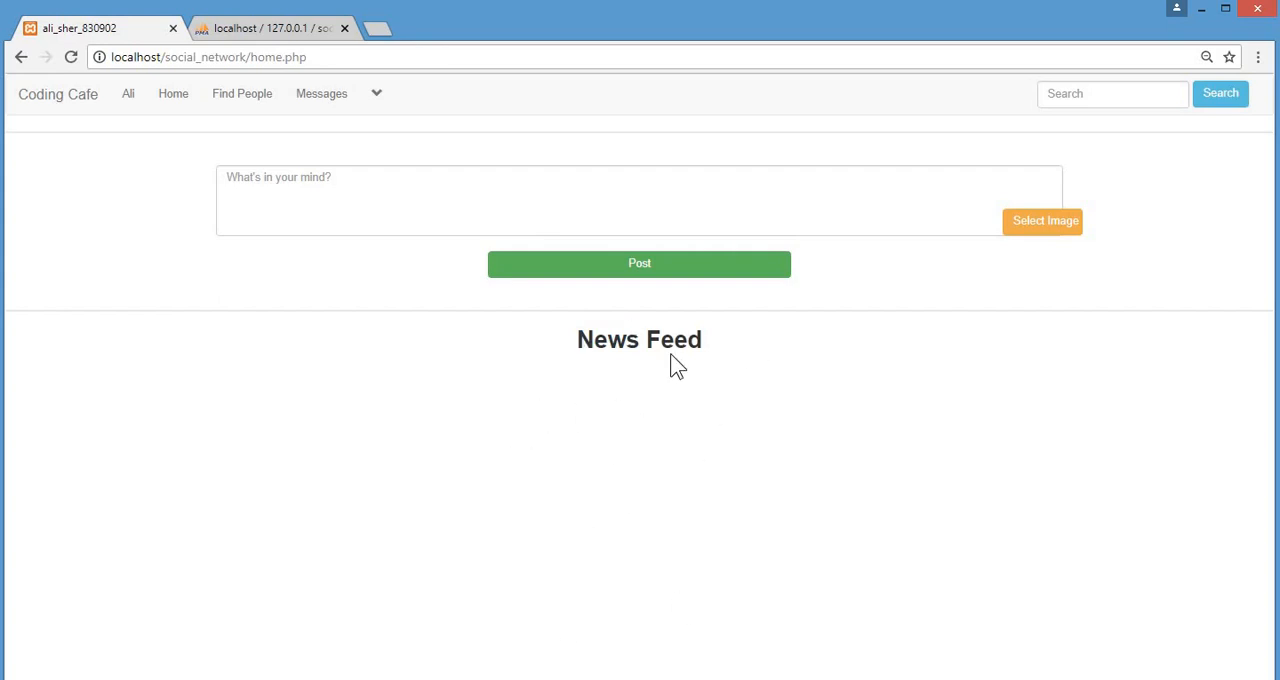
pyautogui.moveTo(820, 580)
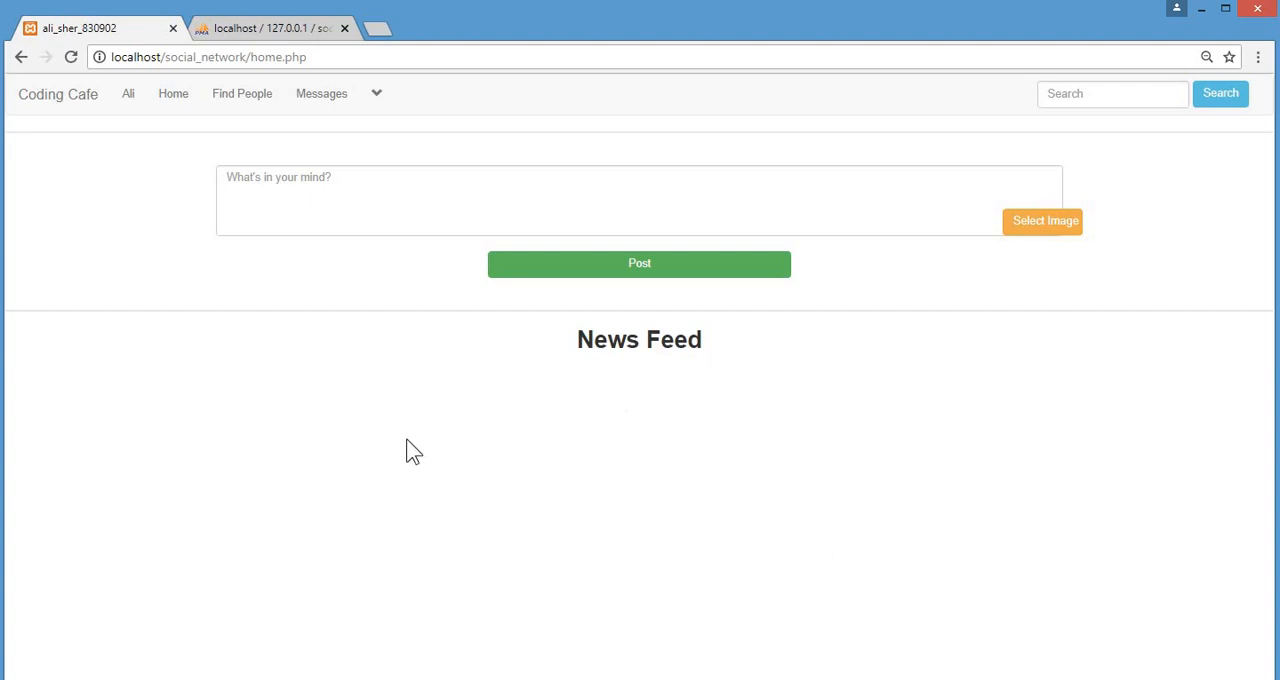
pyautogui.moveTo(752, 662)
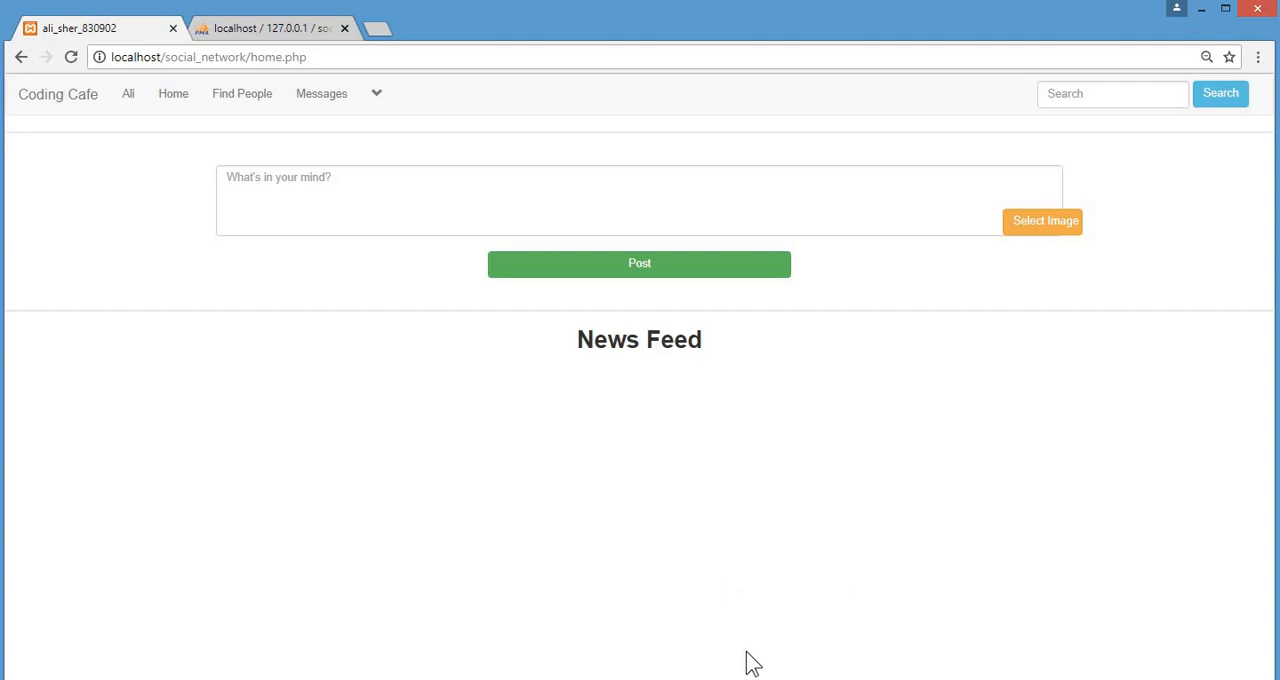
pyautogui.moveTo(518, 448)
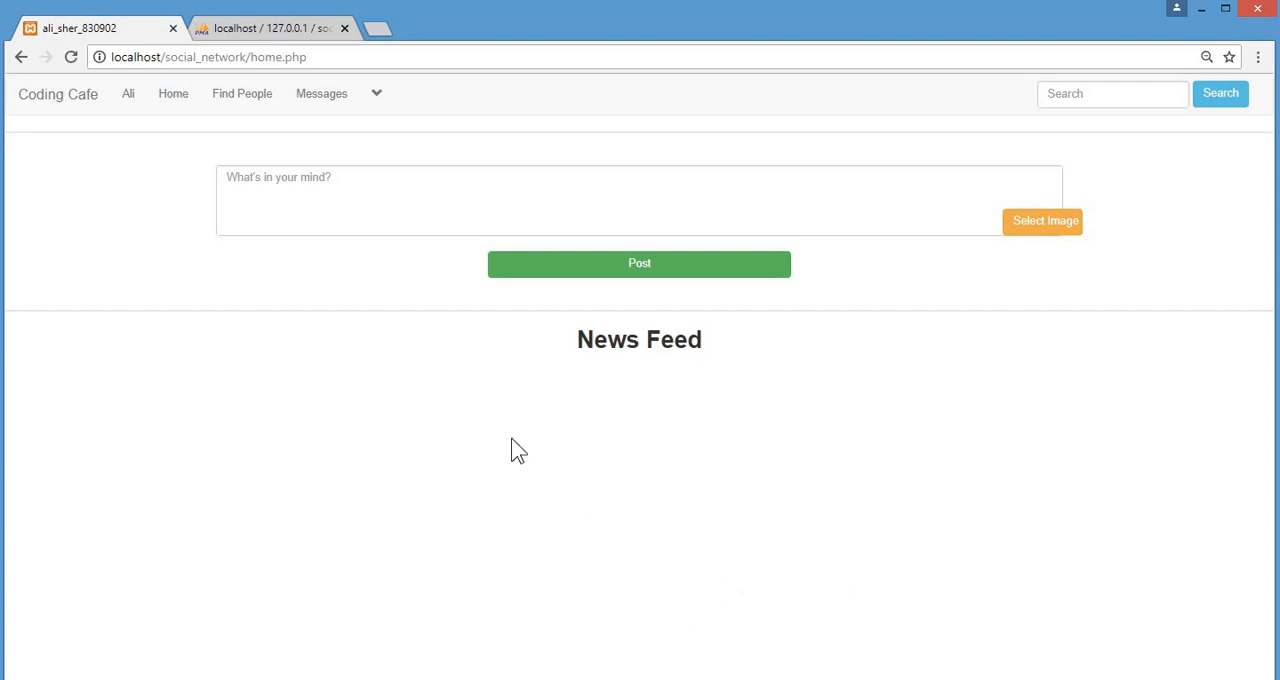